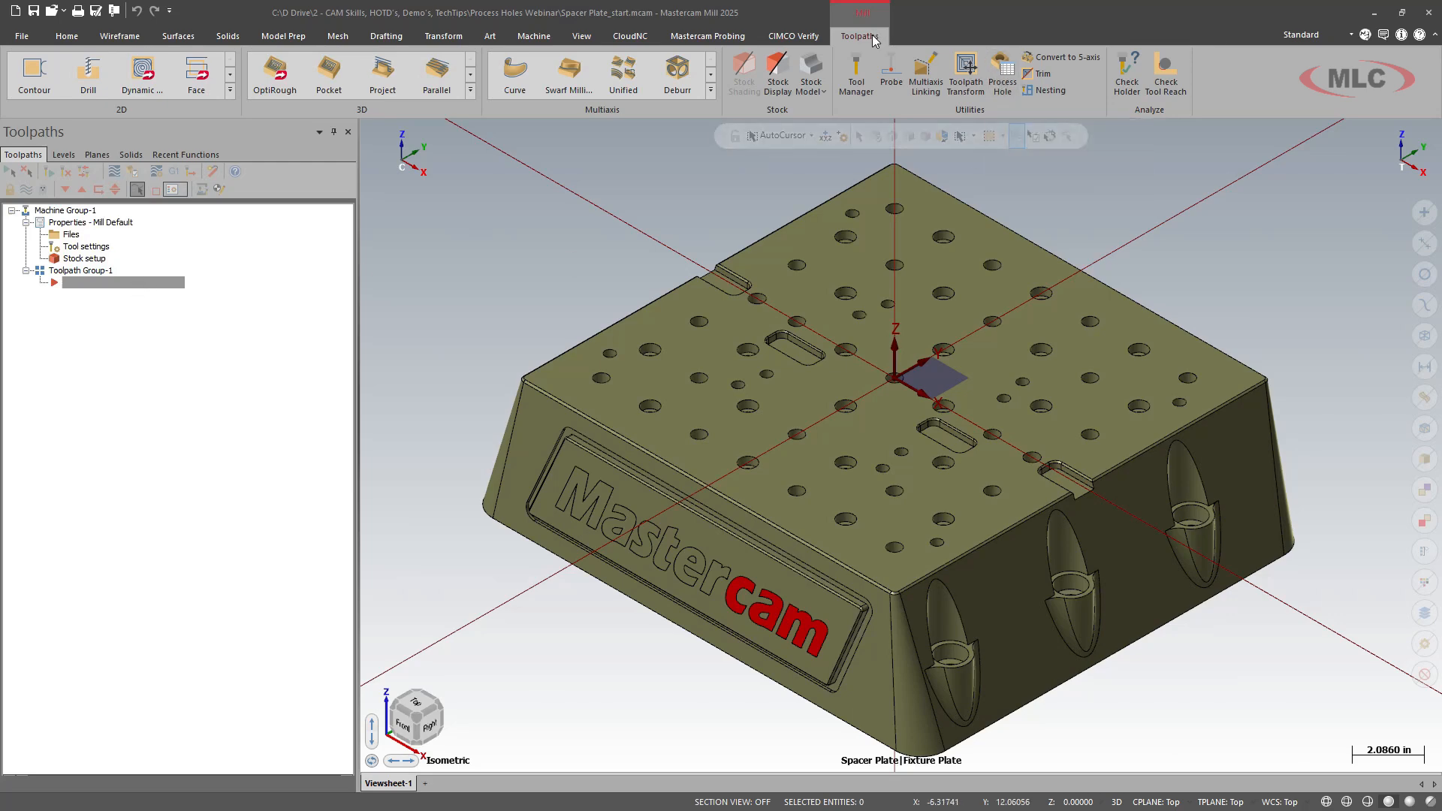
mouse_move(1001, 78)
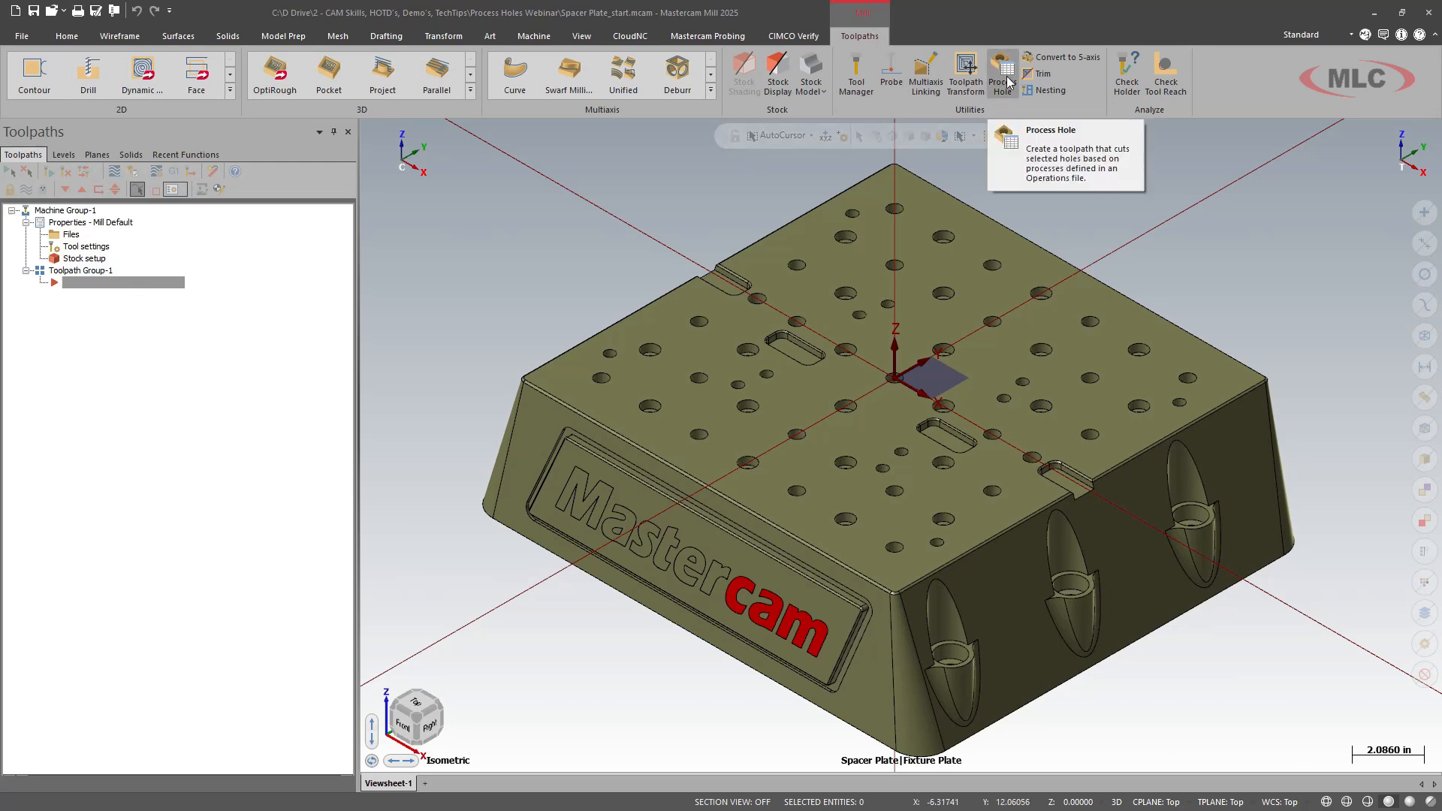
Start a Process Hole toolpath on the twelve 0.394 in holes and advance to the Process page.
click(1000, 67)
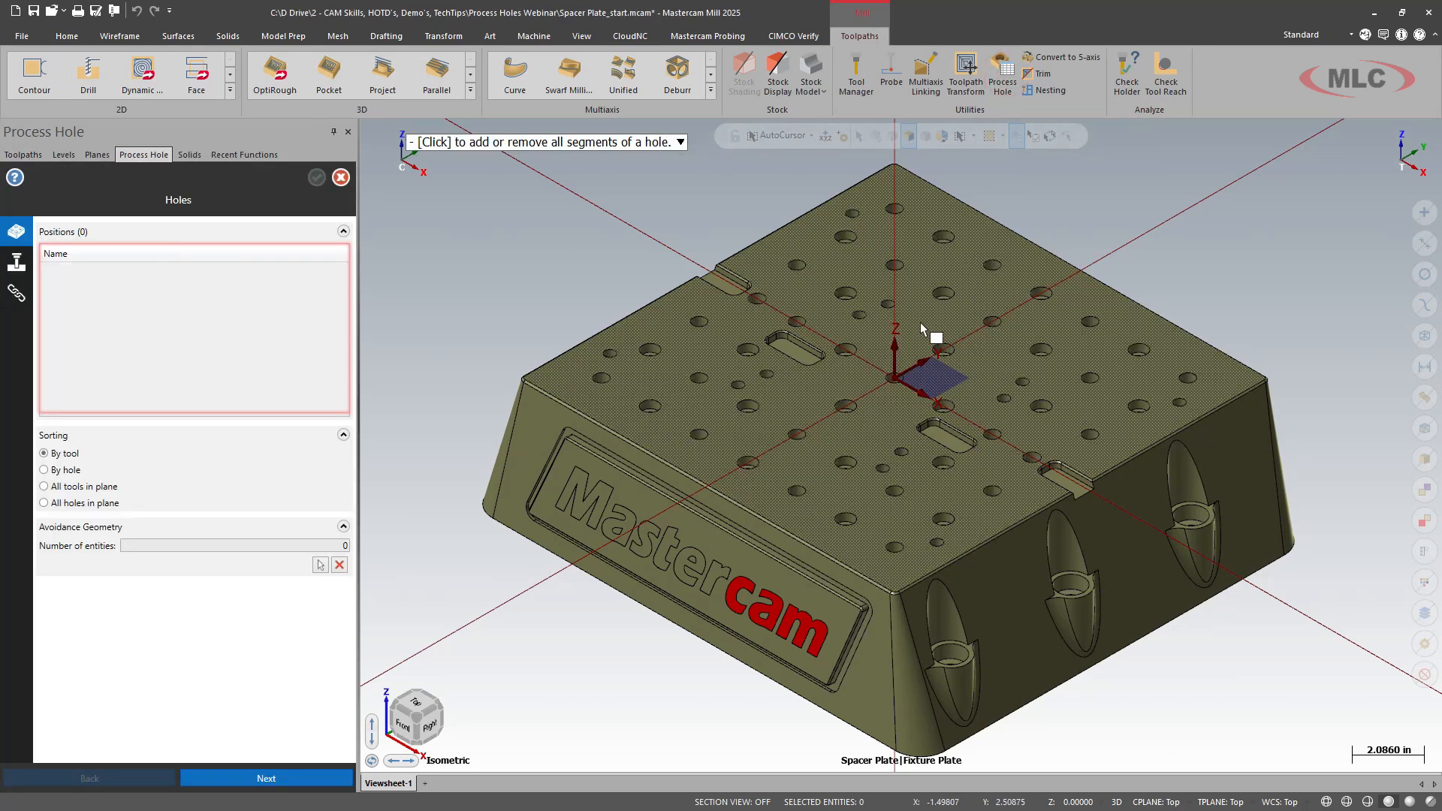
mouse_move(612, 367)
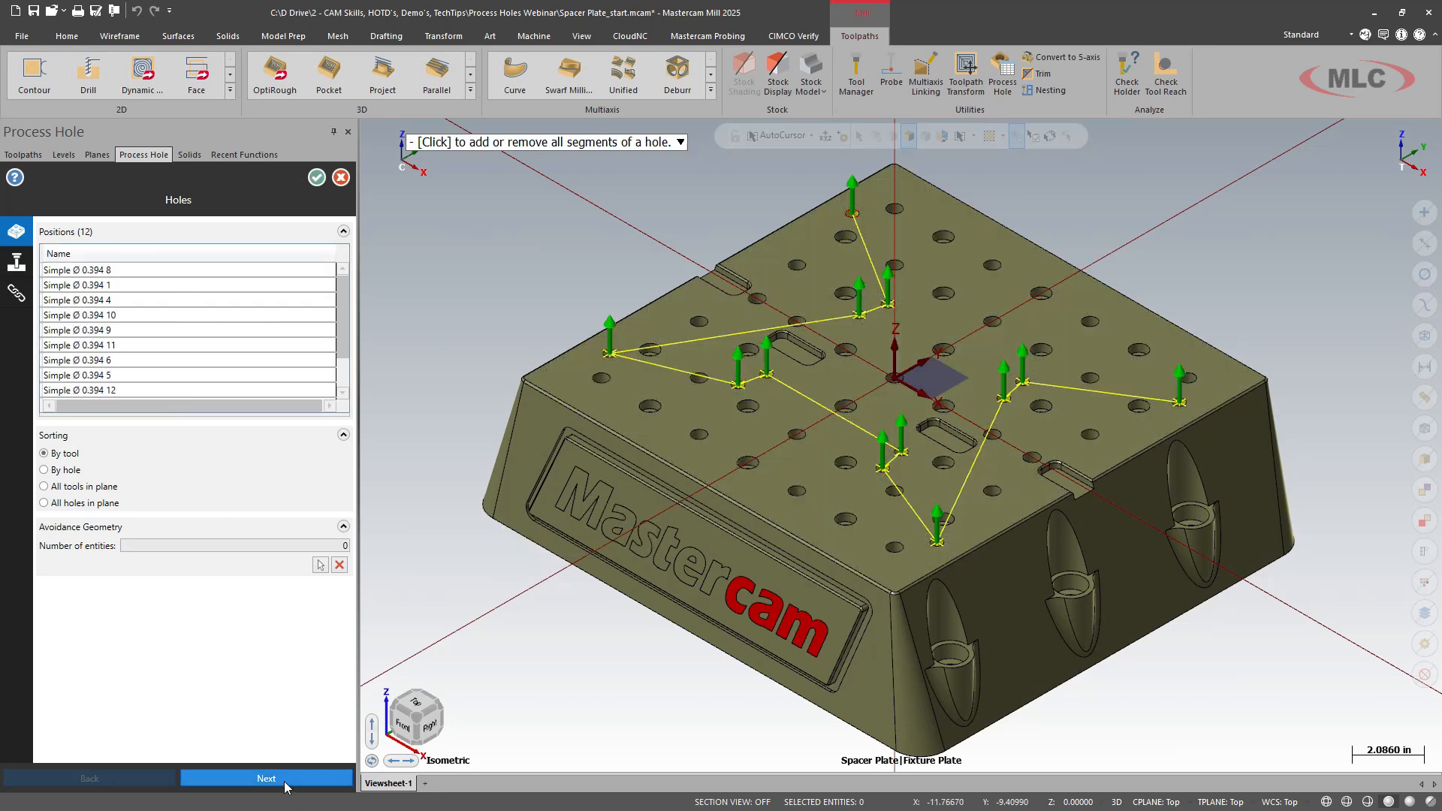
click(266, 778)
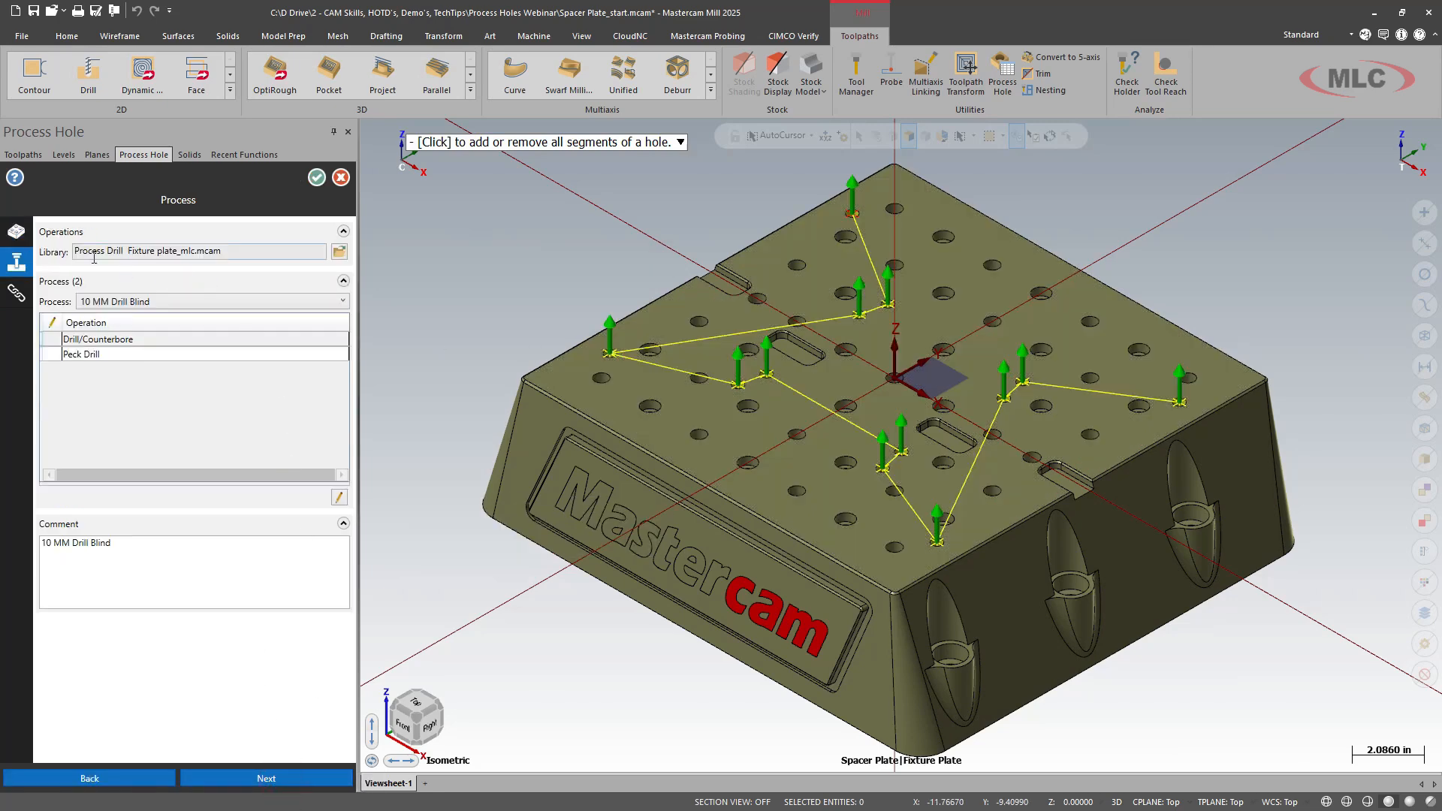
mouse_move(339, 252)
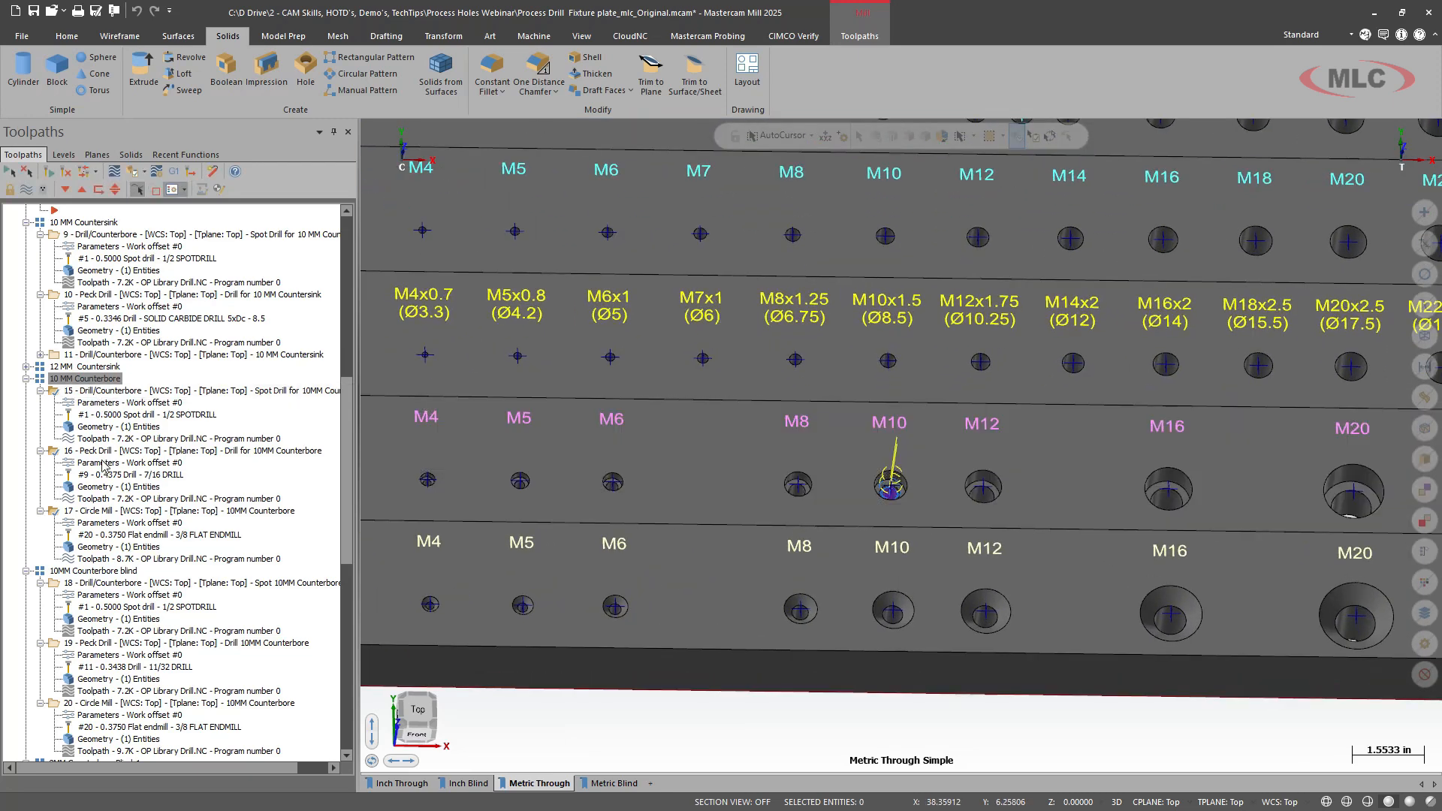
mouse_move(102, 523)
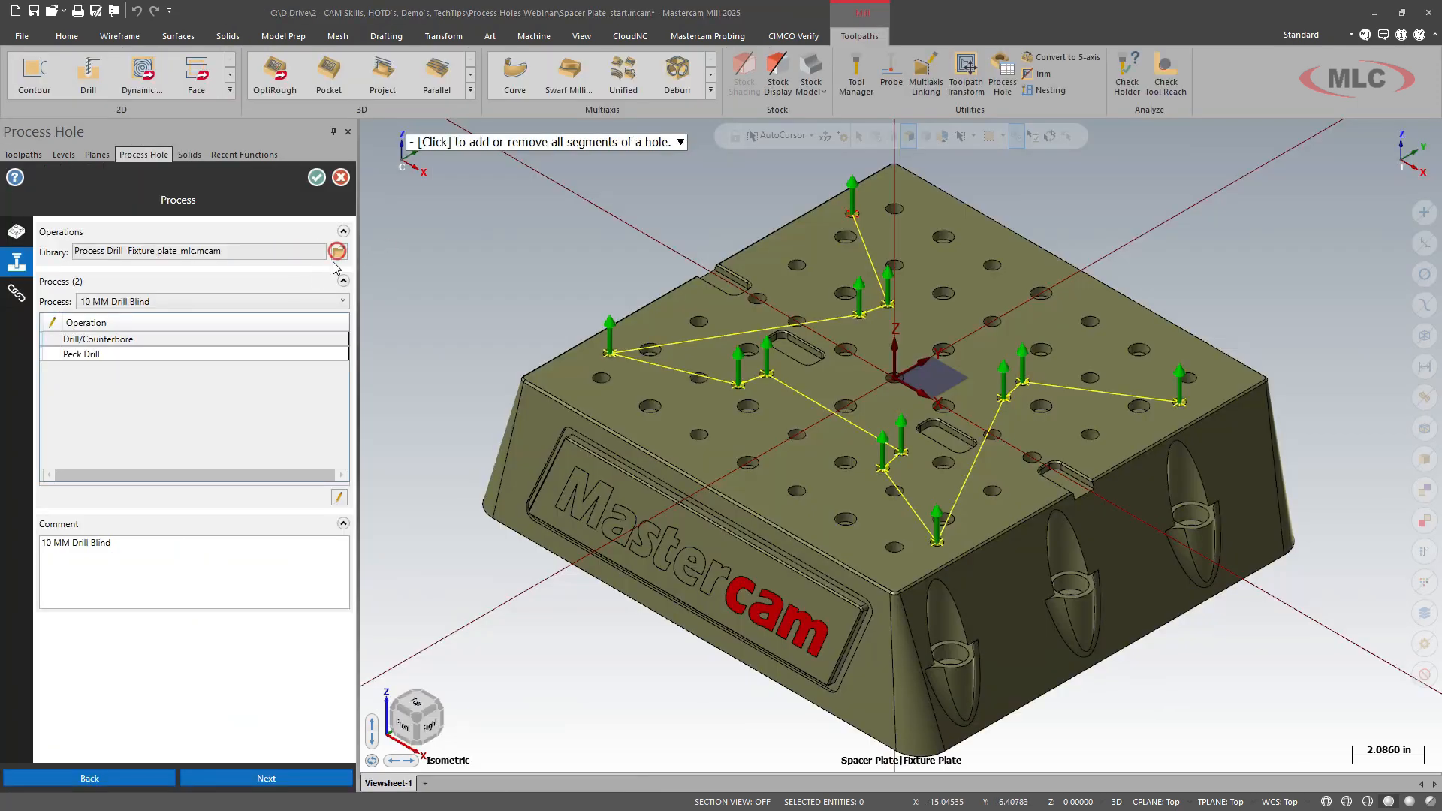
Keep the same operations library and review the spot drill operation's tool without changes.
click(337, 251)
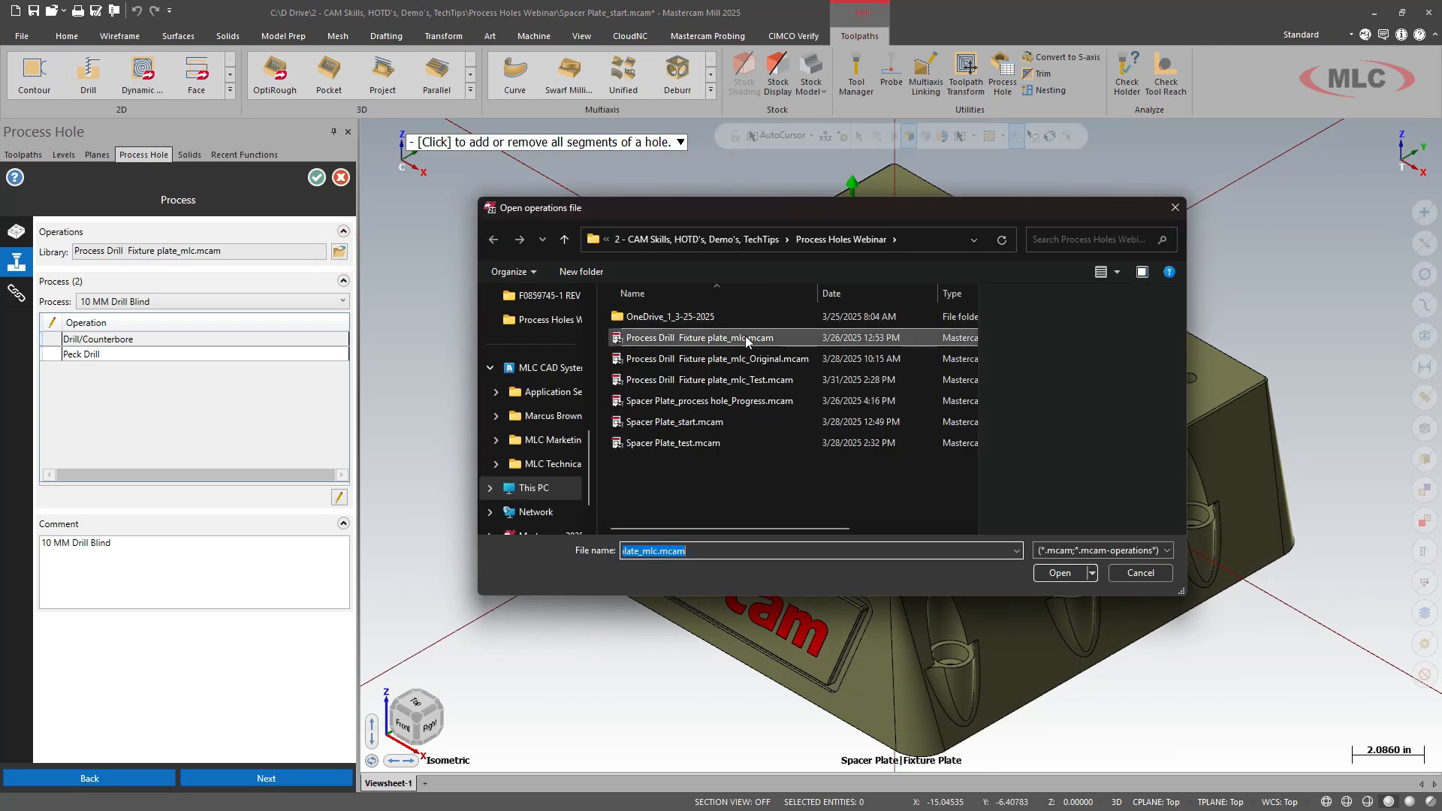
click(1060, 572)
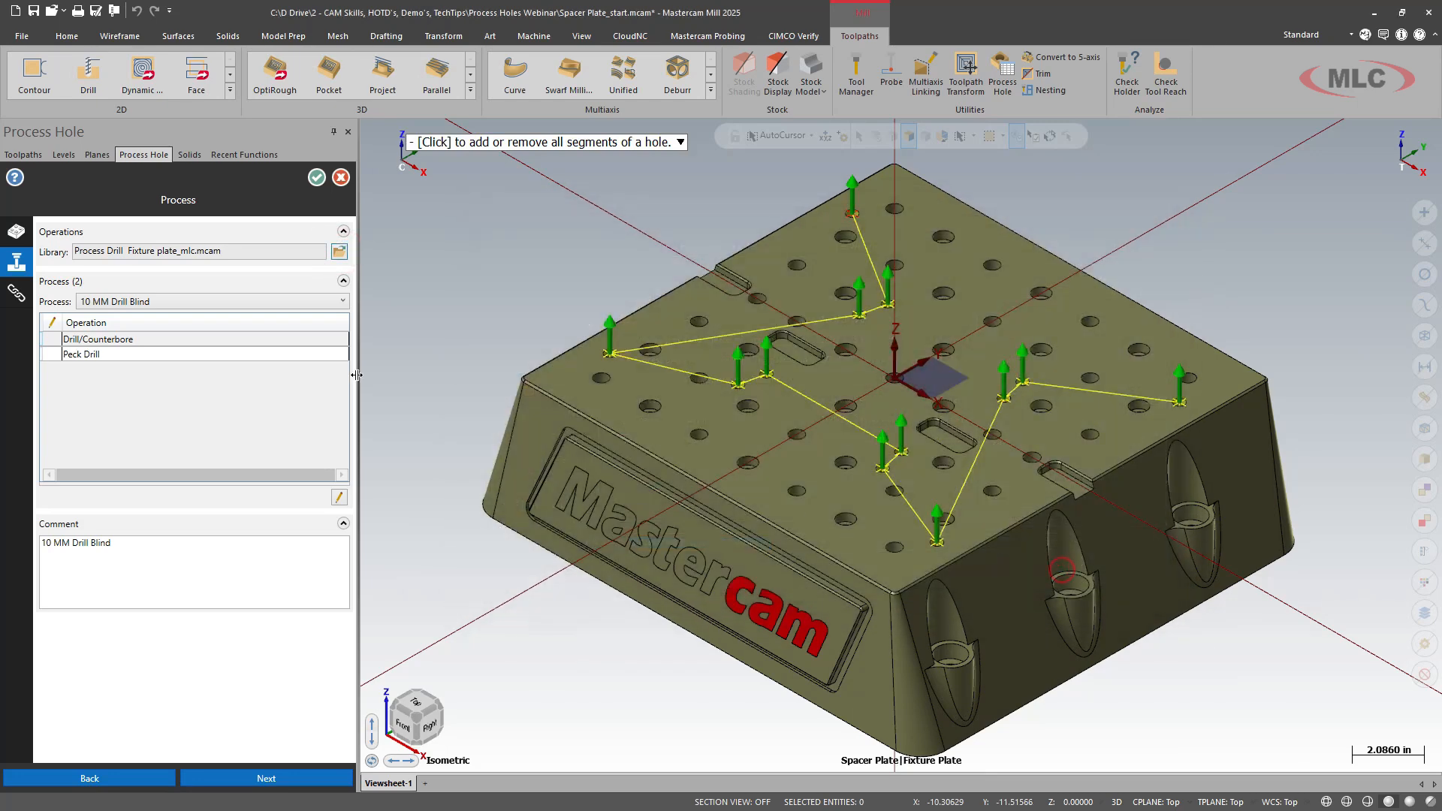
mouse_move(148, 327)
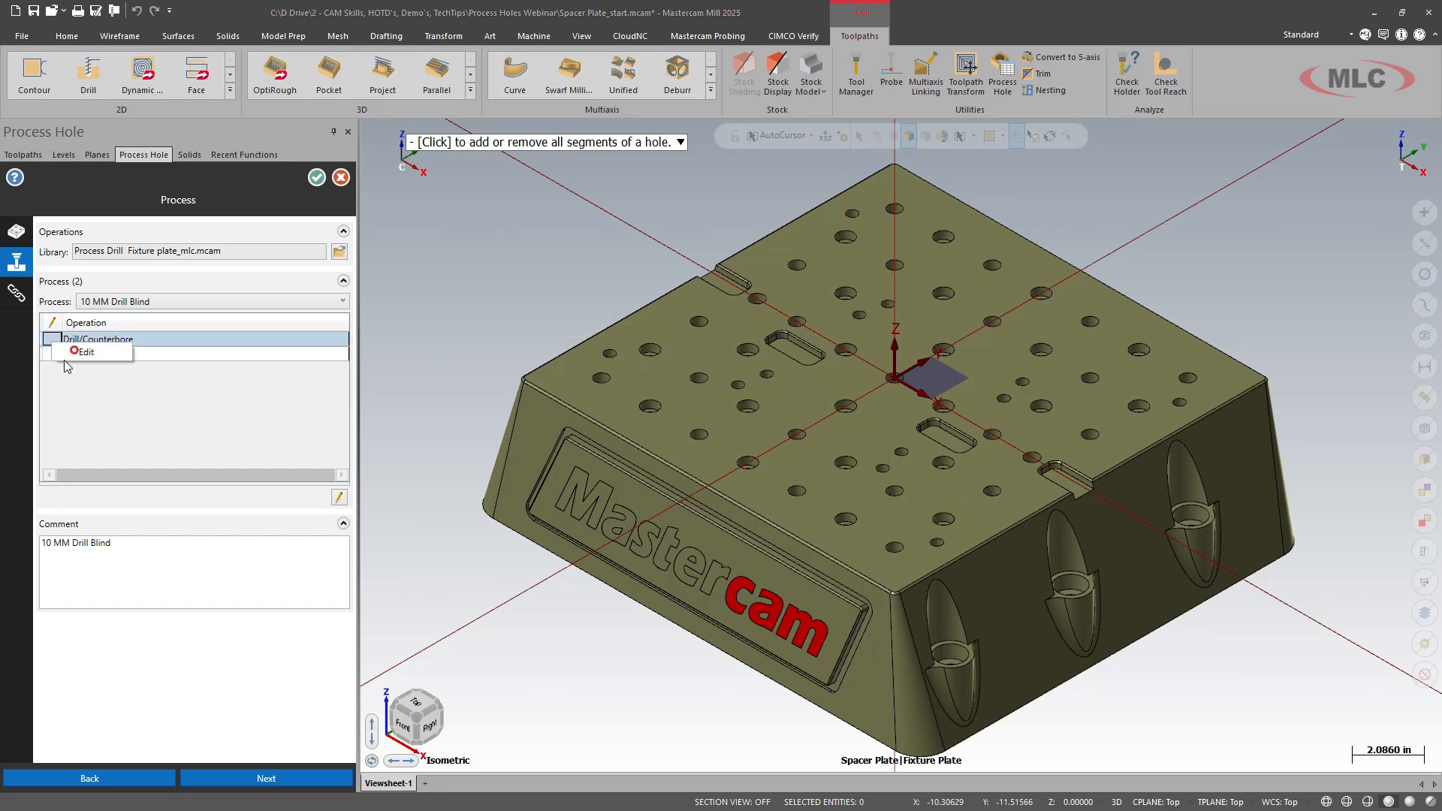
click(88, 330)
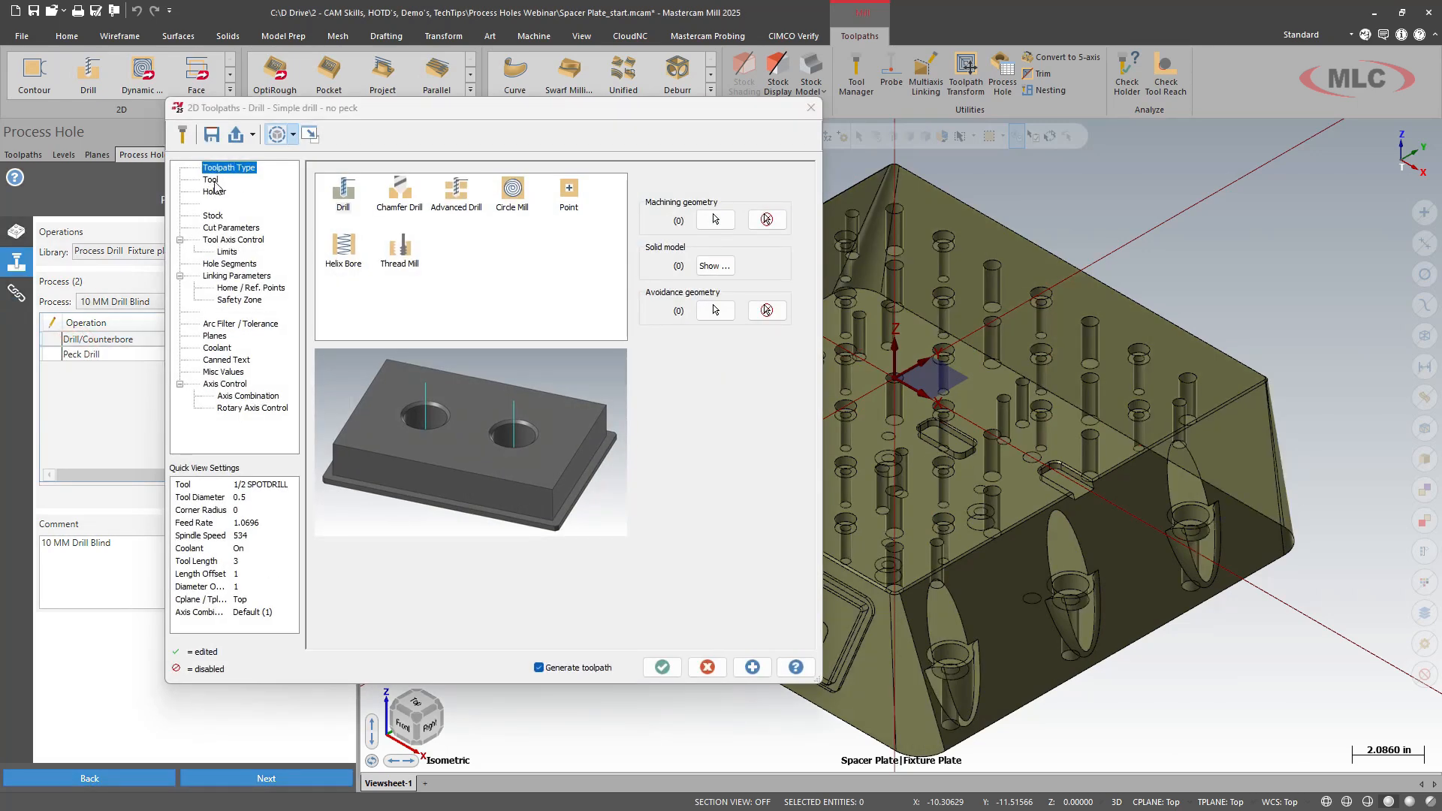
click(209, 180)
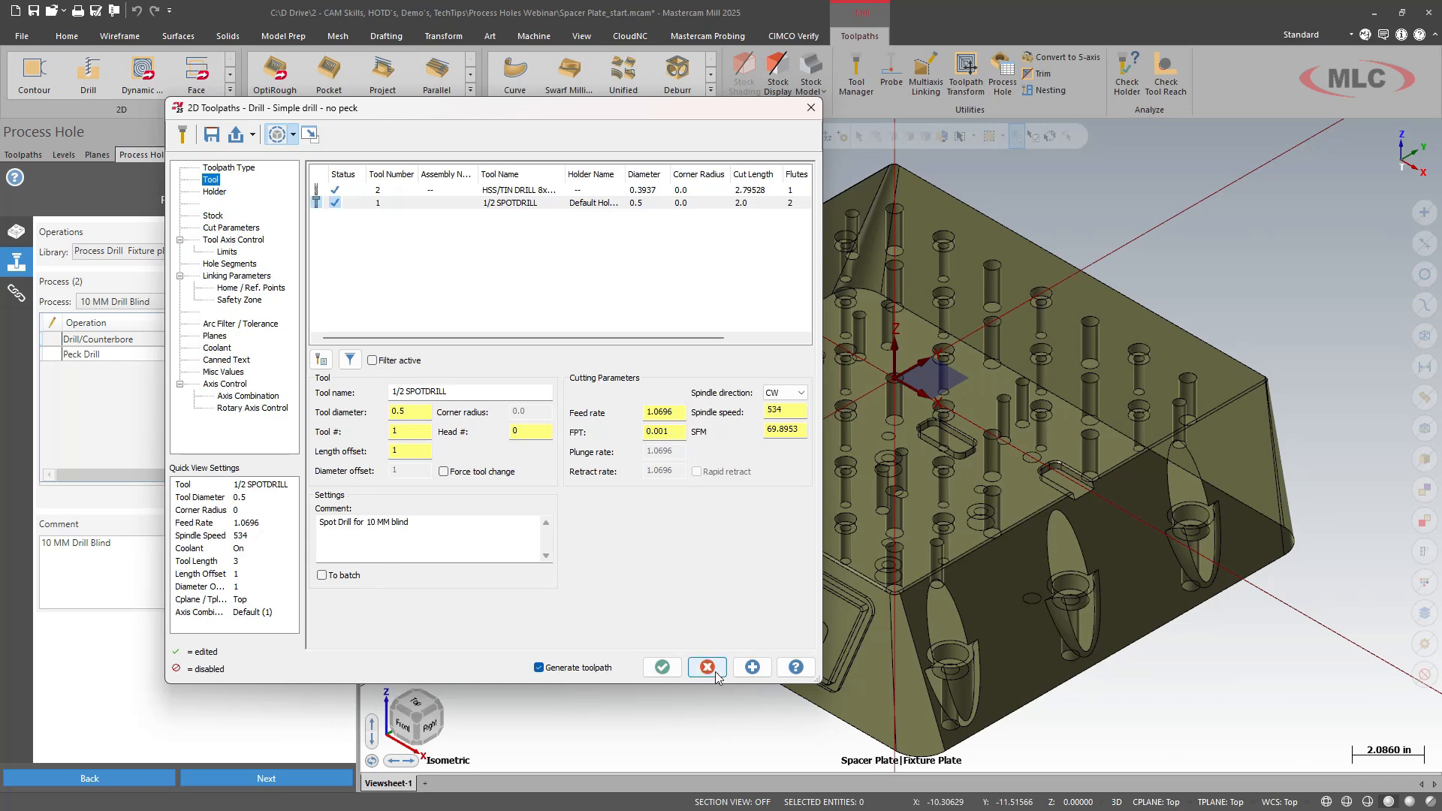
click(706, 667)
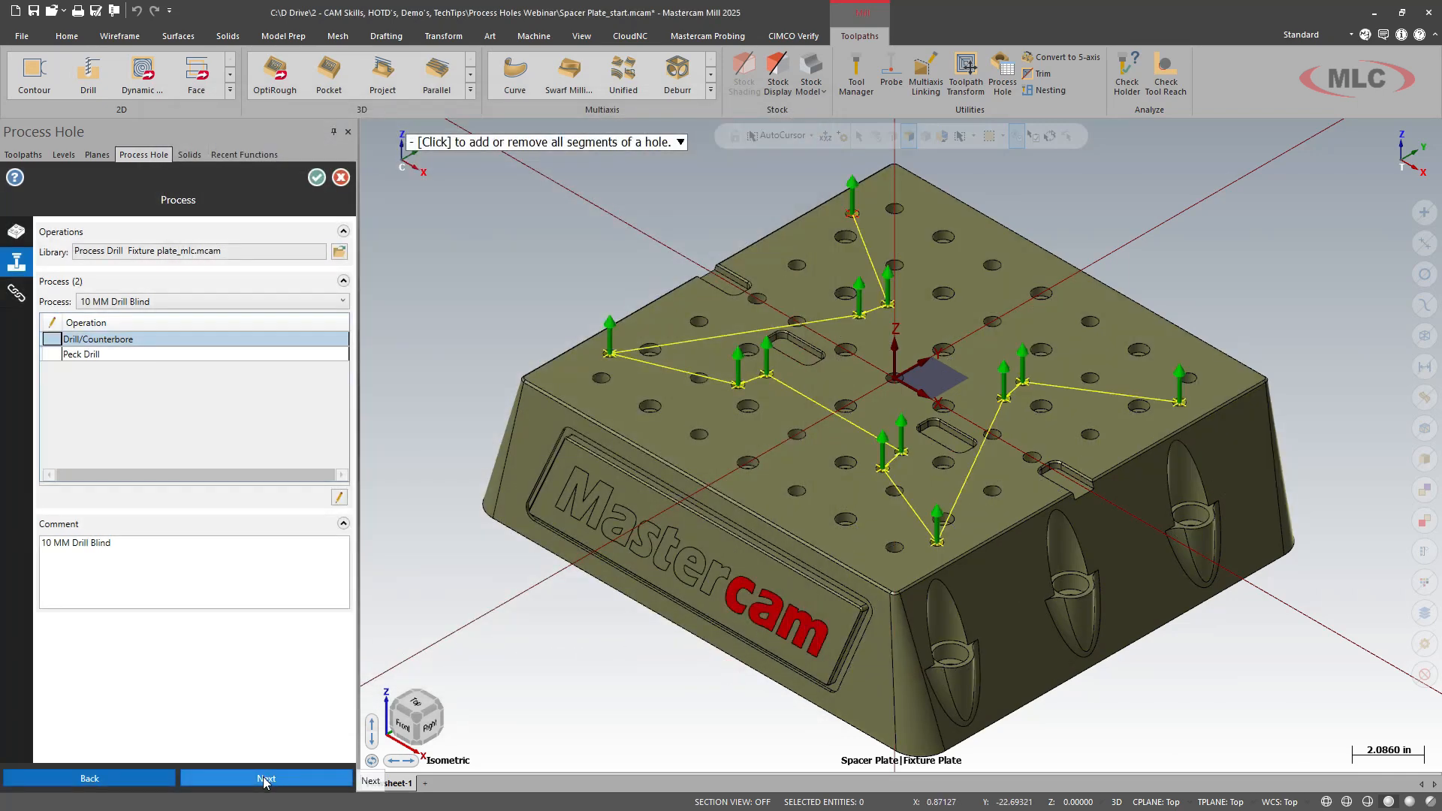
Keep the Clearance plane linking and generate the 10 MM Drill Blind toolpath.
click(266, 778)
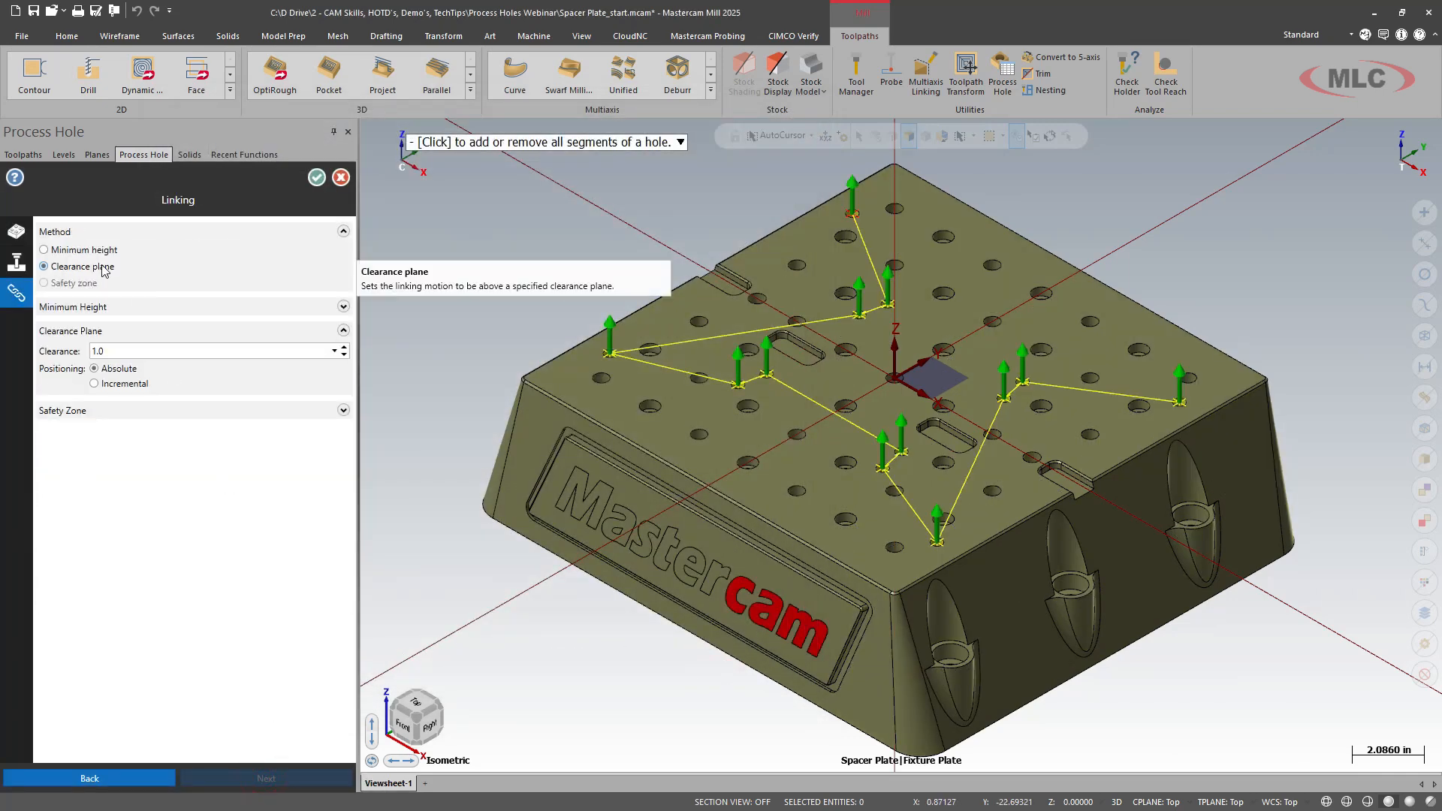
mouse_move(156, 351)
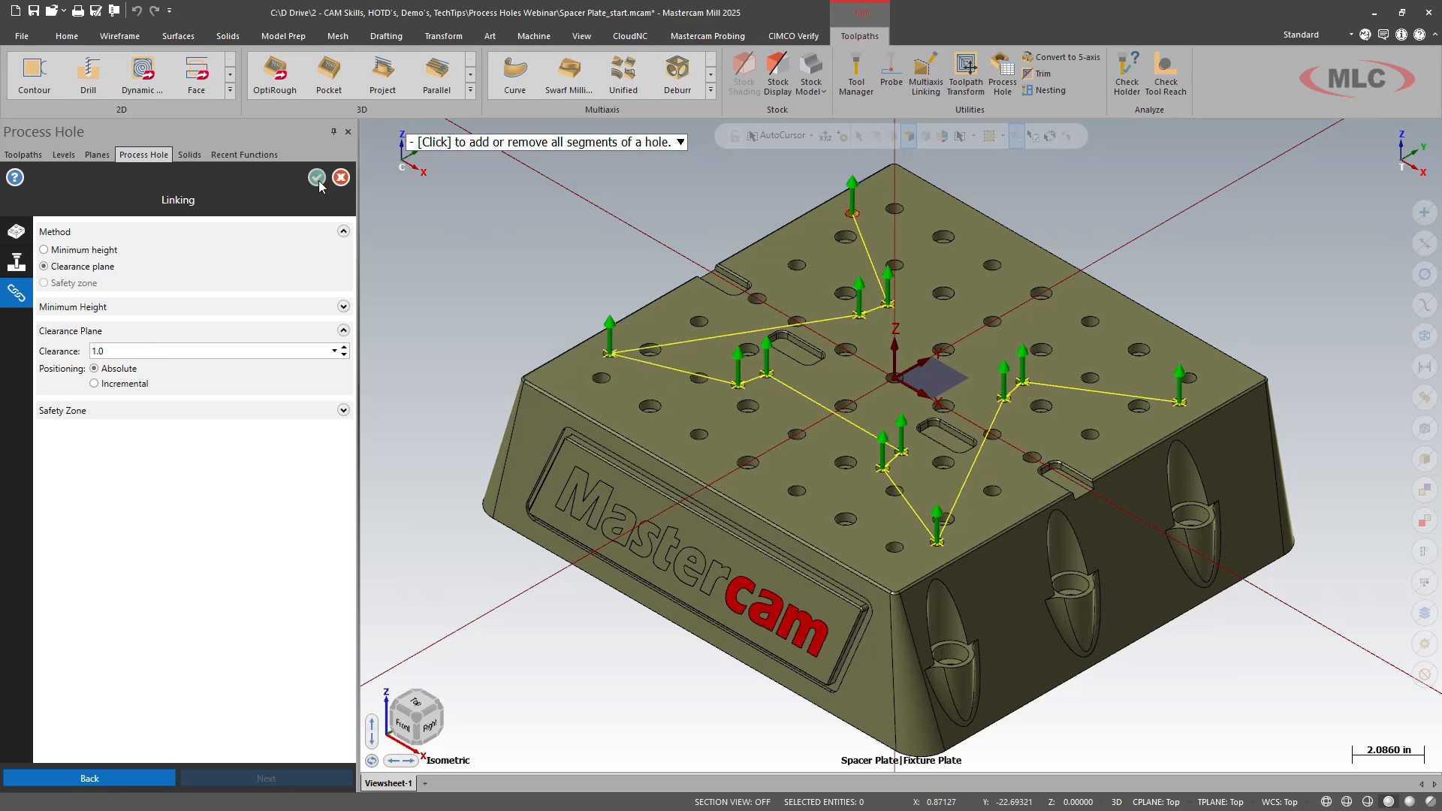
click(316, 177)
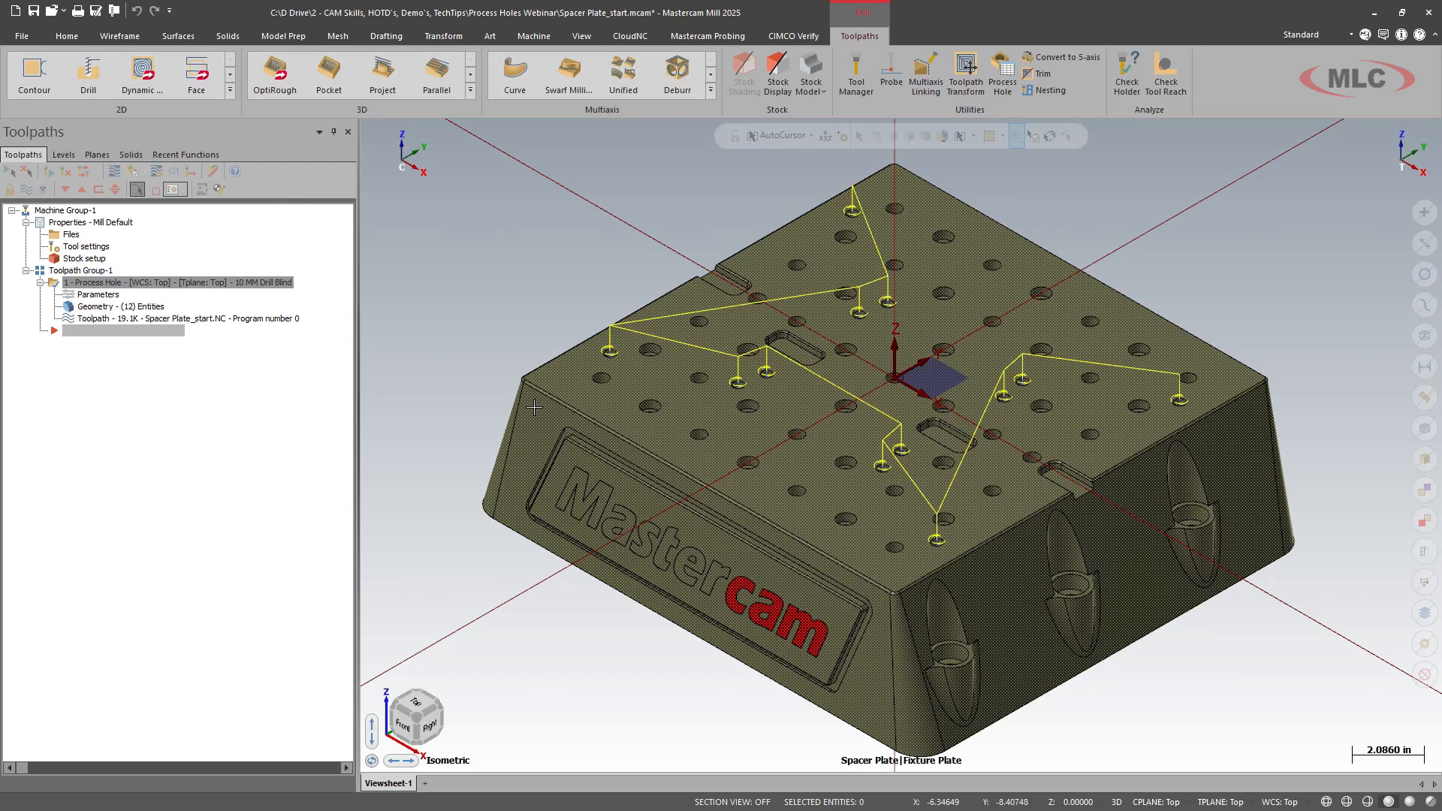
mouse_move(1000, 71)
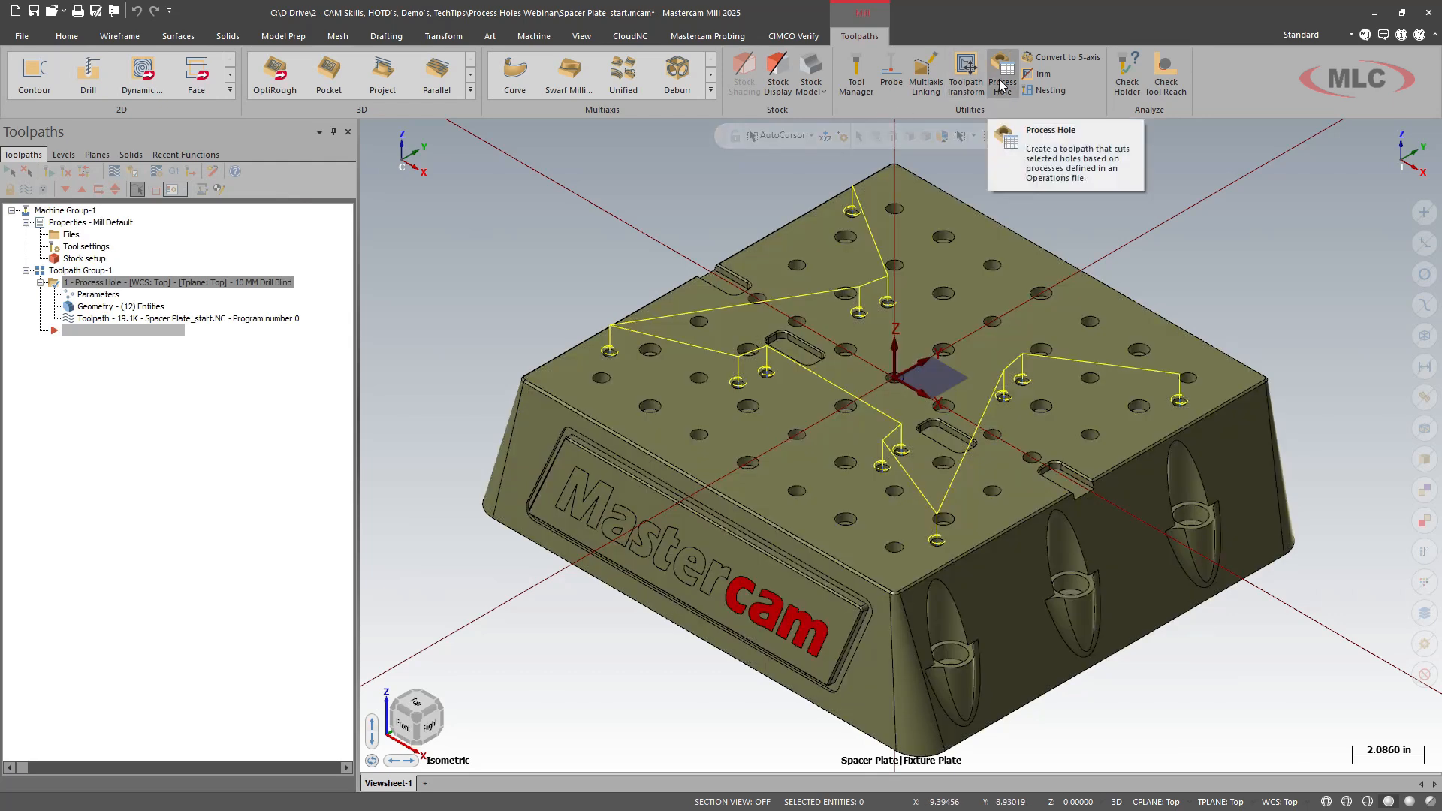
Create a second Process Hole toolpath using 13MM Blind on all 21 of the 13 mm holes.
click(1000, 66)
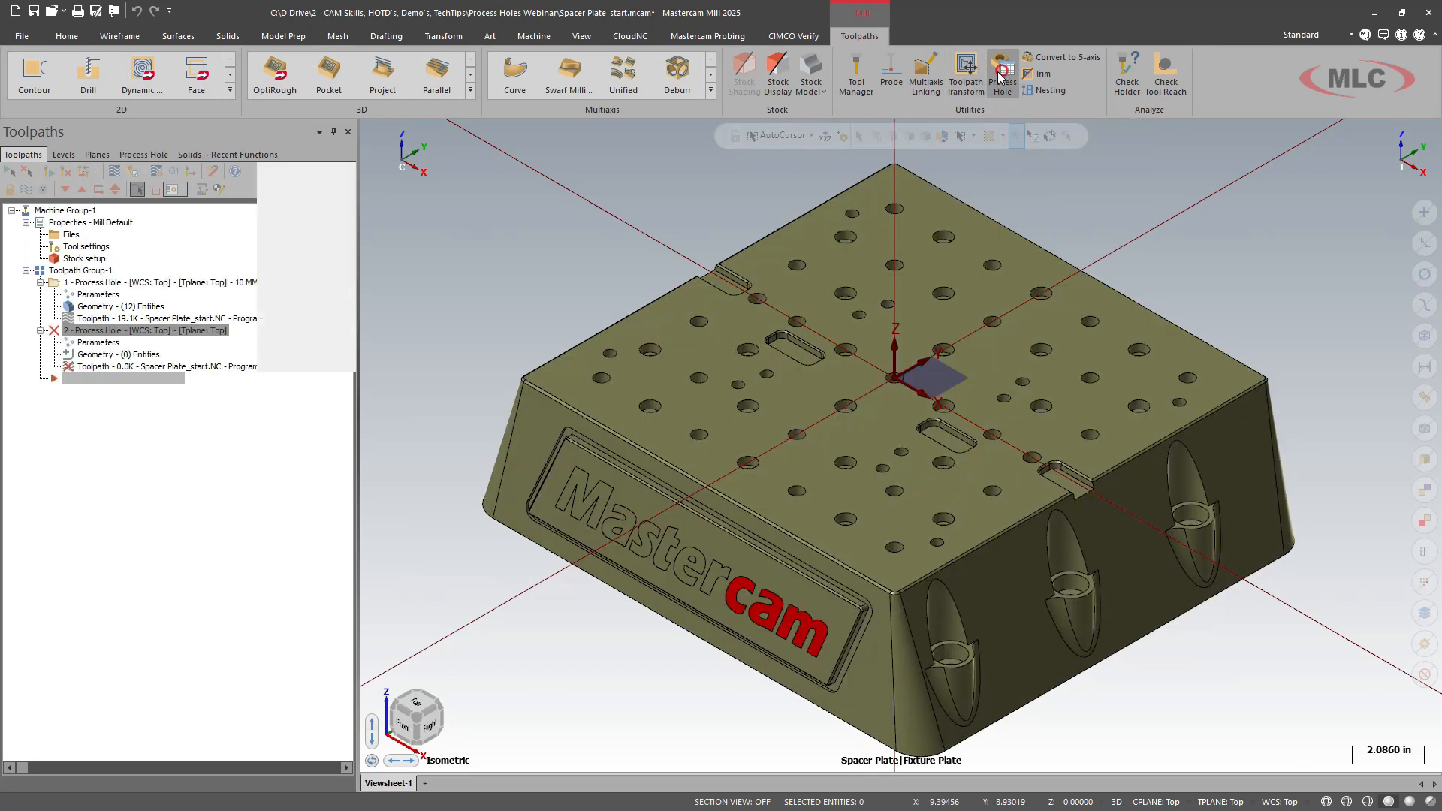
click(1000, 66)
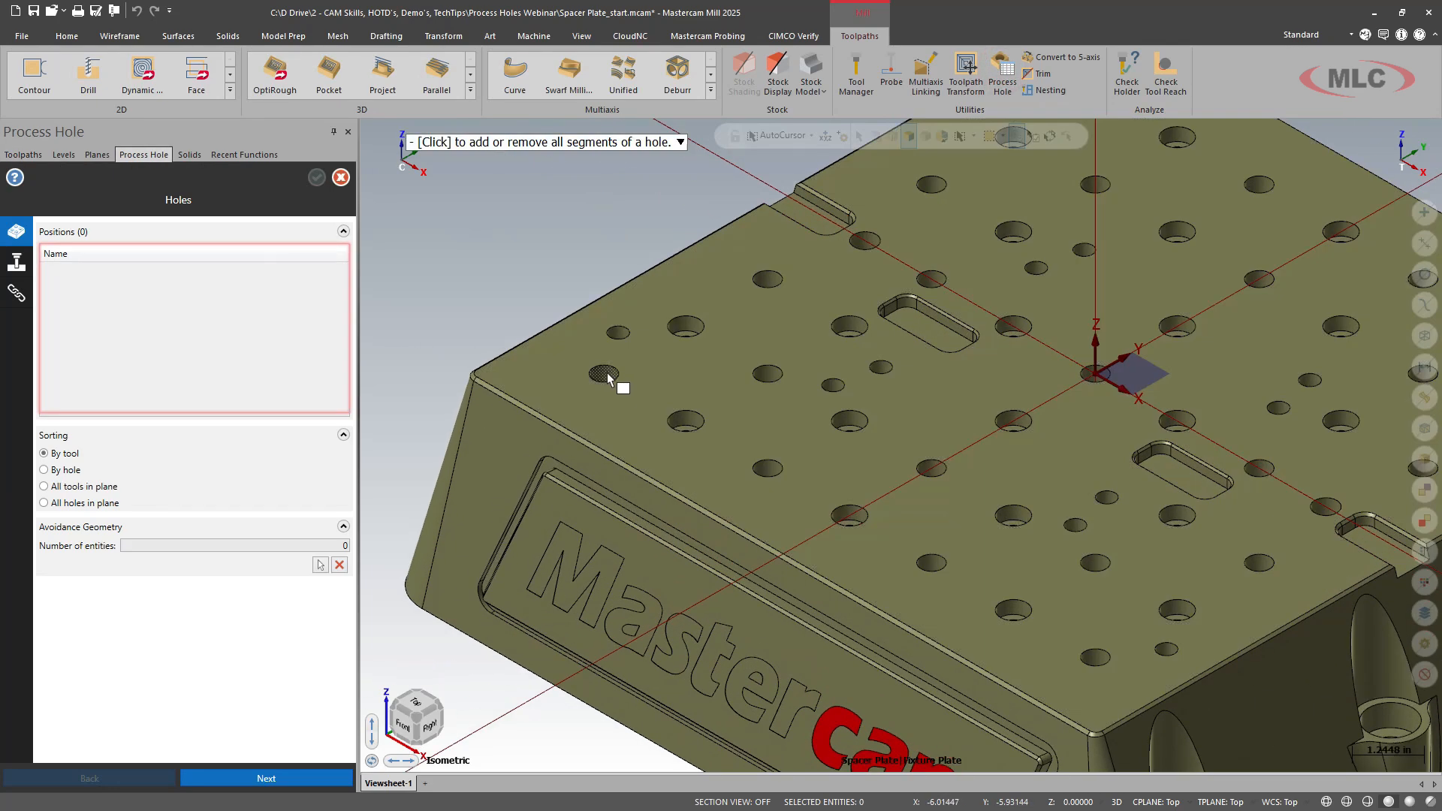
click(604, 372)
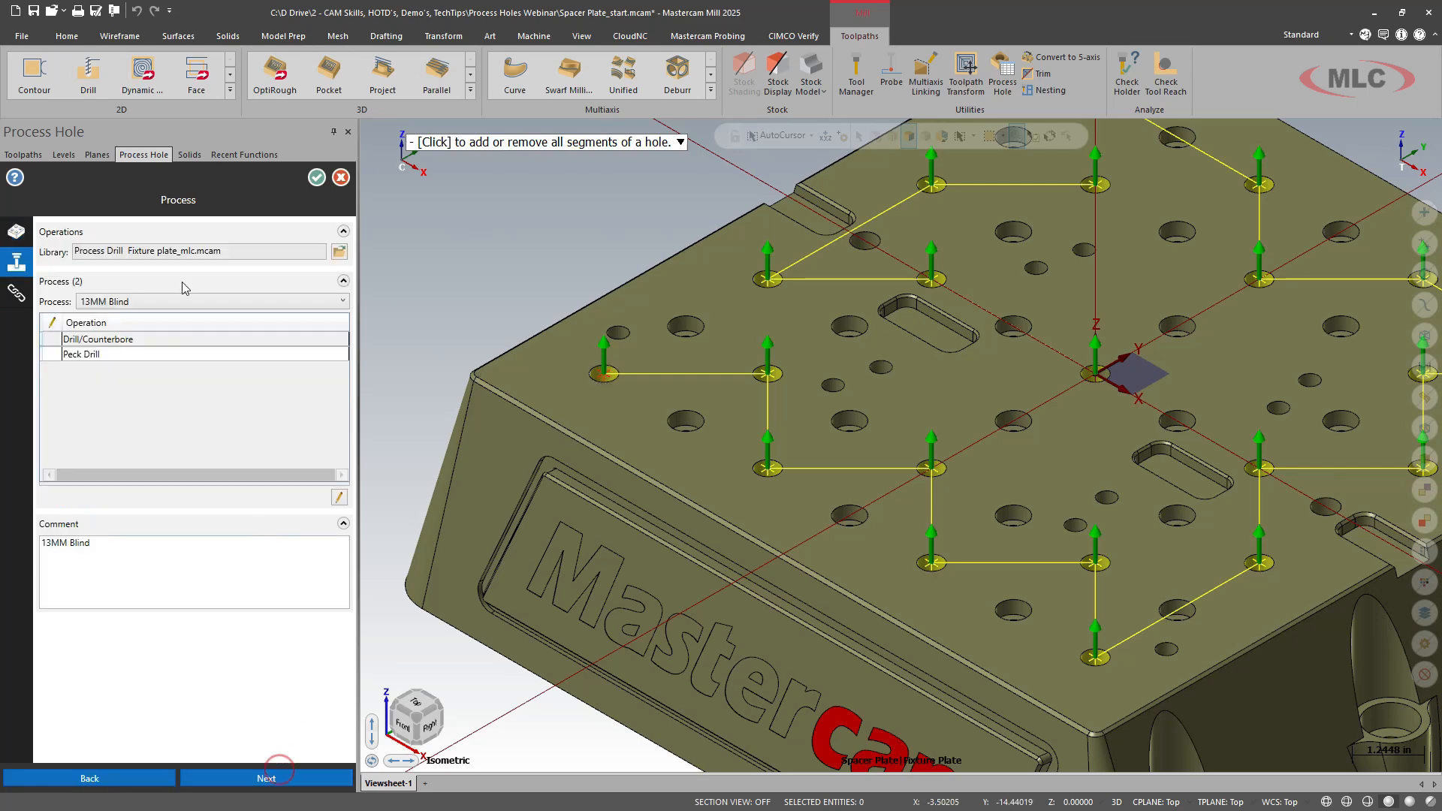
mouse_move(197, 273)
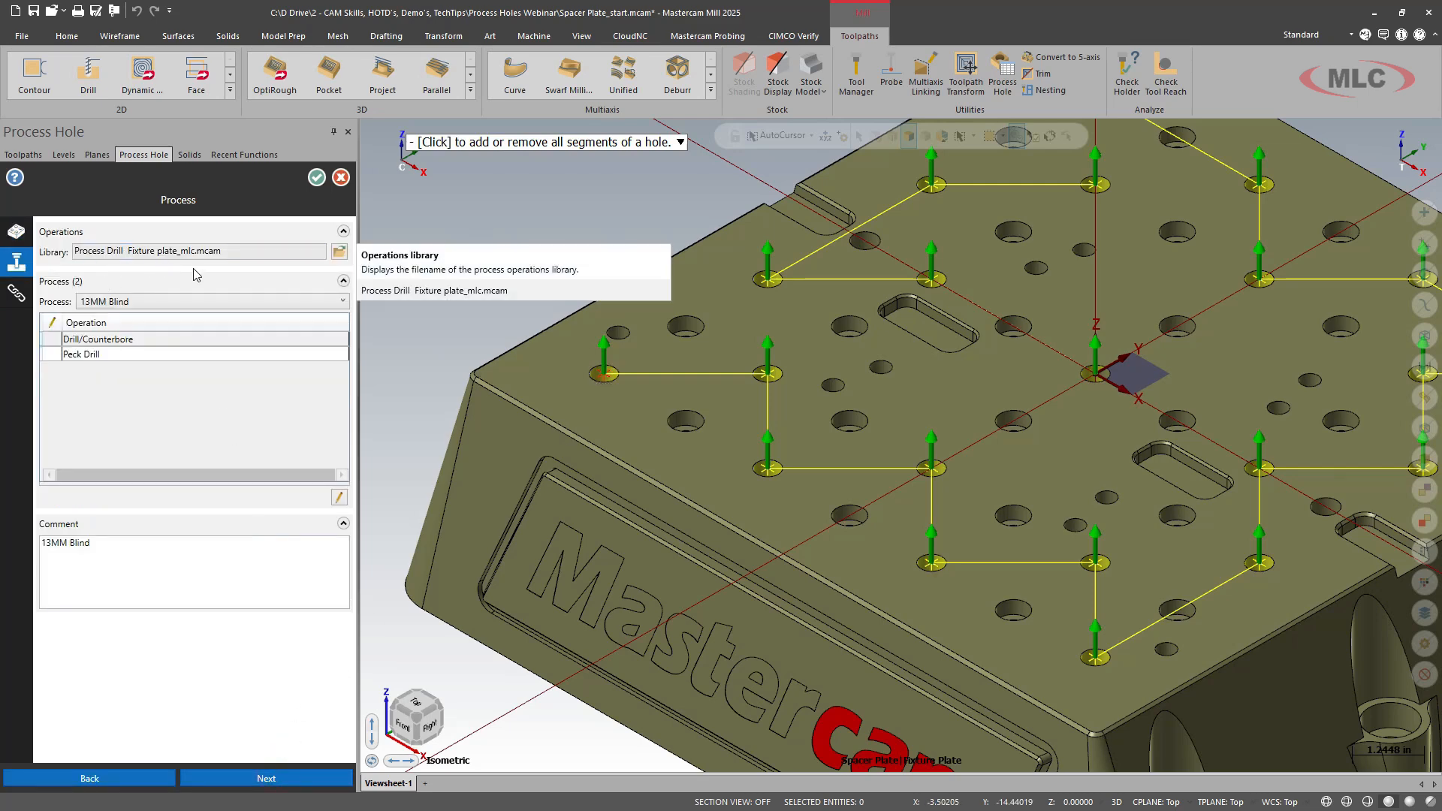
mouse_move(175, 351)
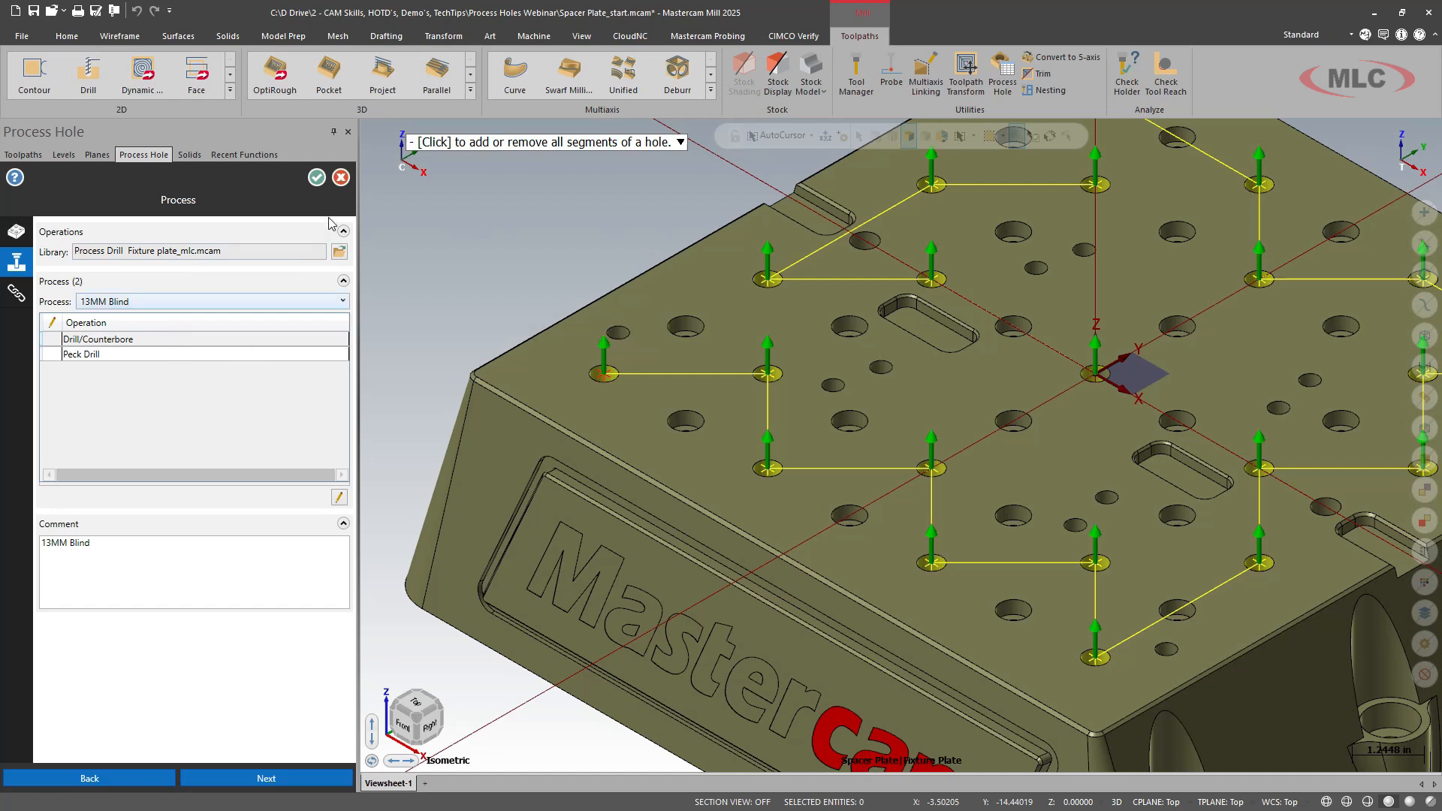
click(267, 778)
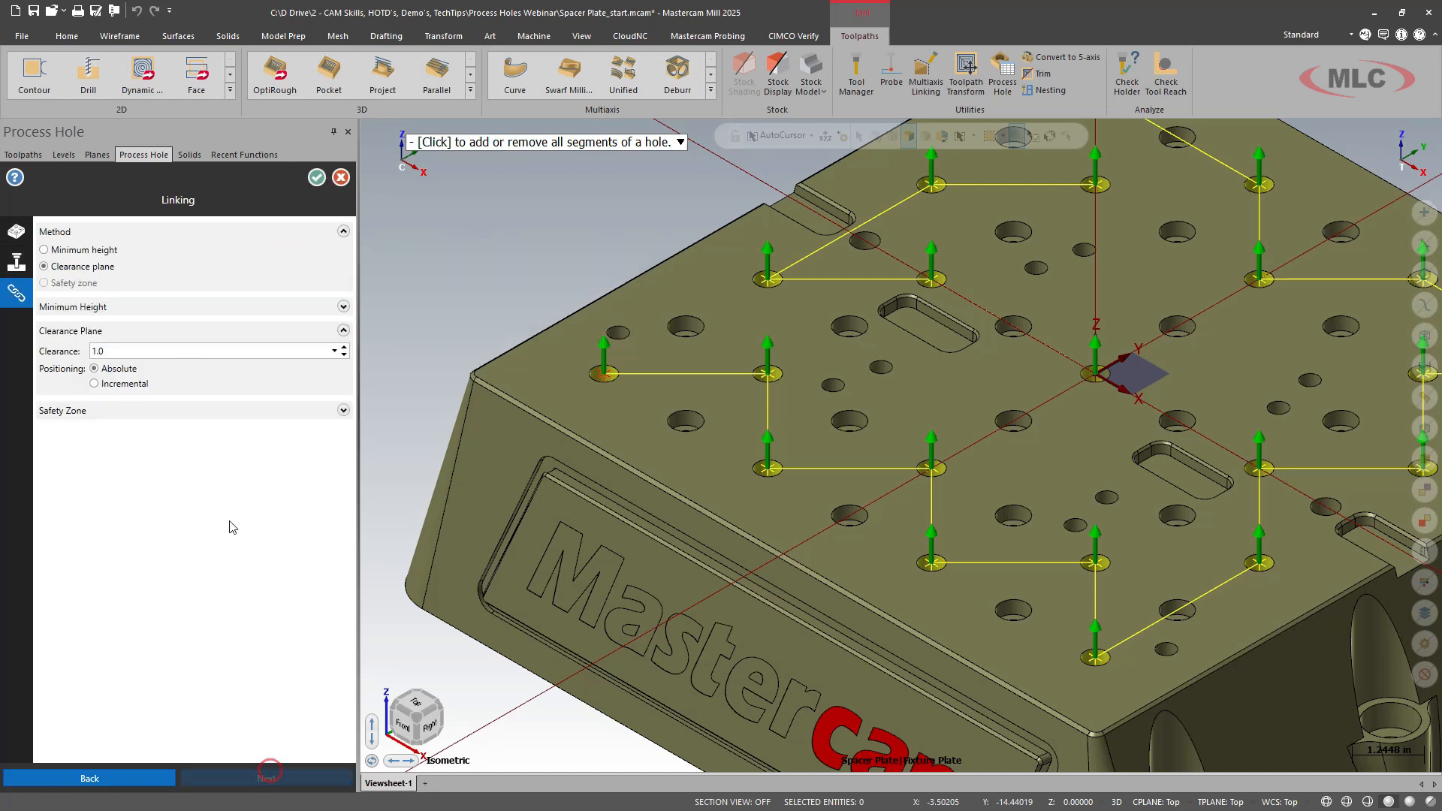
mouse_move(83, 267)
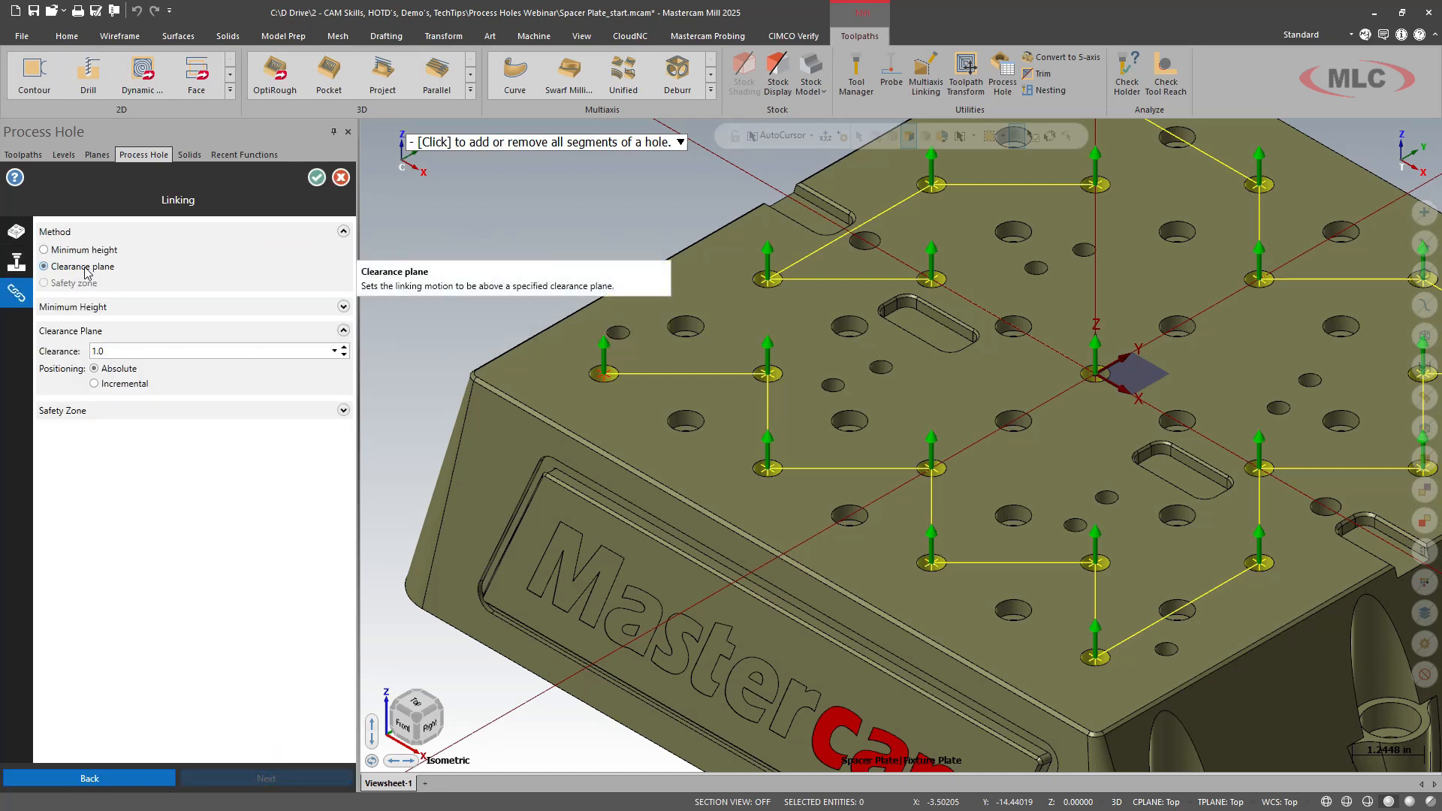
mouse_move(319, 180)
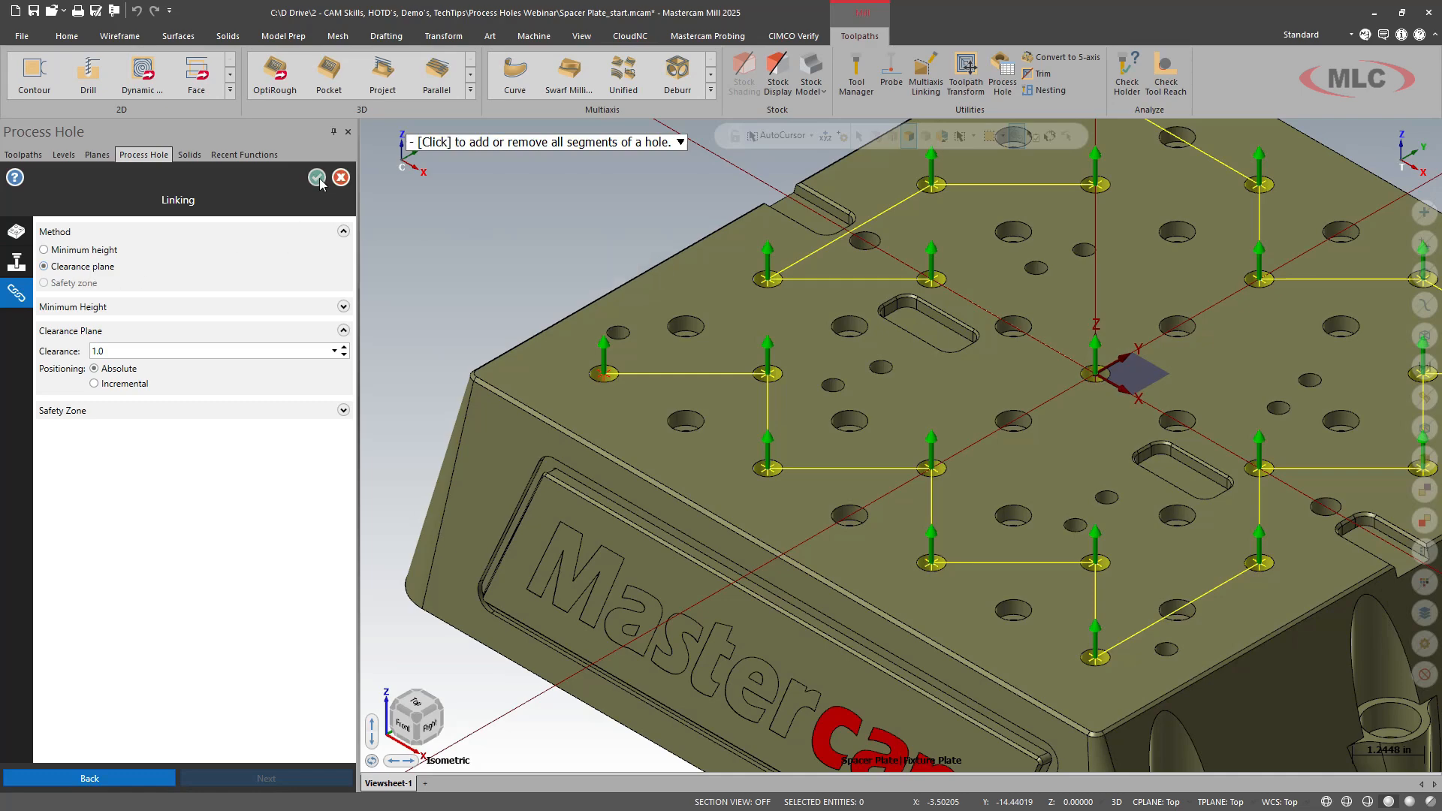
click(317, 178)
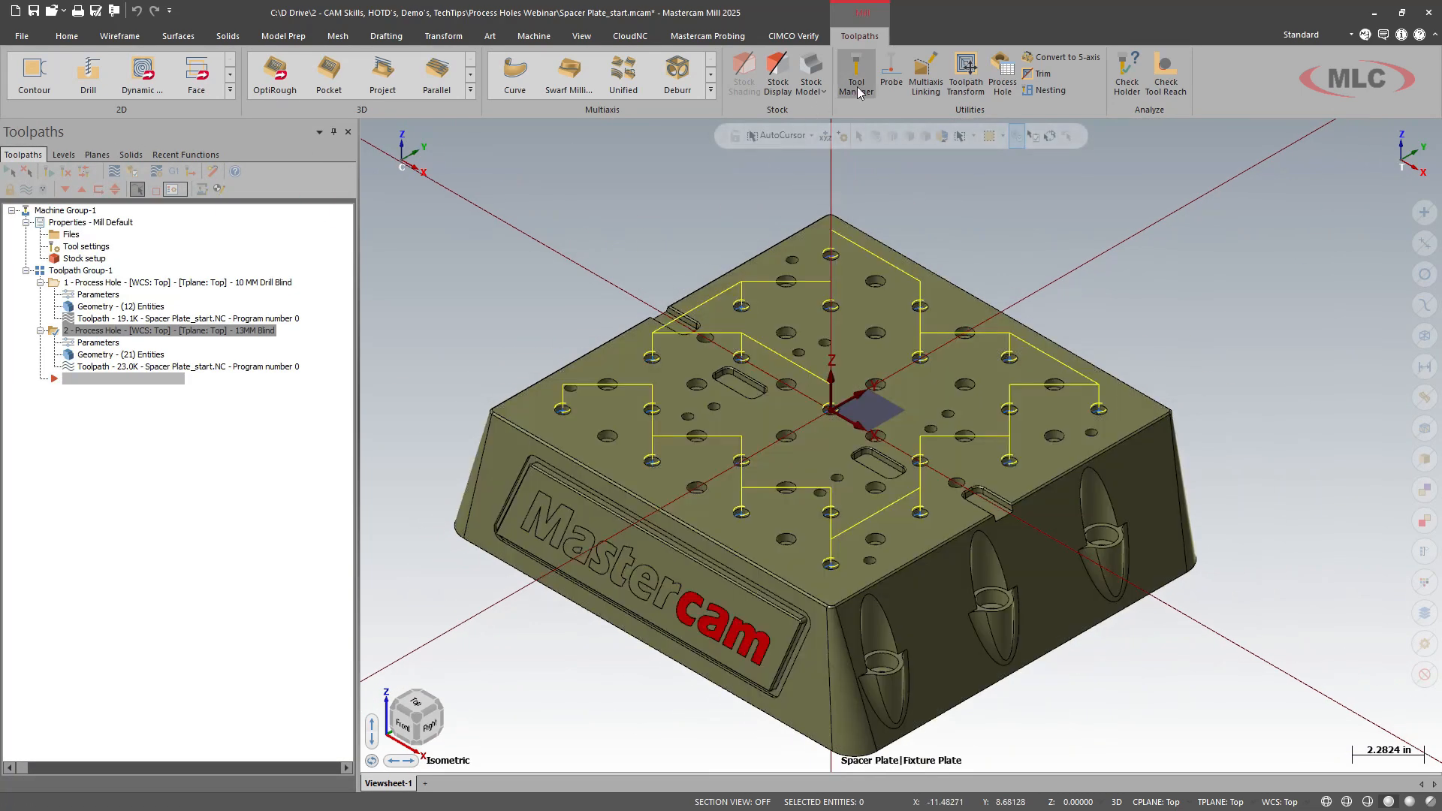
mouse_move(1002, 63)
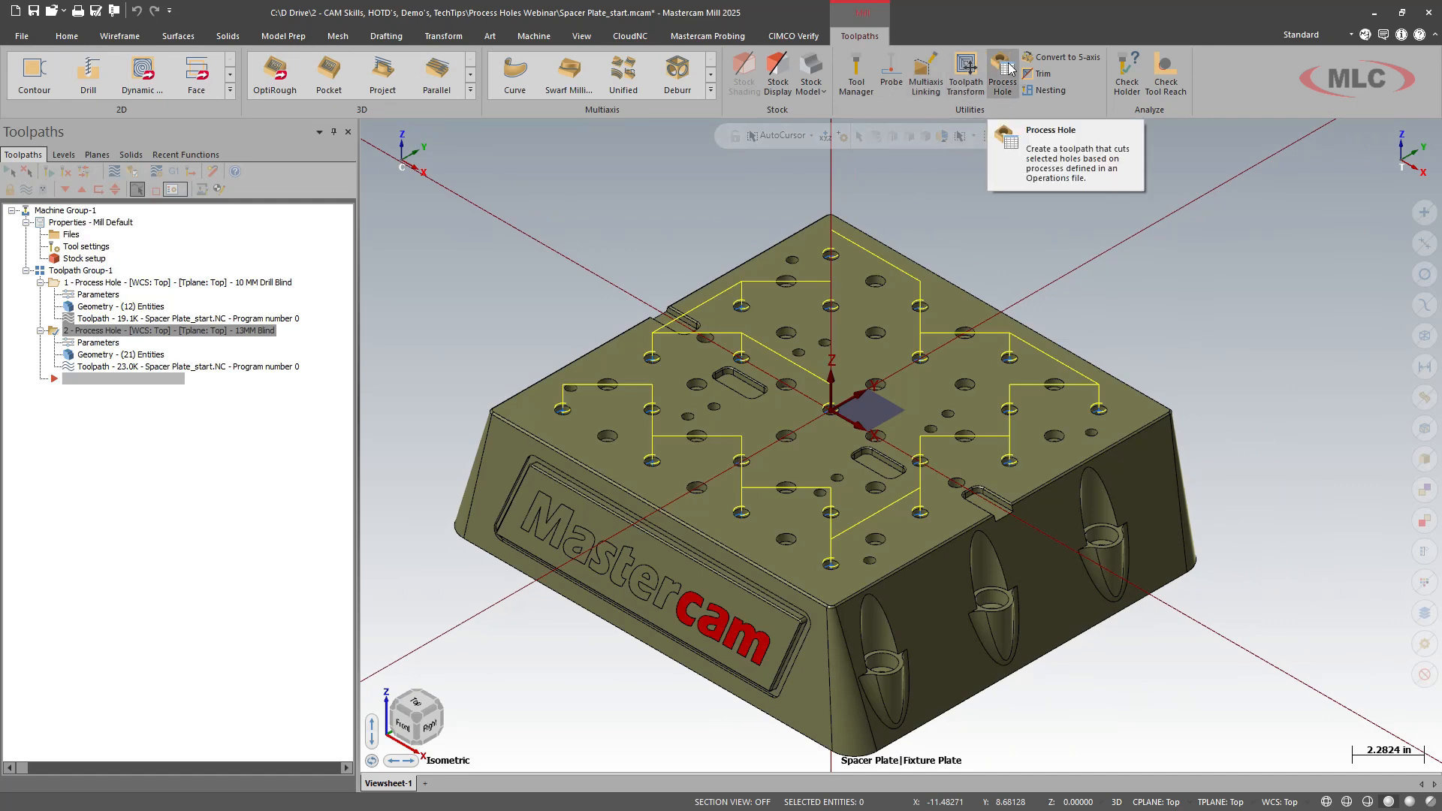
Create a third Process Hole toolpath on the 0.531 in holes with clearance plane 1.0 Absolute.
click(1000, 66)
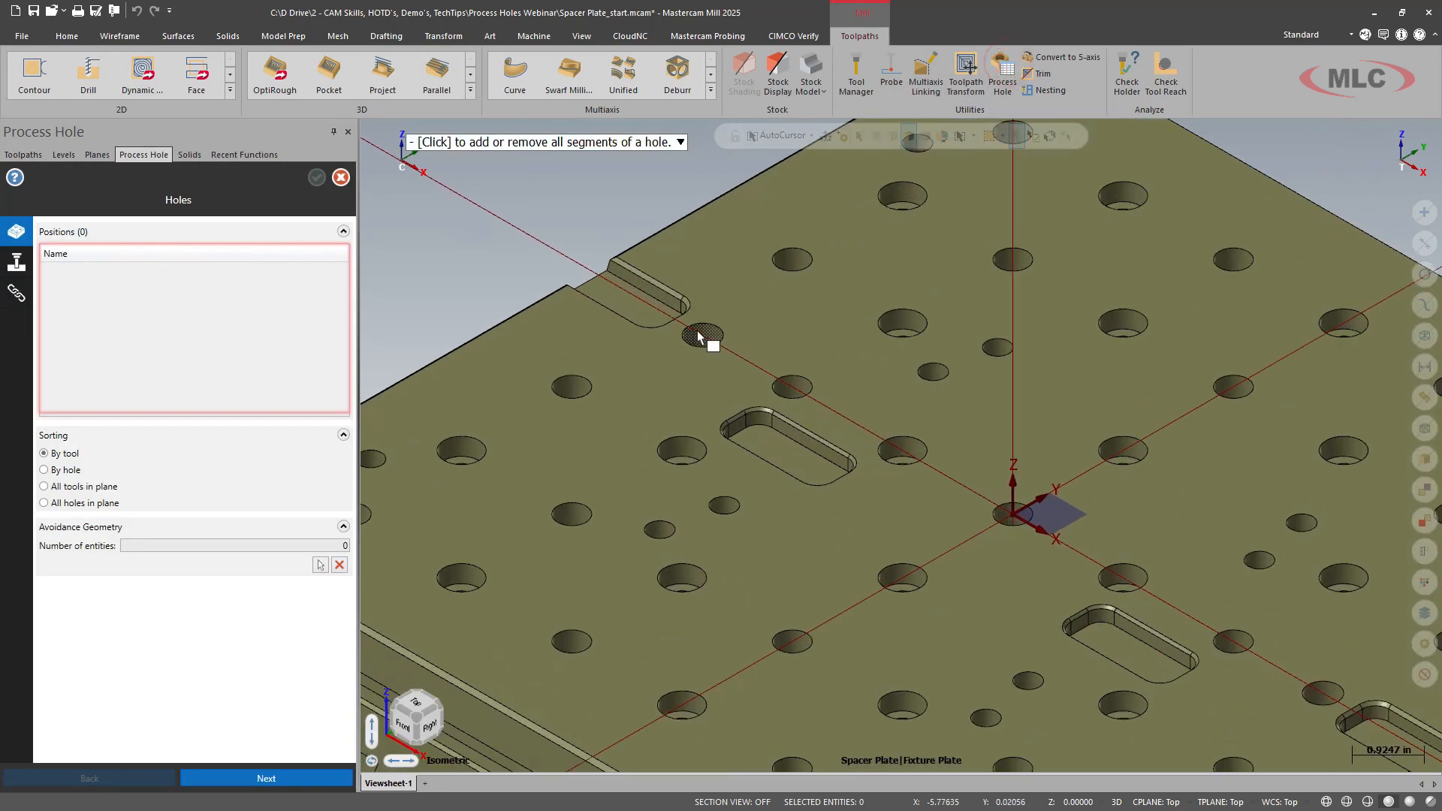
click(697, 337)
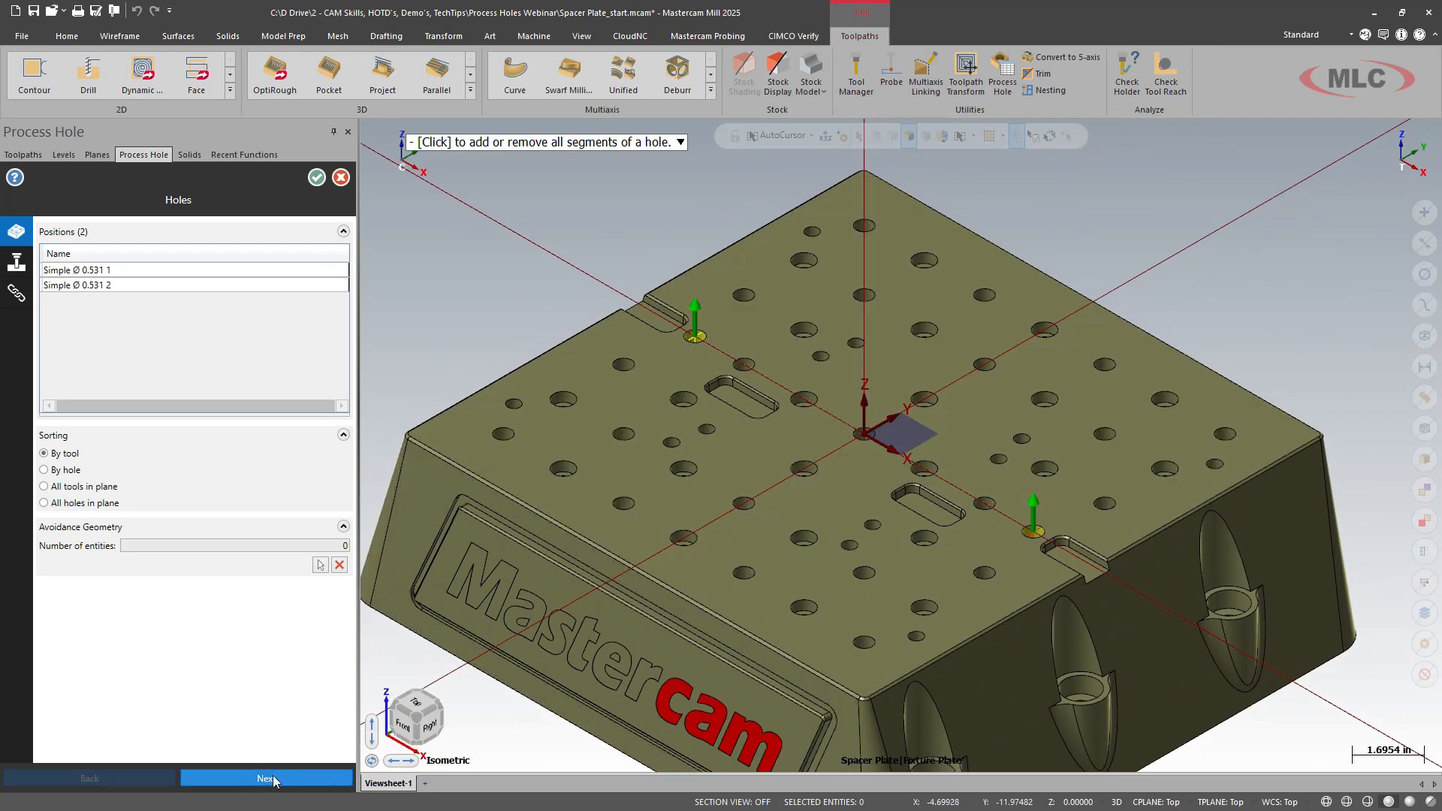
click(266, 777)
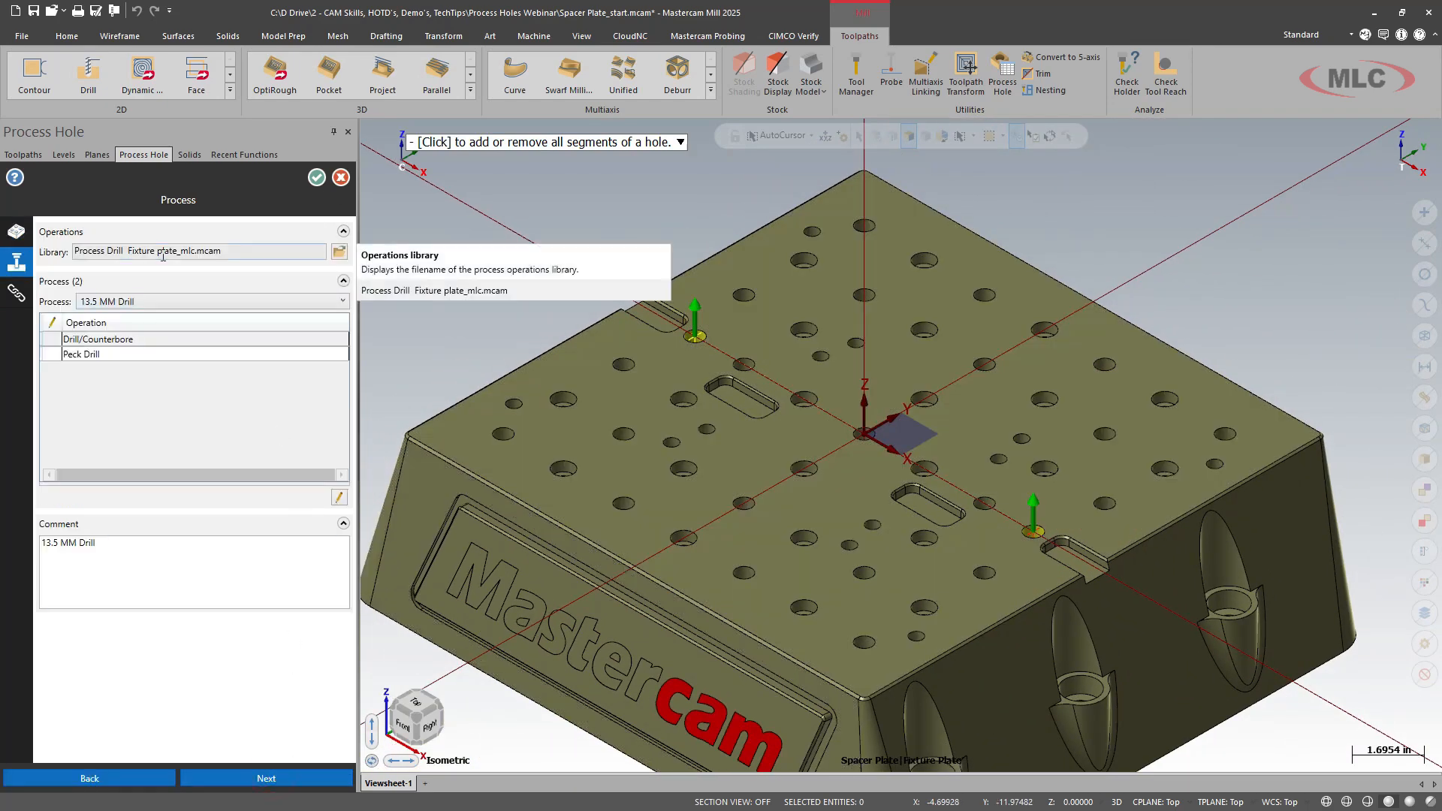
mouse_move(172, 317)
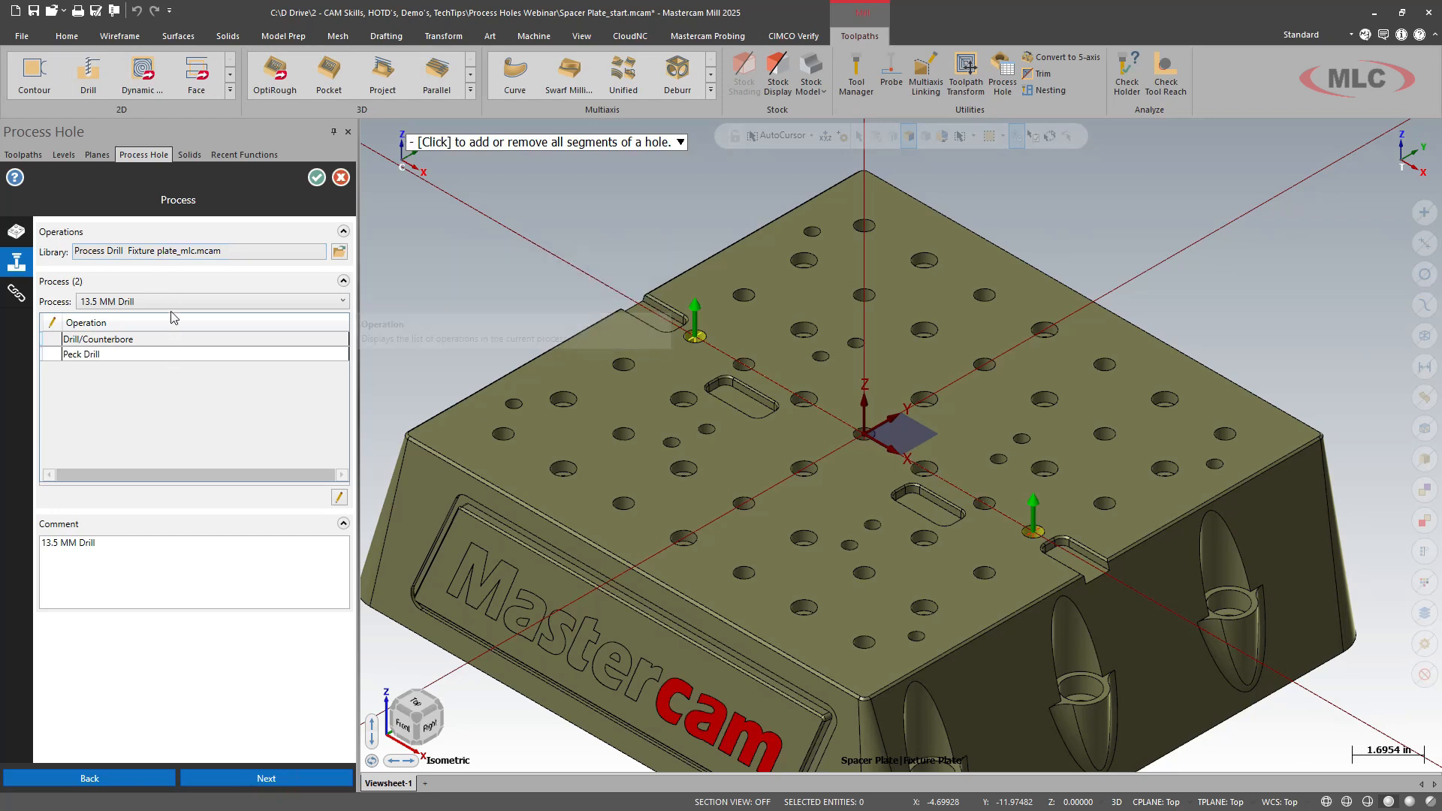
mouse_move(245, 291)
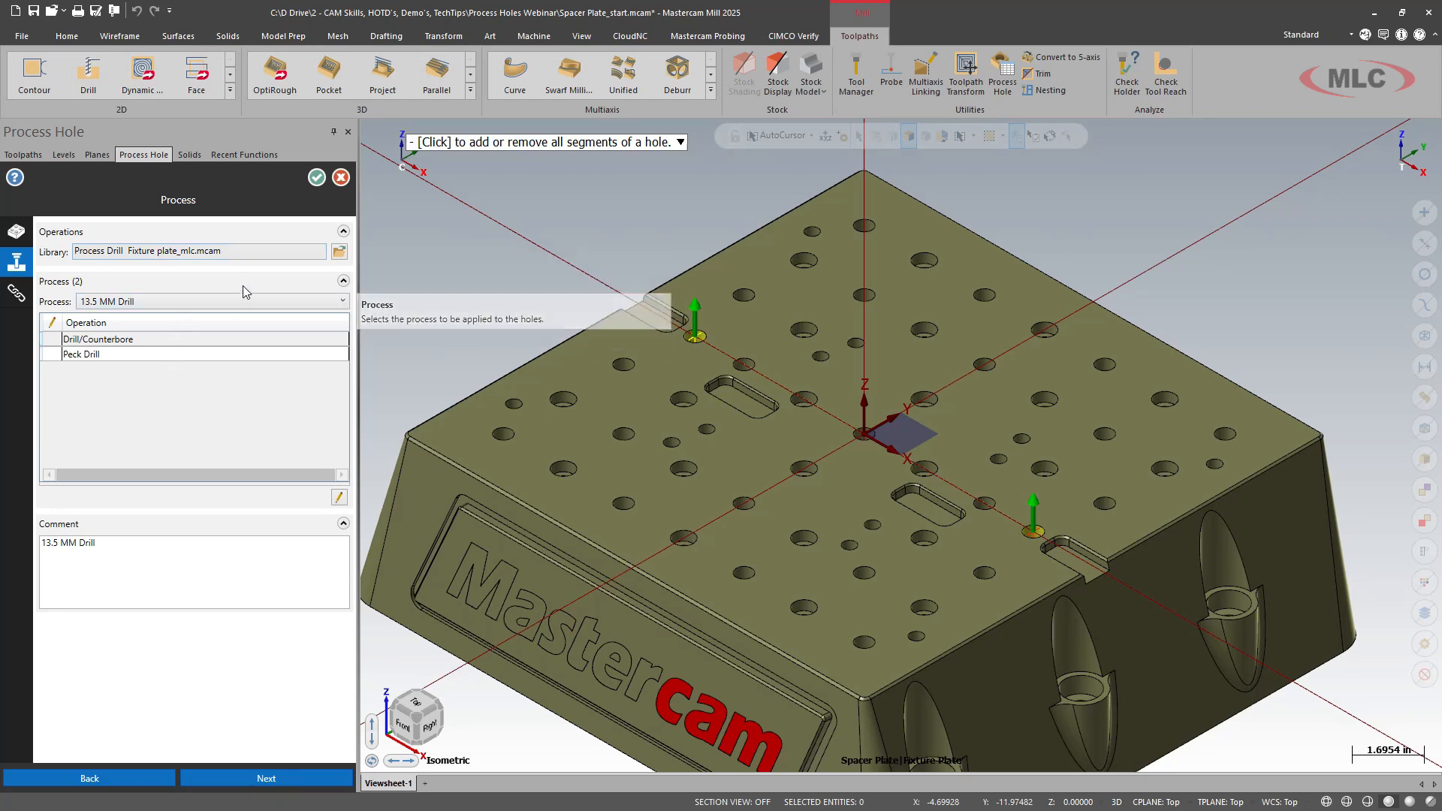
click(13, 292)
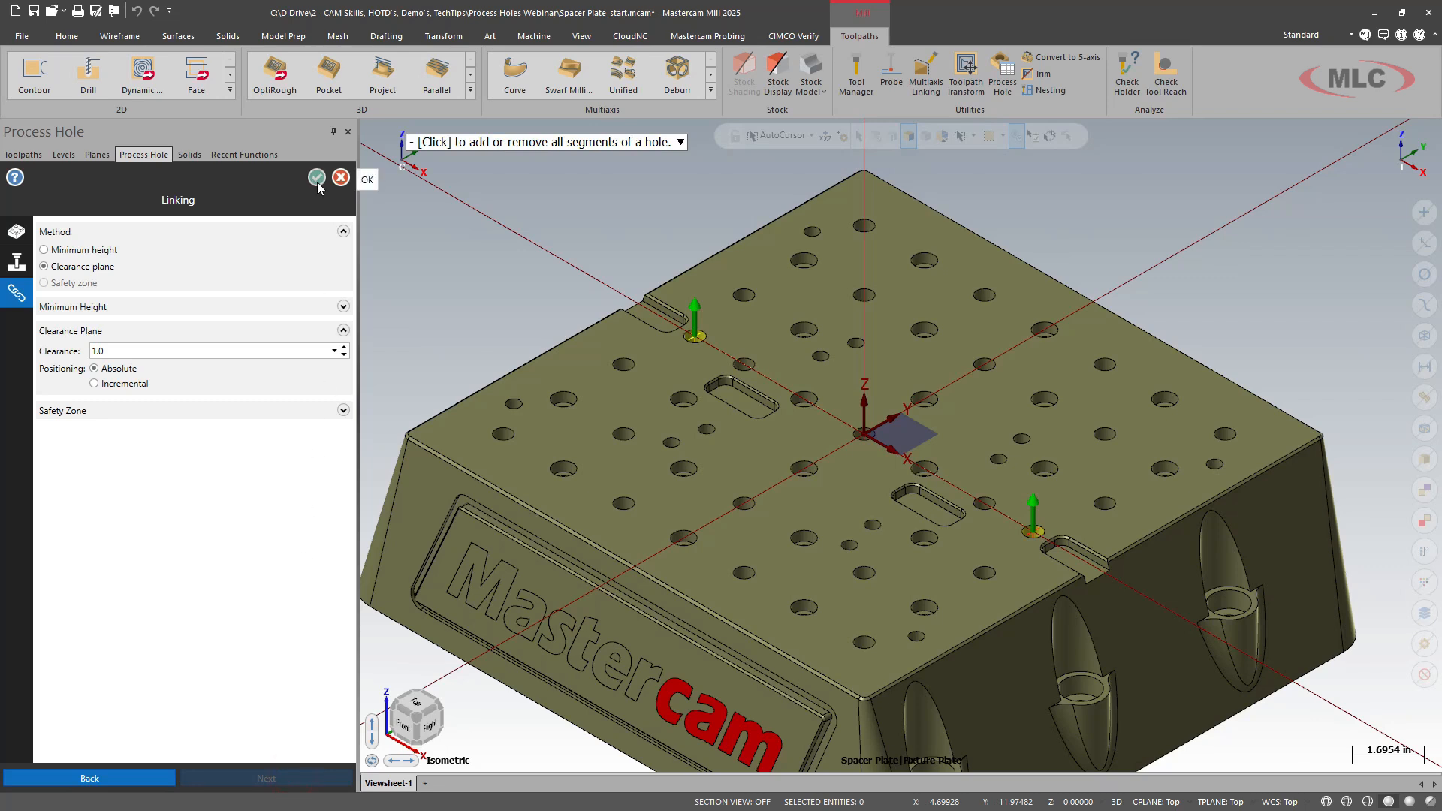
click(315, 177)
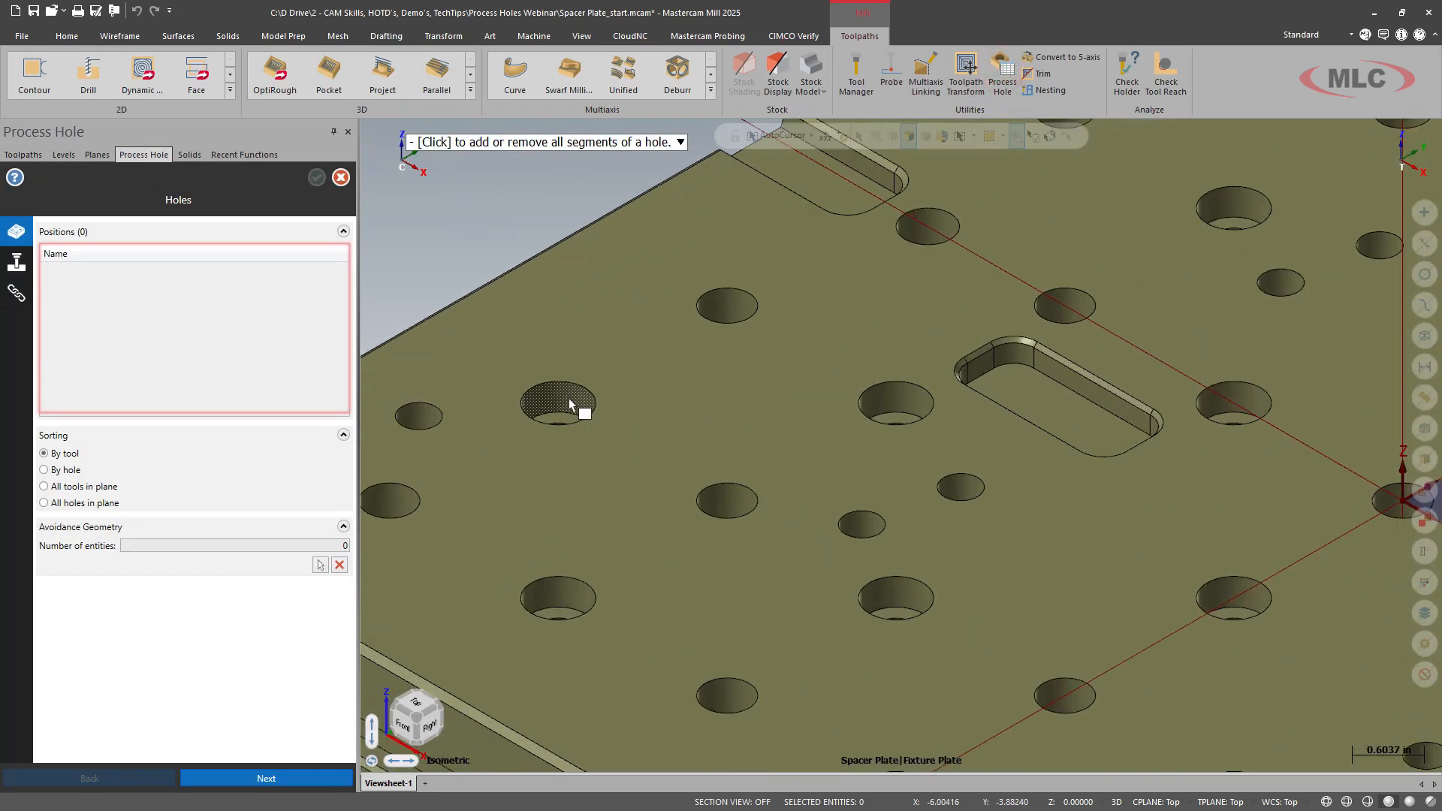
Create a Process Hole toolpath applying 8MM Counterbore Blind-1 to the counterbore holes.
click(559, 404)
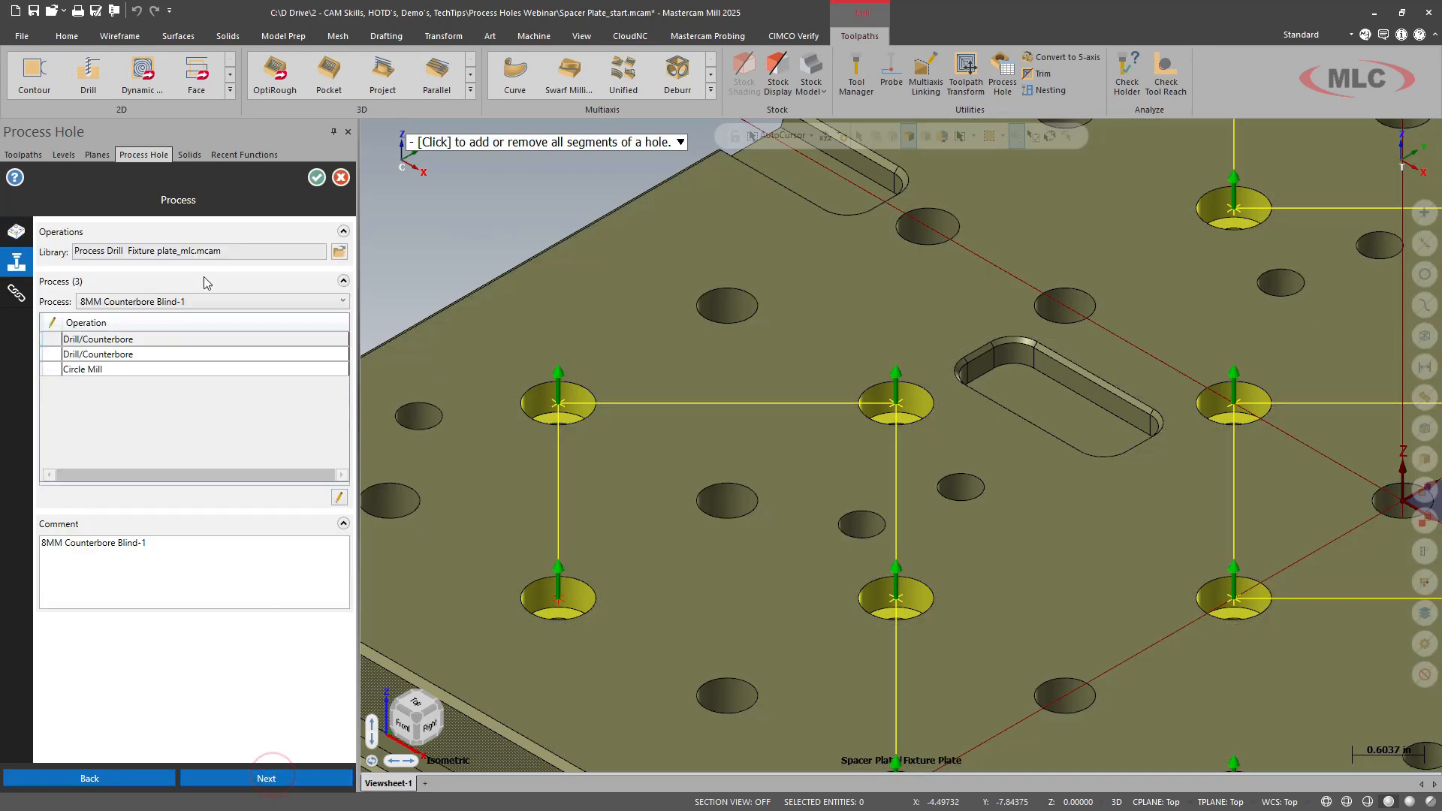
mouse_move(231, 306)
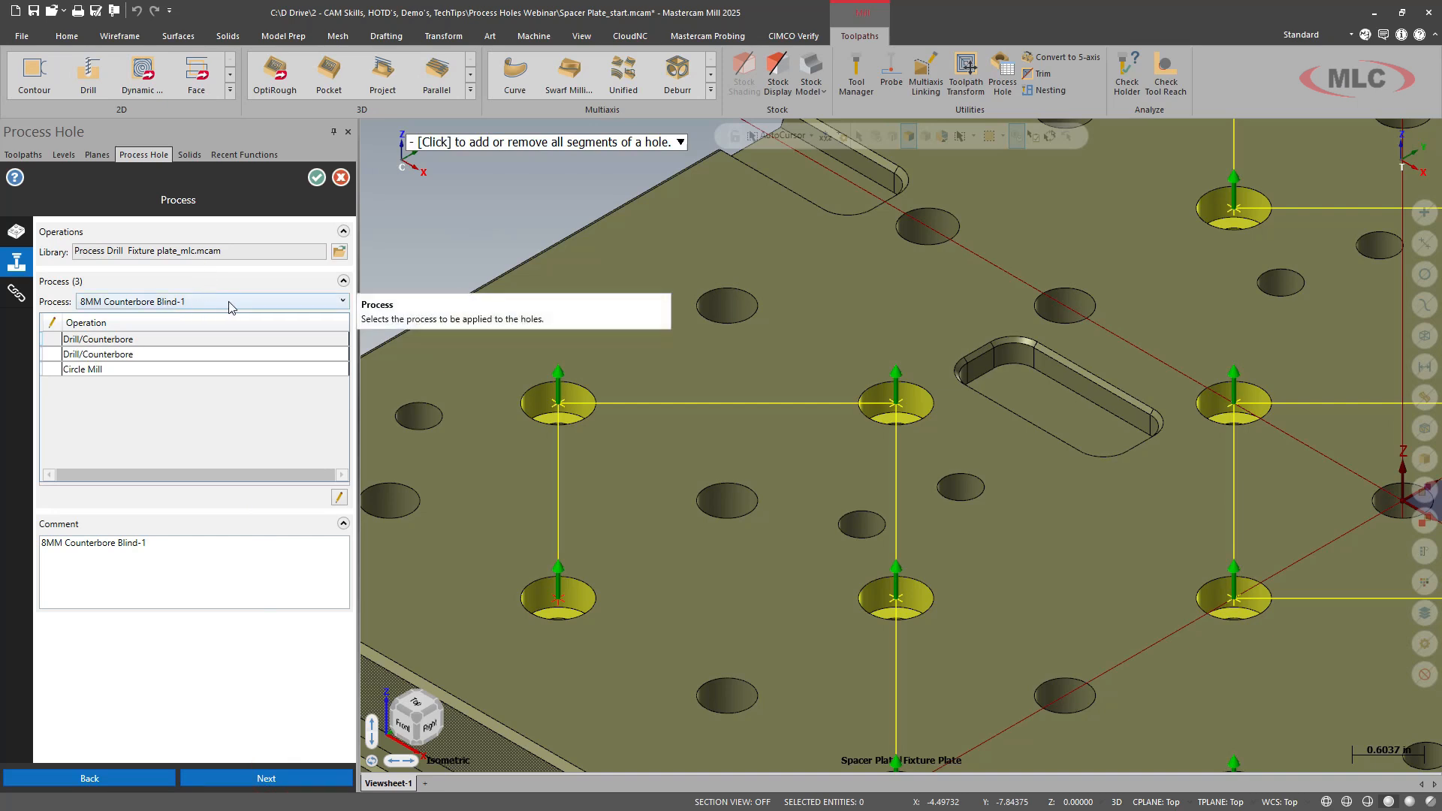
mouse_move(179, 347)
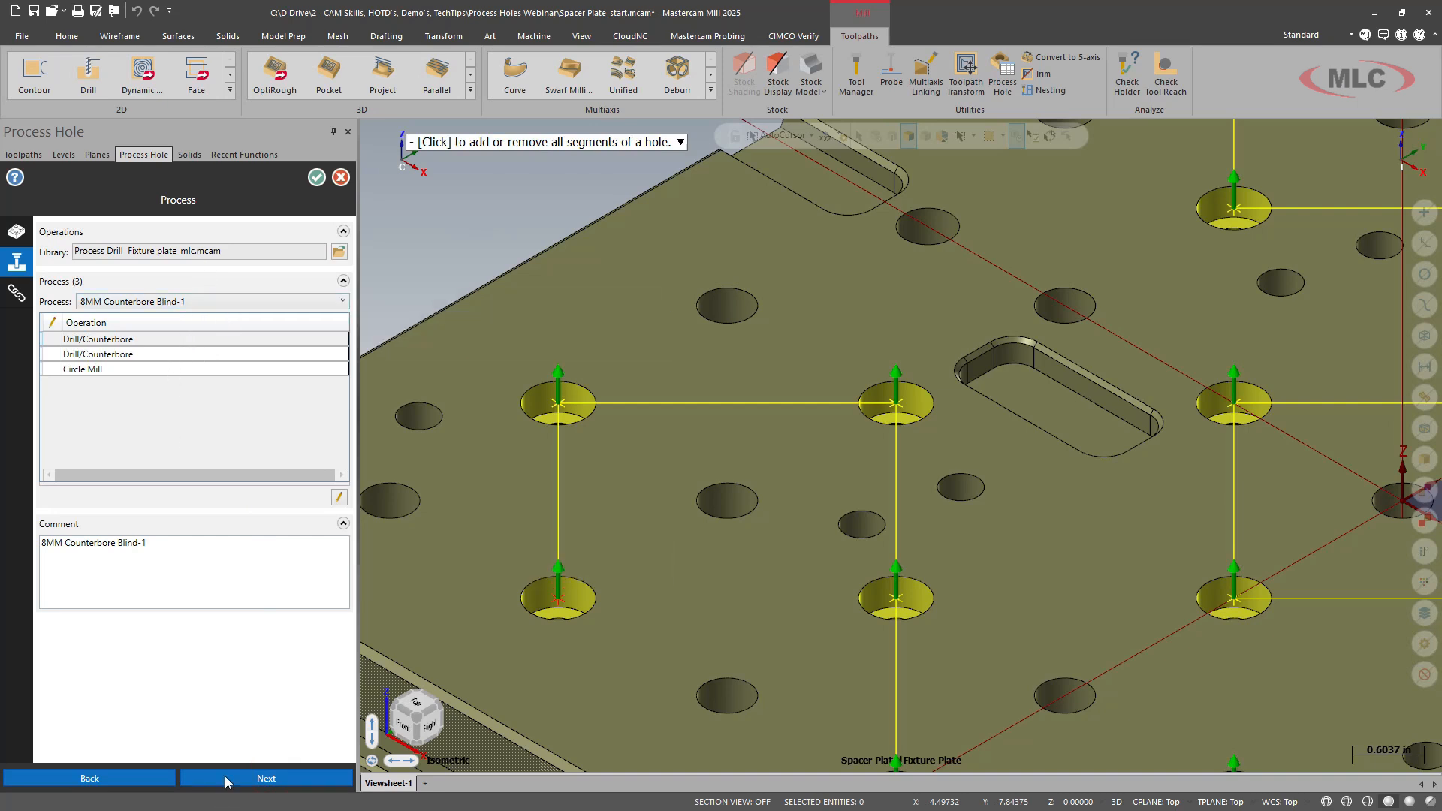
click(267, 778)
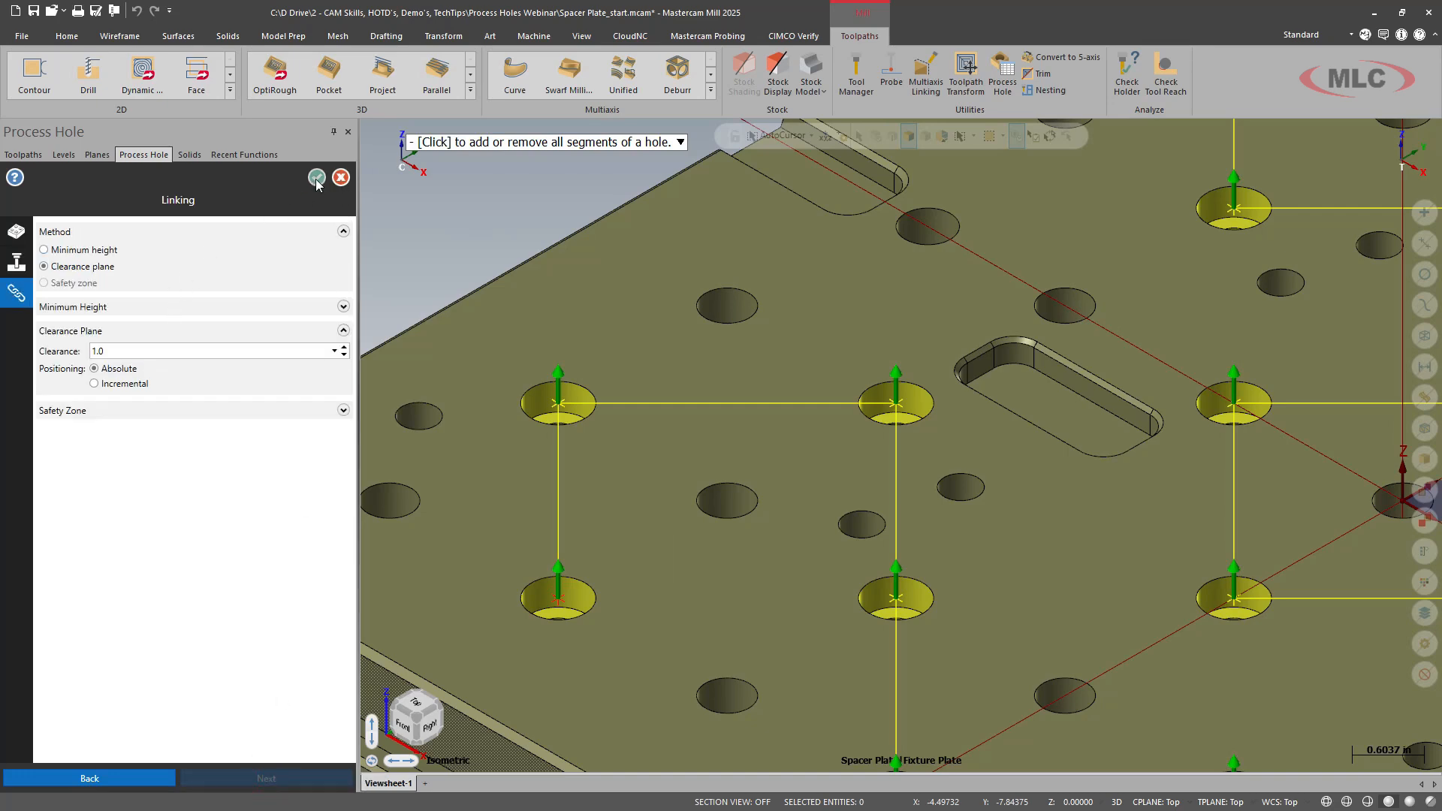
click(317, 178)
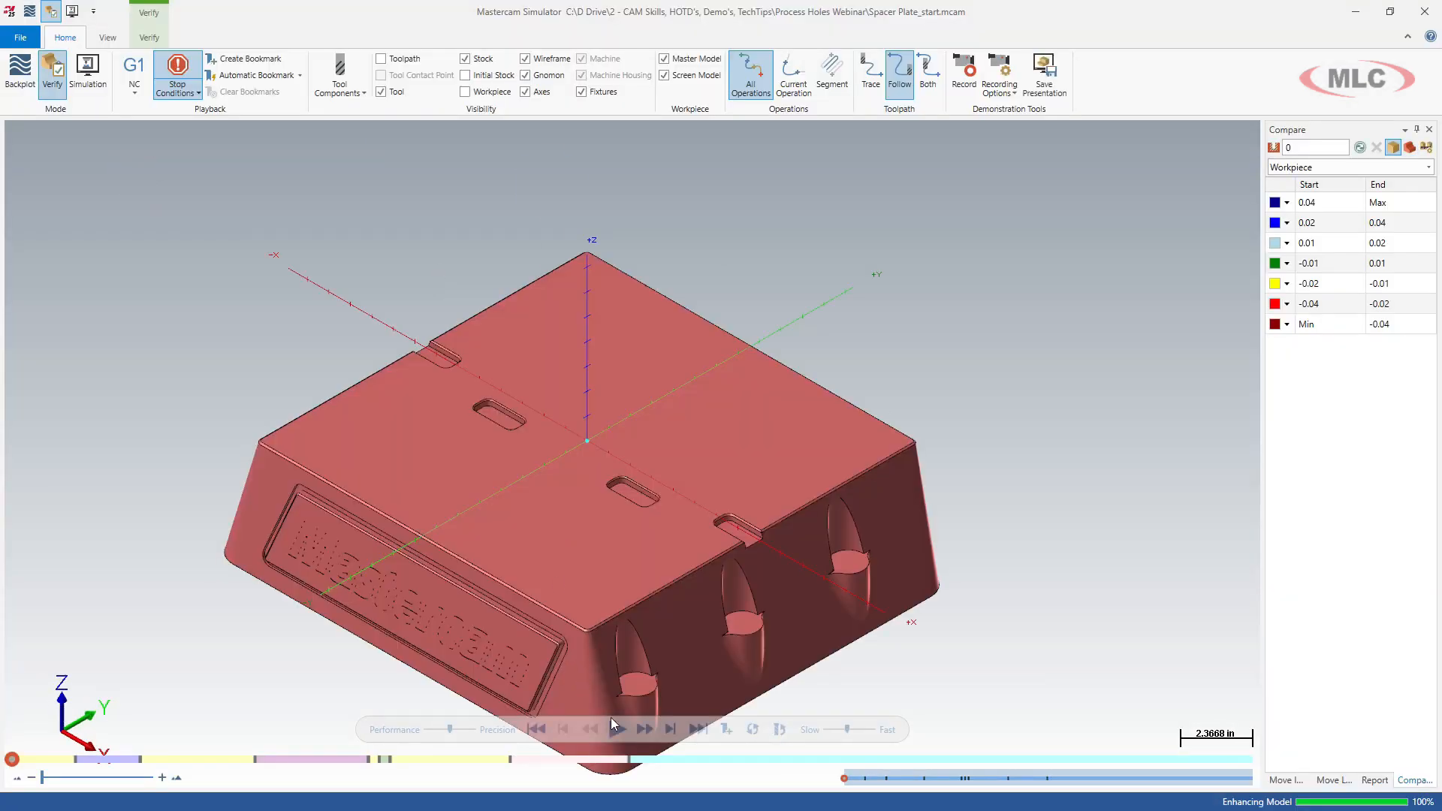
Play the simulation, resuming after each tool-change stop until machining finishes.
click(619, 730)
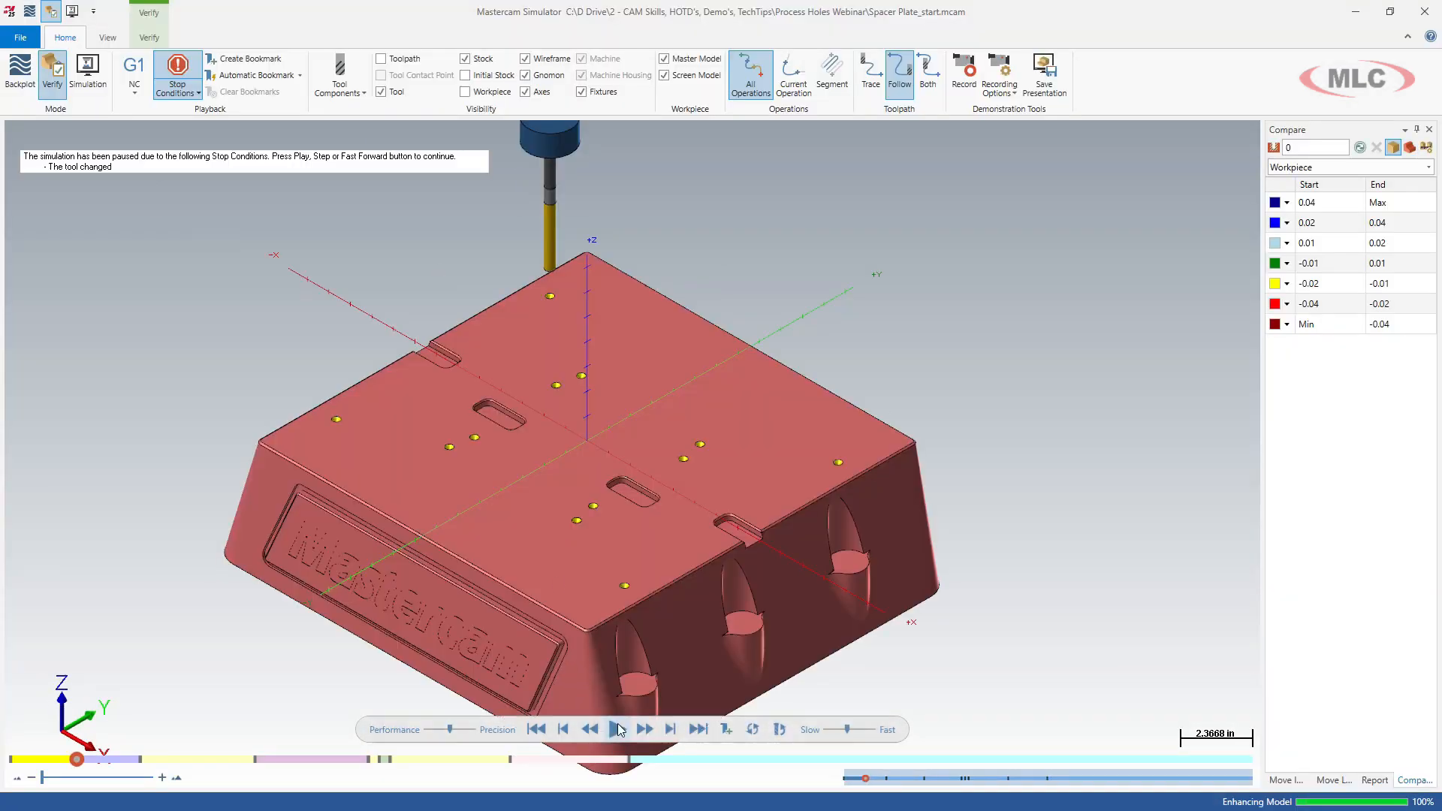
mouse_move(619, 730)
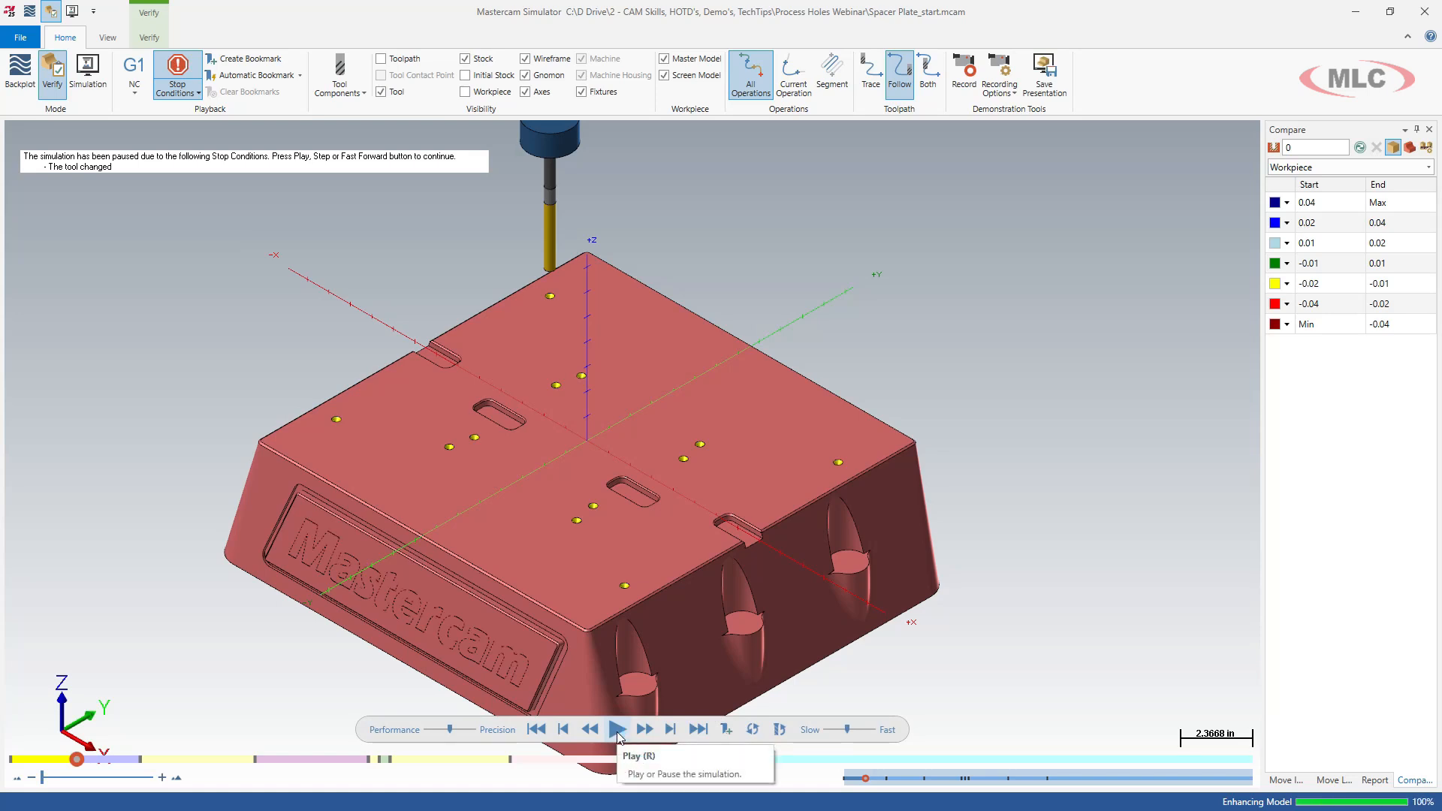
click(617, 730)
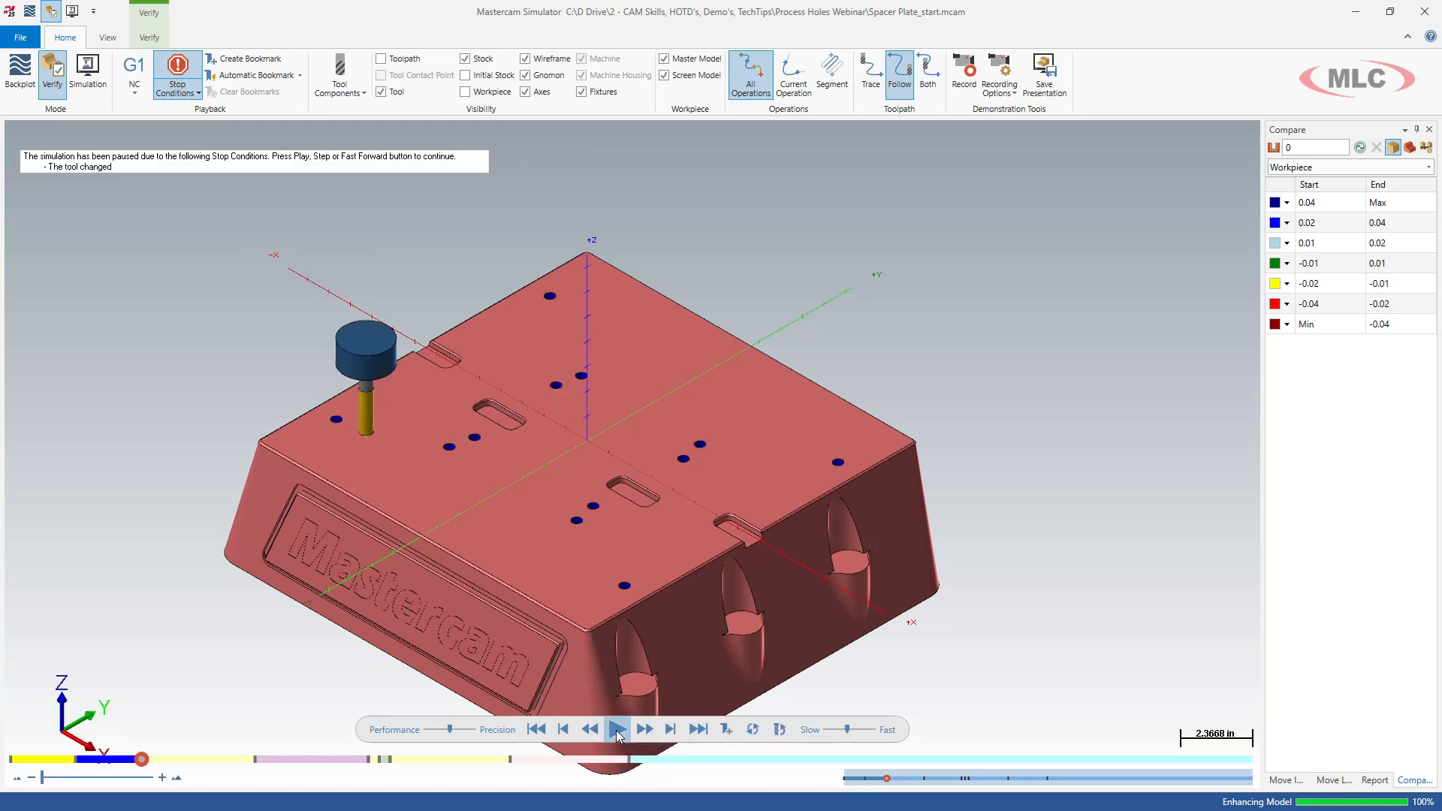
click(616, 730)
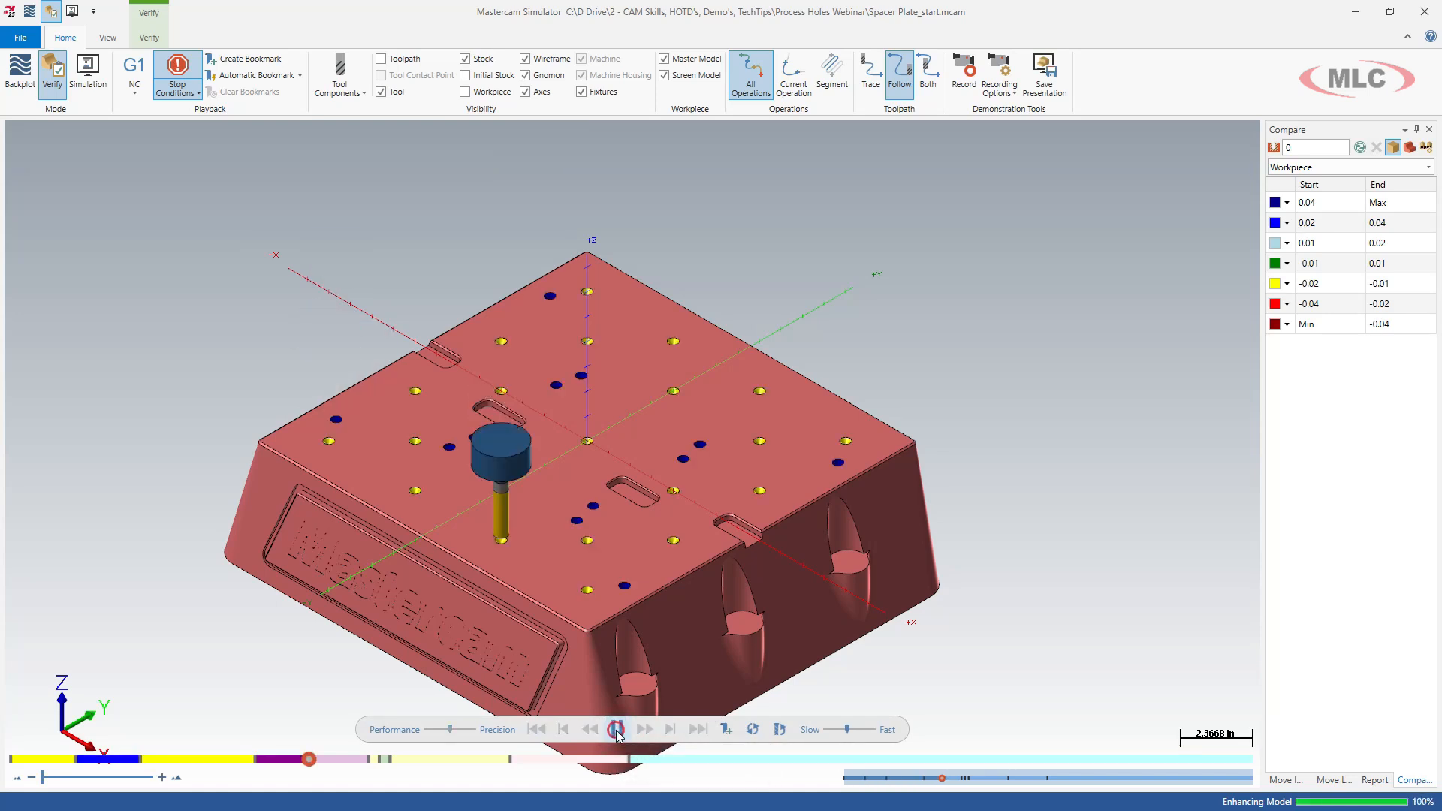
click(616, 729)
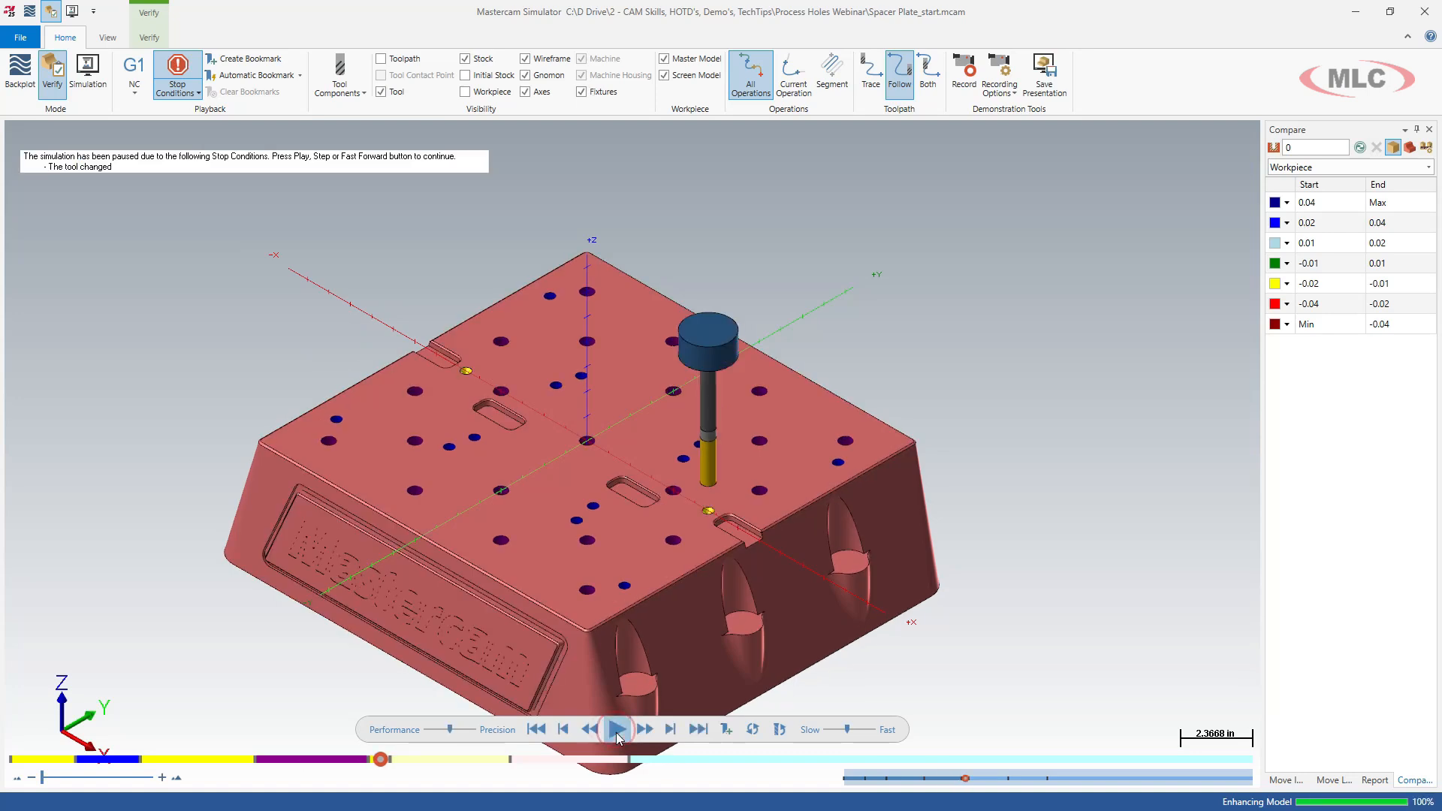
click(615, 730)
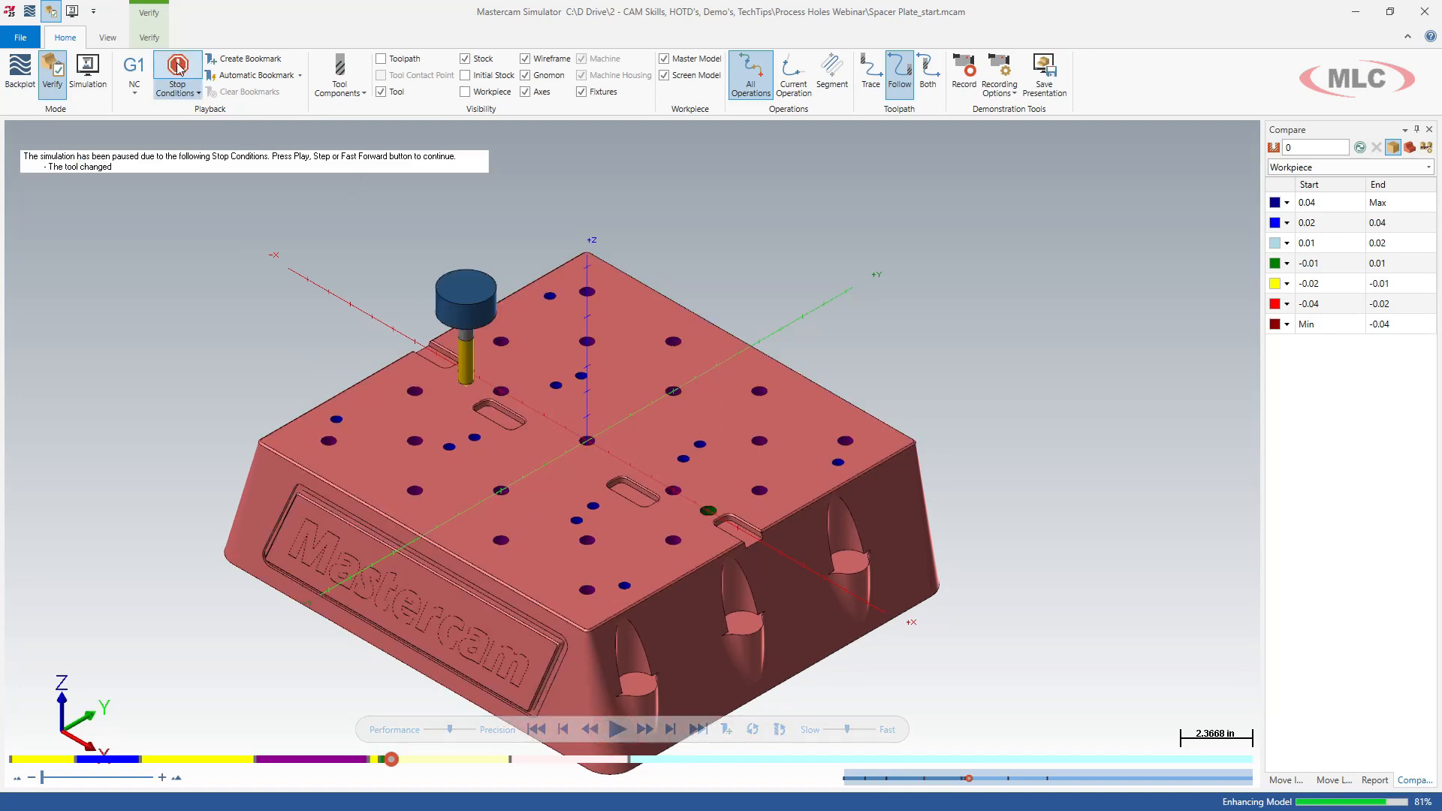
click(622, 730)
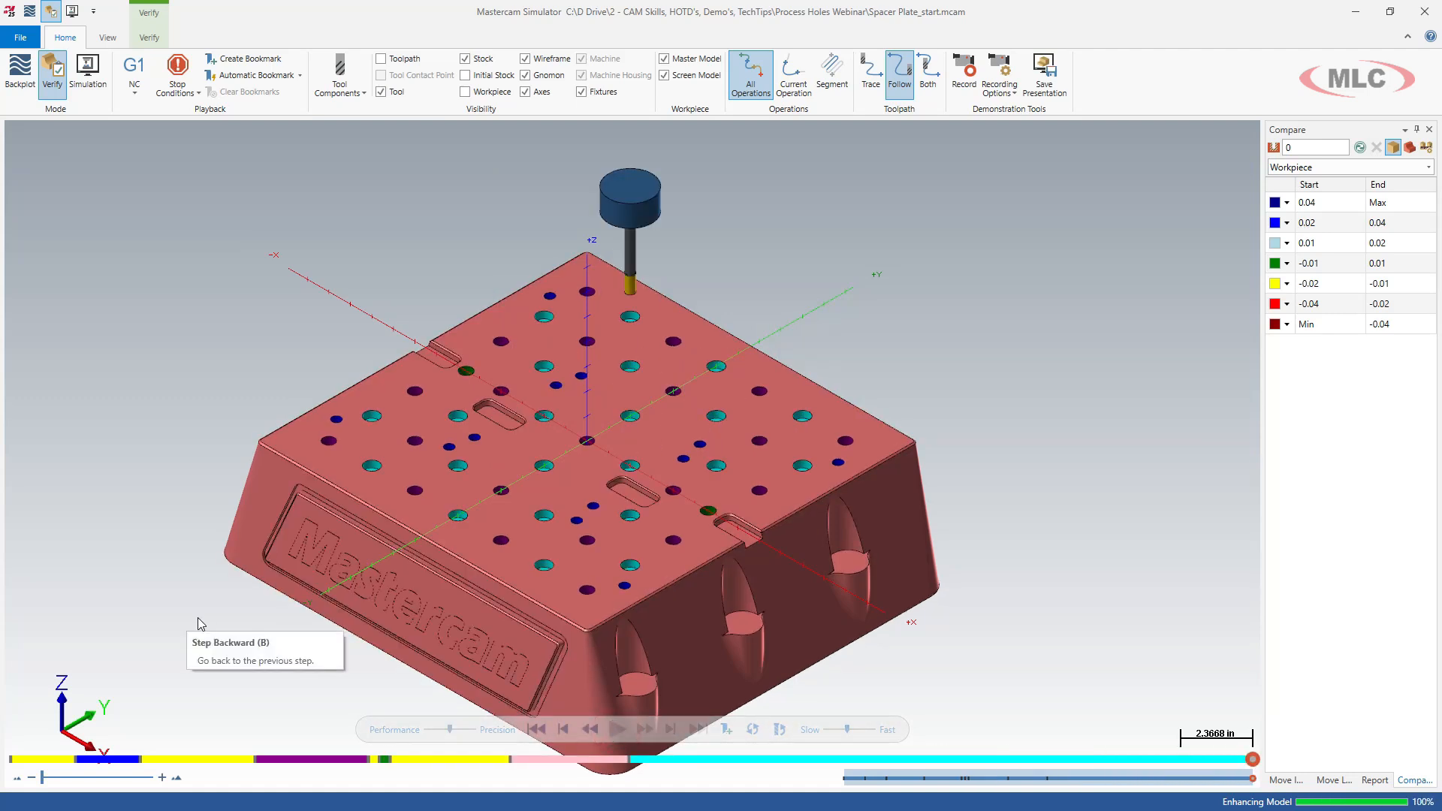
mouse_move(631, 685)
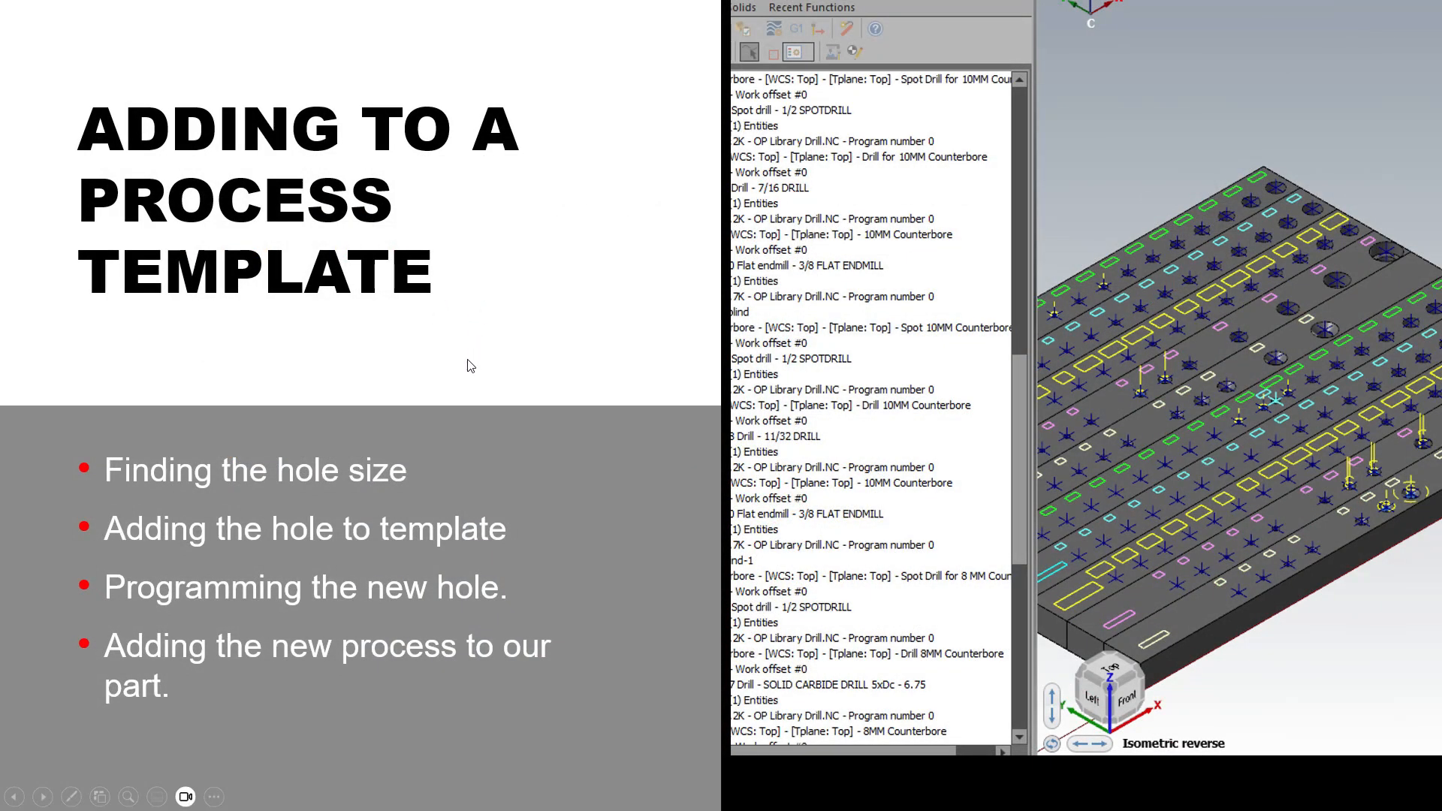
mouse_move(159, 479)
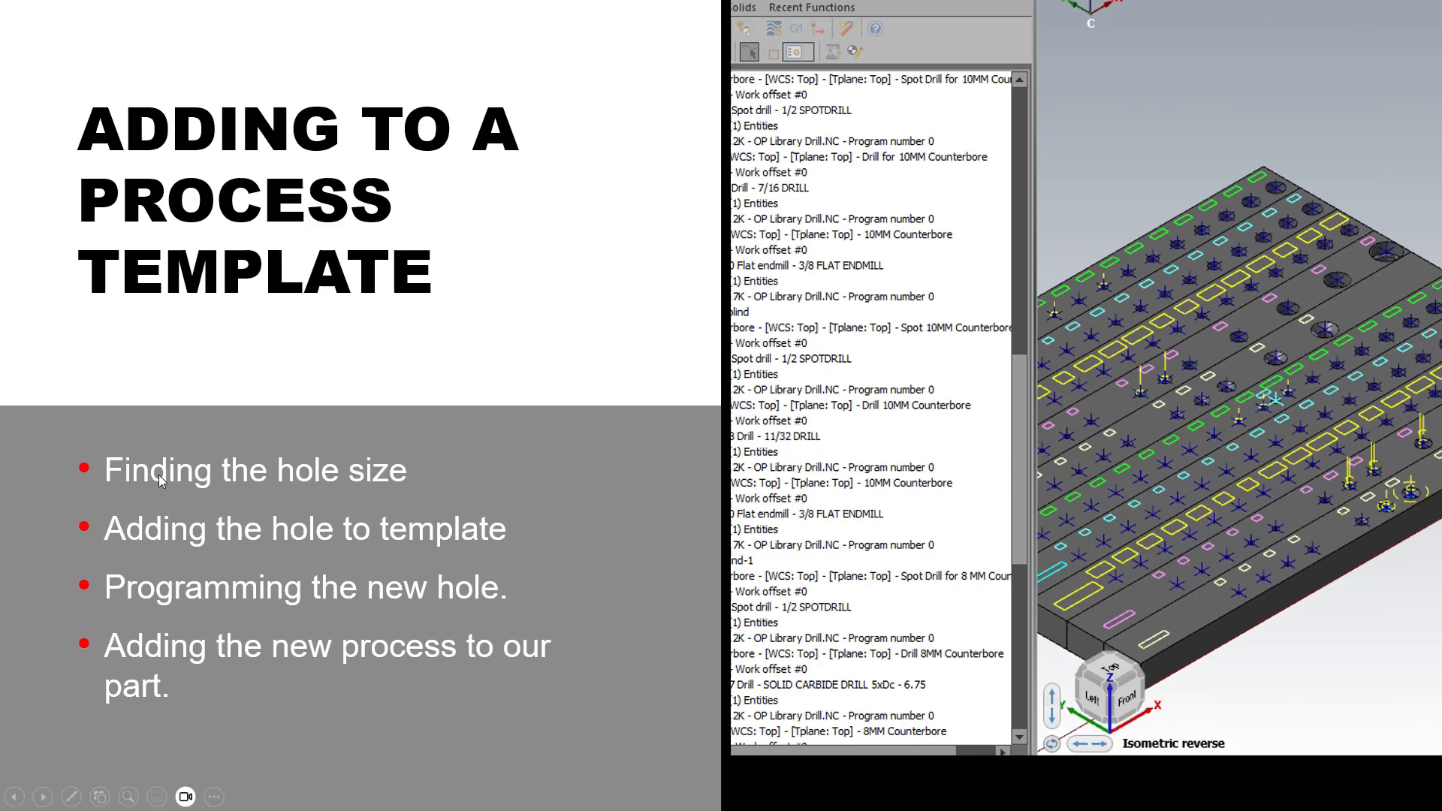
mouse_move(335, 483)
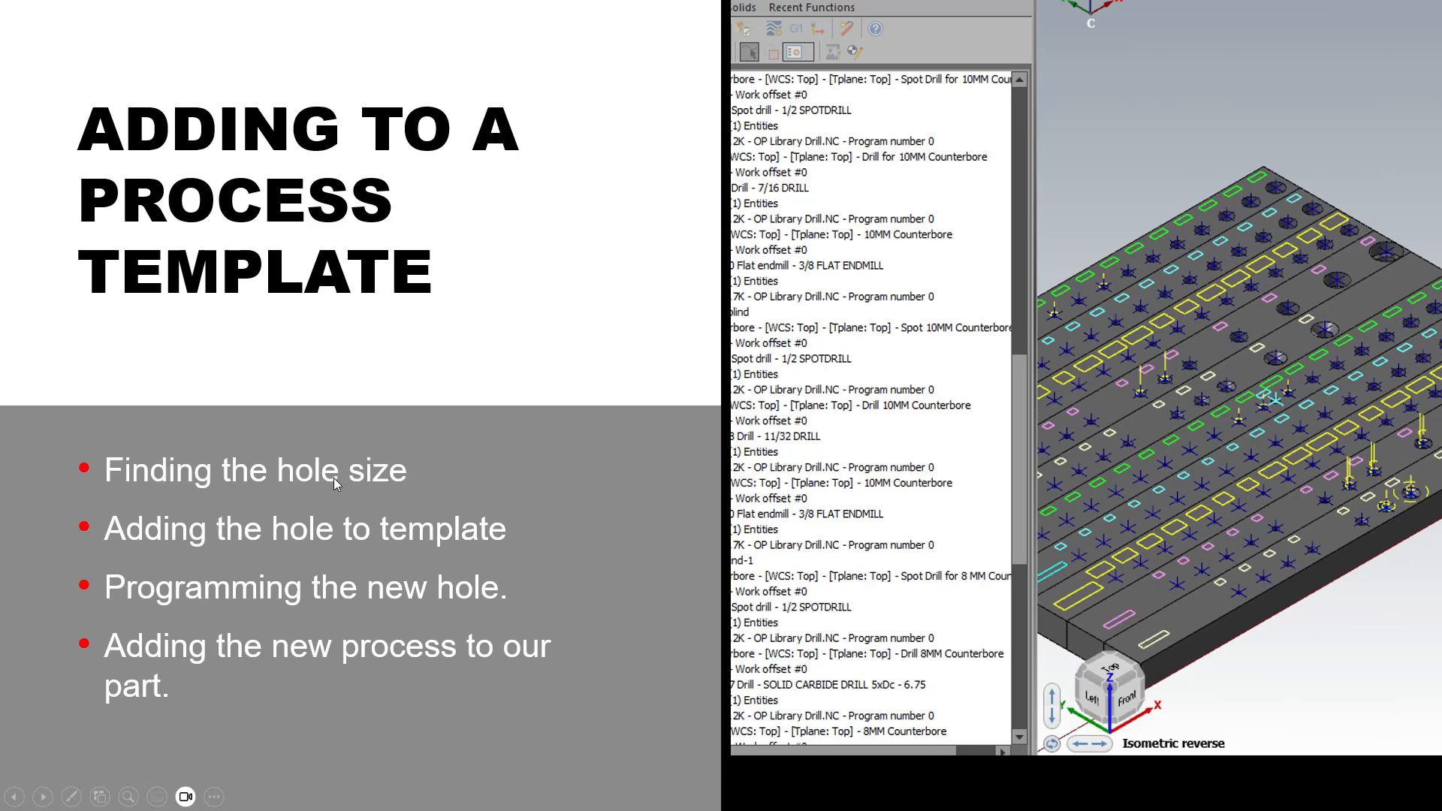
mouse_move(429, 532)
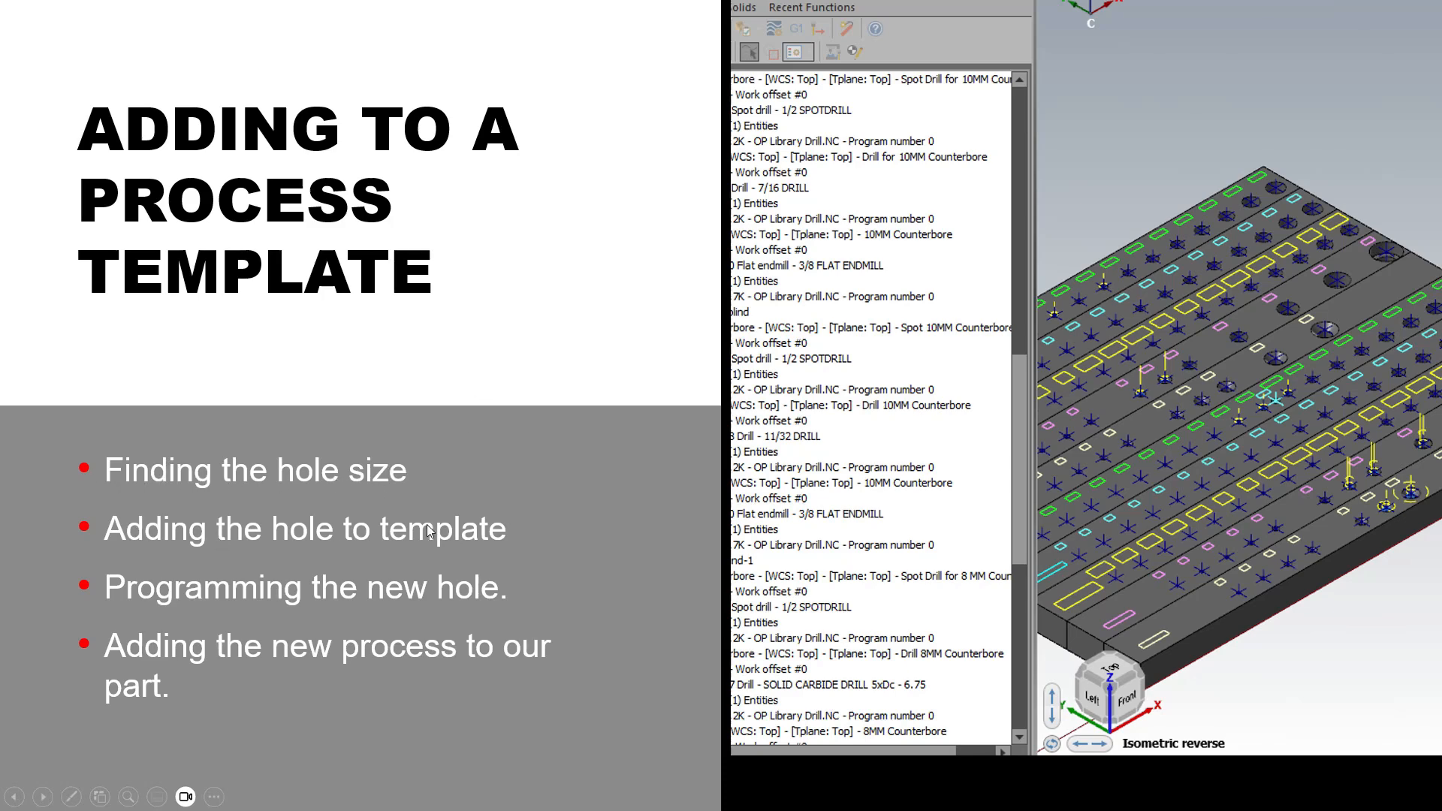
mouse_move(255, 646)
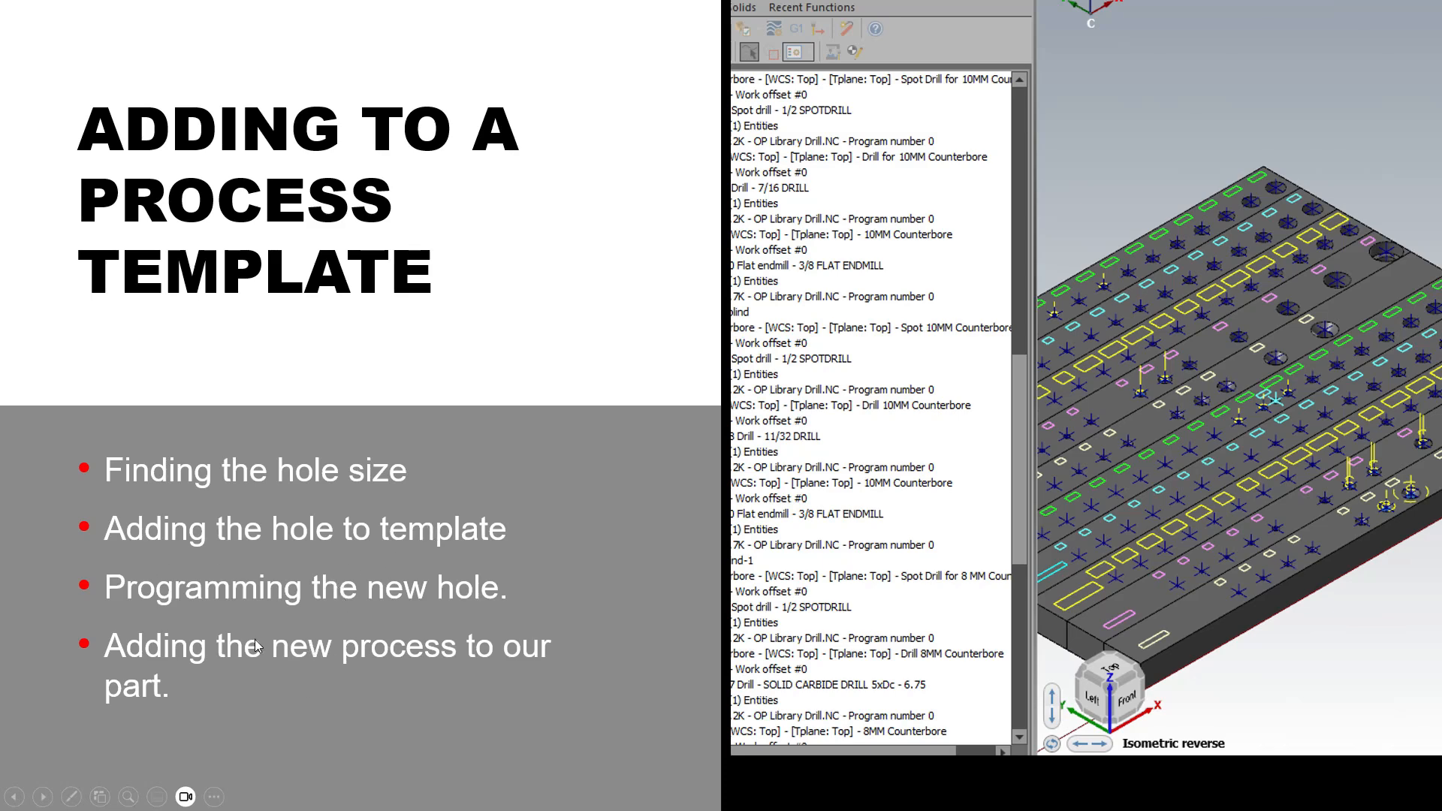
mouse_move(201, 674)
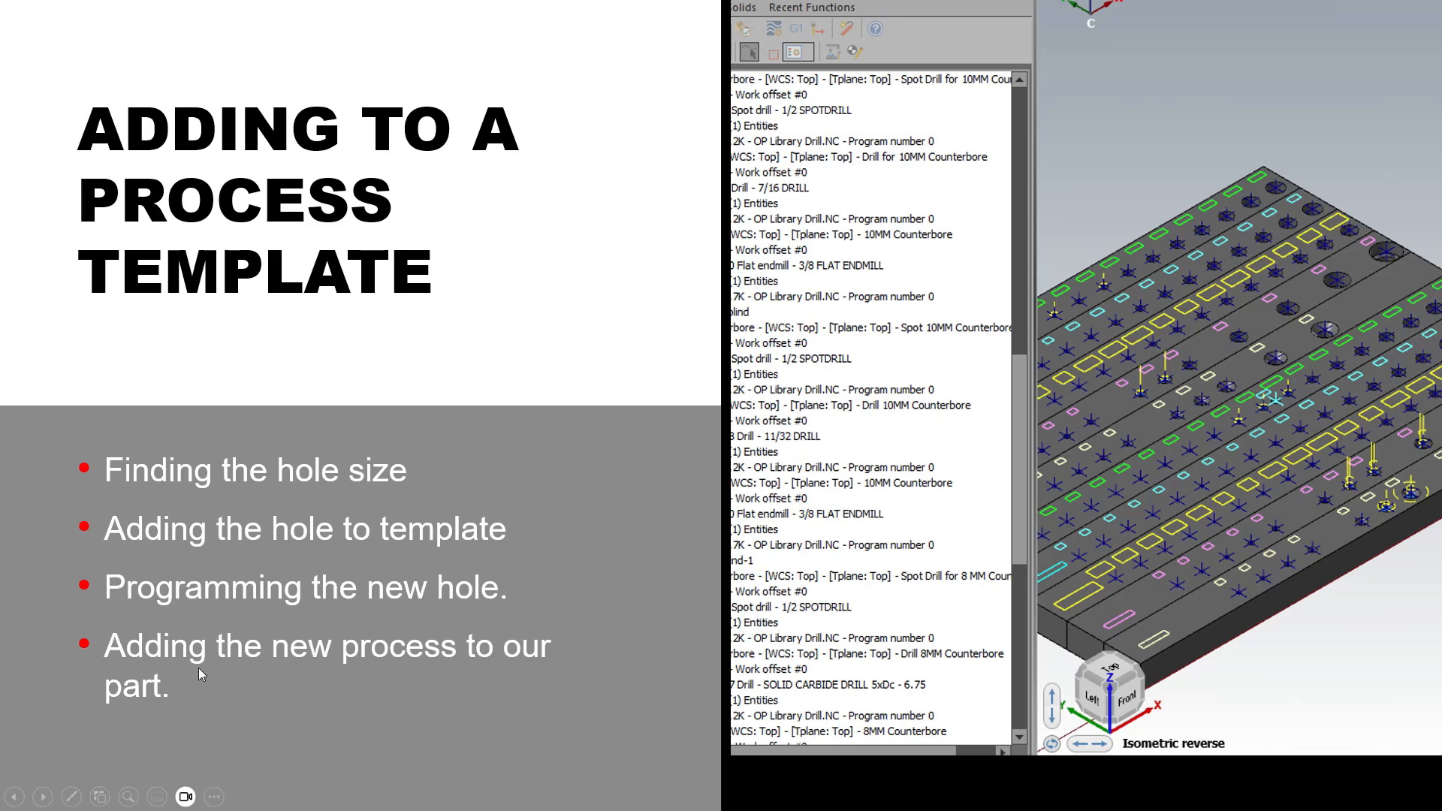
mouse_move(188, 671)
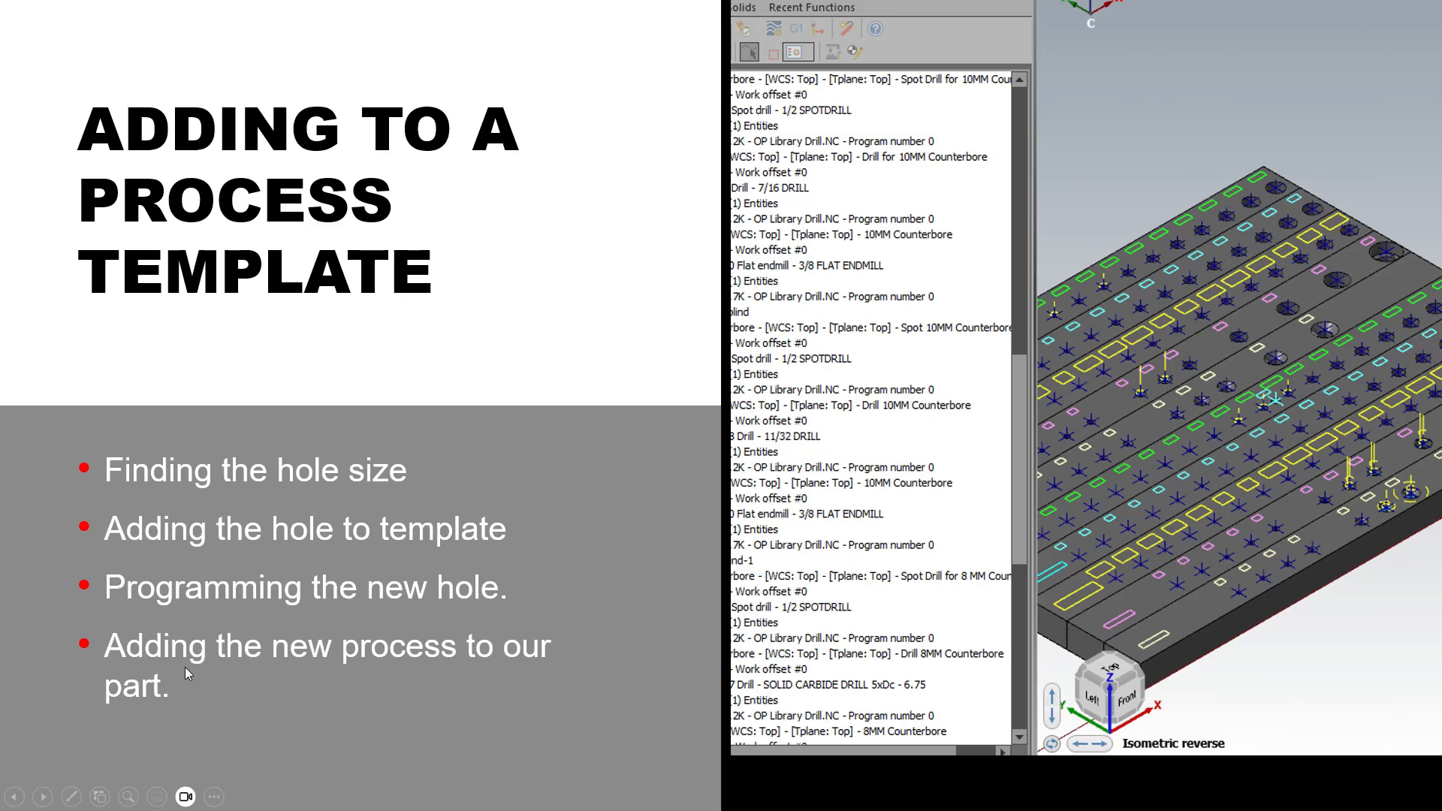
mouse_move(362, 649)
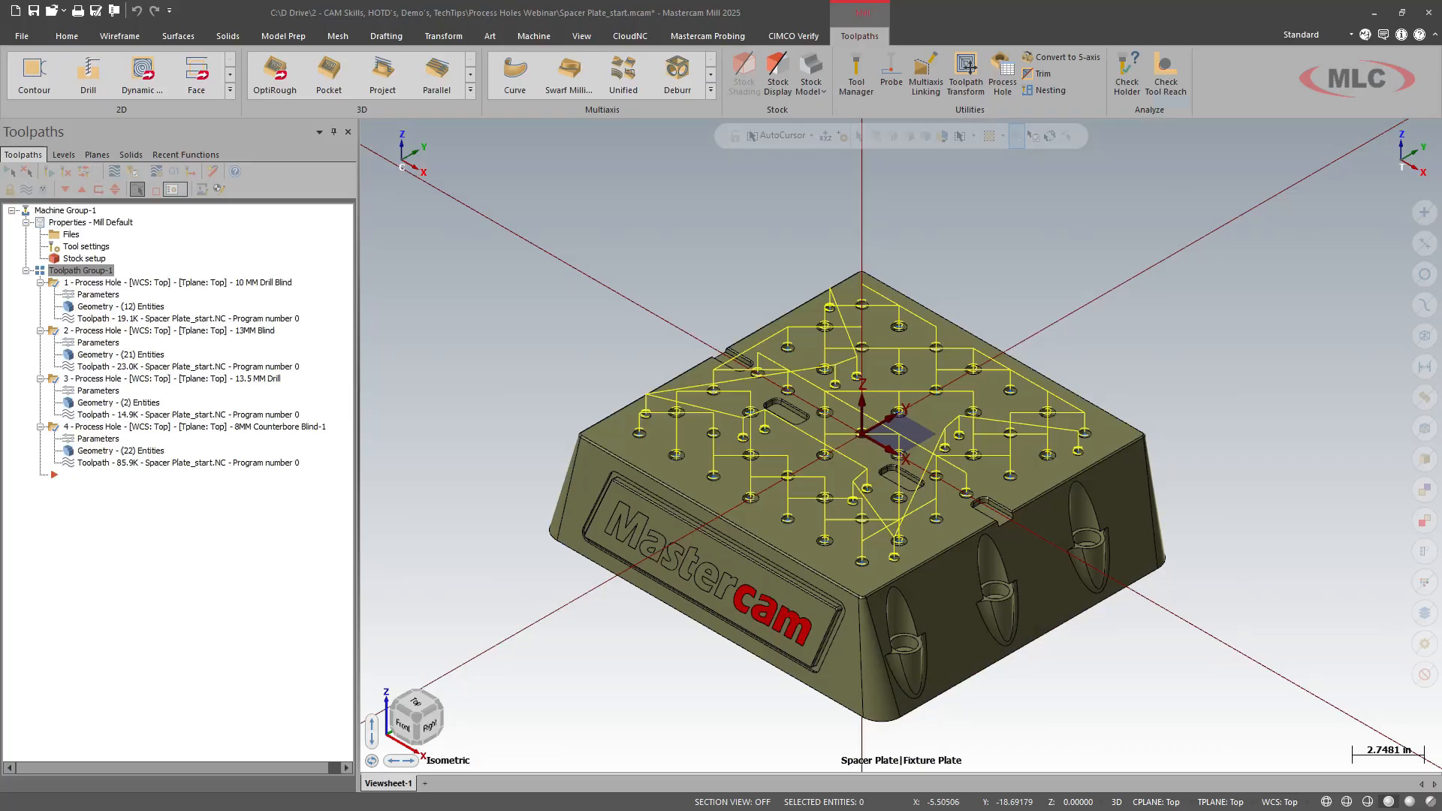
mouse_move(306, 211)
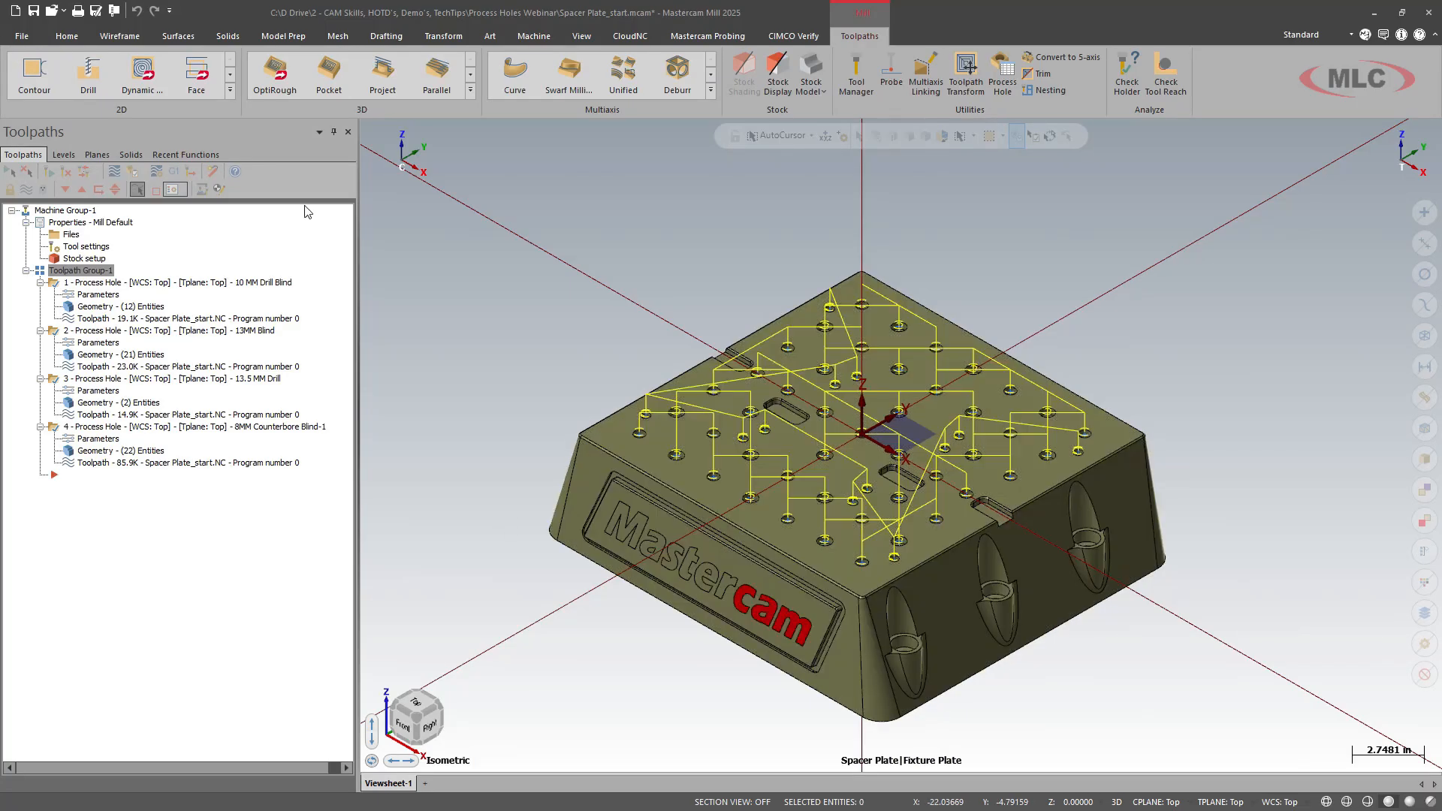
Run Find Holes on the three counterbore faces and dismiss the one-hole detection report.
click(282, 36)
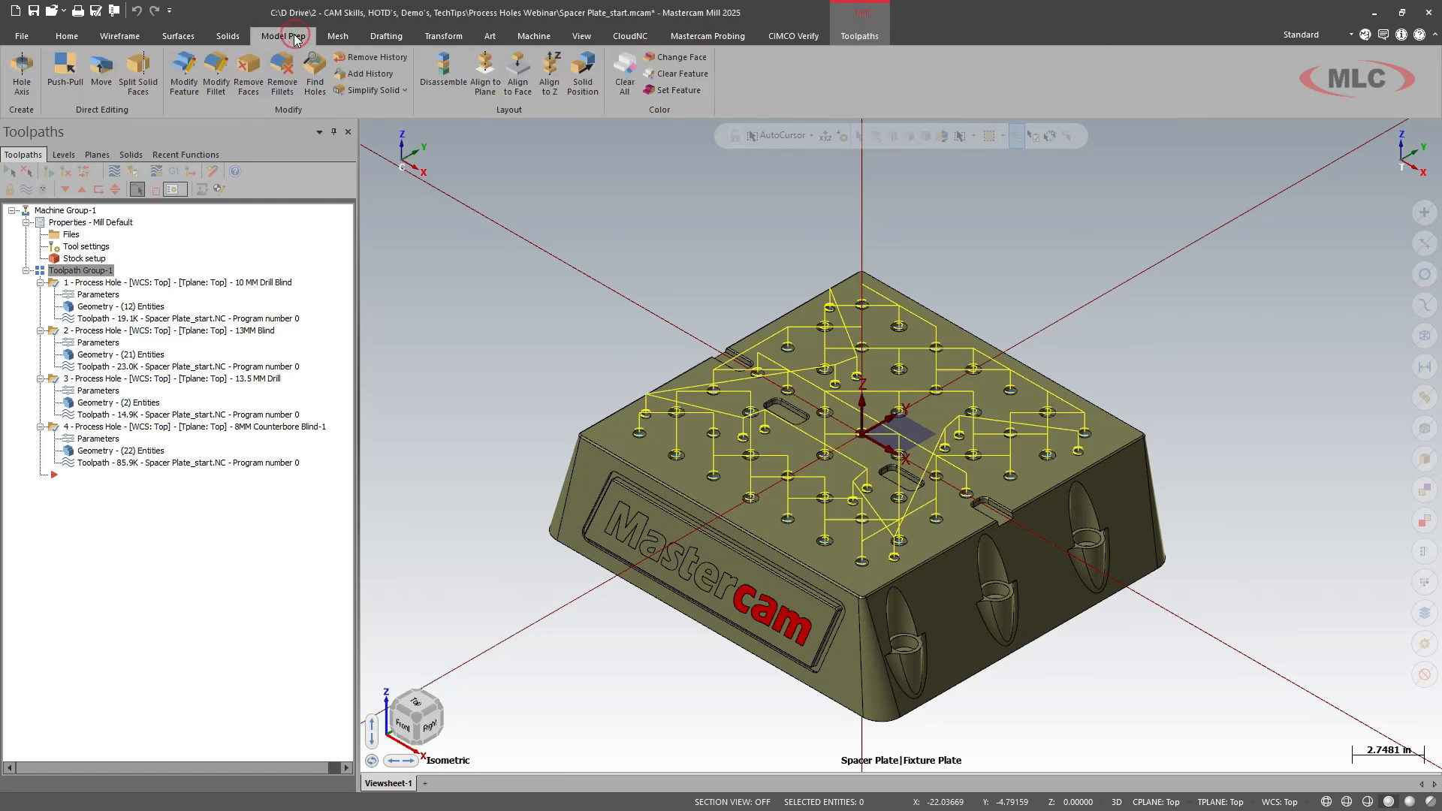
click(316, 69)
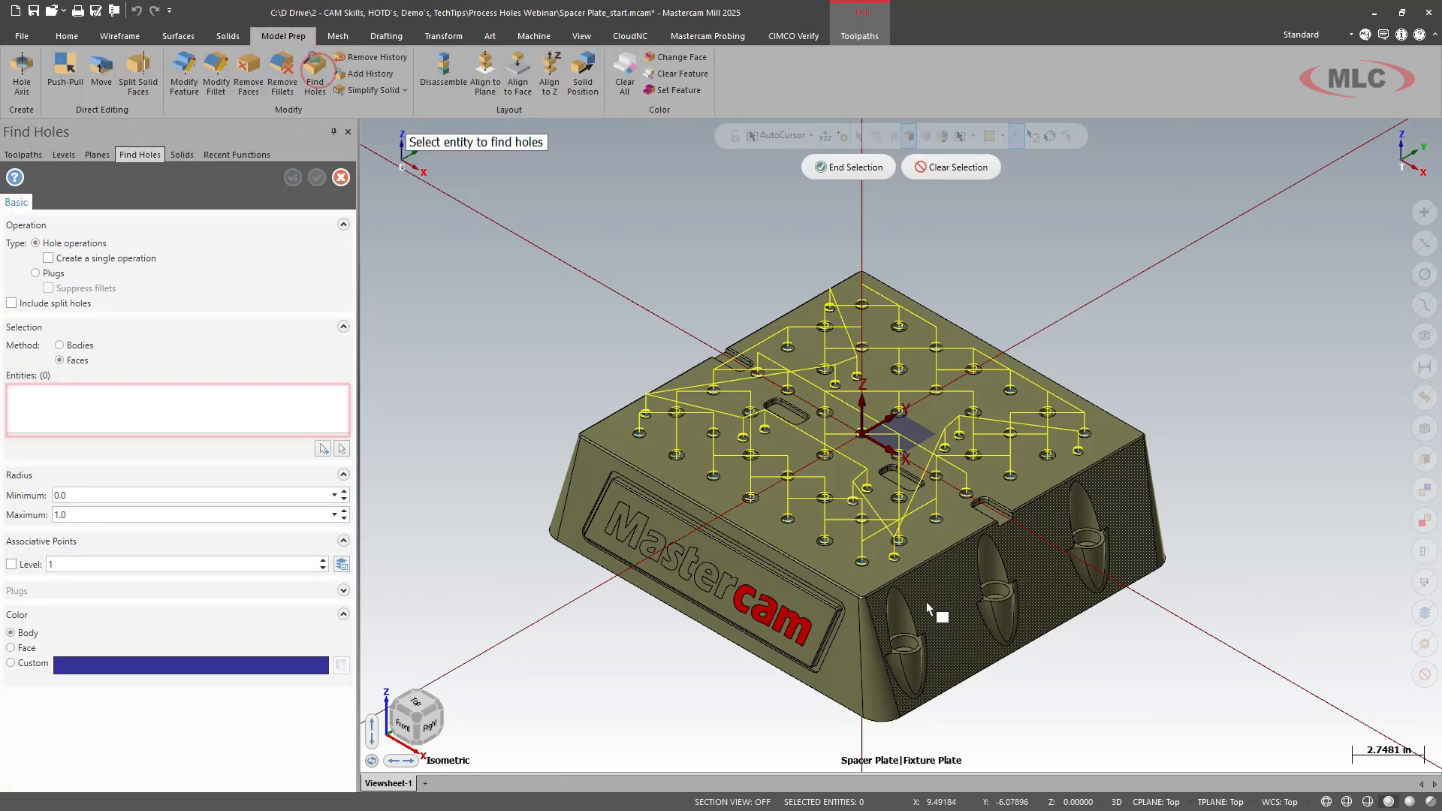
mouse_move(787, 589)
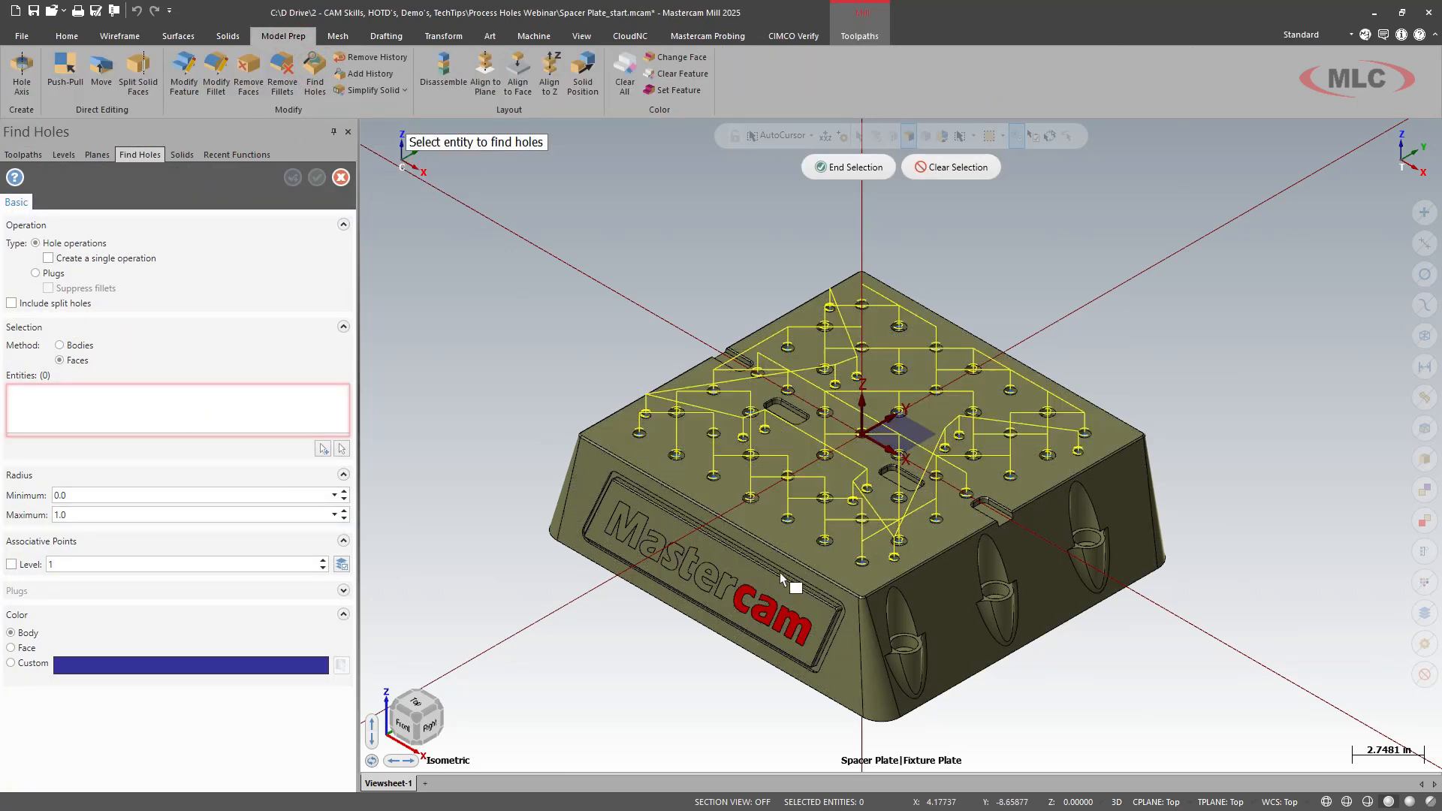
mouse_move(795, 585)
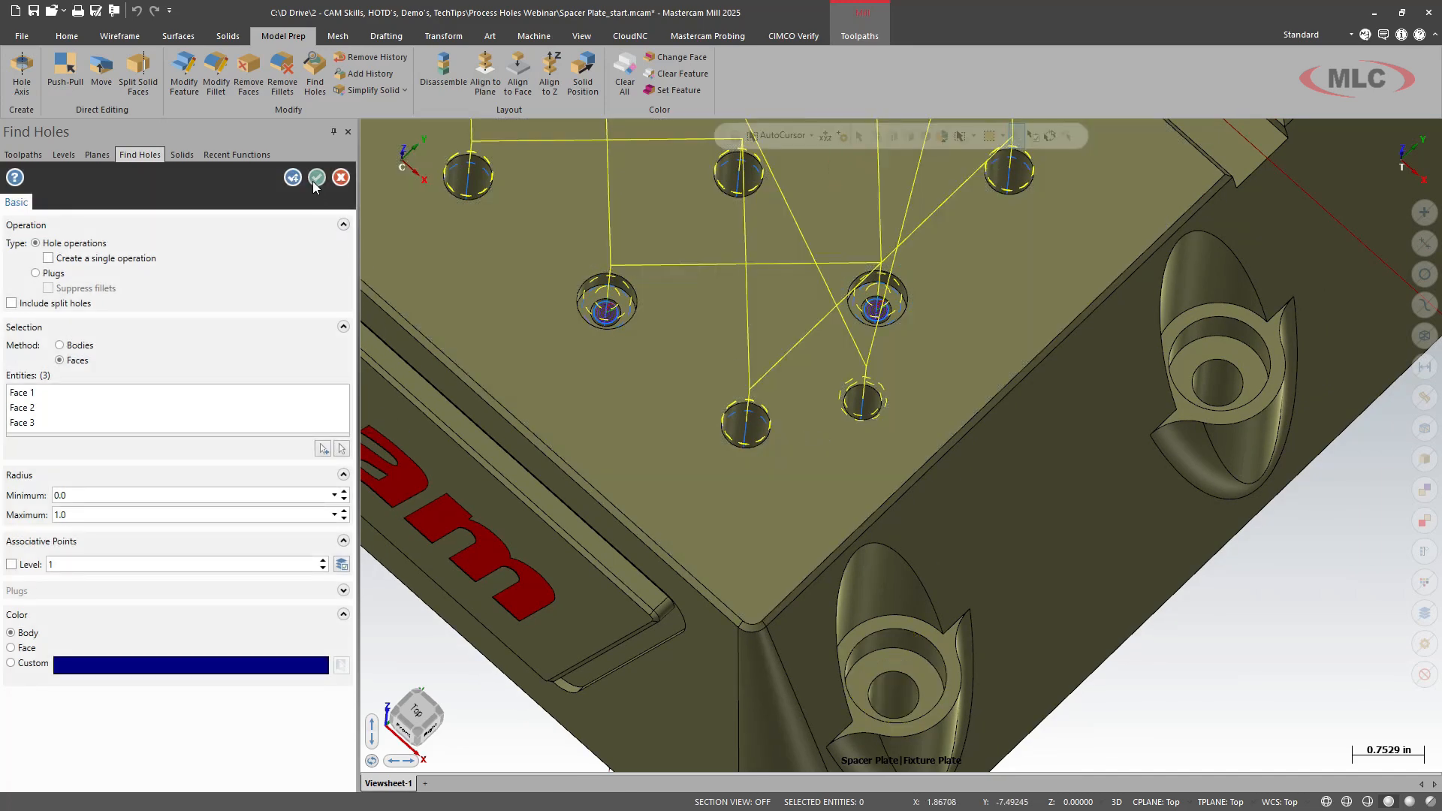
click(315, 177)
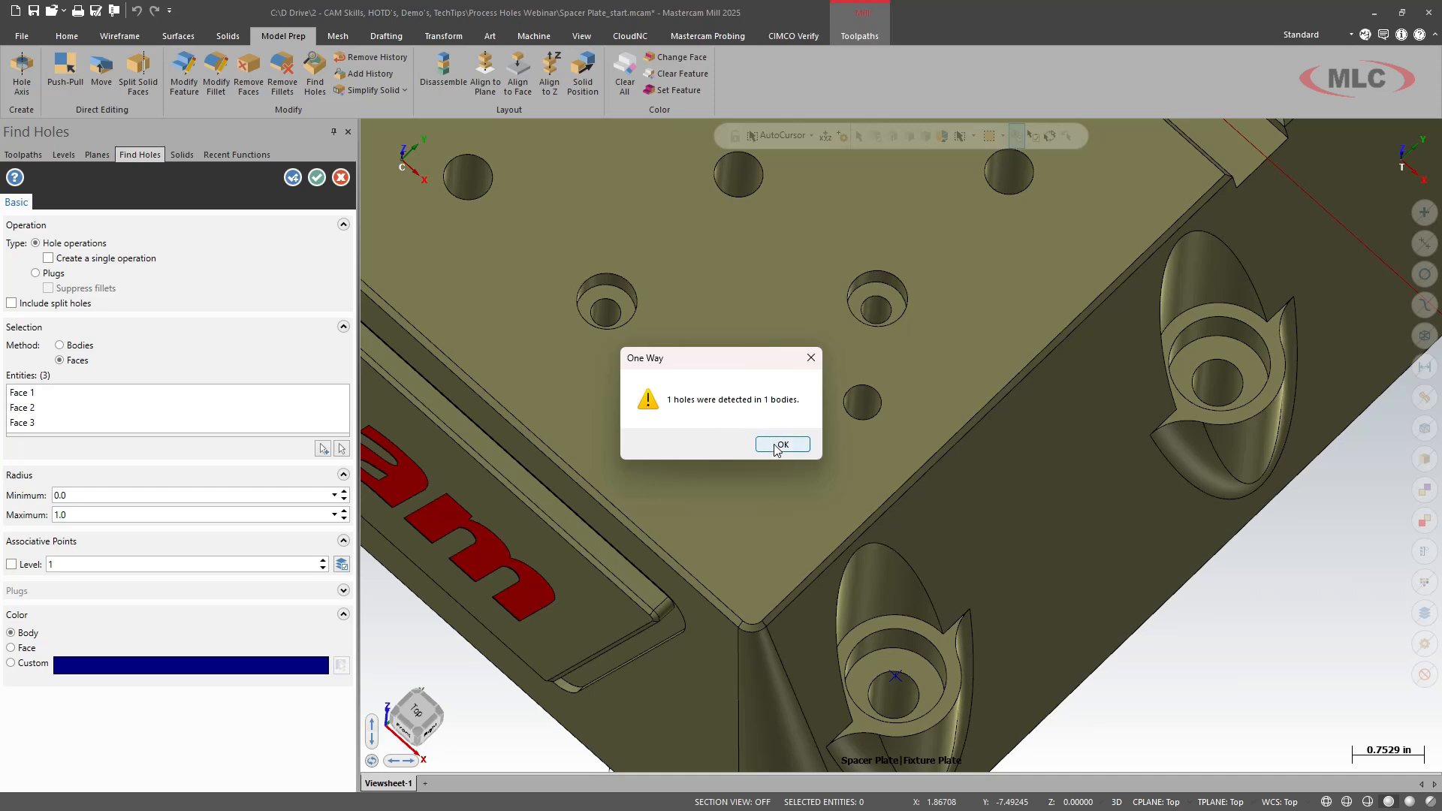
click(781, 443)
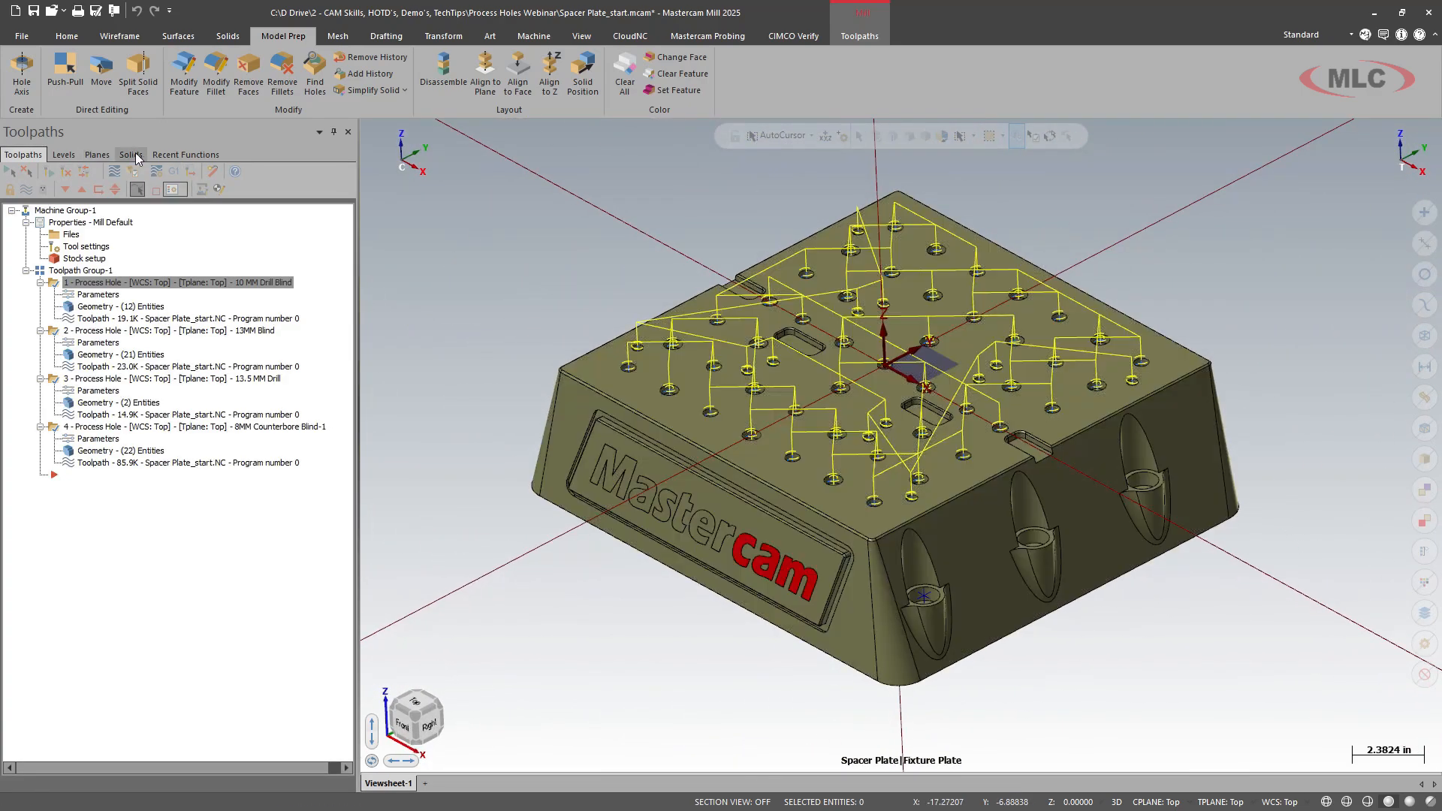
Open the Counterbore Ø 0.531 feature from the Solids manager to show its hole parameters.
click(131, 153)
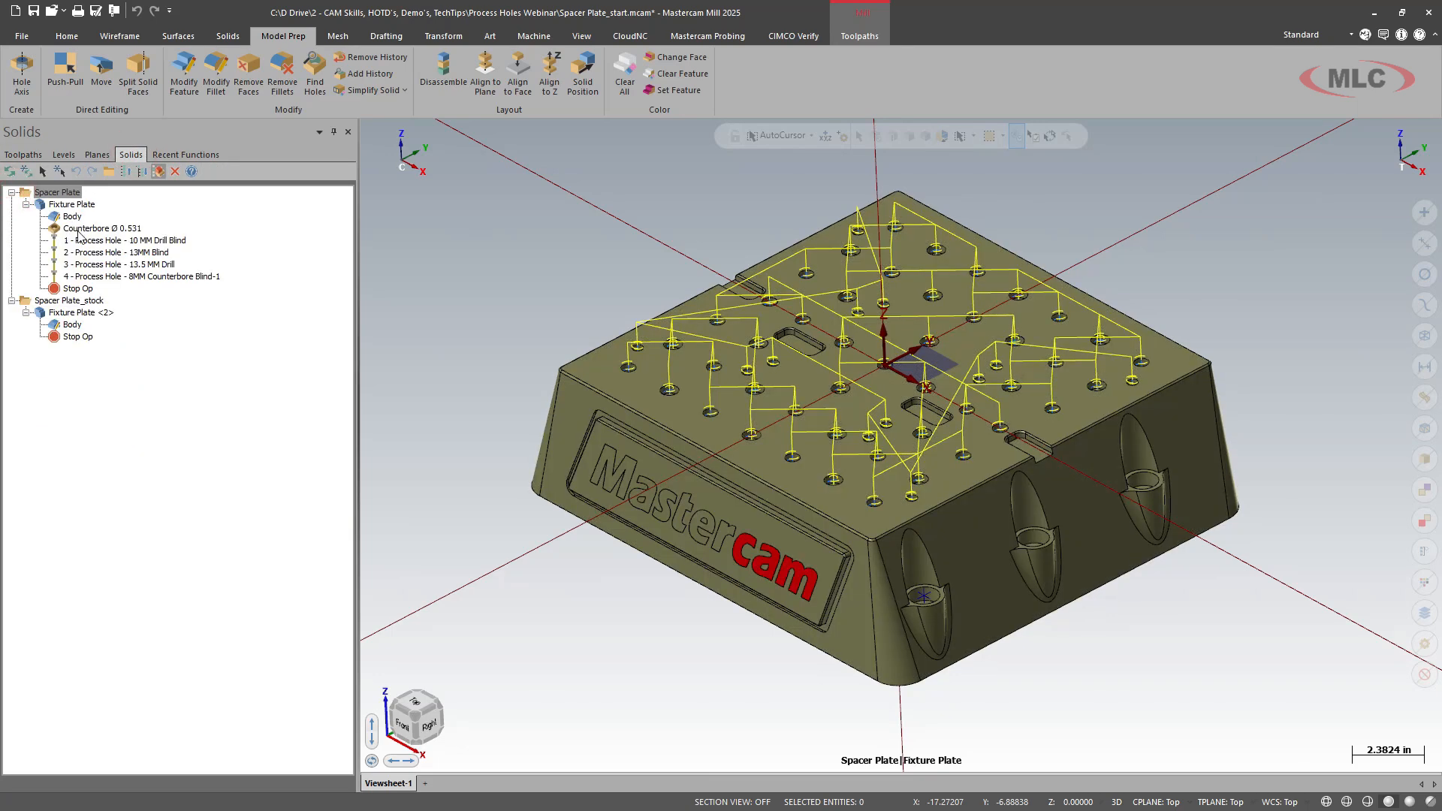
click(84, 228)
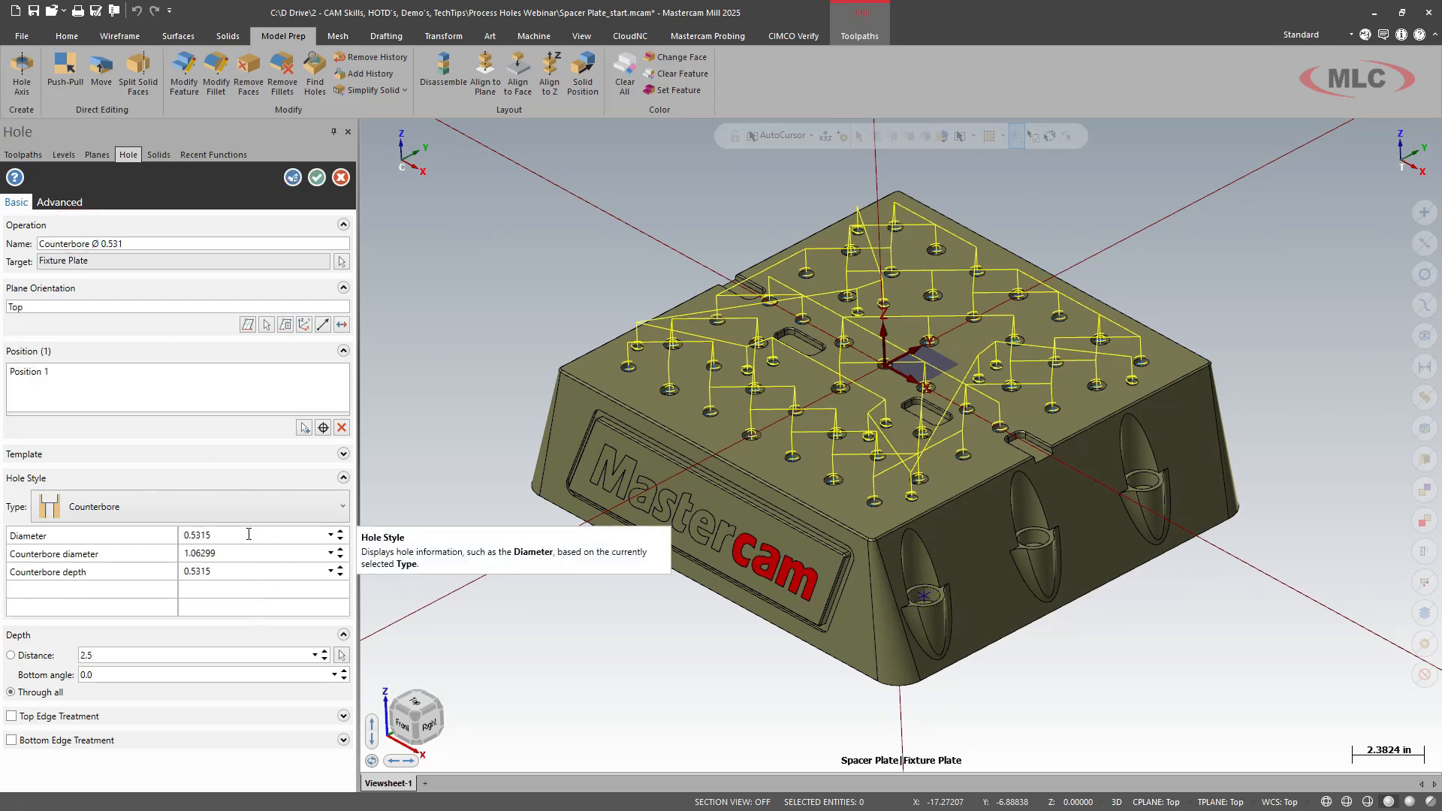
mouse_move(257, 557)
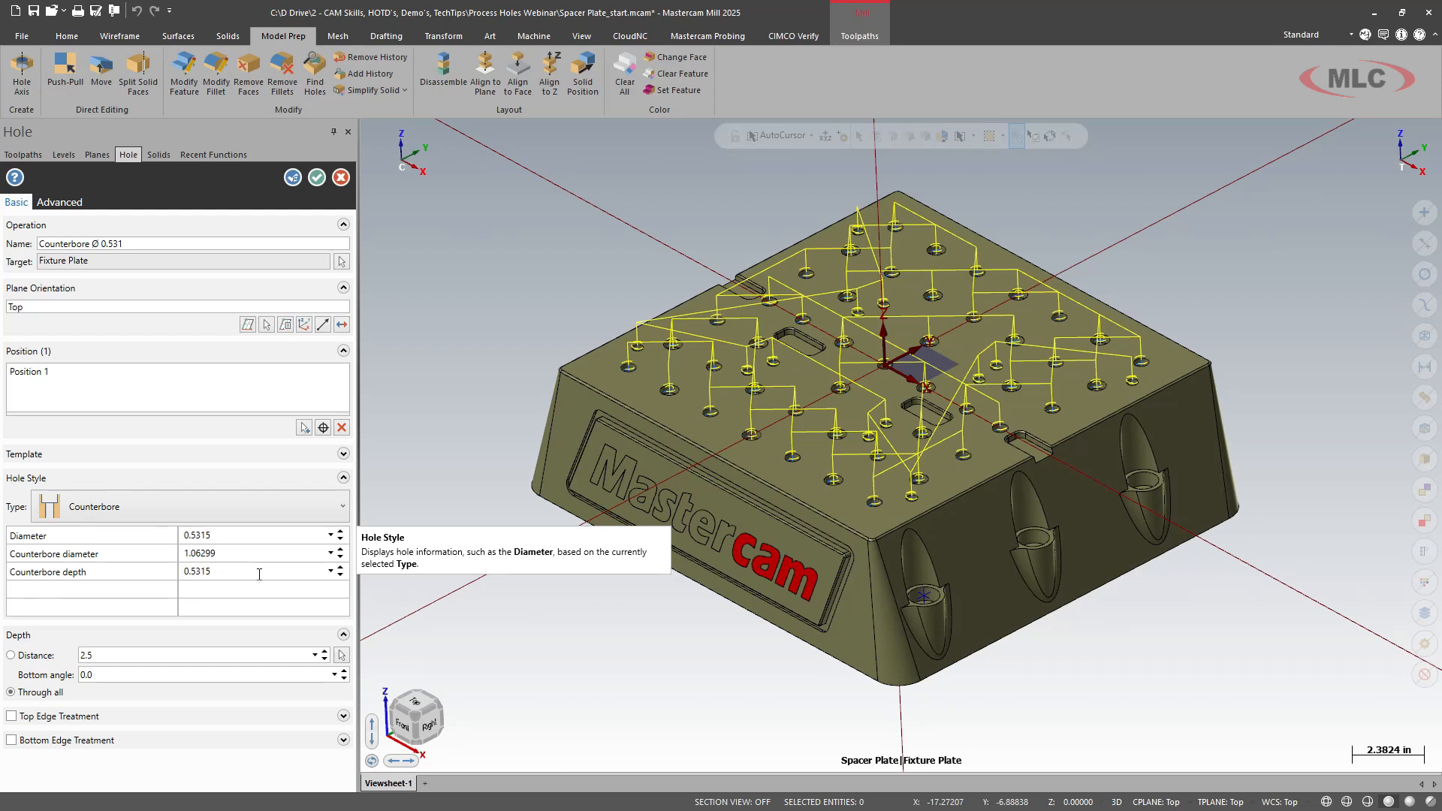
mouse_move(132, 689)
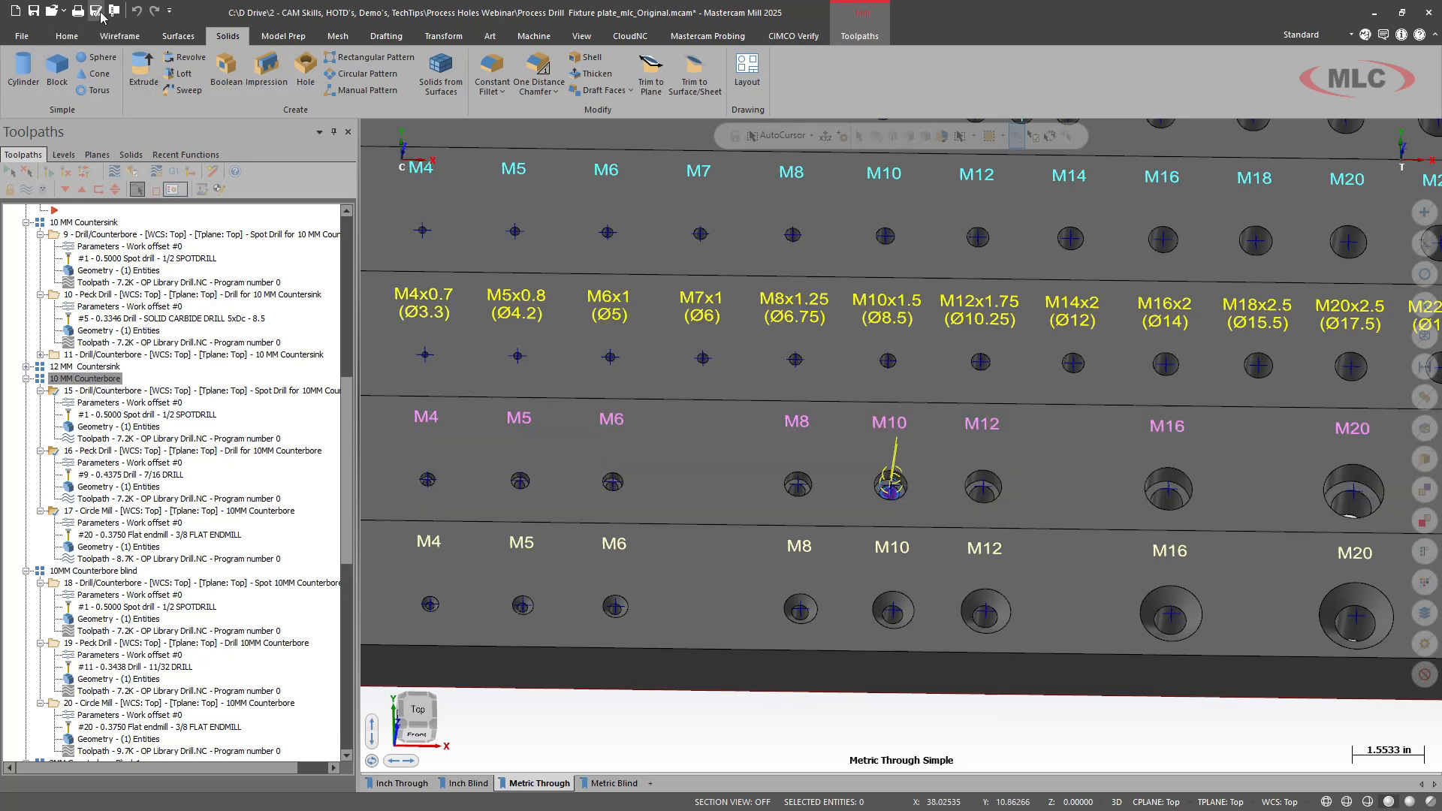
mouse_move(96, 8)
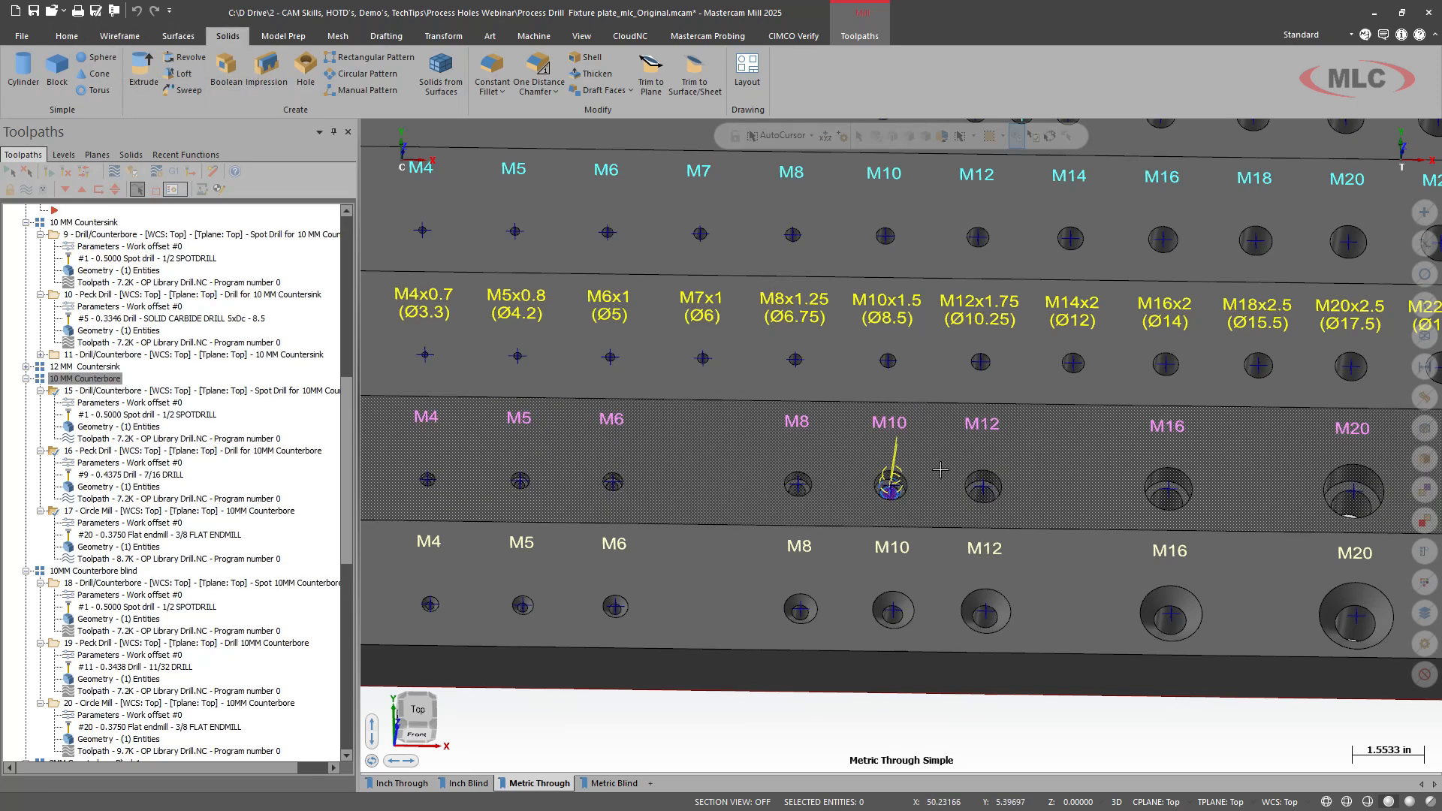
mouse_move(928, 477)
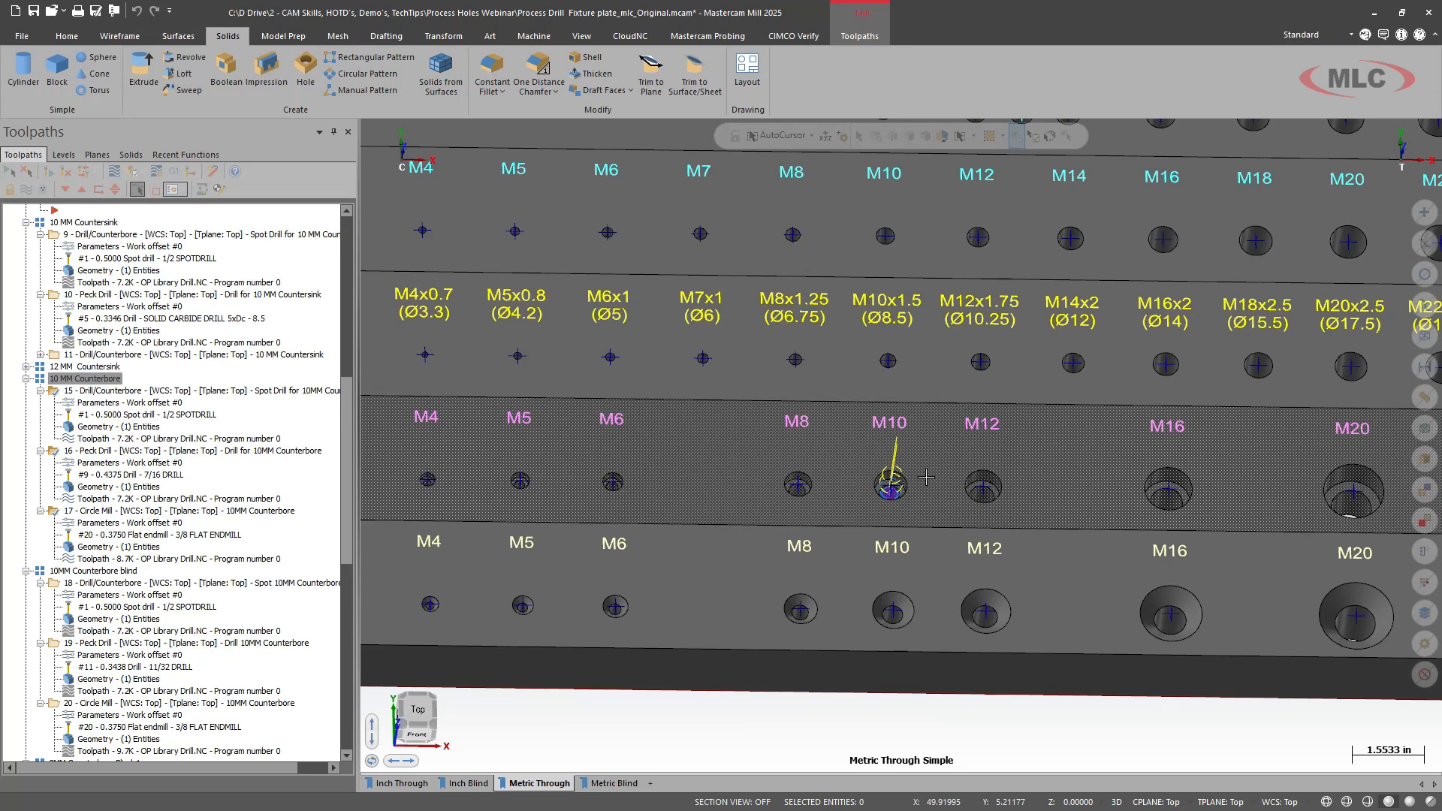
Place a point at the empty M14 position between the M12 and M16 counterbores.
scroll(down, 3)
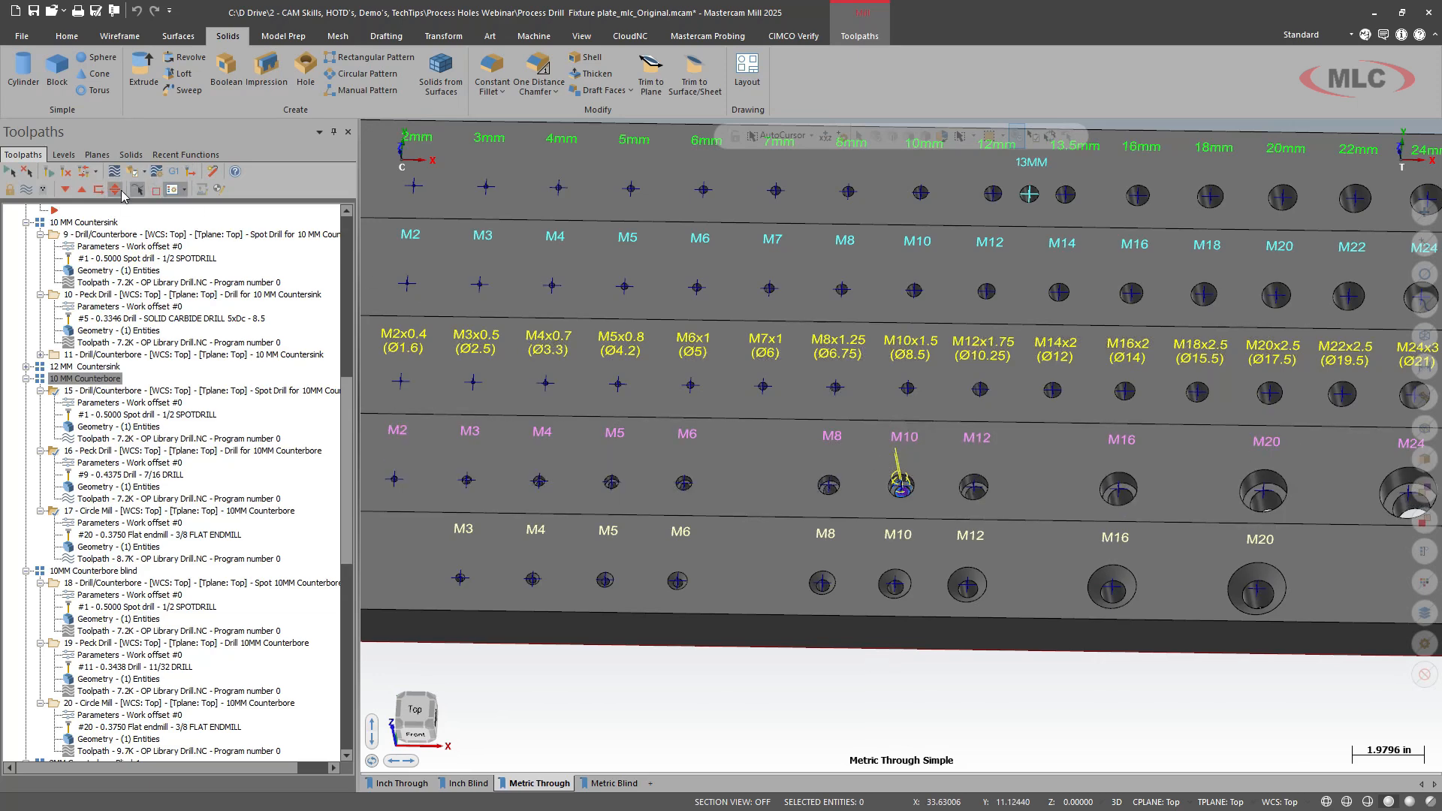
click(119, 37)
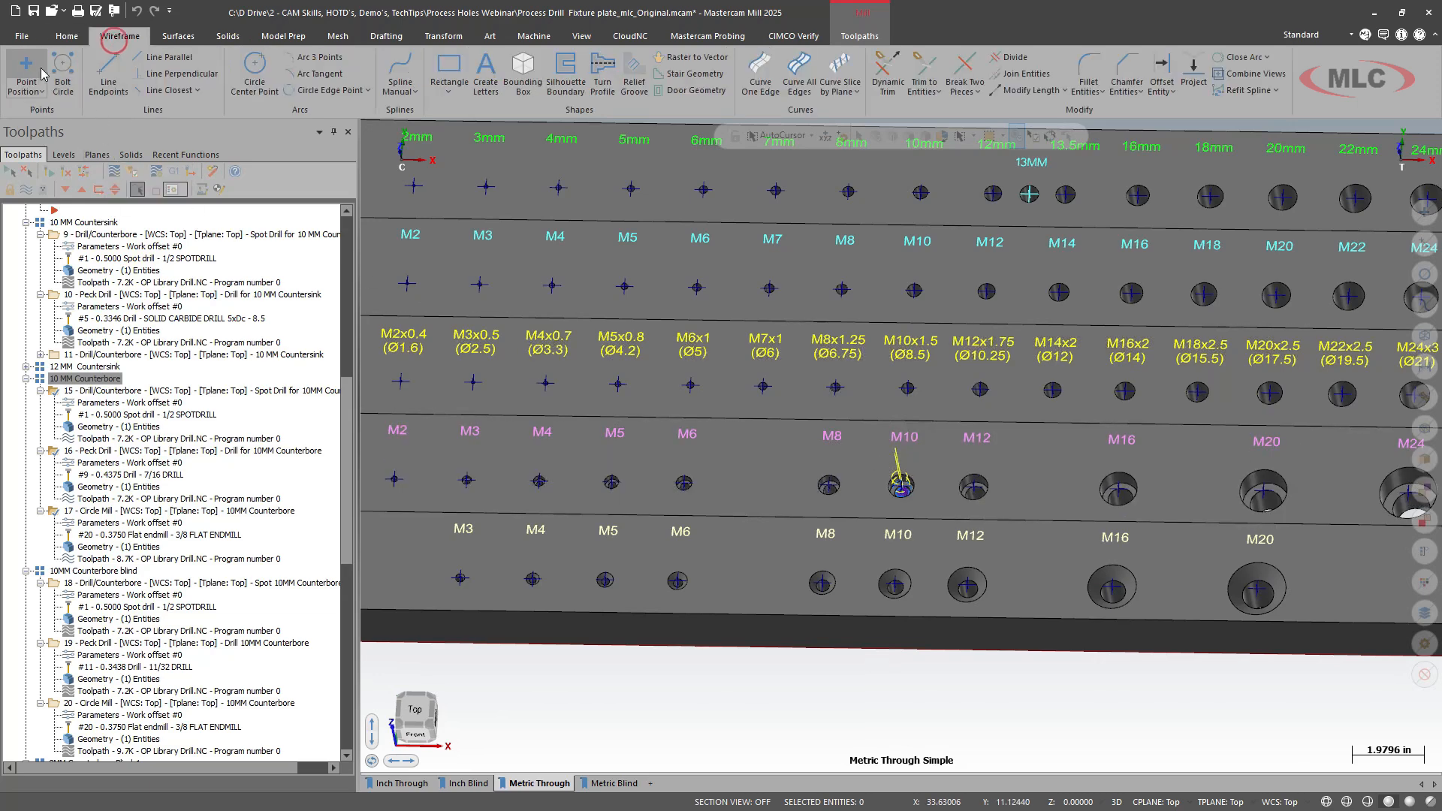
click(24, 63)
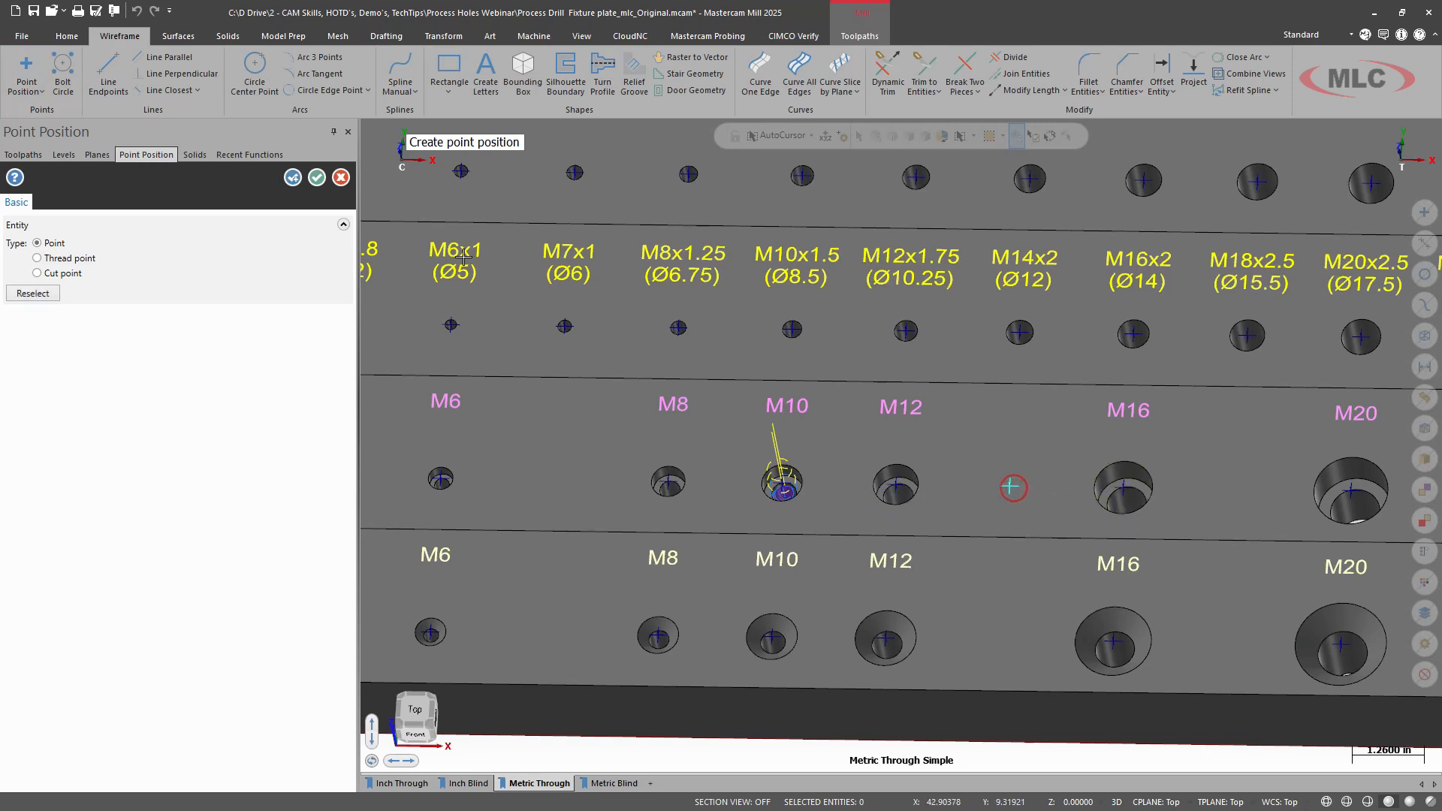
click(22, 155)
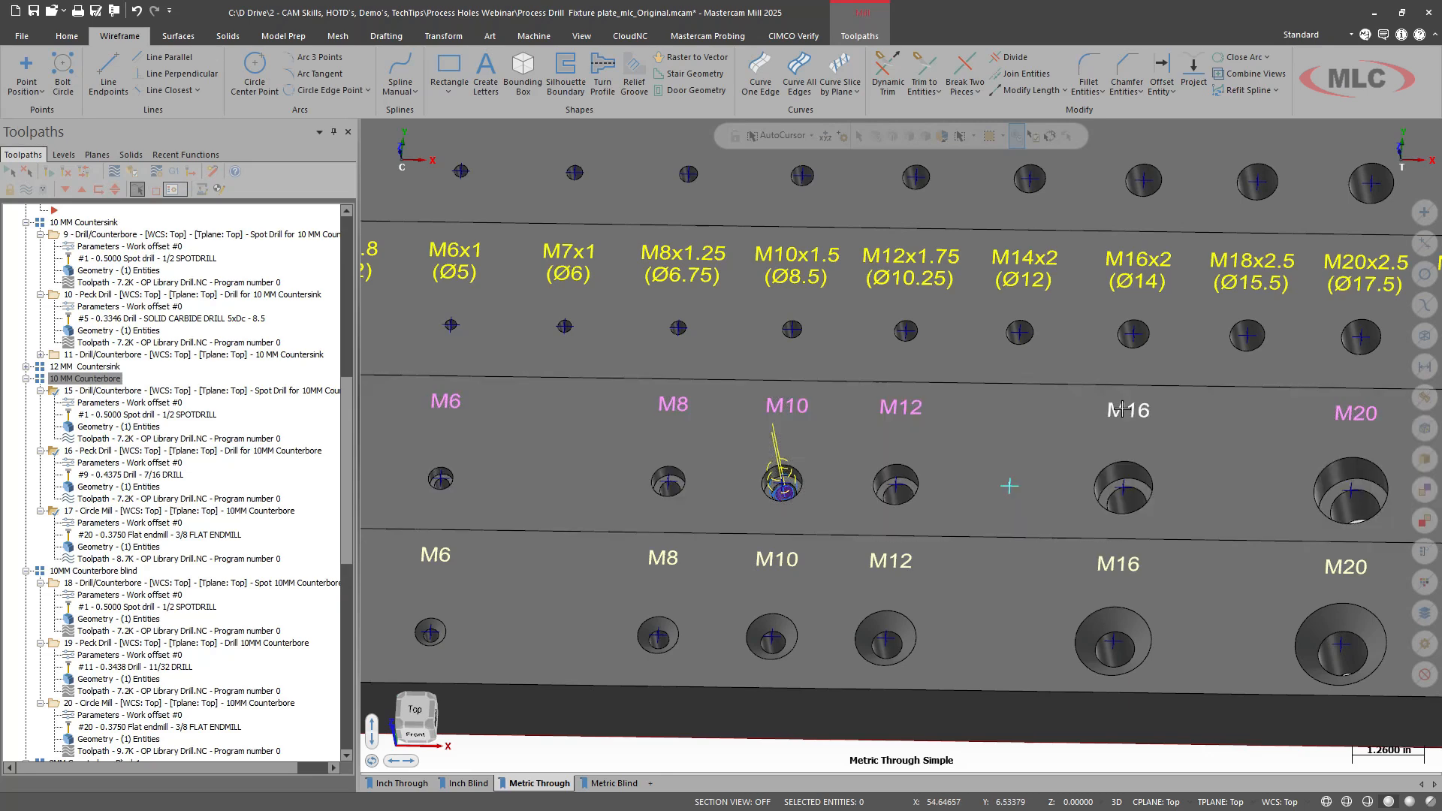
mouse_move(406, 48)
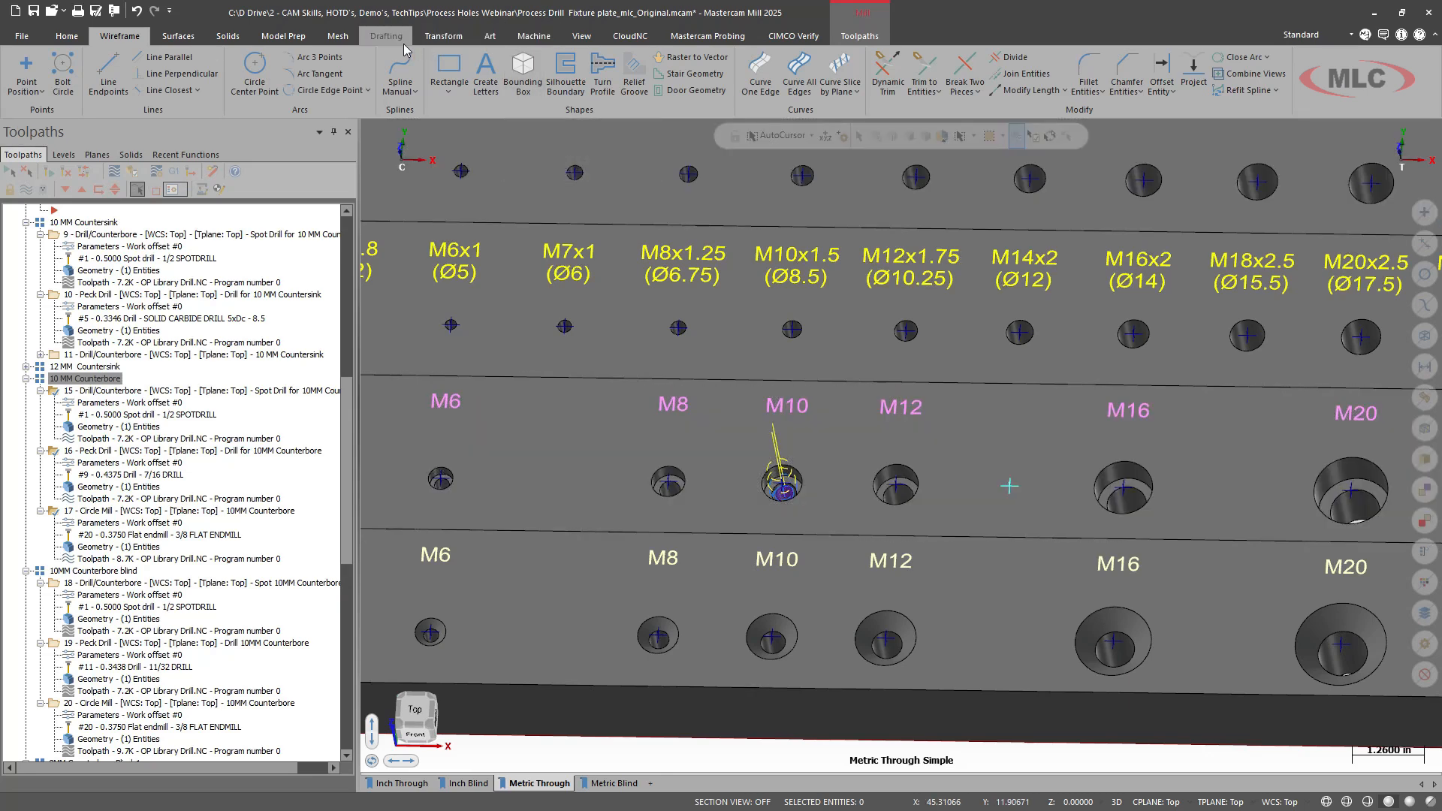
Add an M13 note with Middle/Middle text position centred above the new point.
click(448, 66)
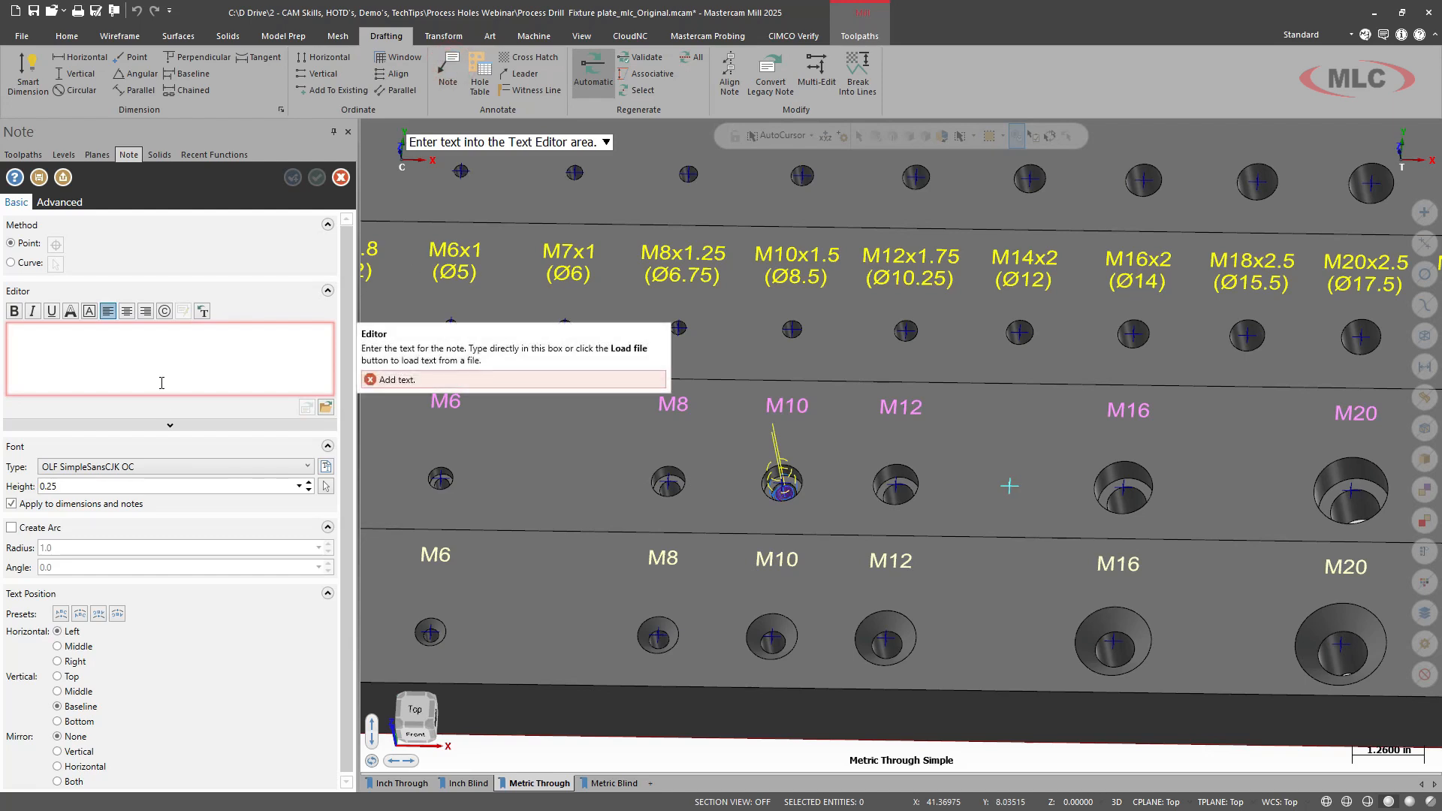
text(M13)
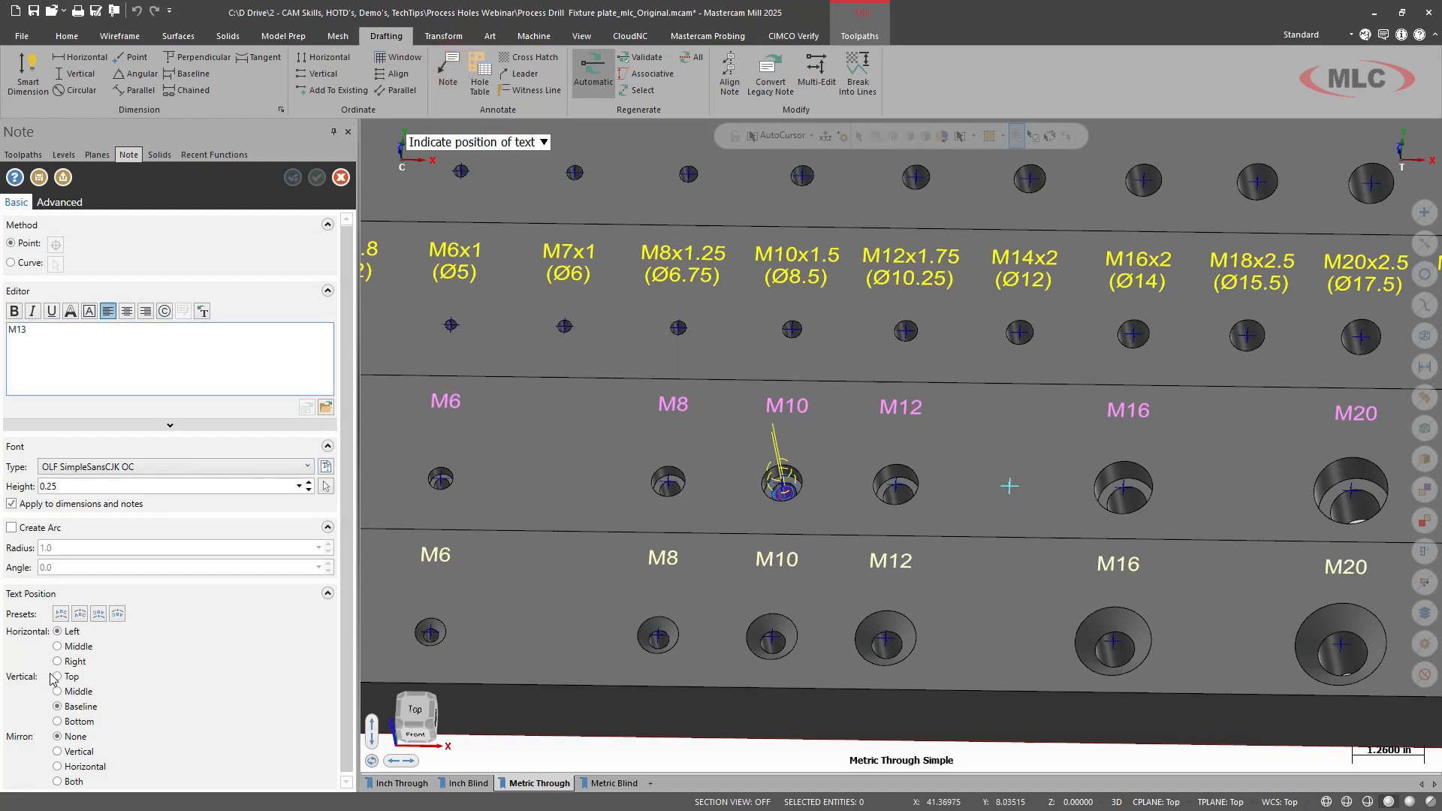
click(54, 646)
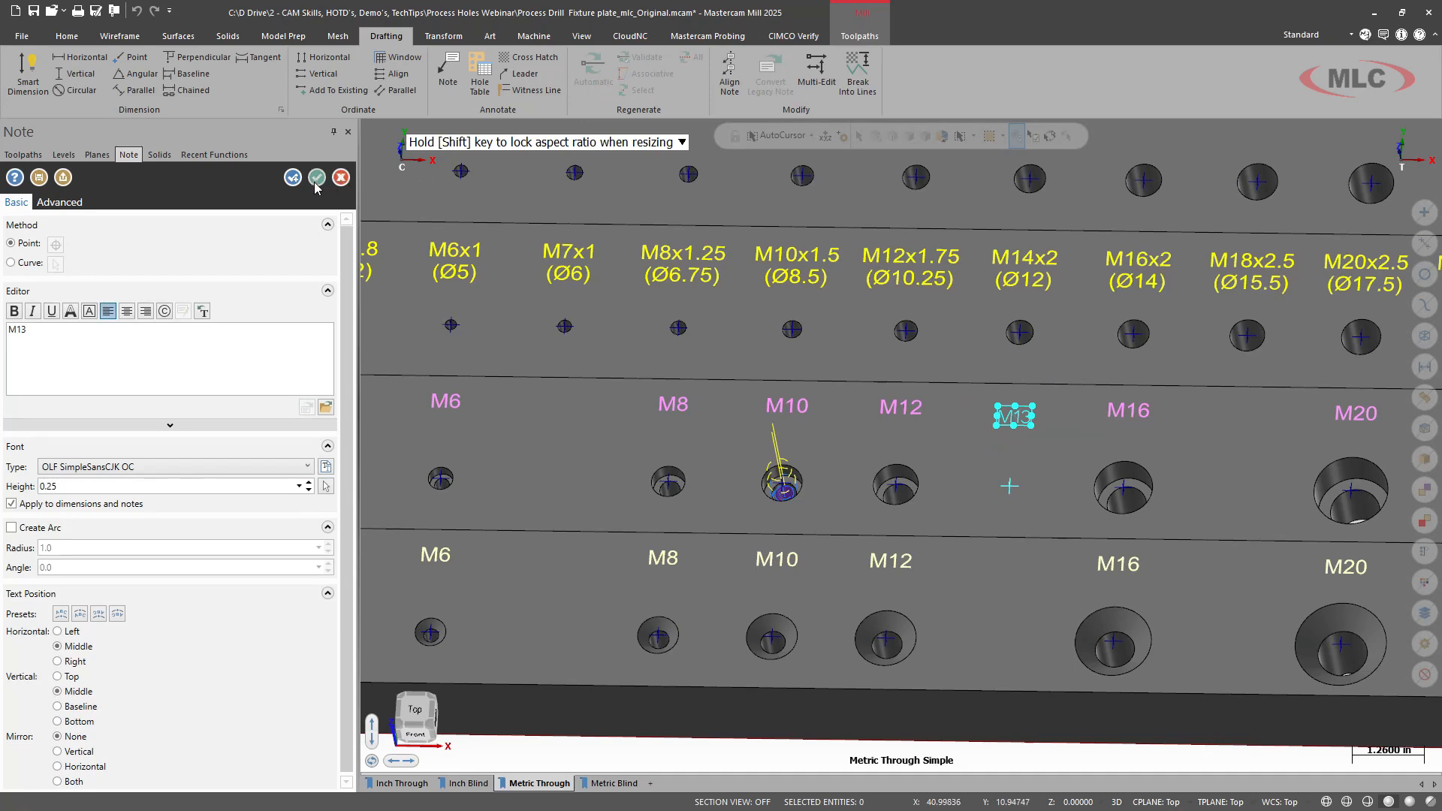
click(316, 177)
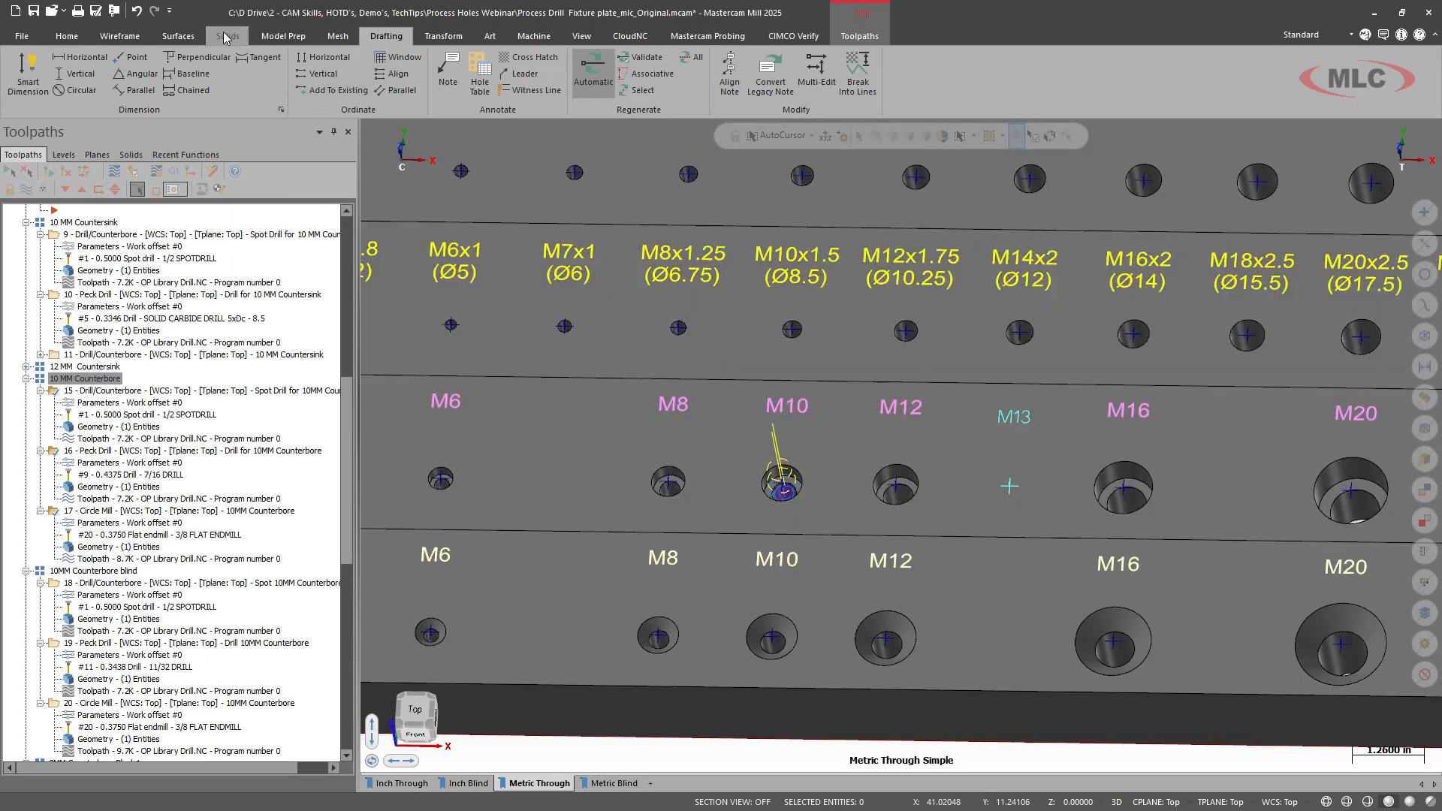
Start a solid Hole feature located at the M13 point.
click(226, 36)
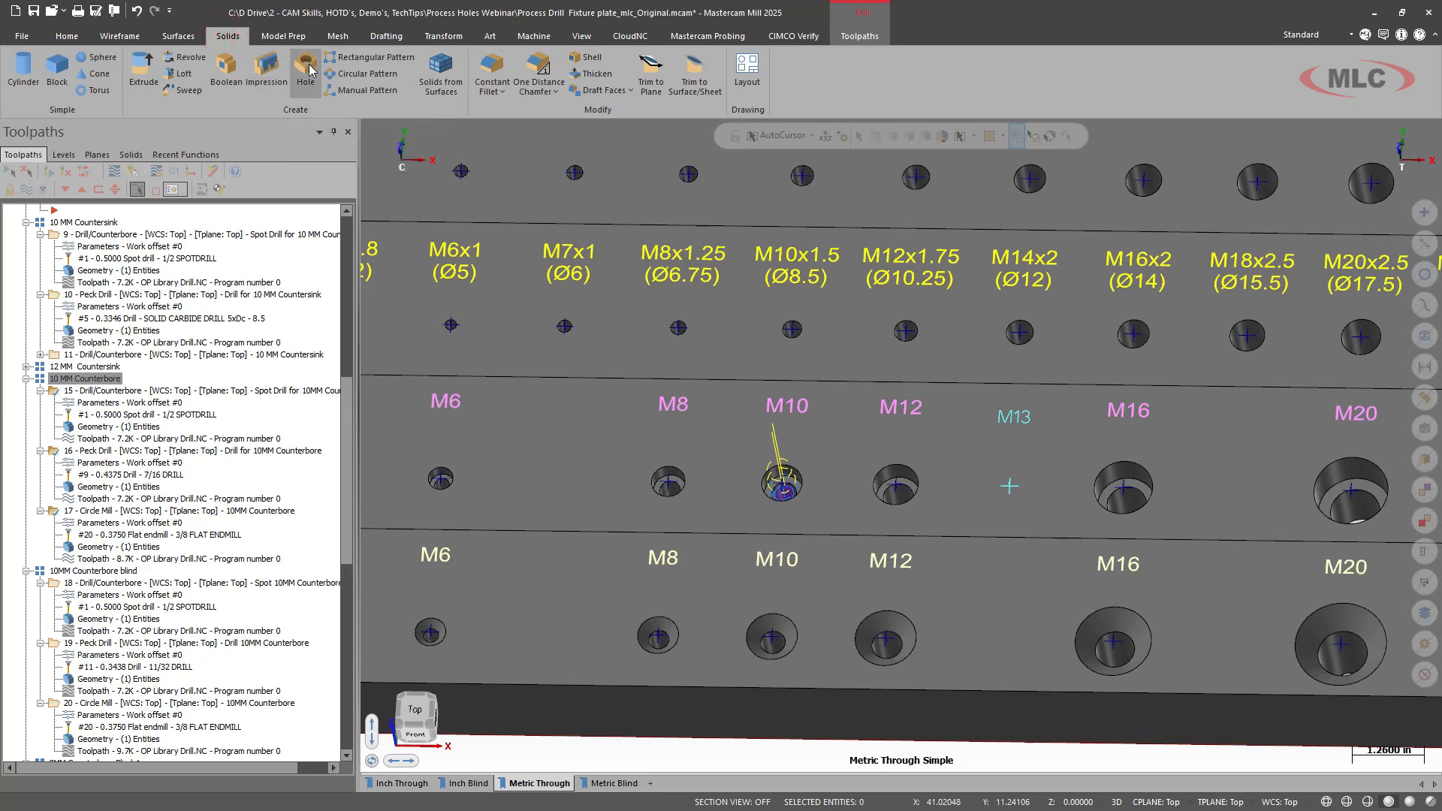
click(305, 71)
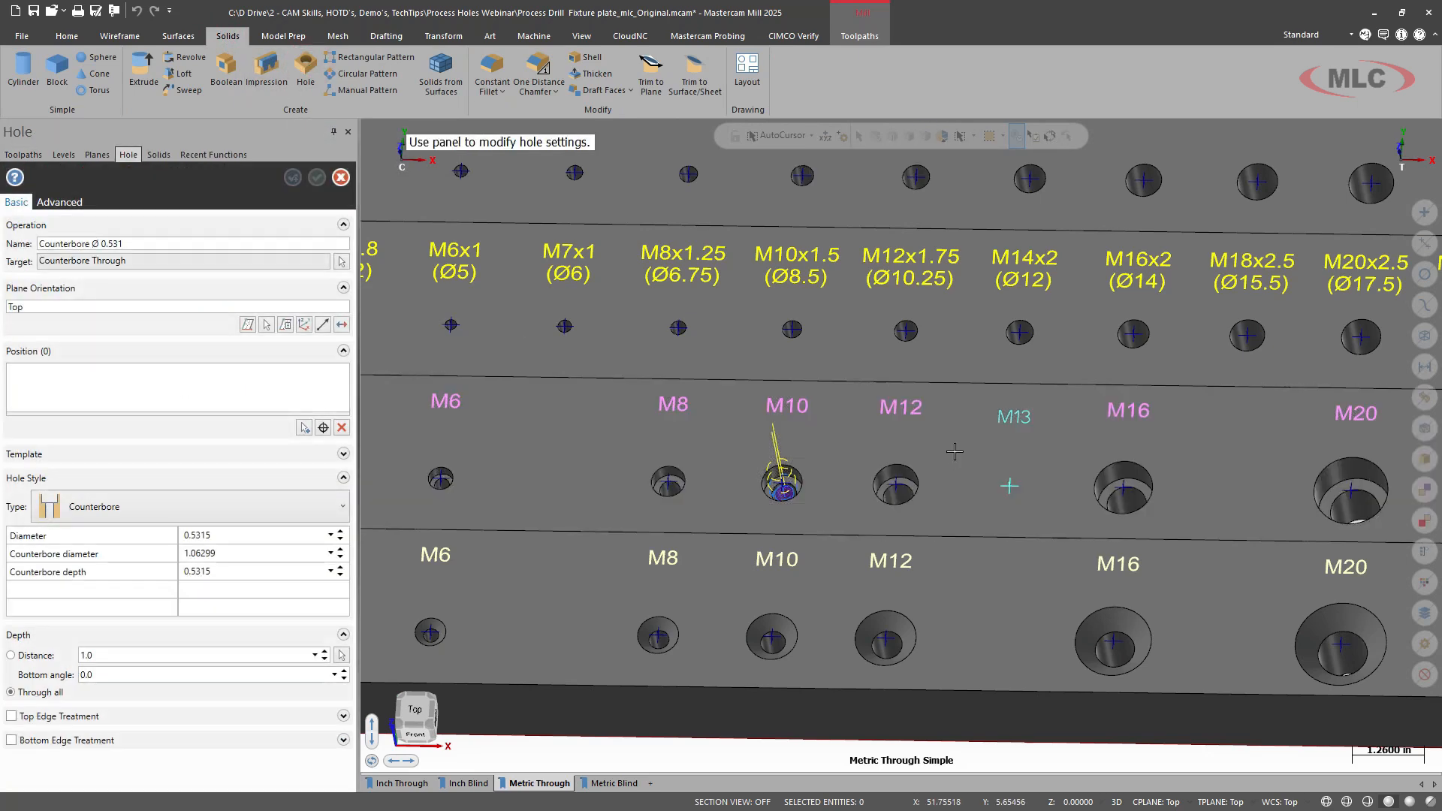
click(323, 426)
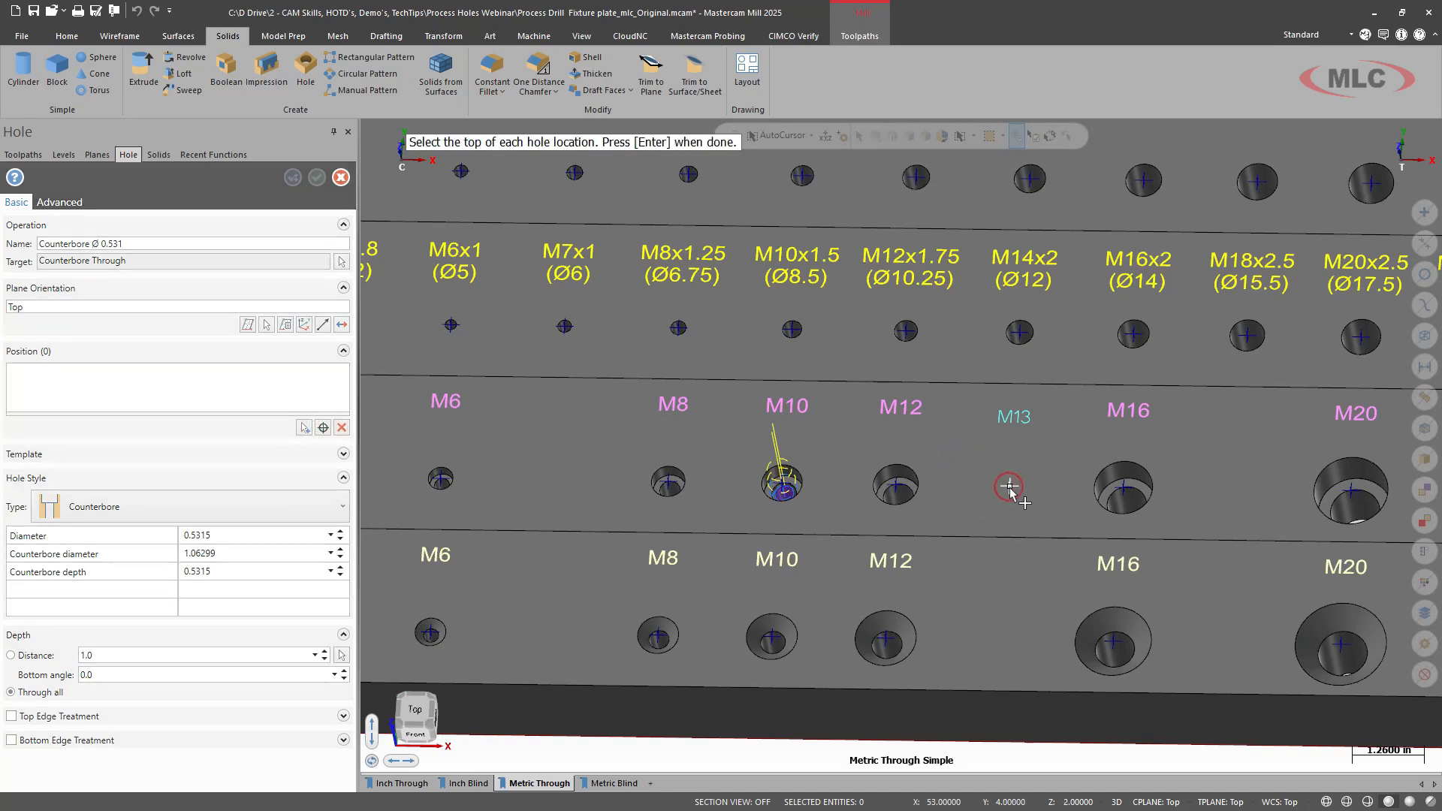
click(1009, 485)
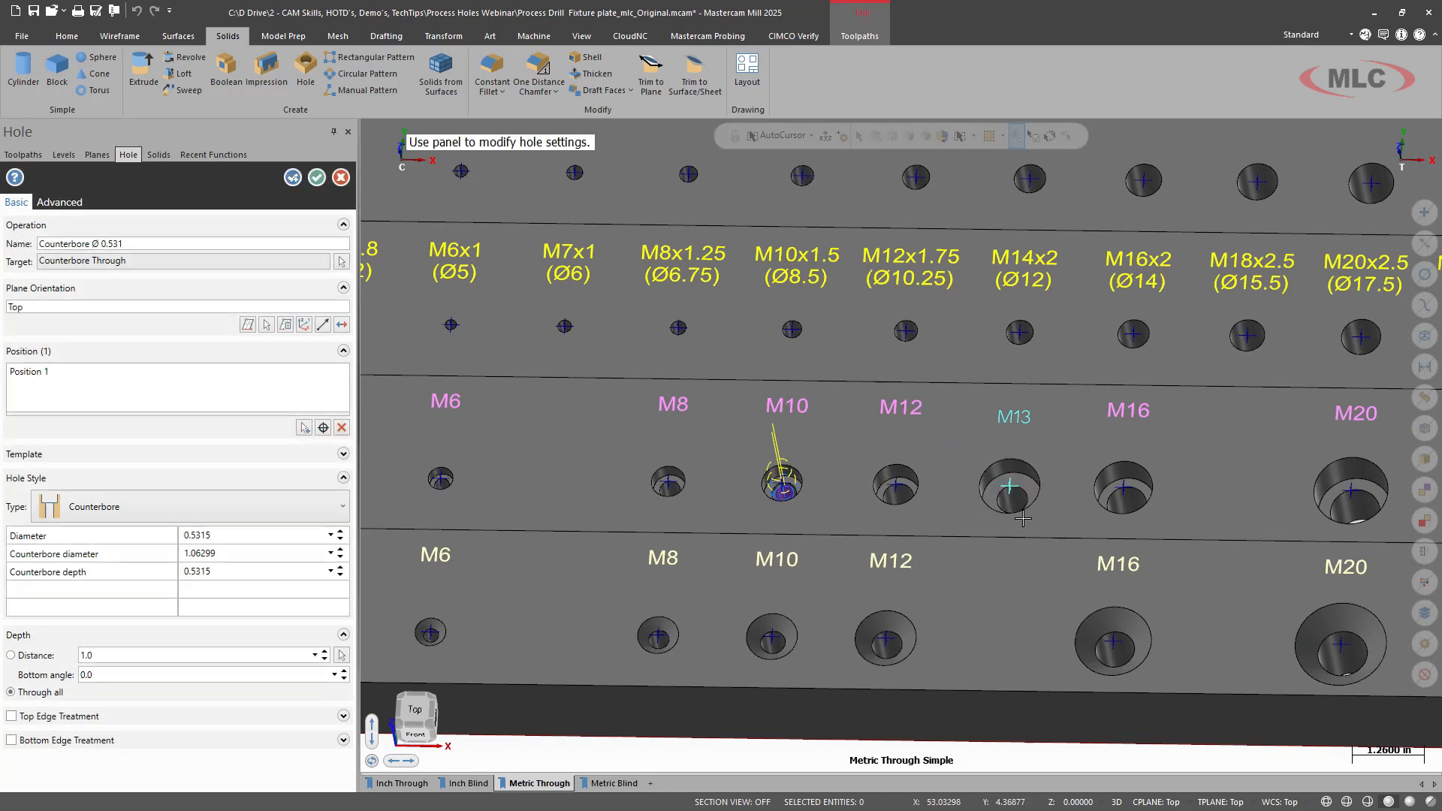
mouse_move(90, 554)
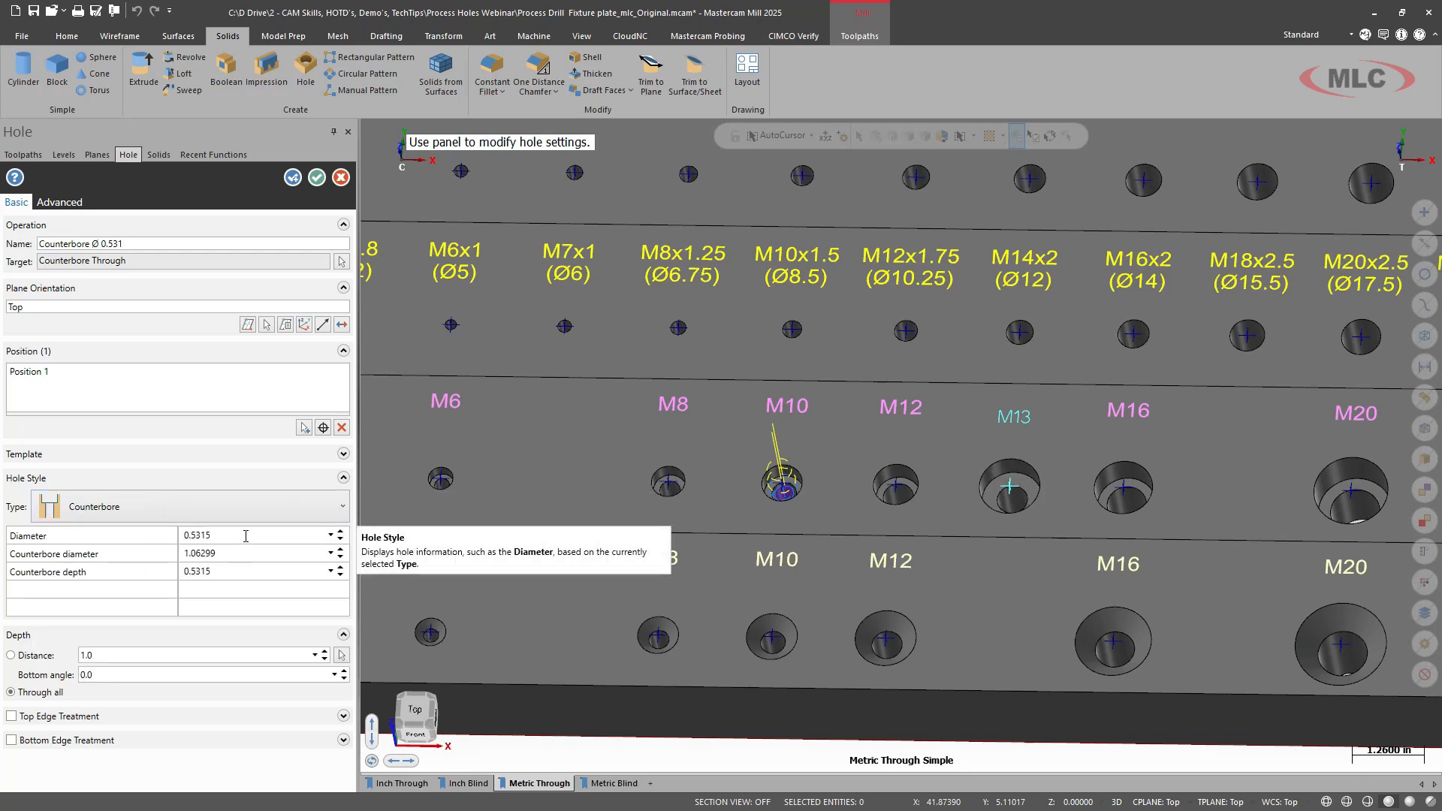
mouse_move(222, 613)
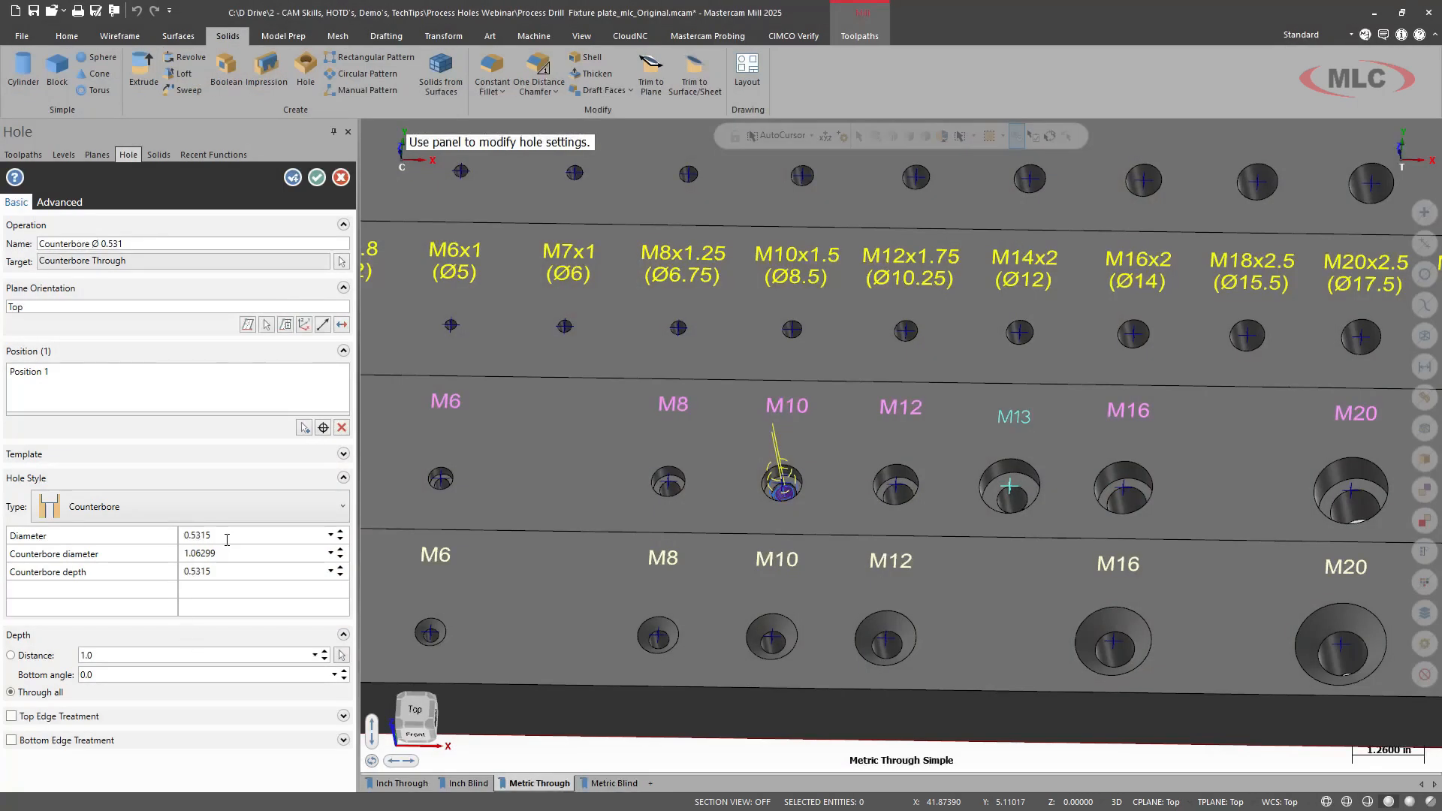
Set counterbore depth 0.531496063, keep Through all, and create the hole.
text(0.531496063)
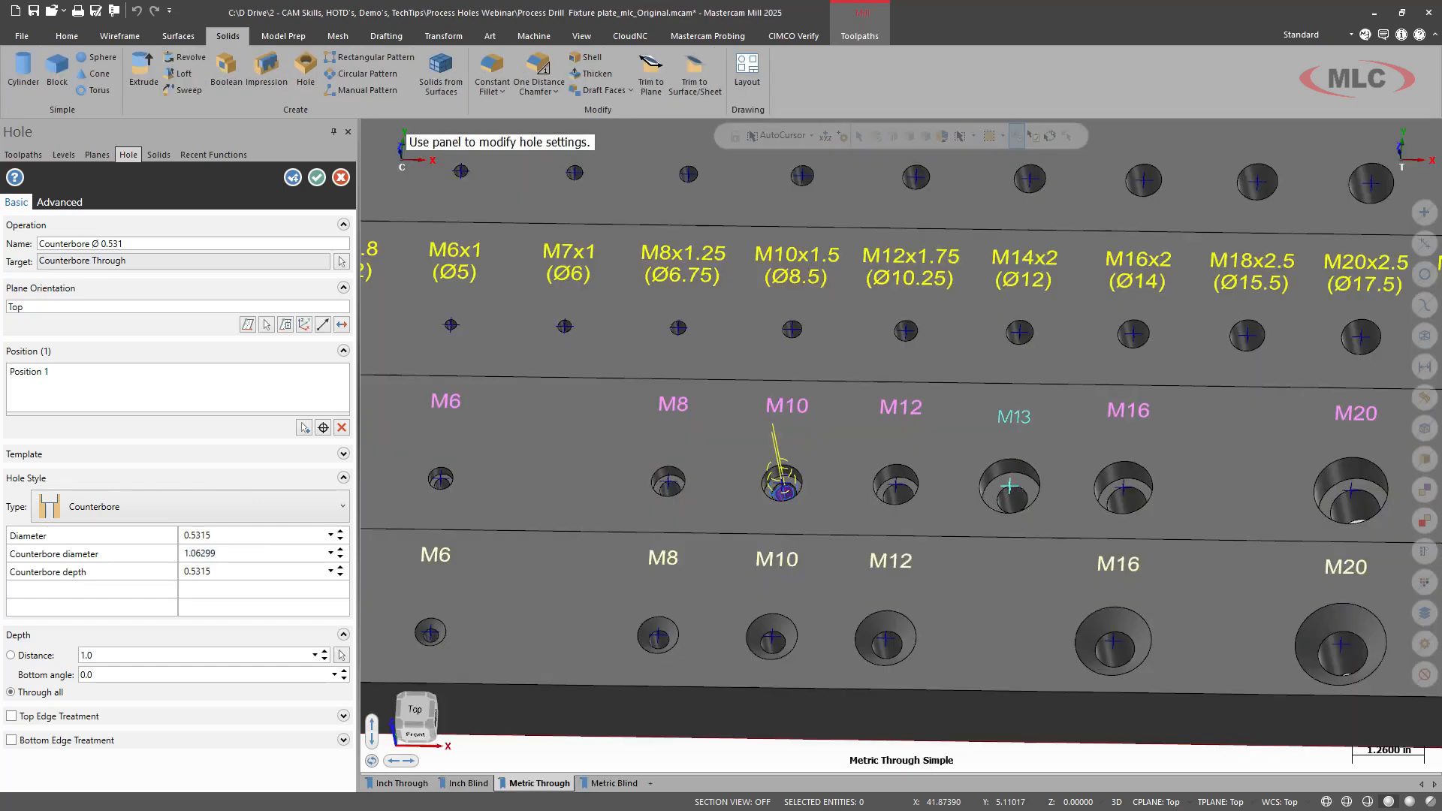
triple_click(233, 553)
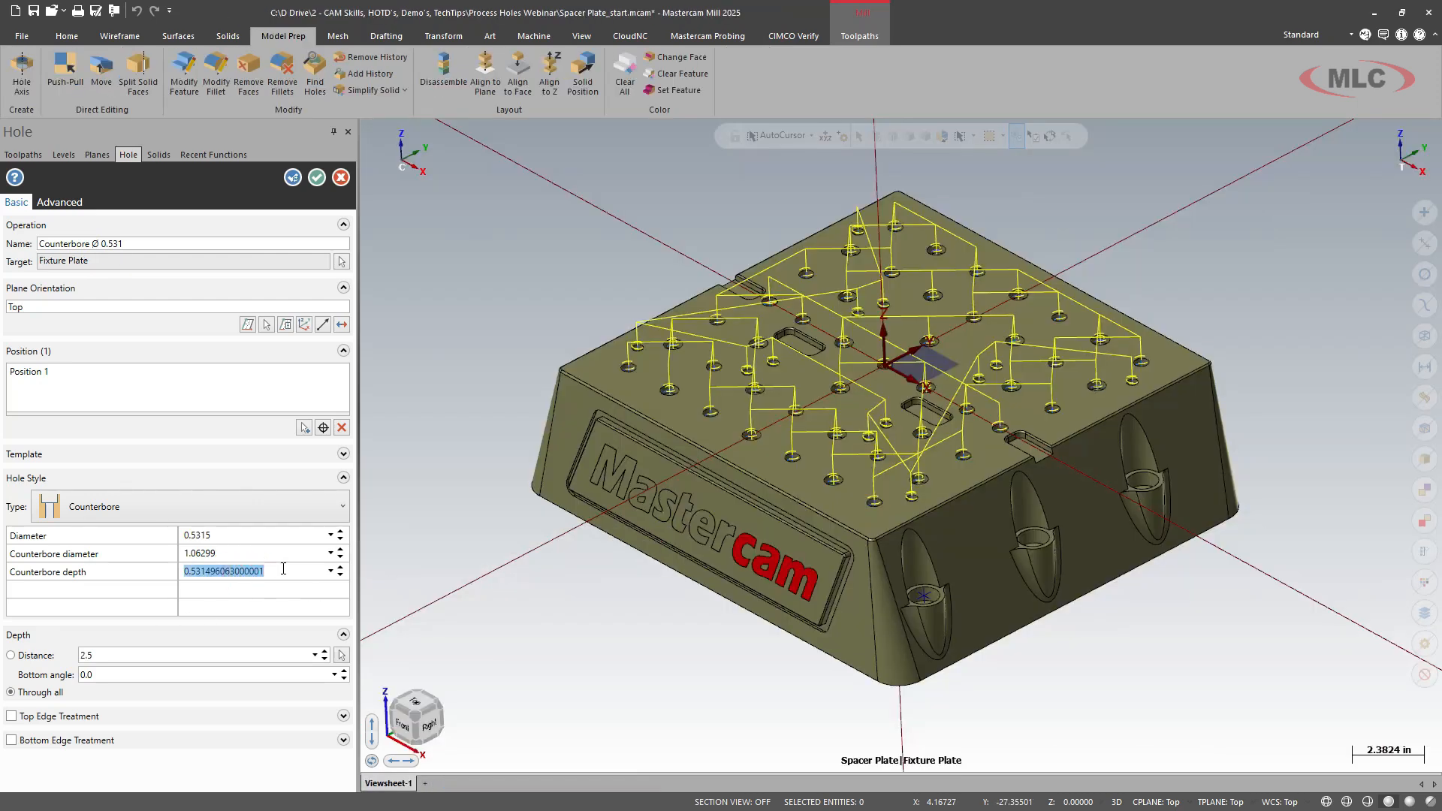
mouse_move(67, 692)
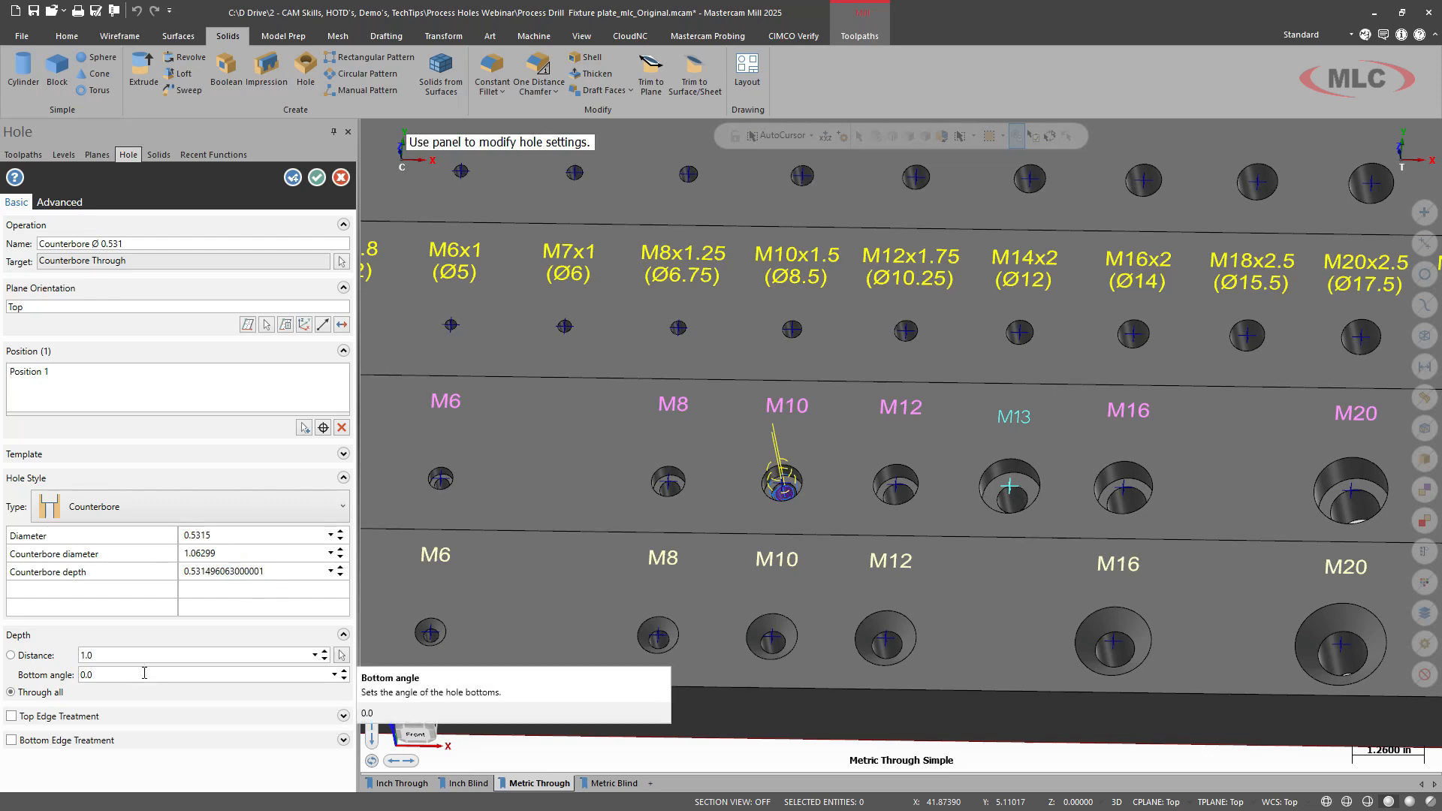
mouse_move(155, 655)
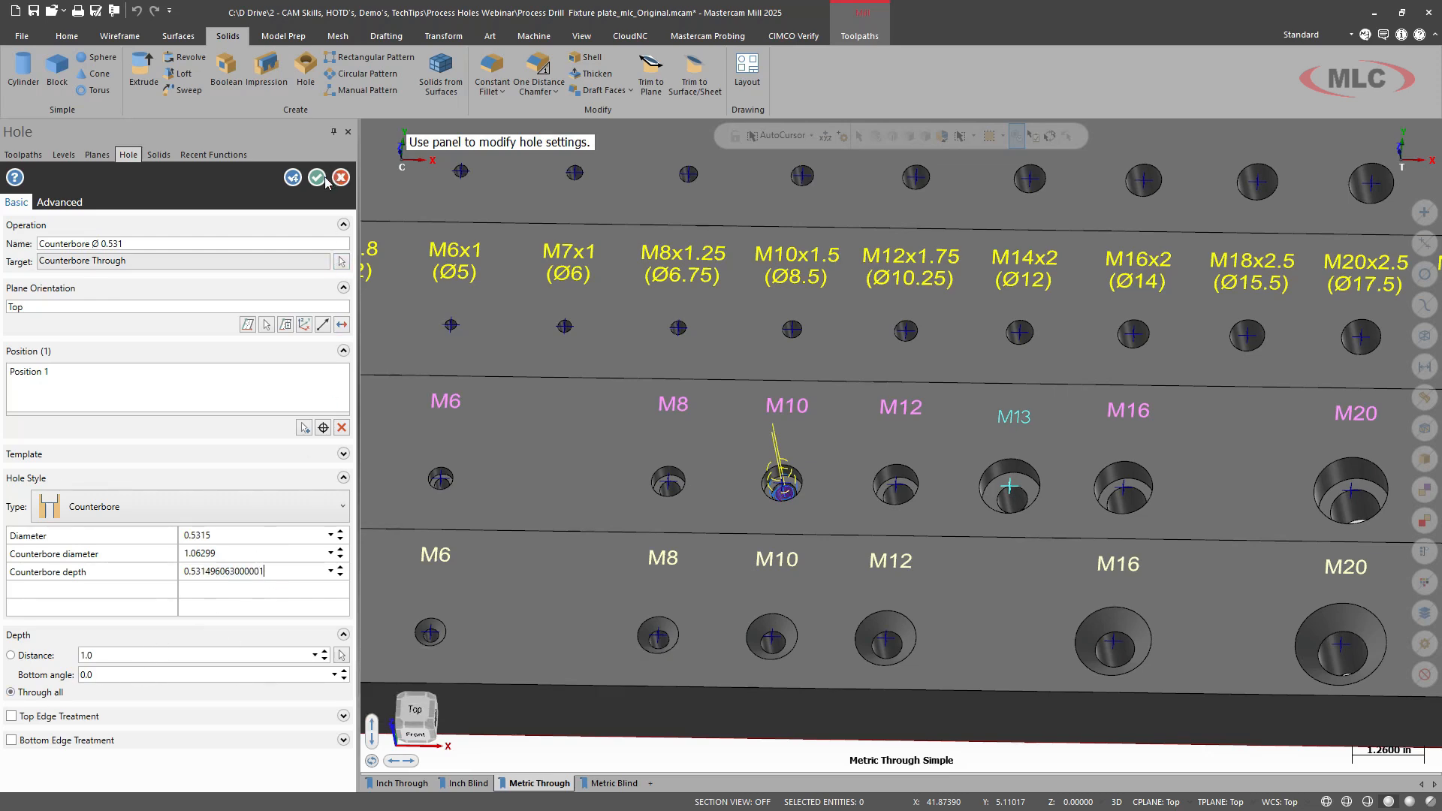
click(315, 177)
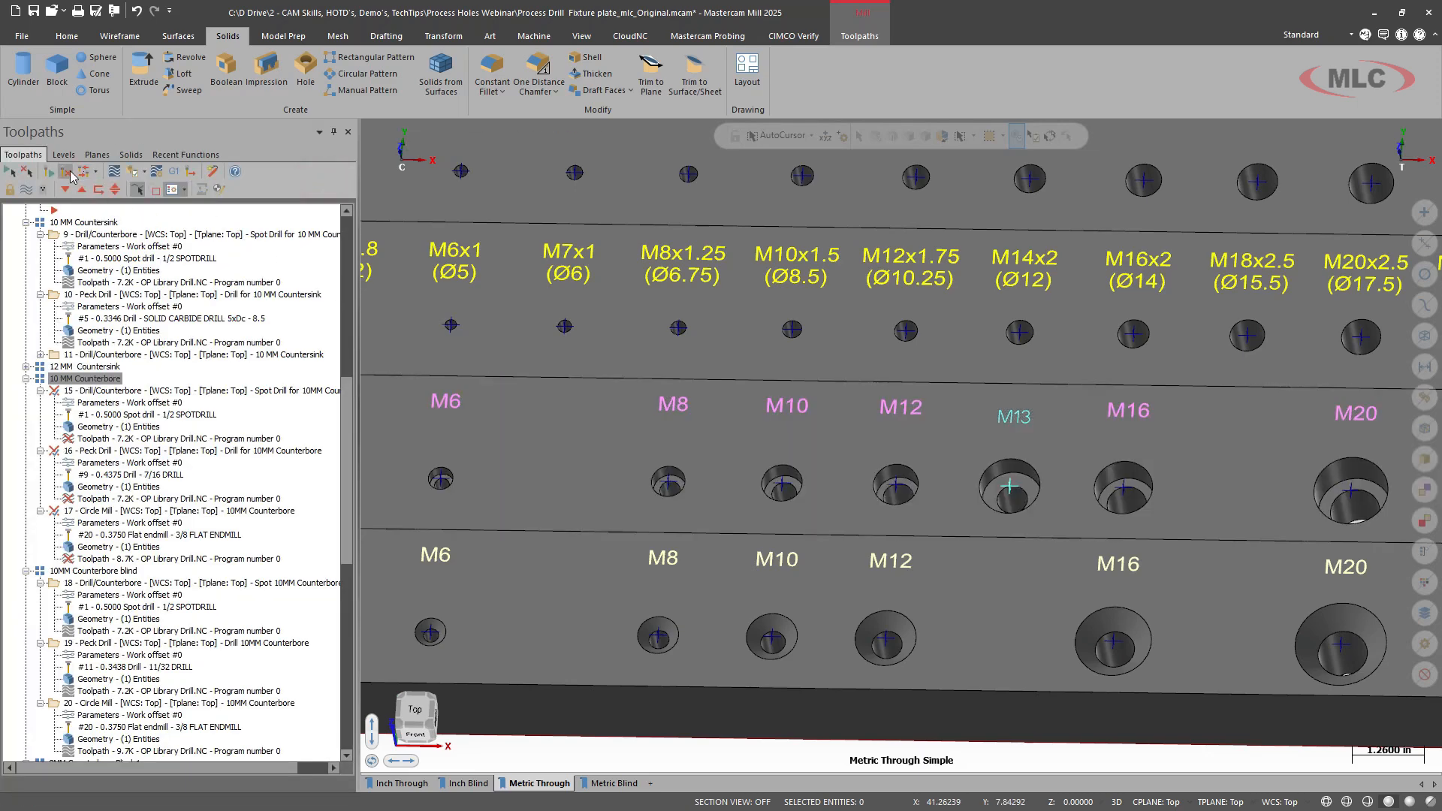
Create toolpath group M13 Counter Thru and move it after the 12 MM Counterbore group.
click(98, 390)
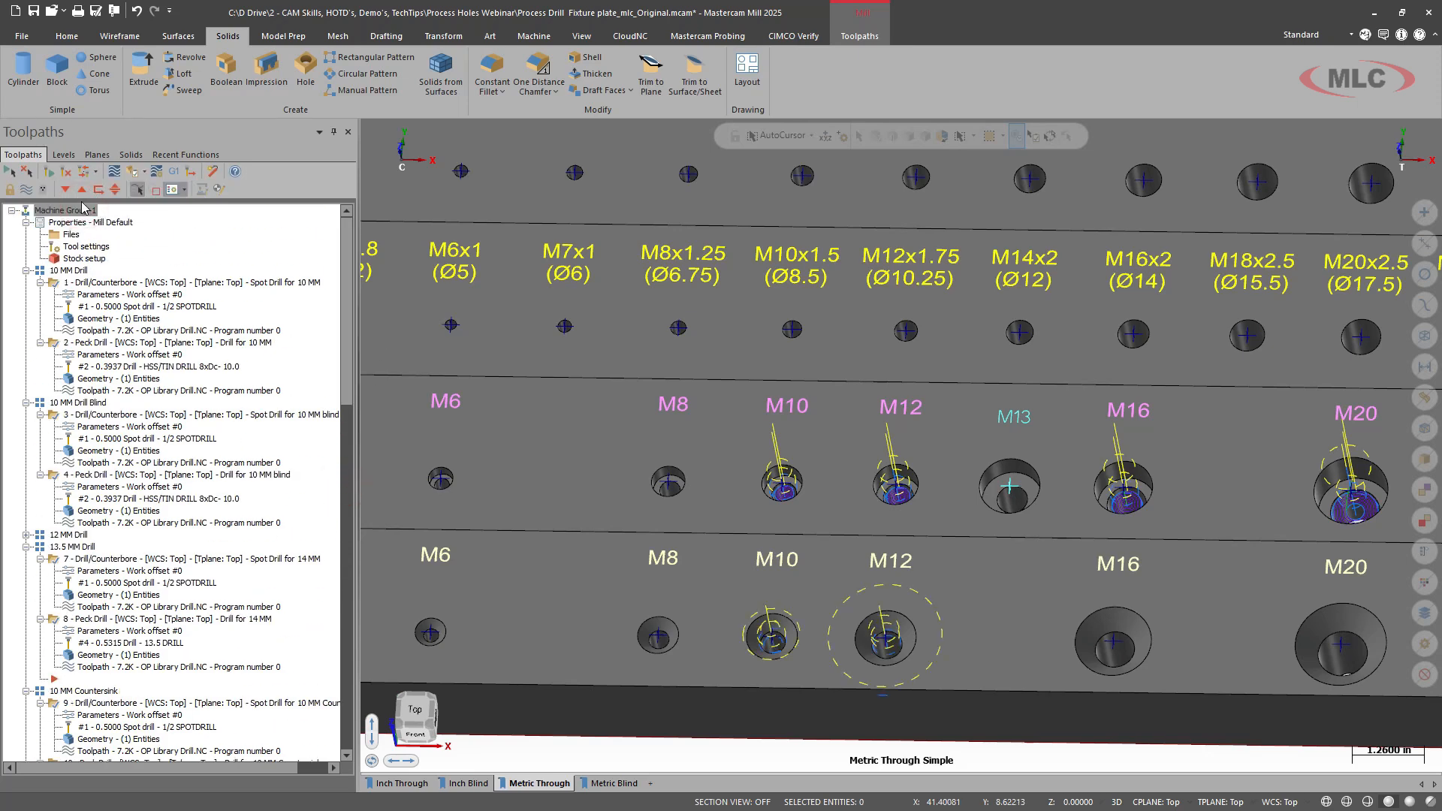
right_click(83, 208)
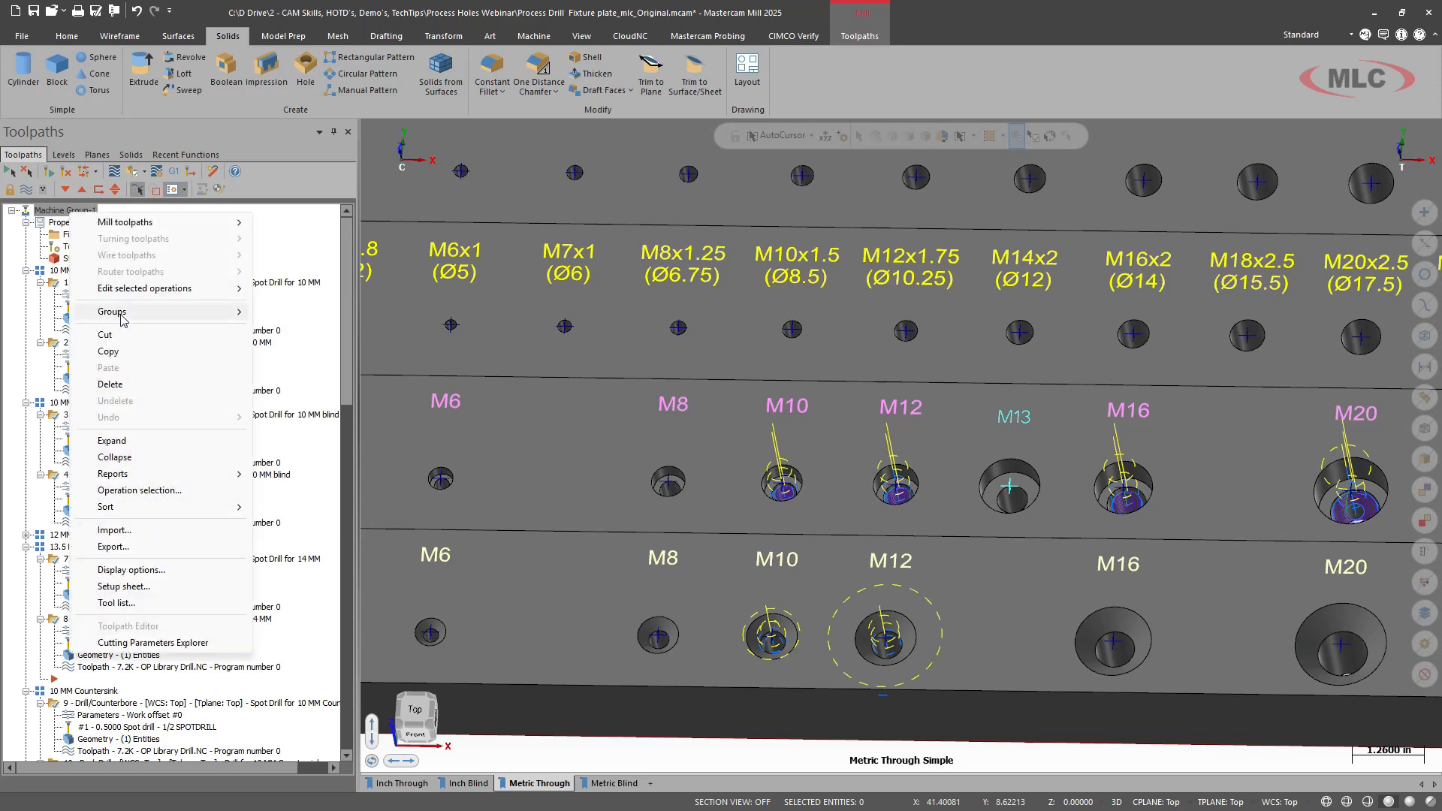
mouse_move(111, 313)
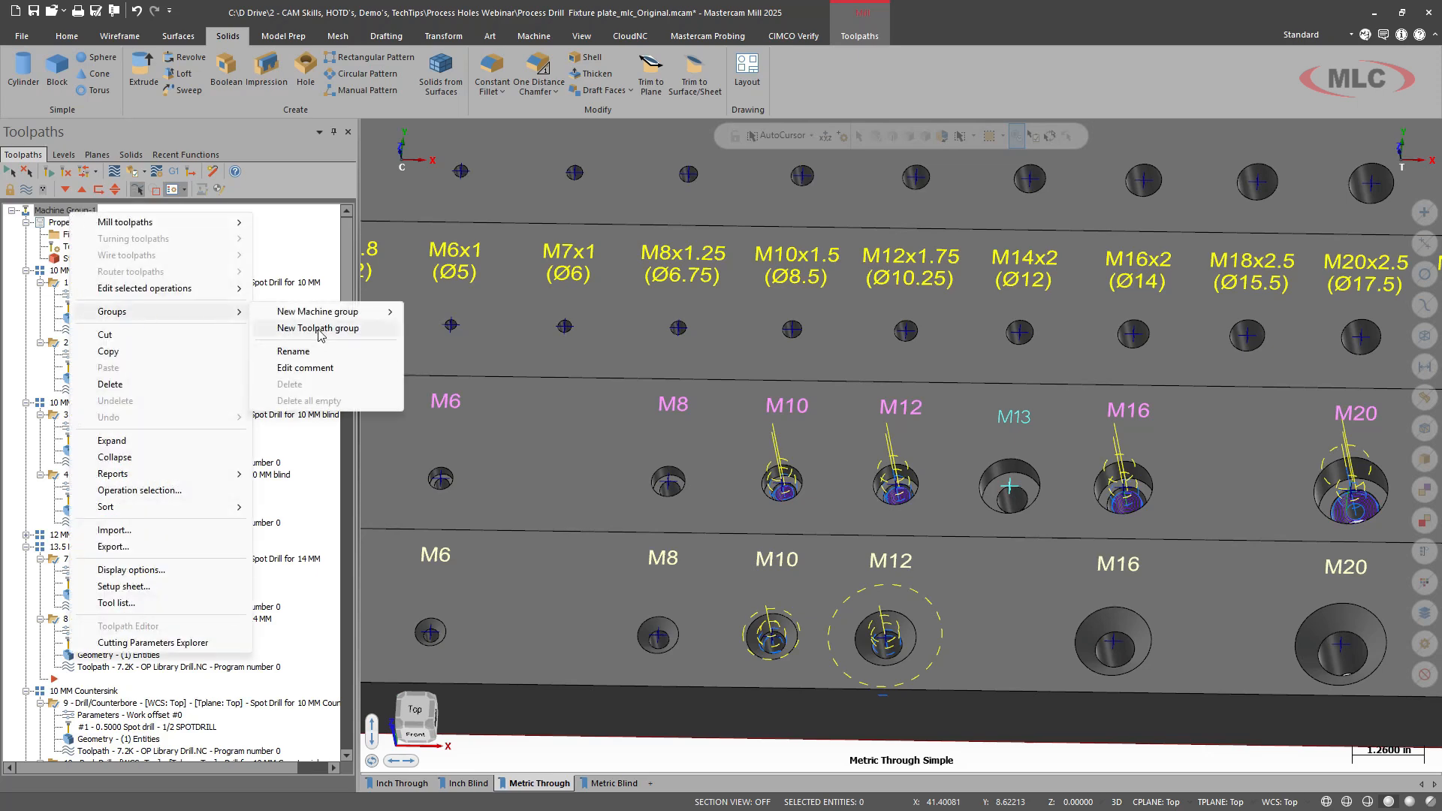
click(316, 328)
text(M13 Counter Thru)
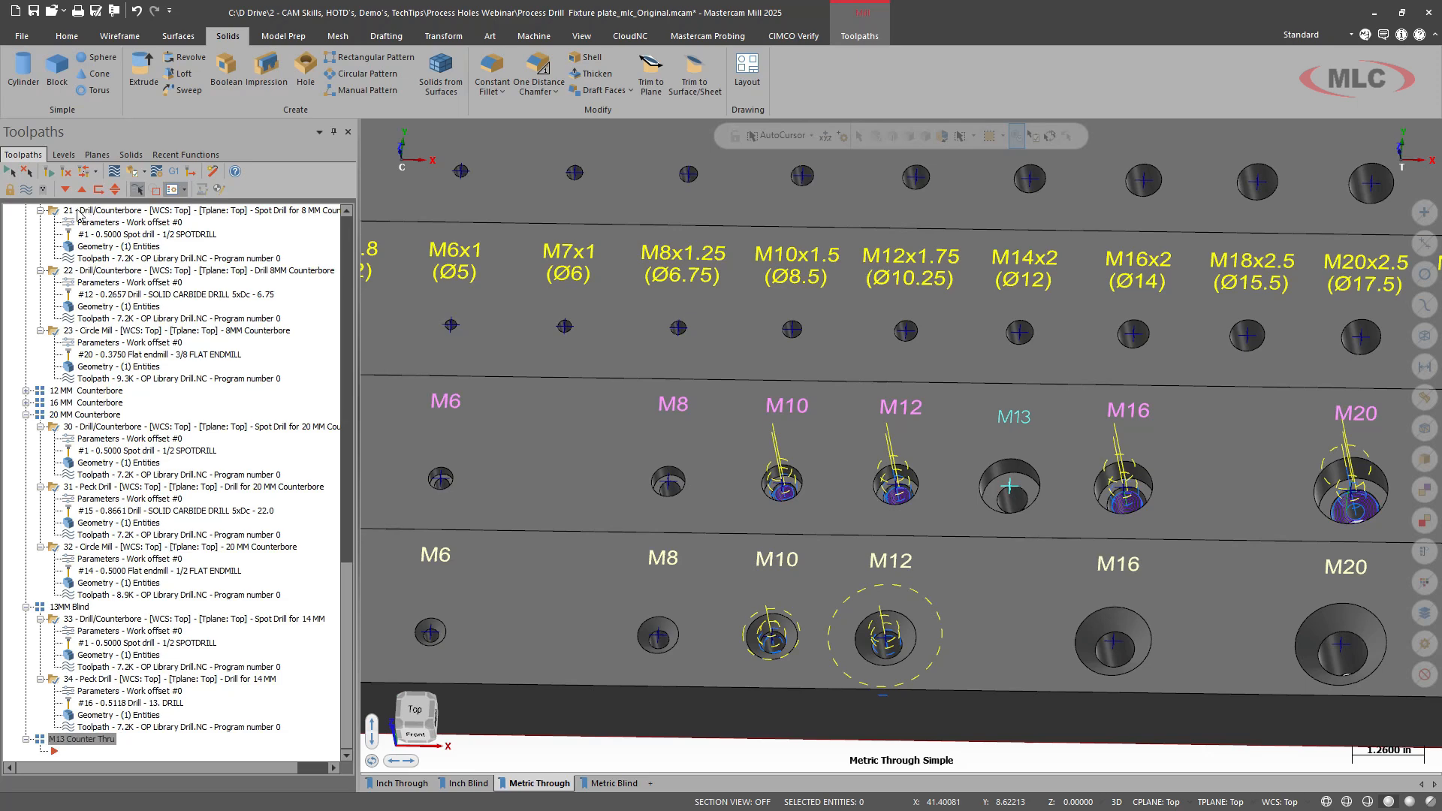
mouse_move(21, 417)
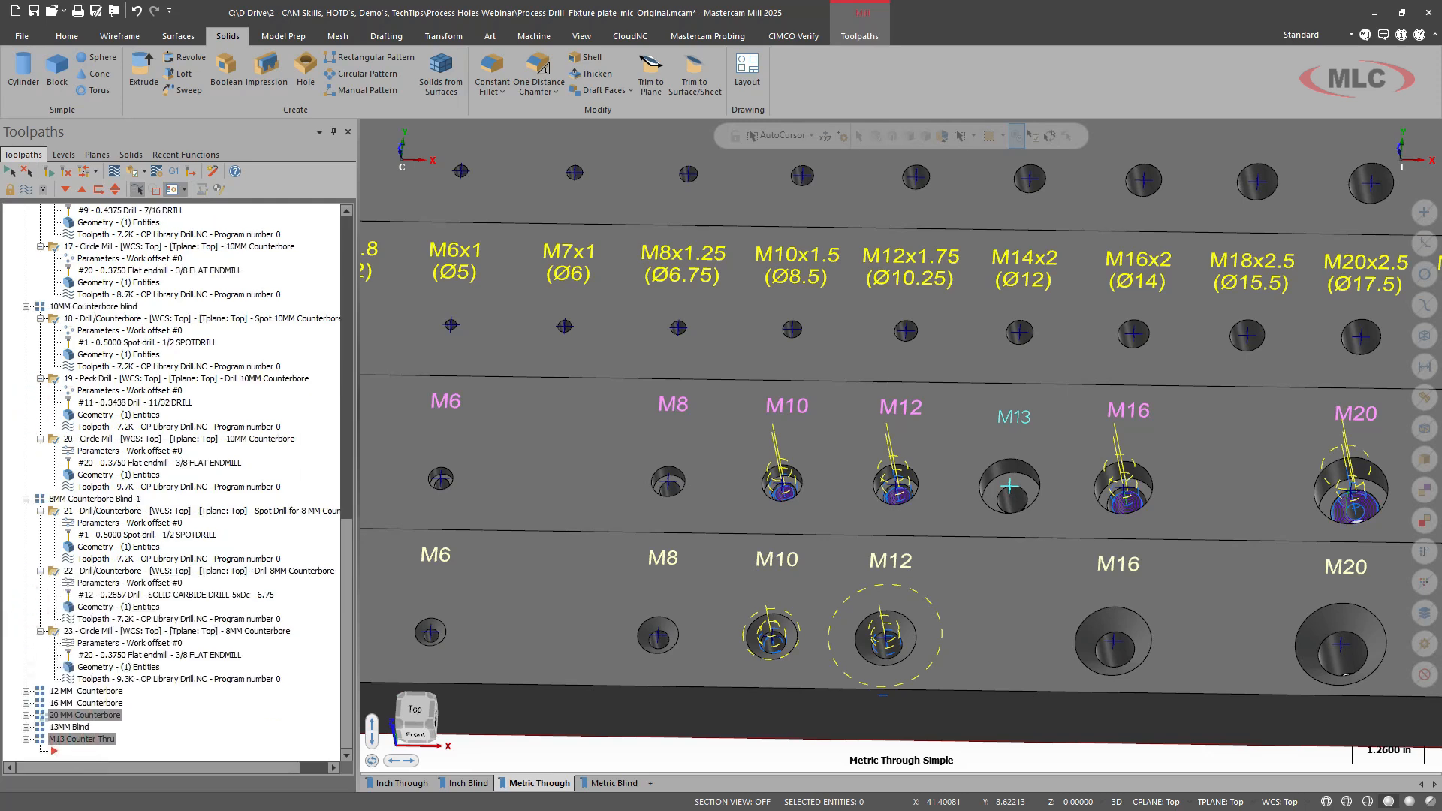
right_click(72, 691)
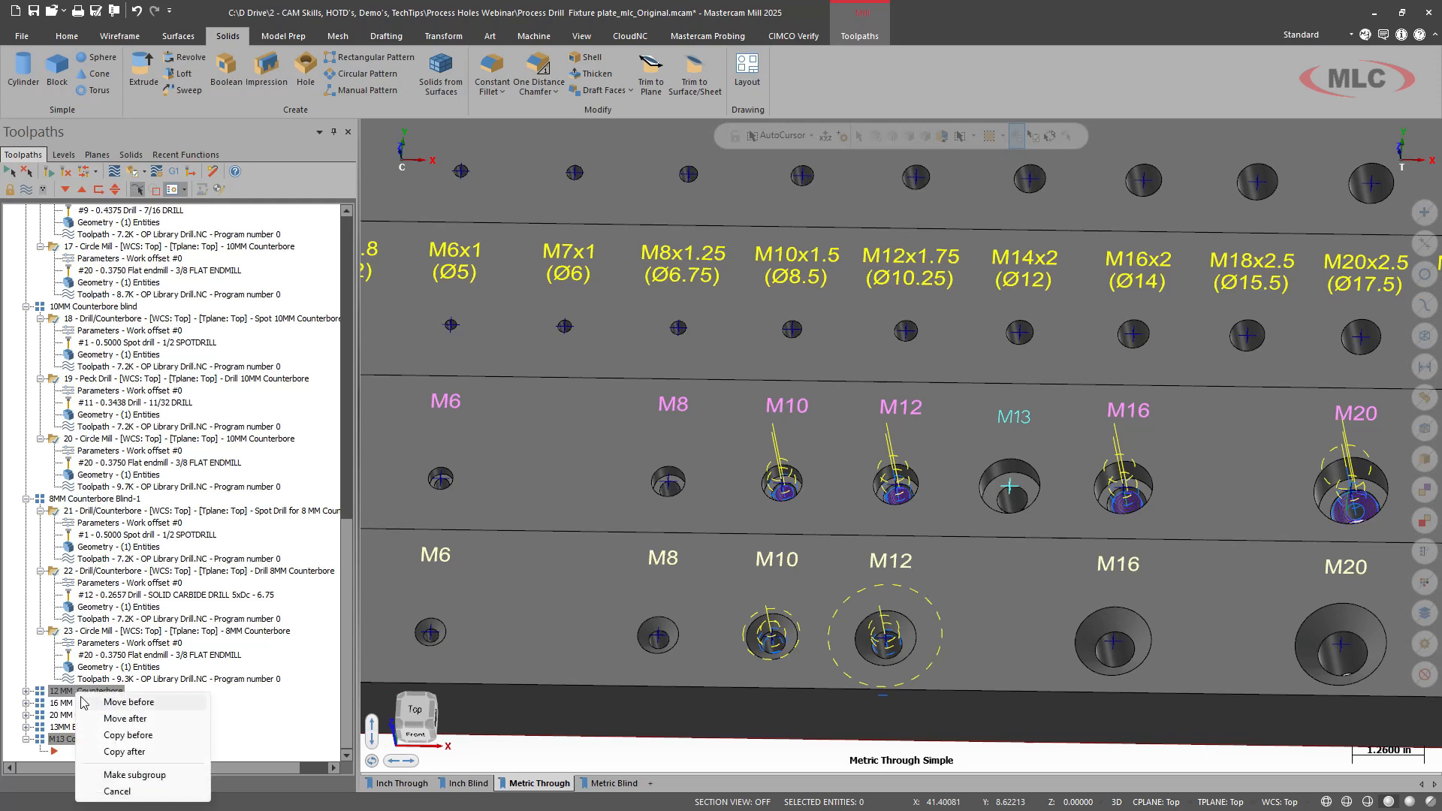
mouse_move(127, 718)
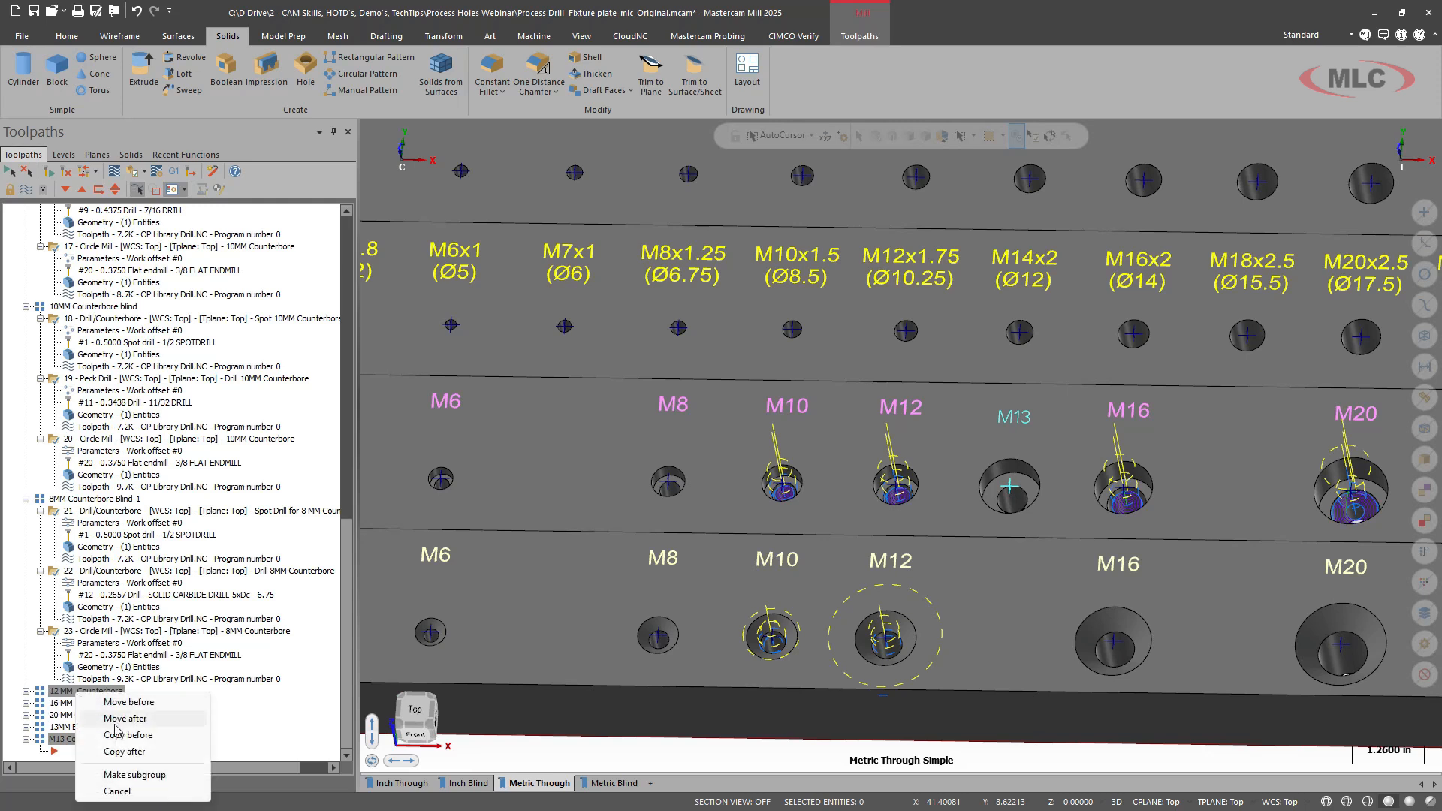
mouse_move(128, 734)
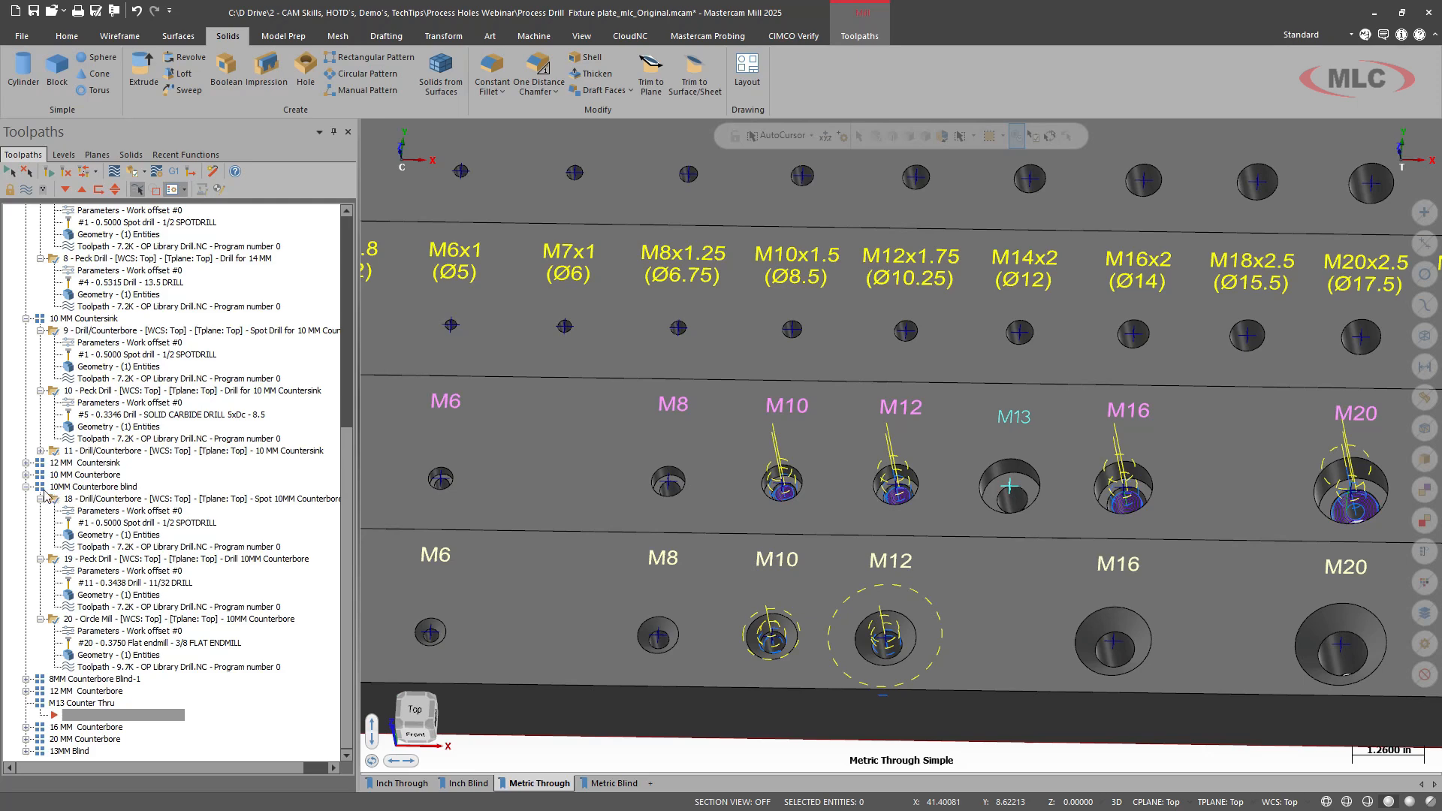
mouse_move(10, 461)
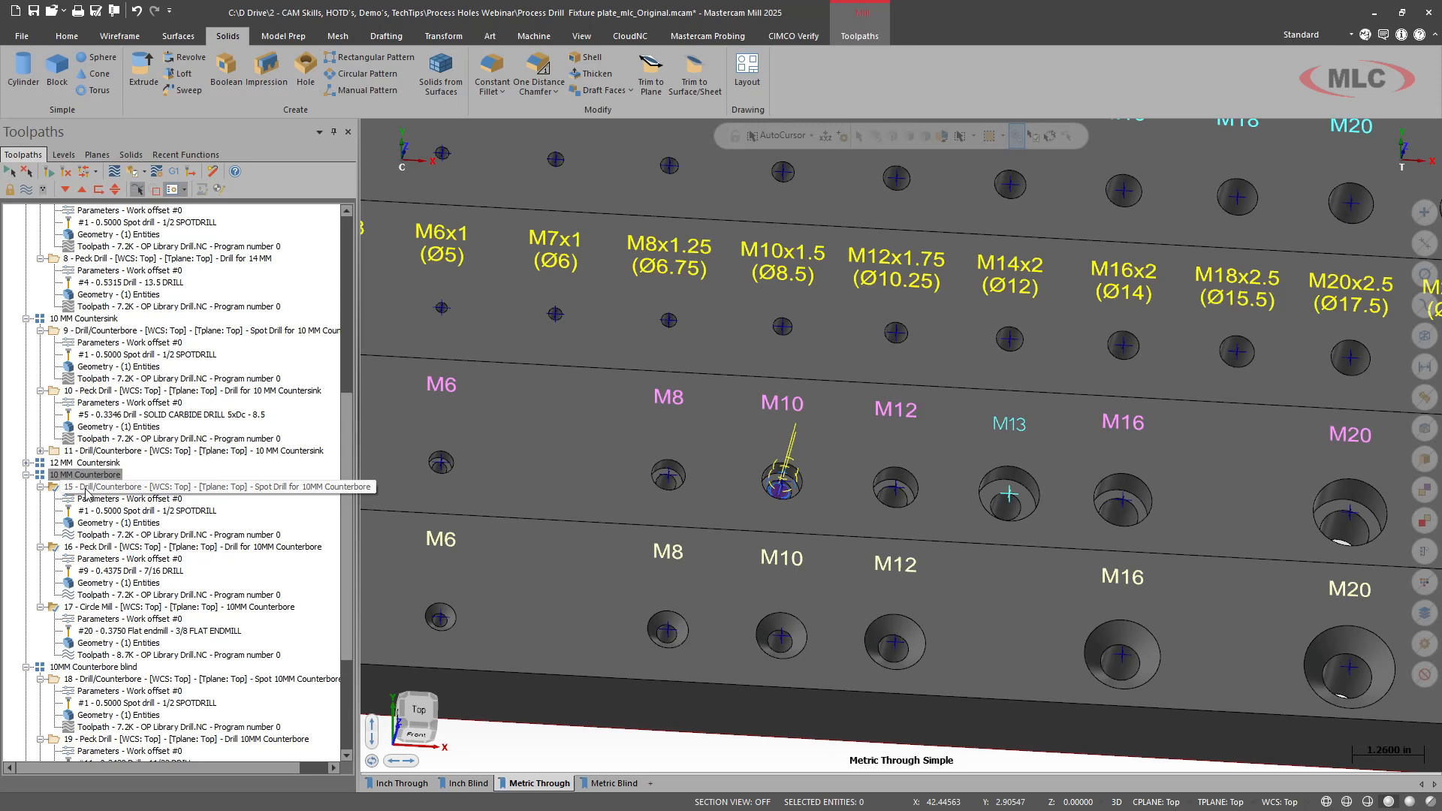
Paste the copied 10MM counterbore operations into the group and rename it M13 Counterbore Thru.
scroll(down, 3)
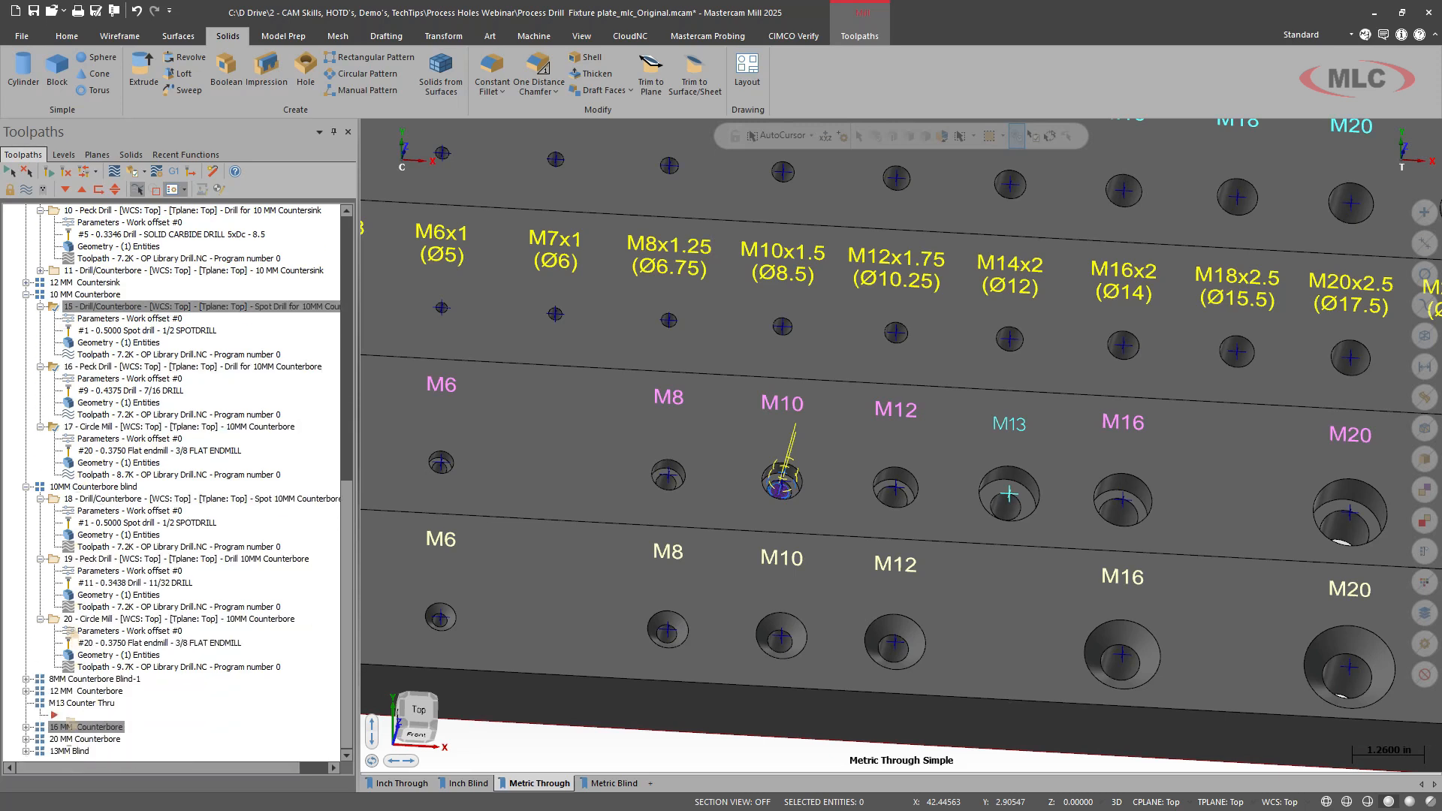
click(76, 724)
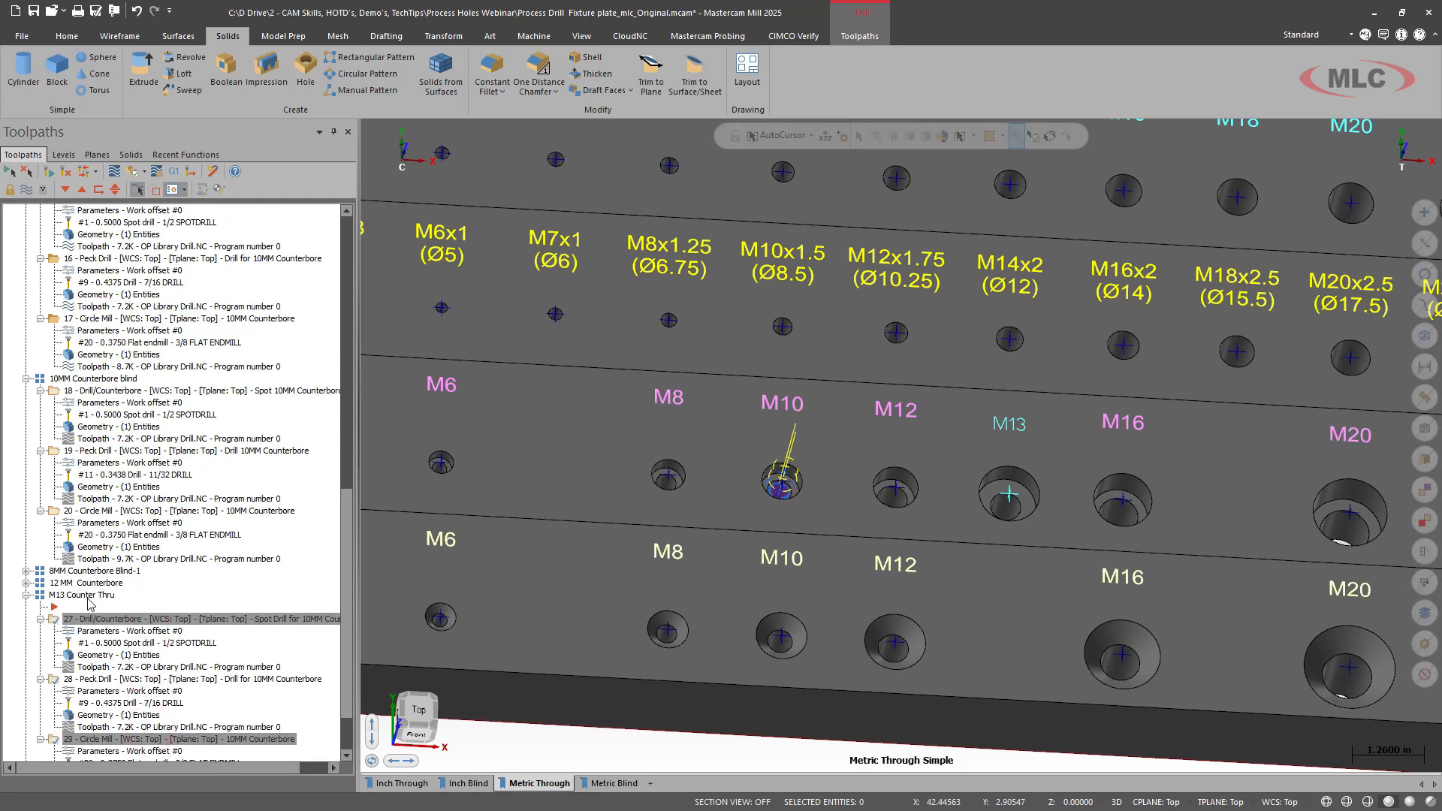
double_click(81, 595)
text(bore)
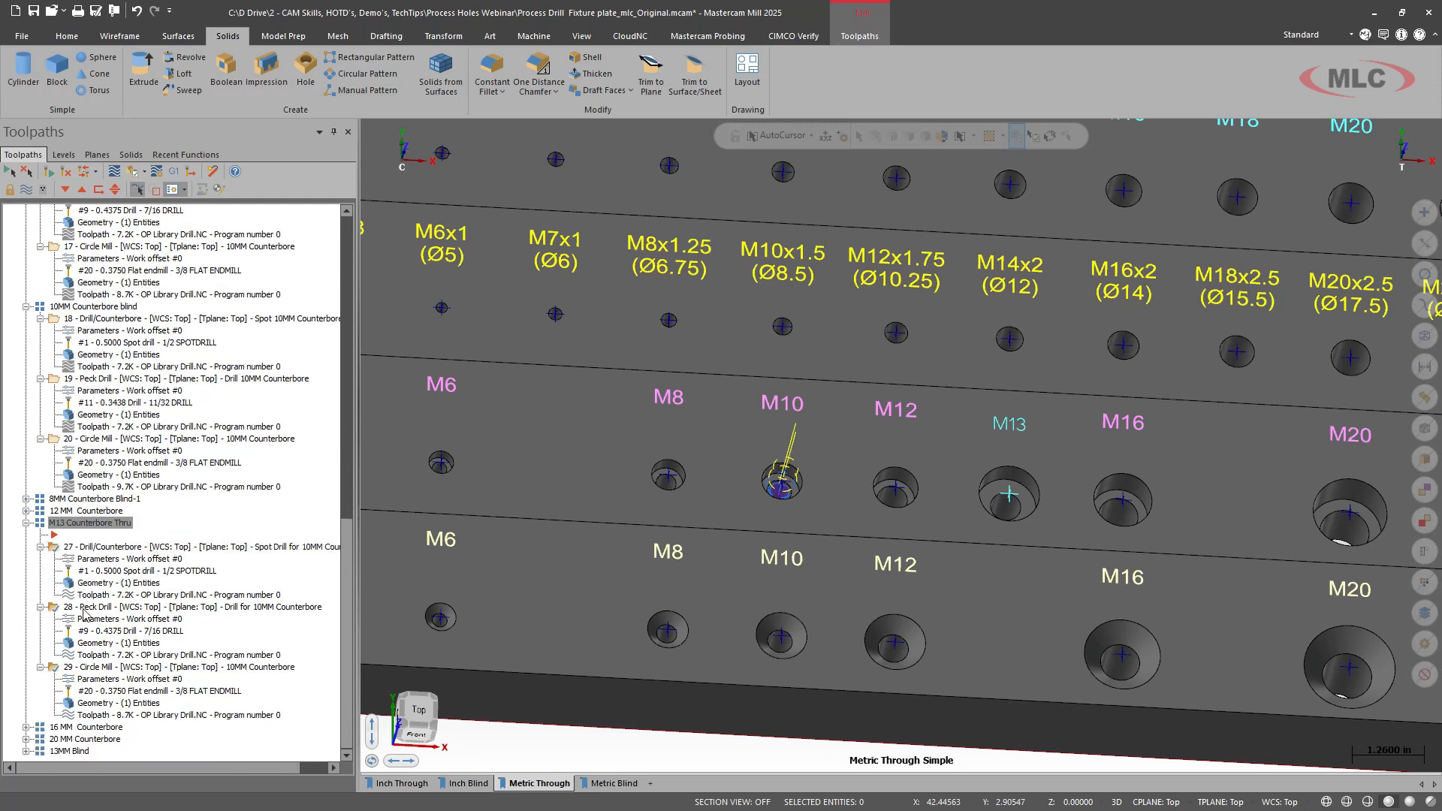
mouse_move(110, 588)
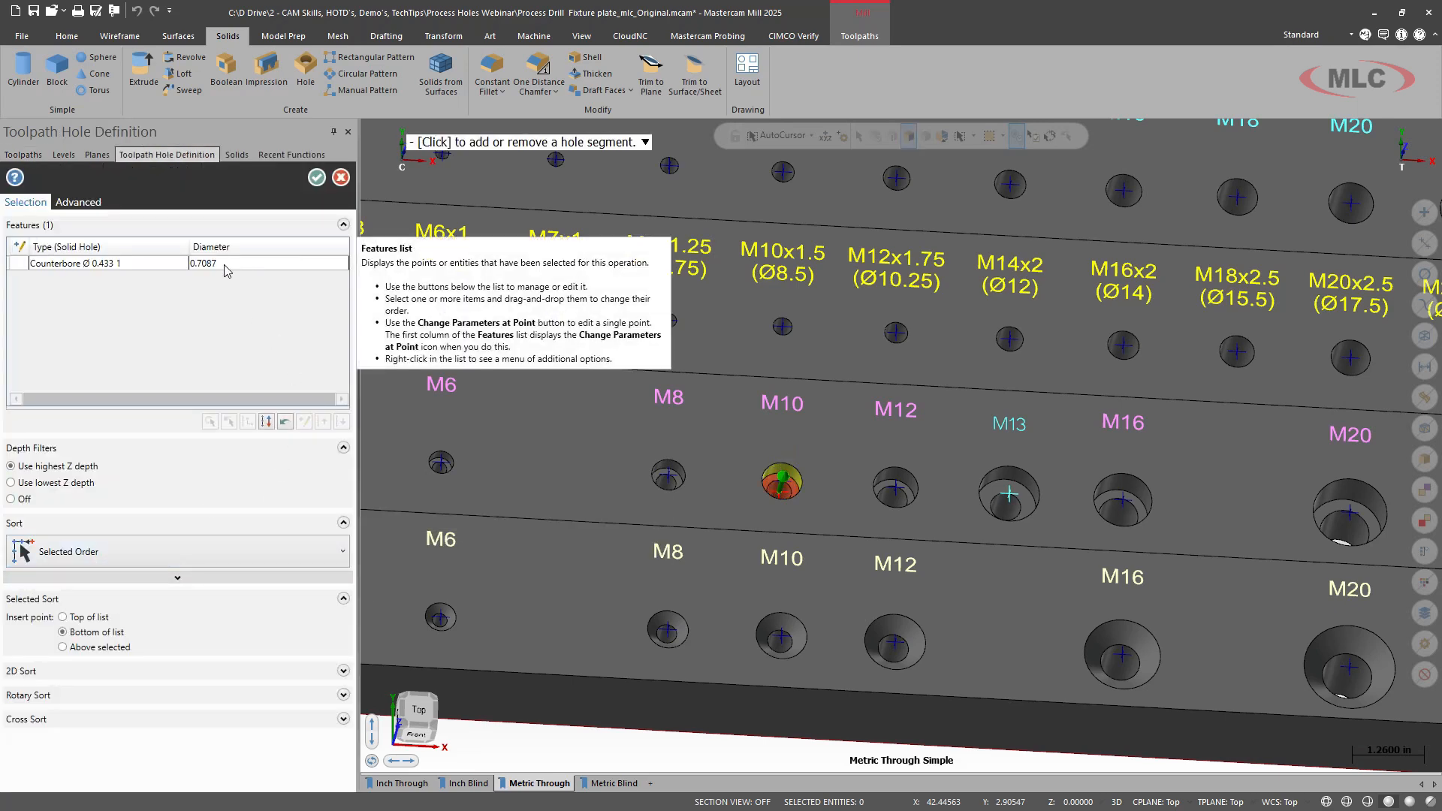
Delete the spot drill's old hole feature and select the M13 counterbore hole as its geometry.
right_click(113, 263)
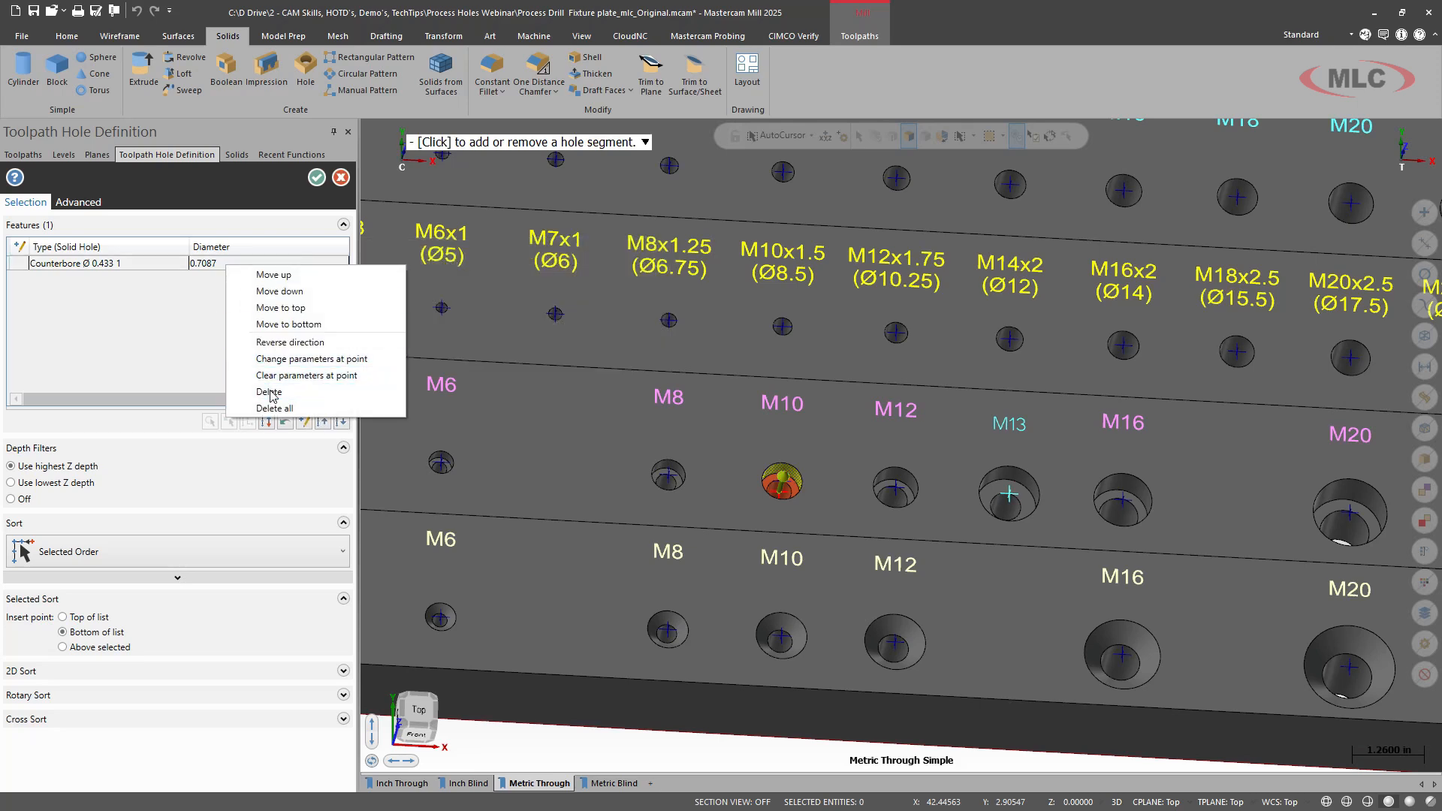
click(267, 392)
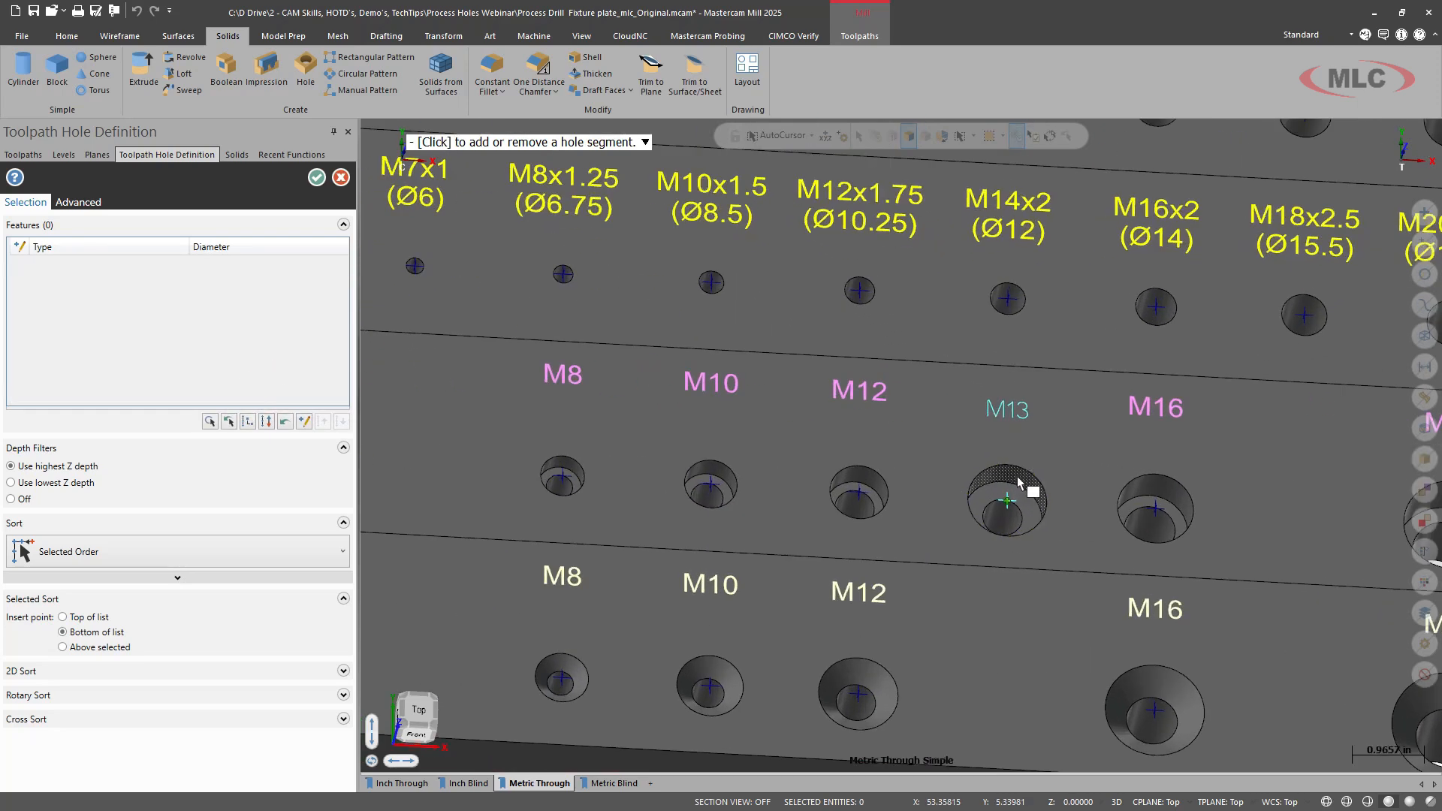
click(1003, 502)
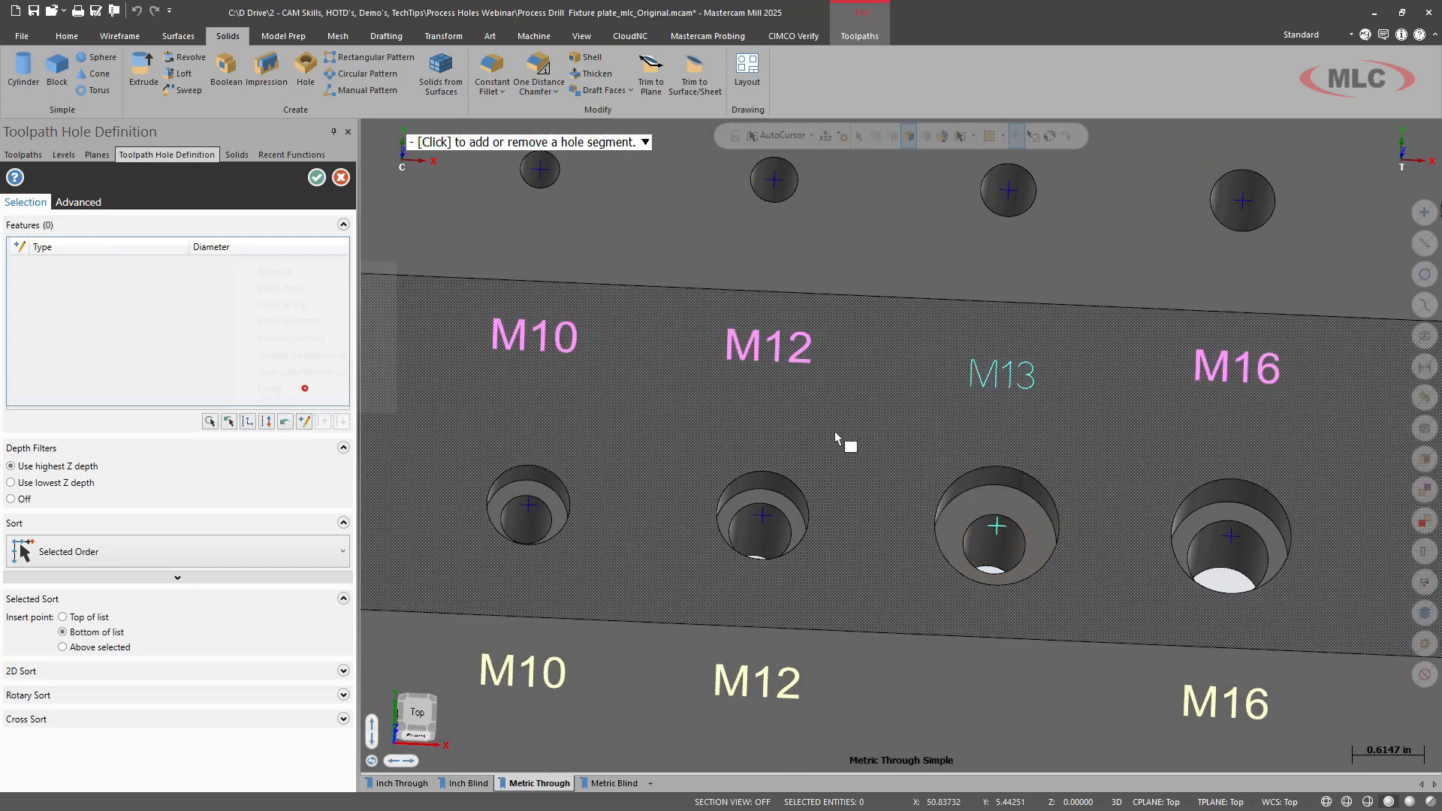
click(996, 526)
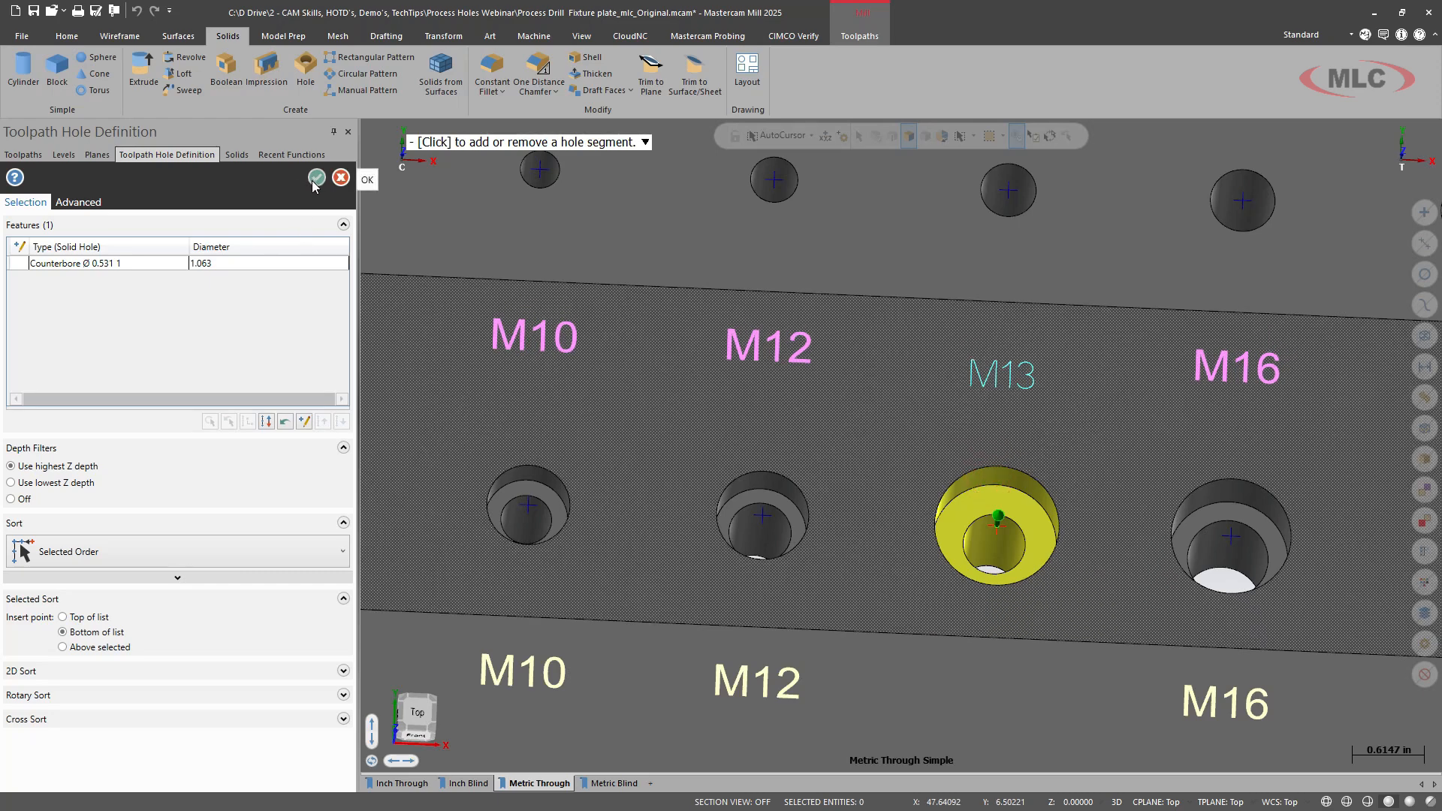
click(315, 178)
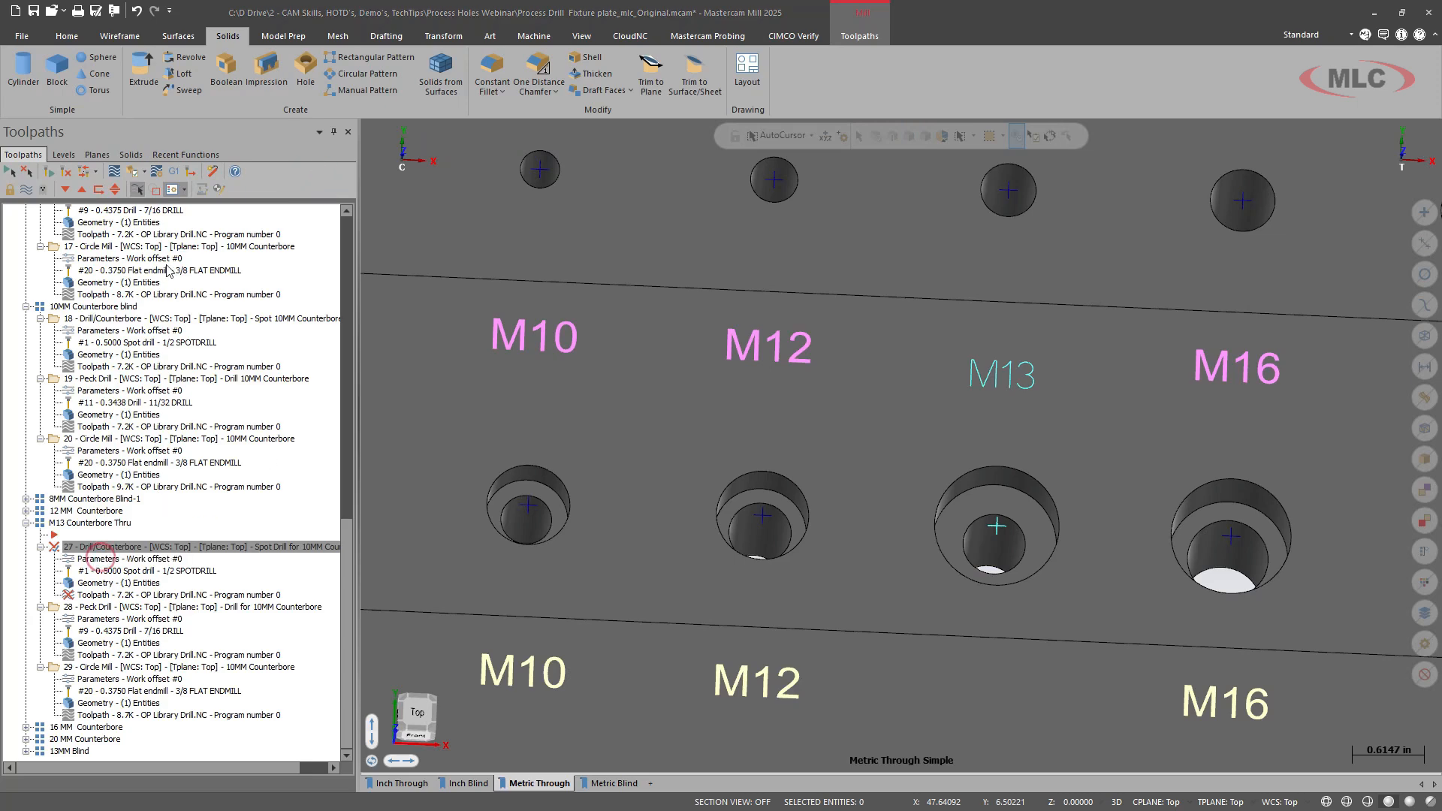
Replace the peck drill and circle mill geometry with the spot drill's M13 hole.
double_click(102, 546)
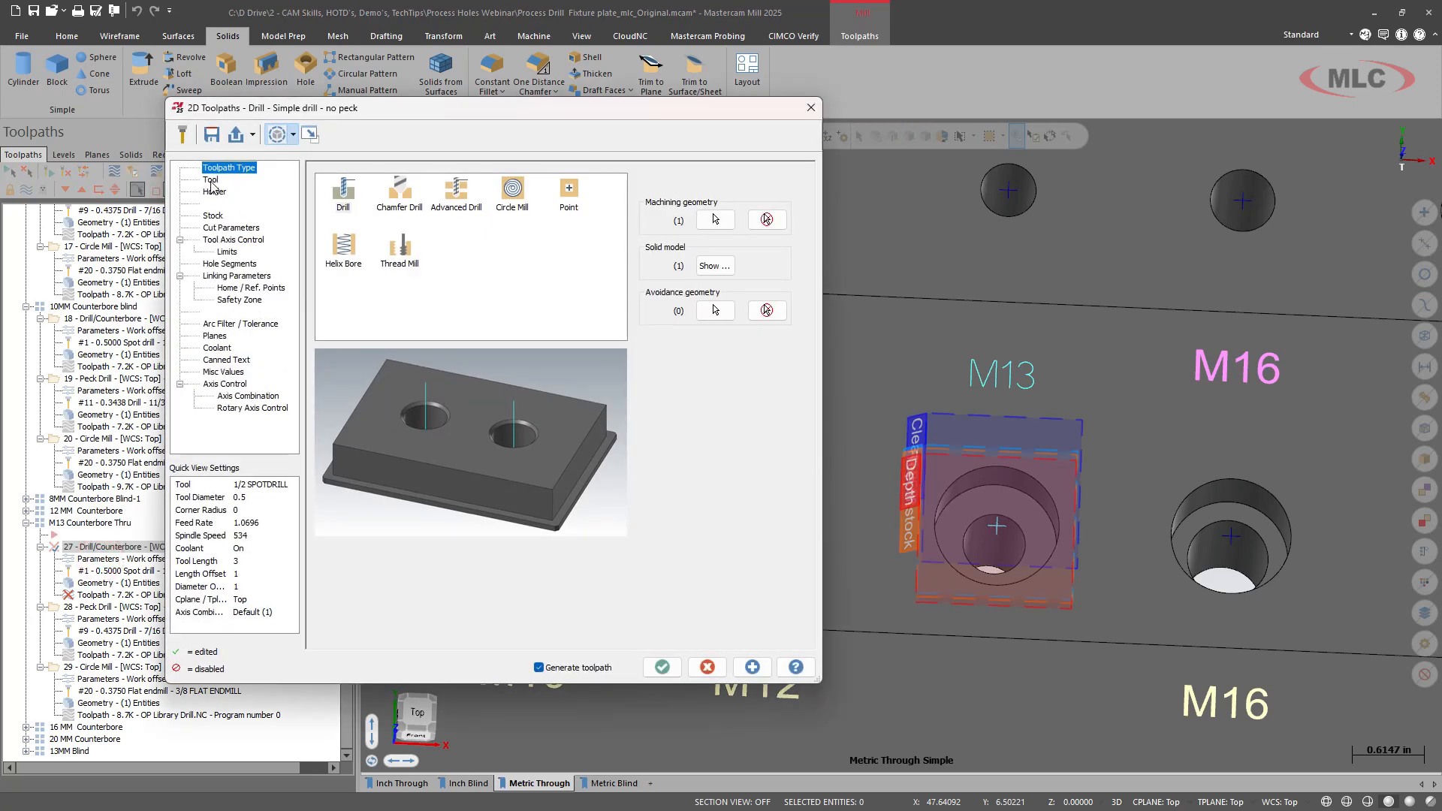
click(211, 180)
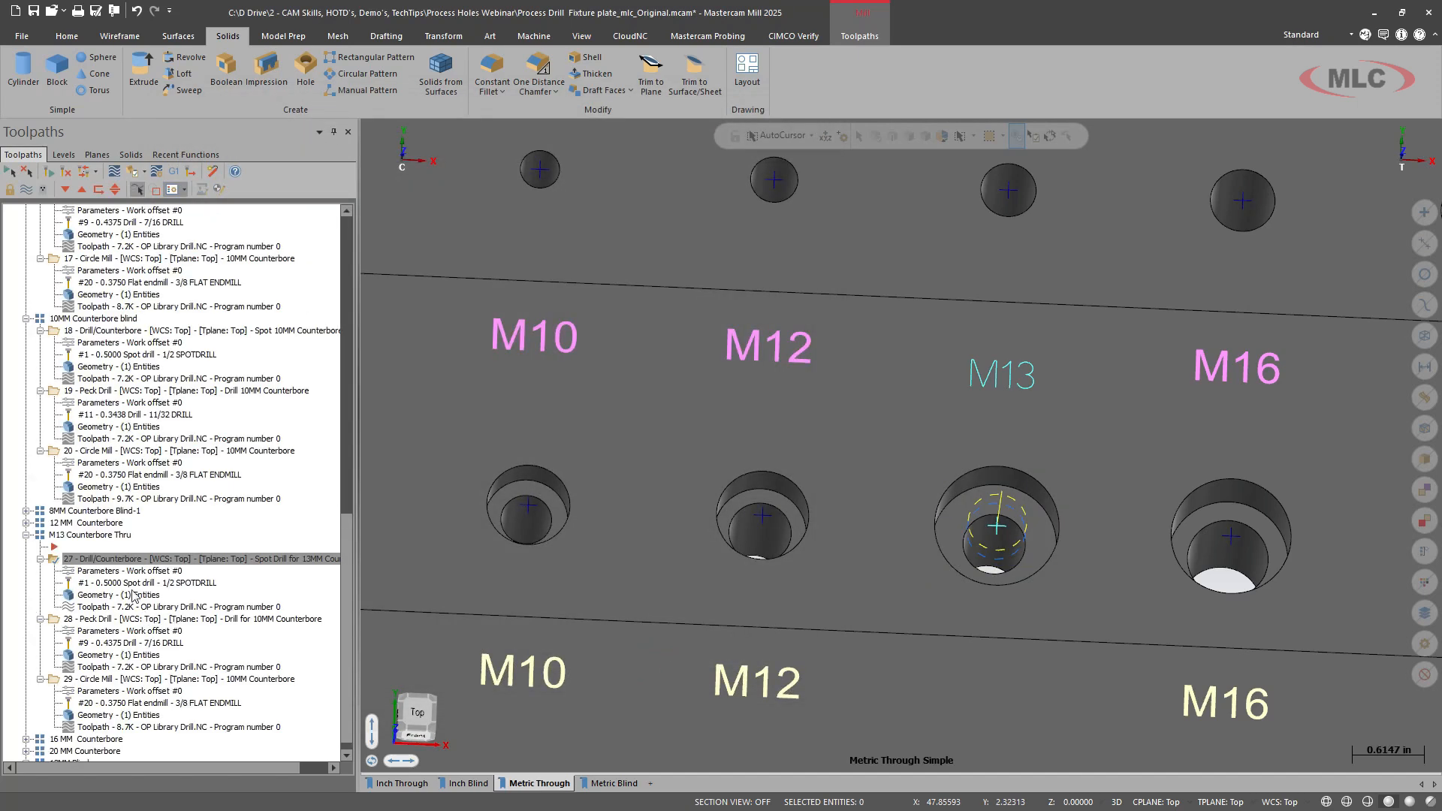
click(116, 595)
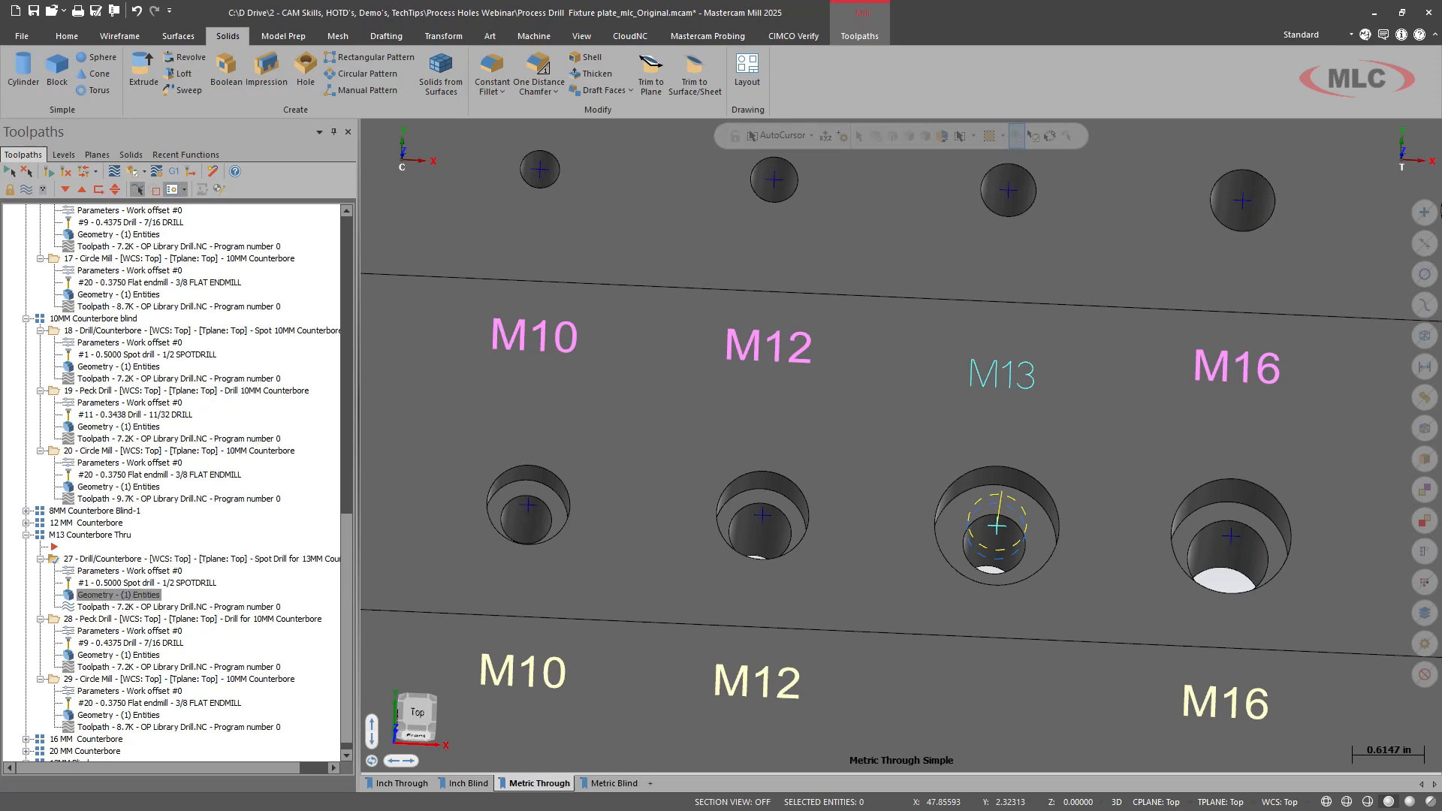
right_click(96, 655)
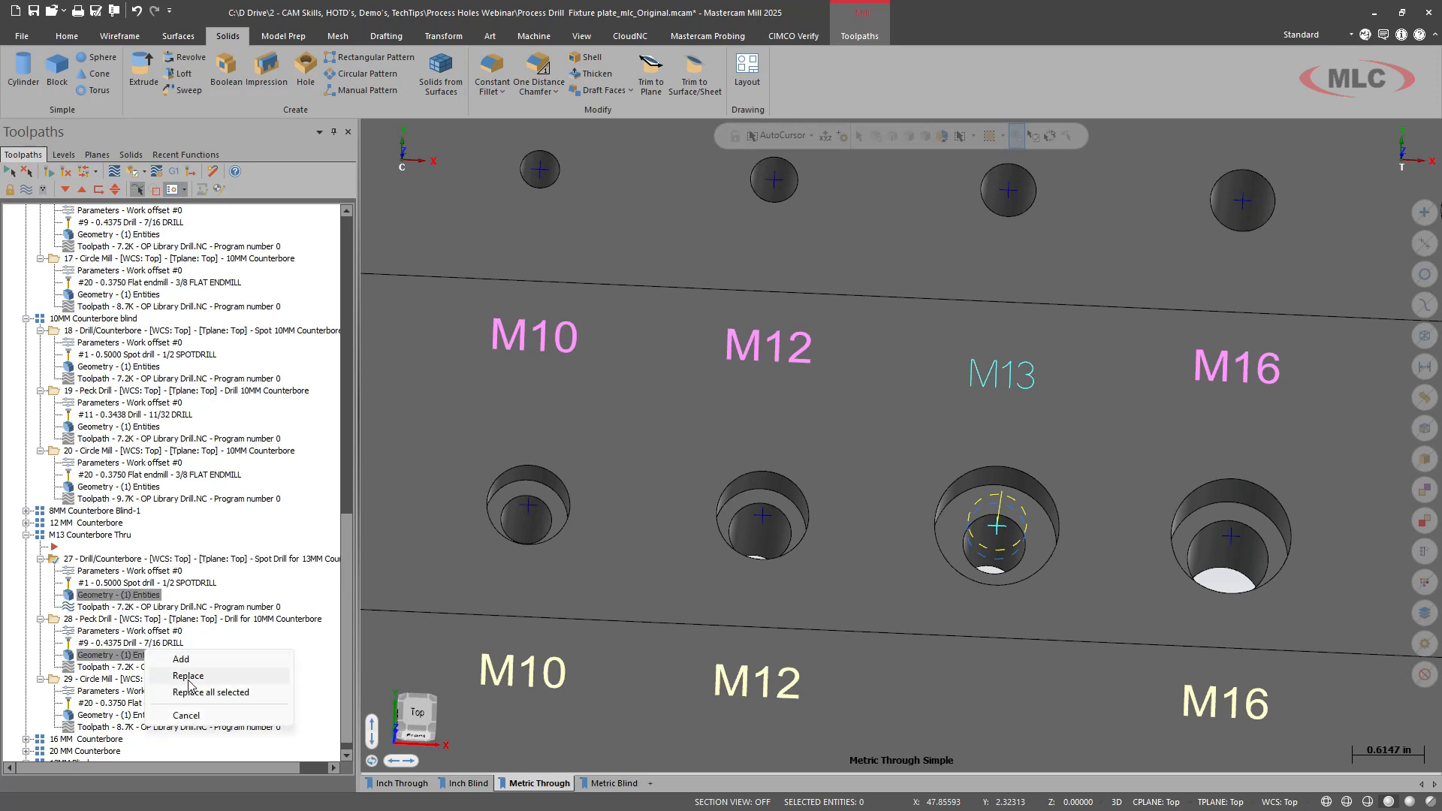
click(187, 676)
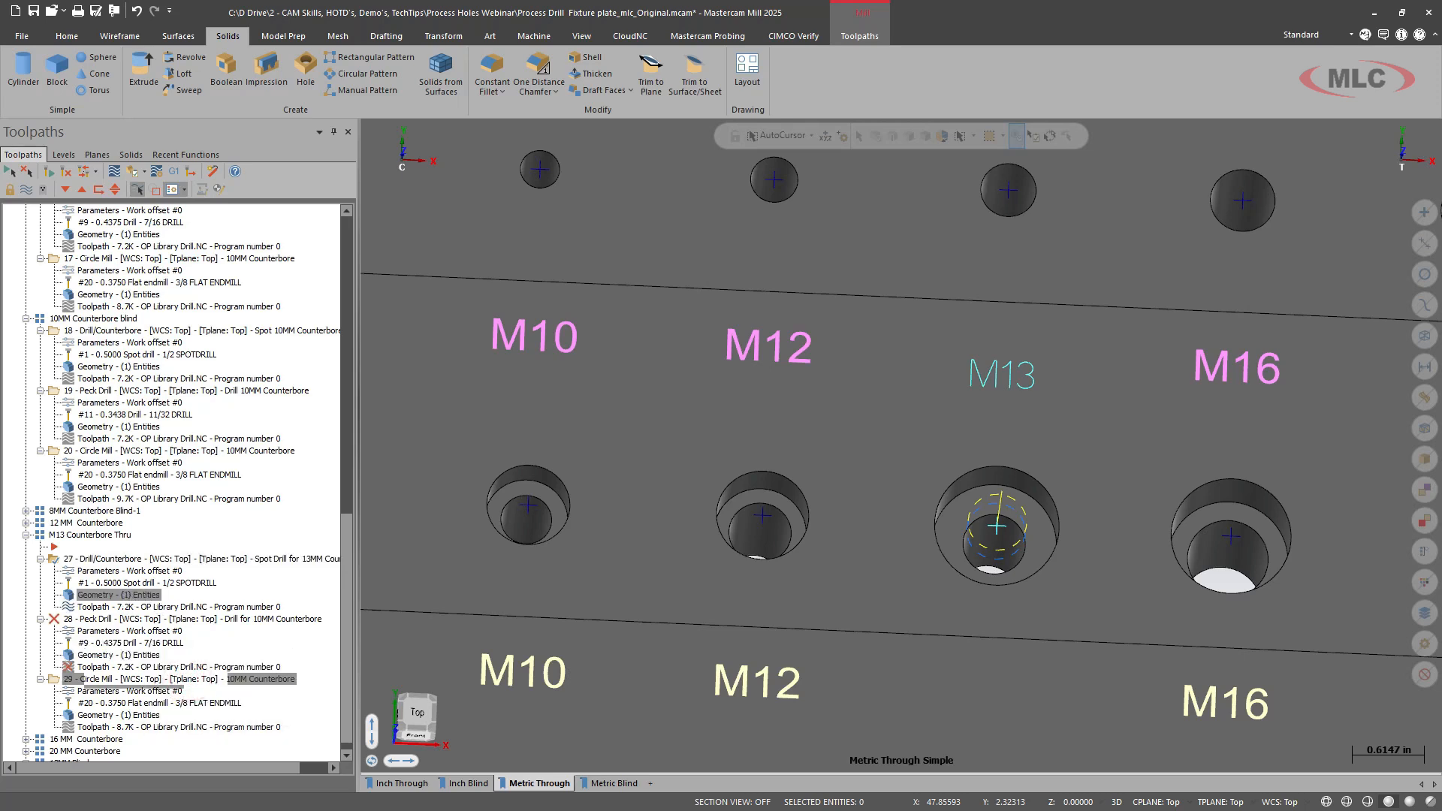
Assign the 13.5 DRILL tool to the peck drill operation.
right_click(98, 714)
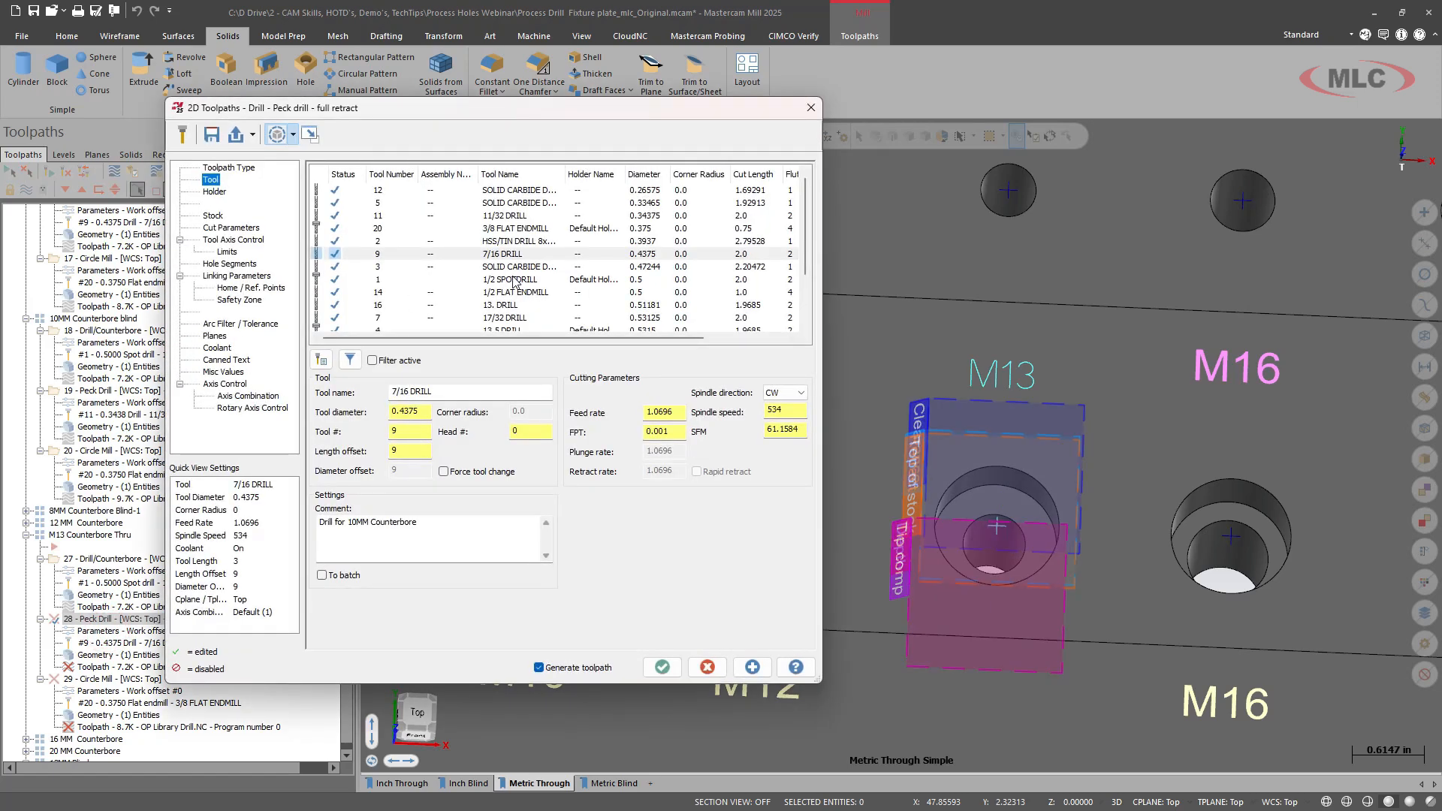
scroll(down, 3)
text(3)
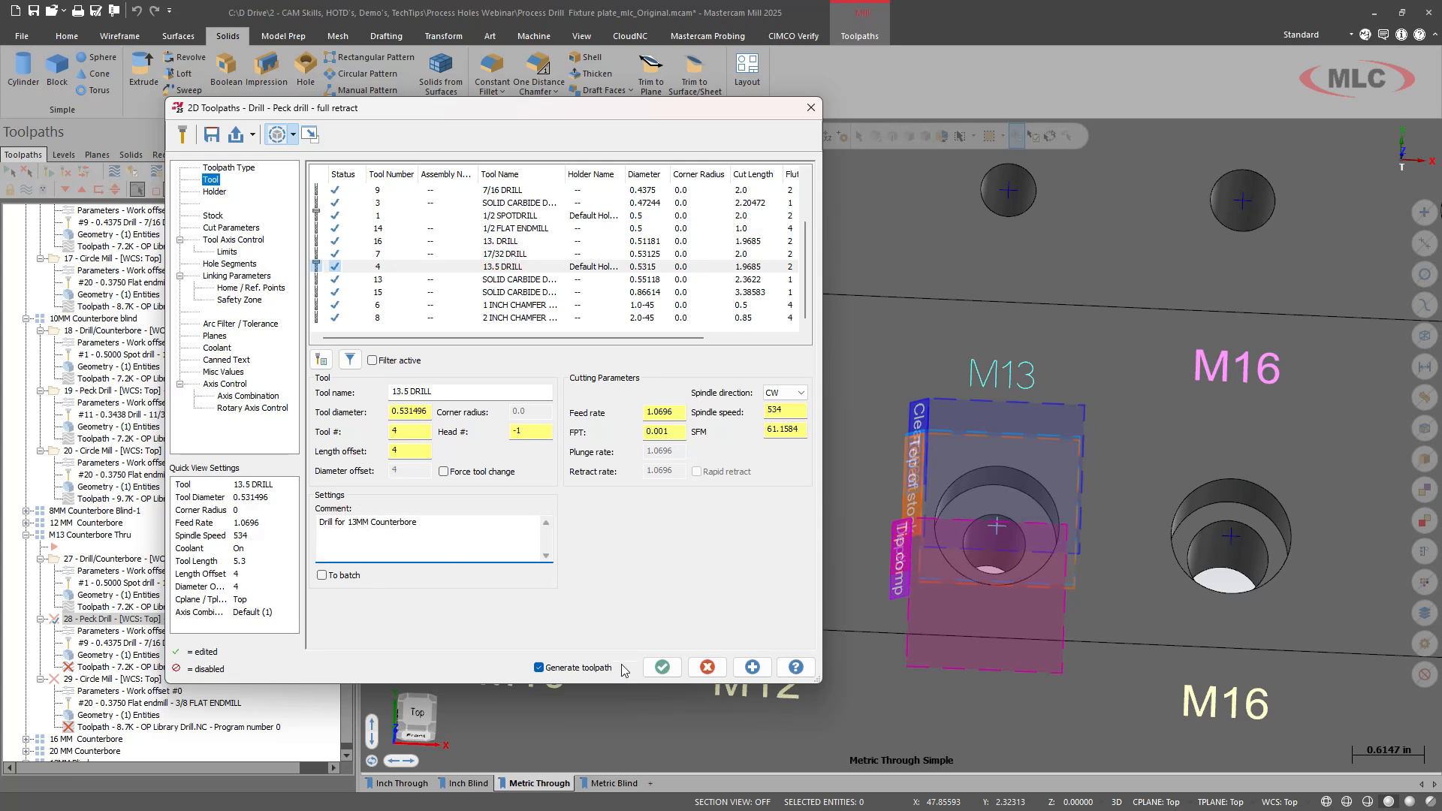
click(661, 667)
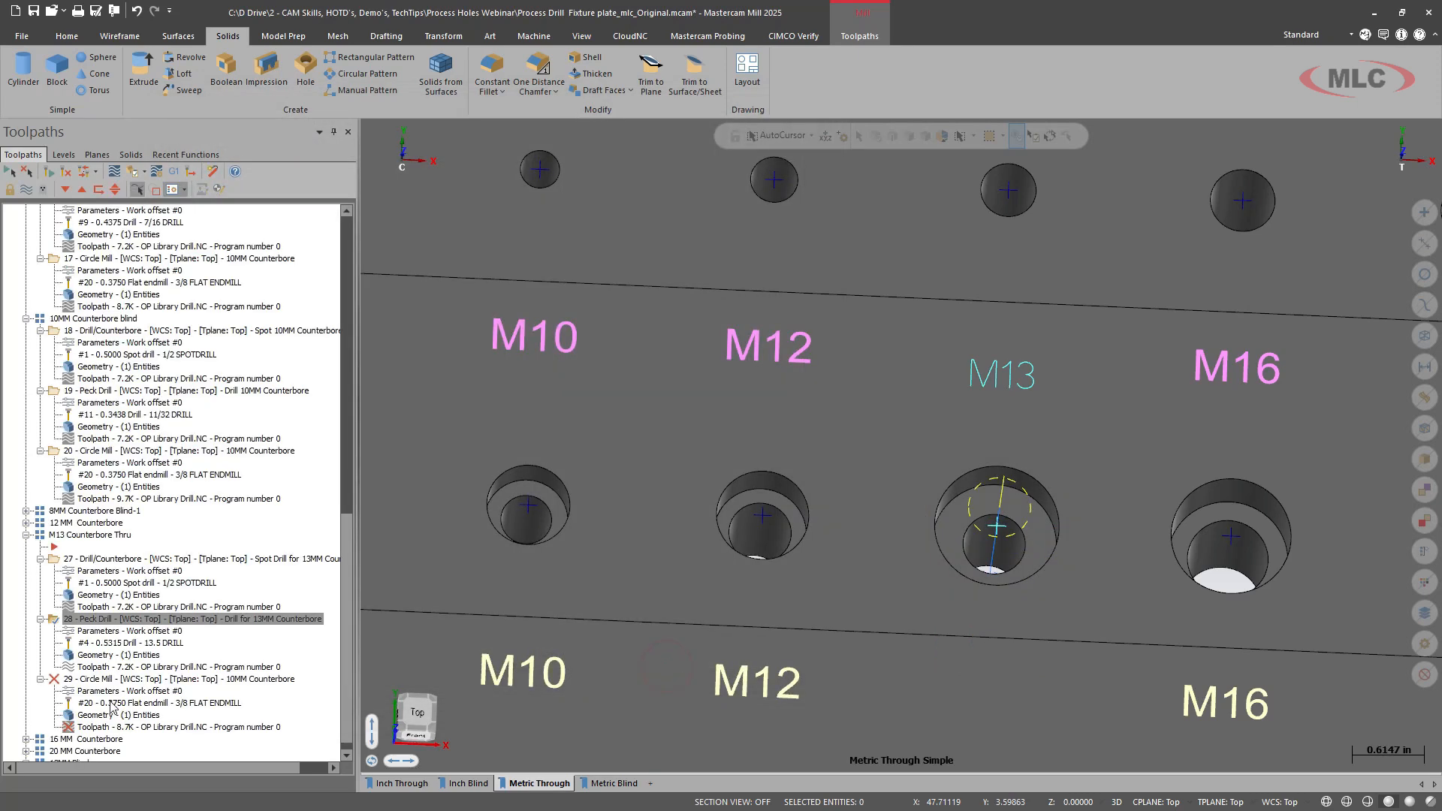
Change the circle mill's comment to 13MM Counterbore.
double_click(98, 677)
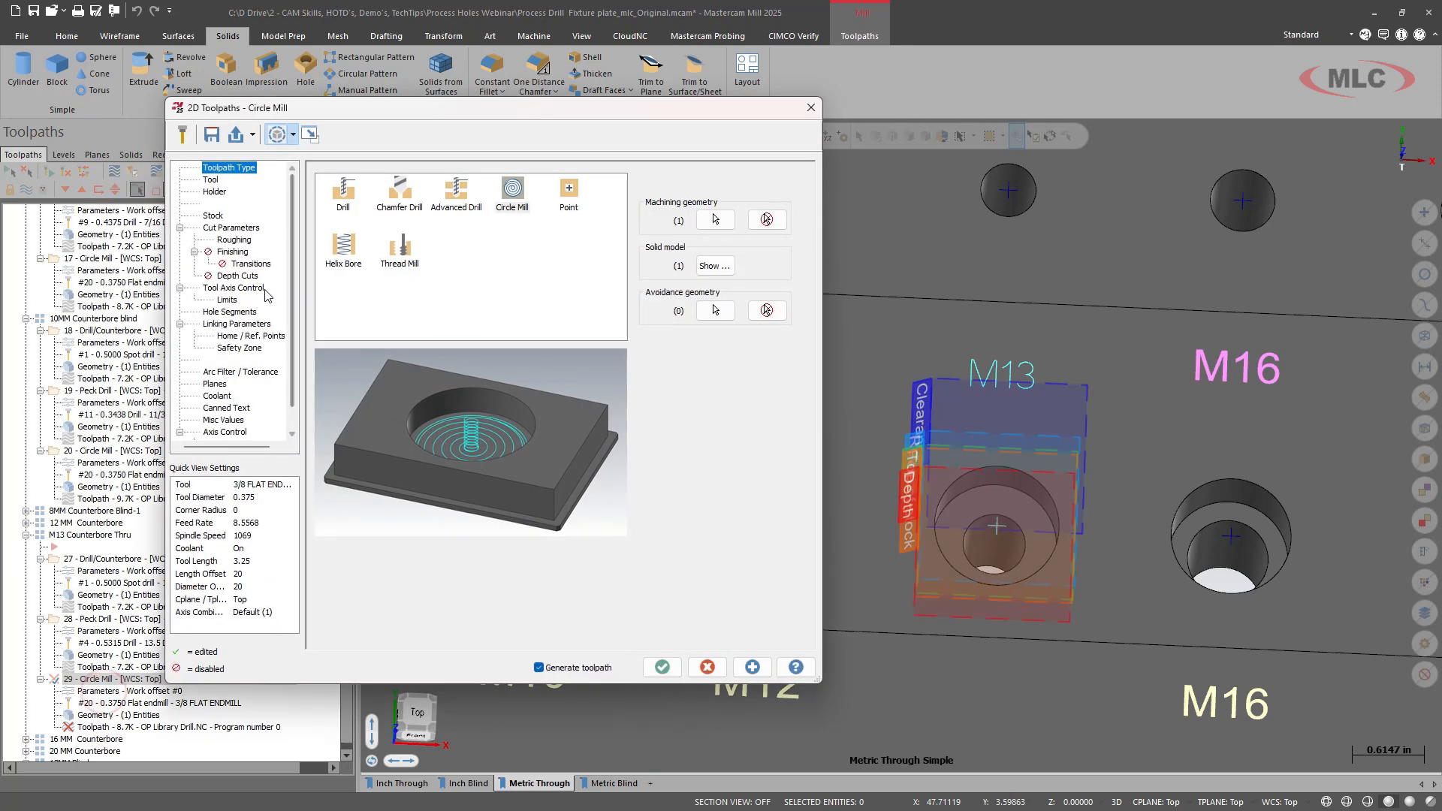
click(210, 181)
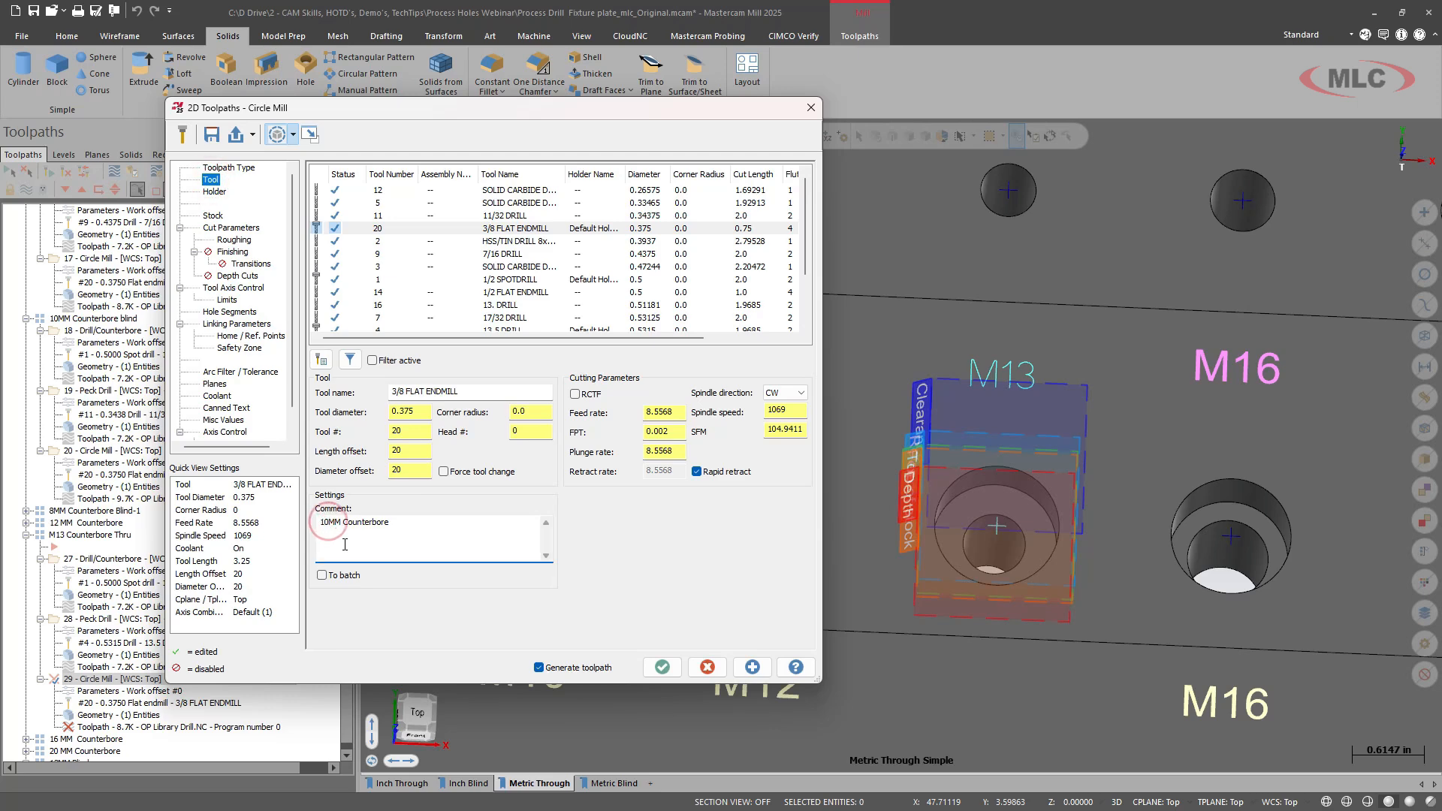
text(13MM Counterbore)
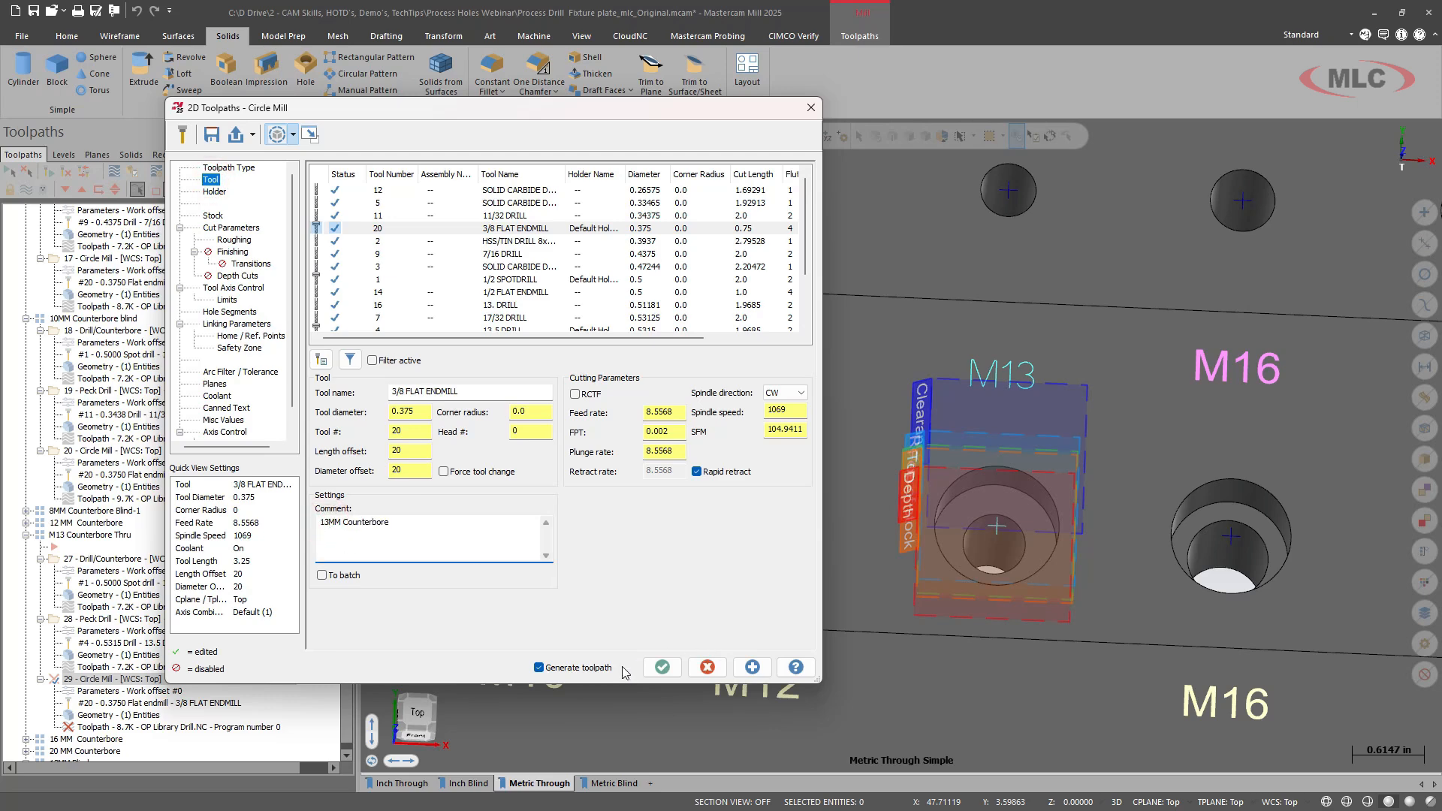
click(661, 666)
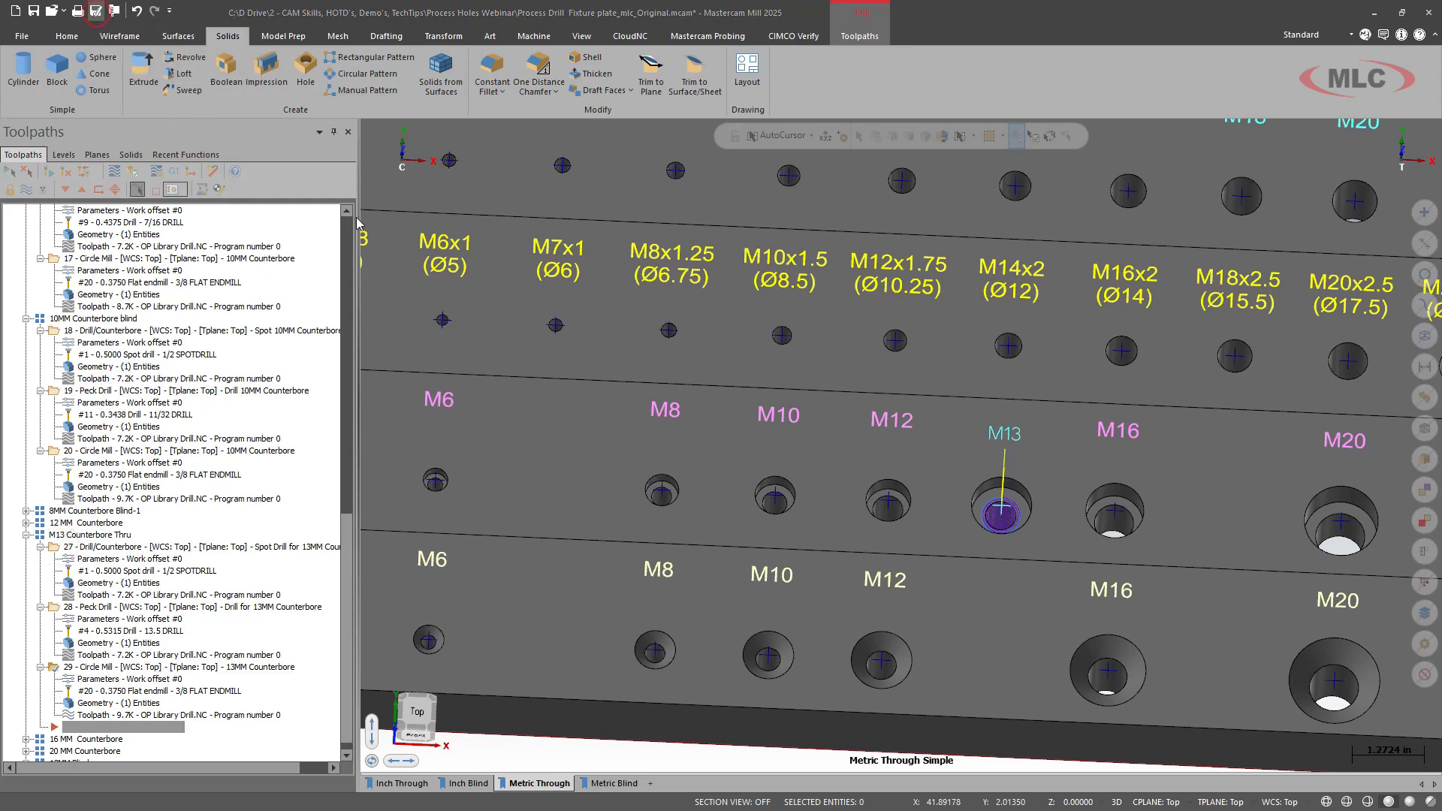
Save over Process Drill Fixture plate_mlc.mcam, then show the Spacer Plate's toolpaths.
click(96, 9)
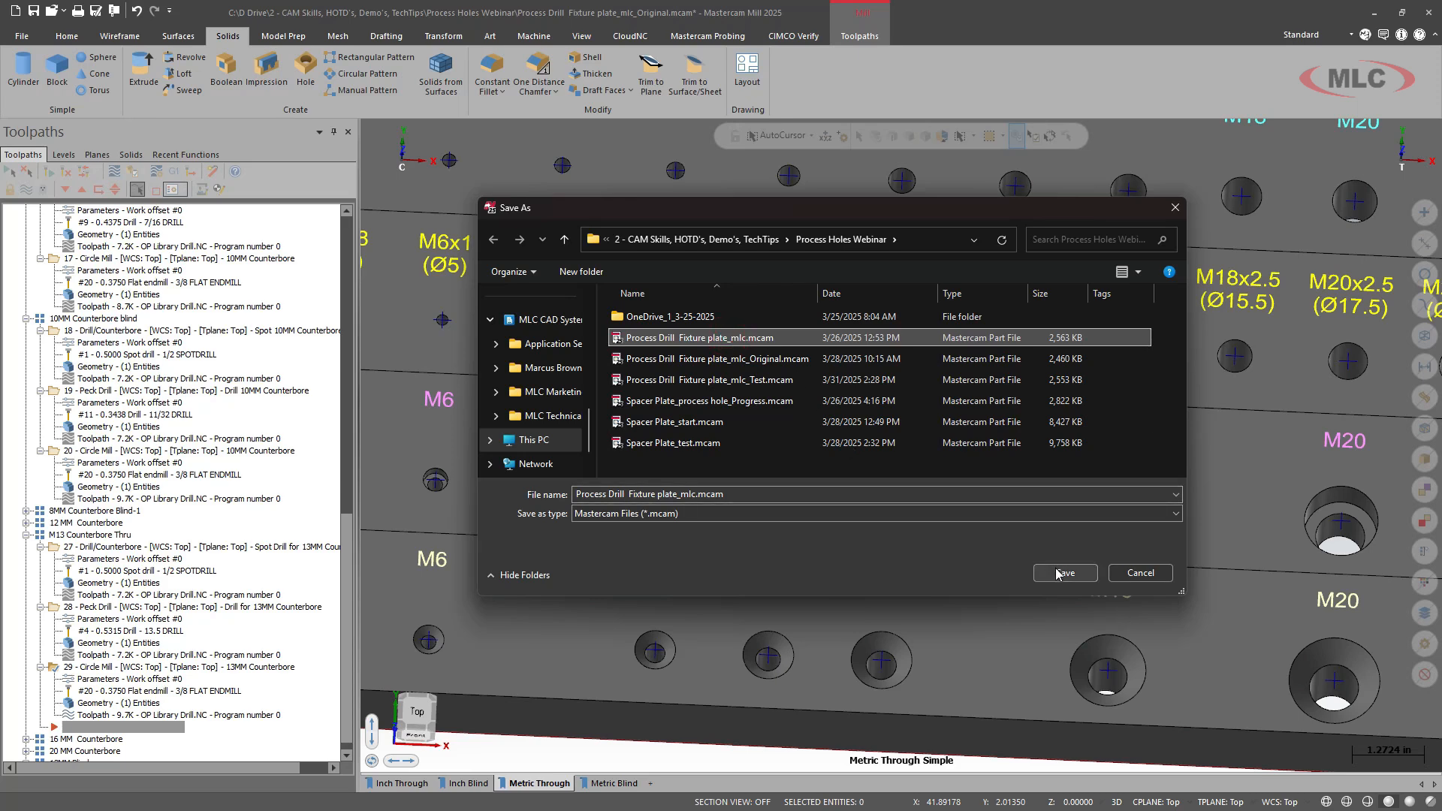
click(1064, 574)
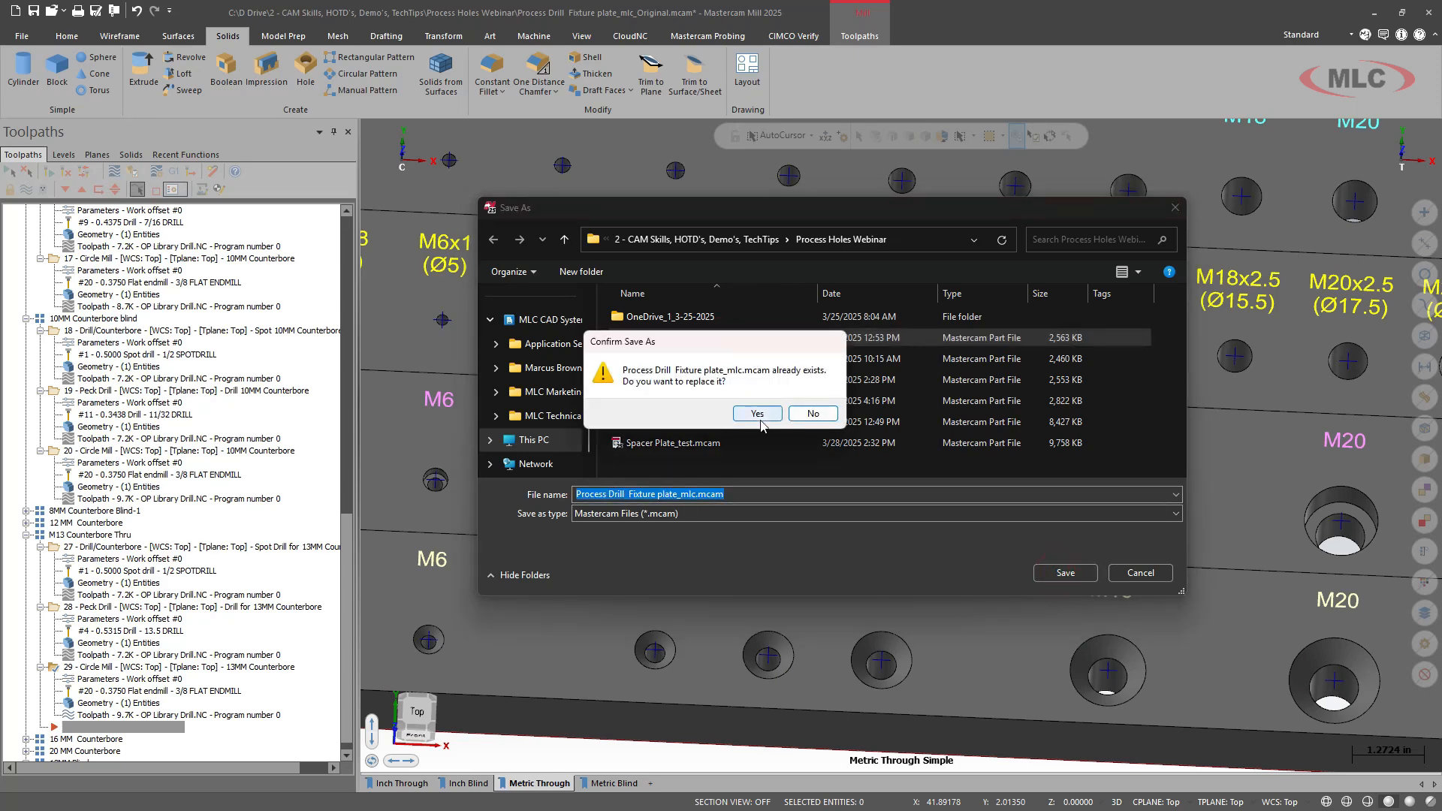
click(757, 413)
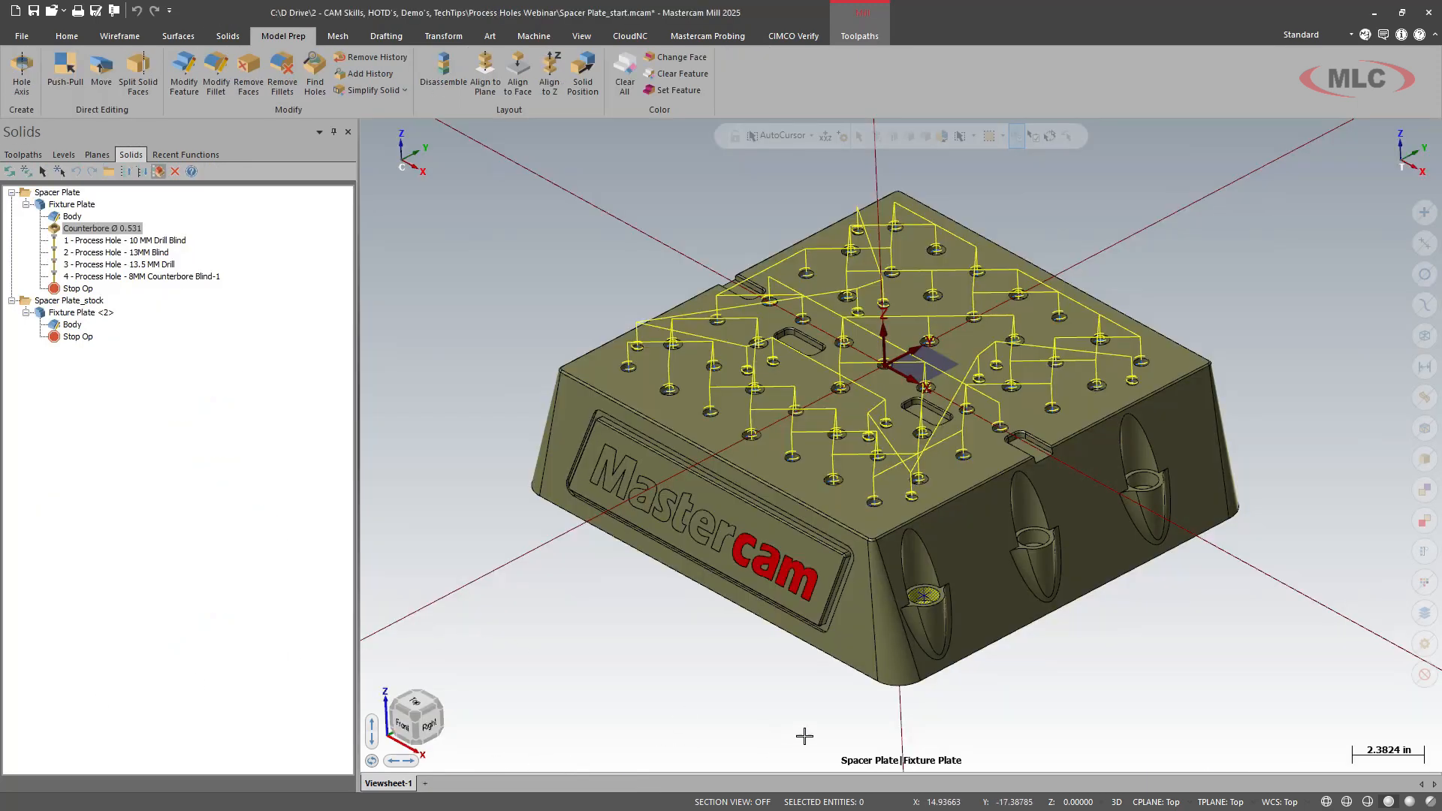
click(18, 155)
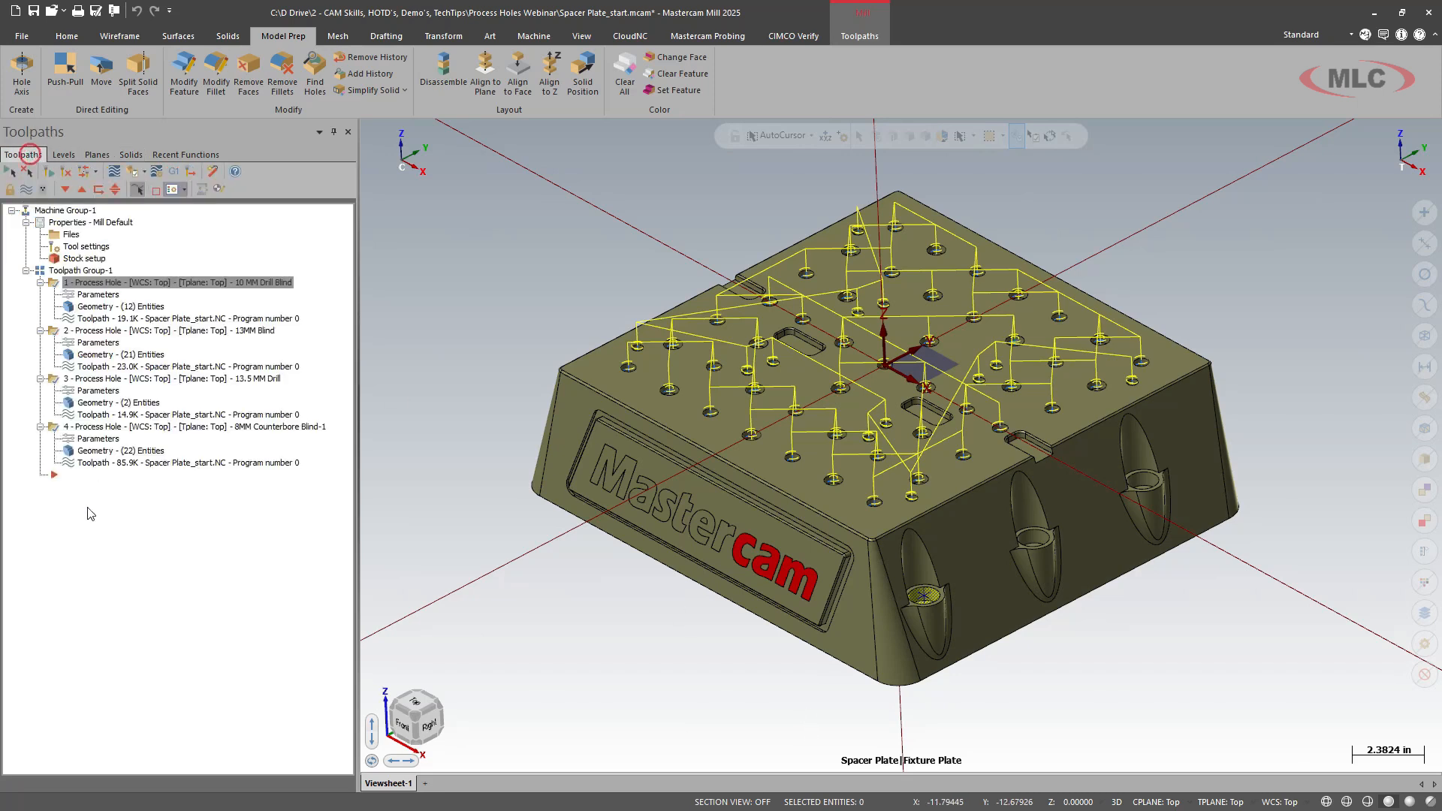
Start a Process Hole operation on the six side counterbore holes.
click(150, 426)
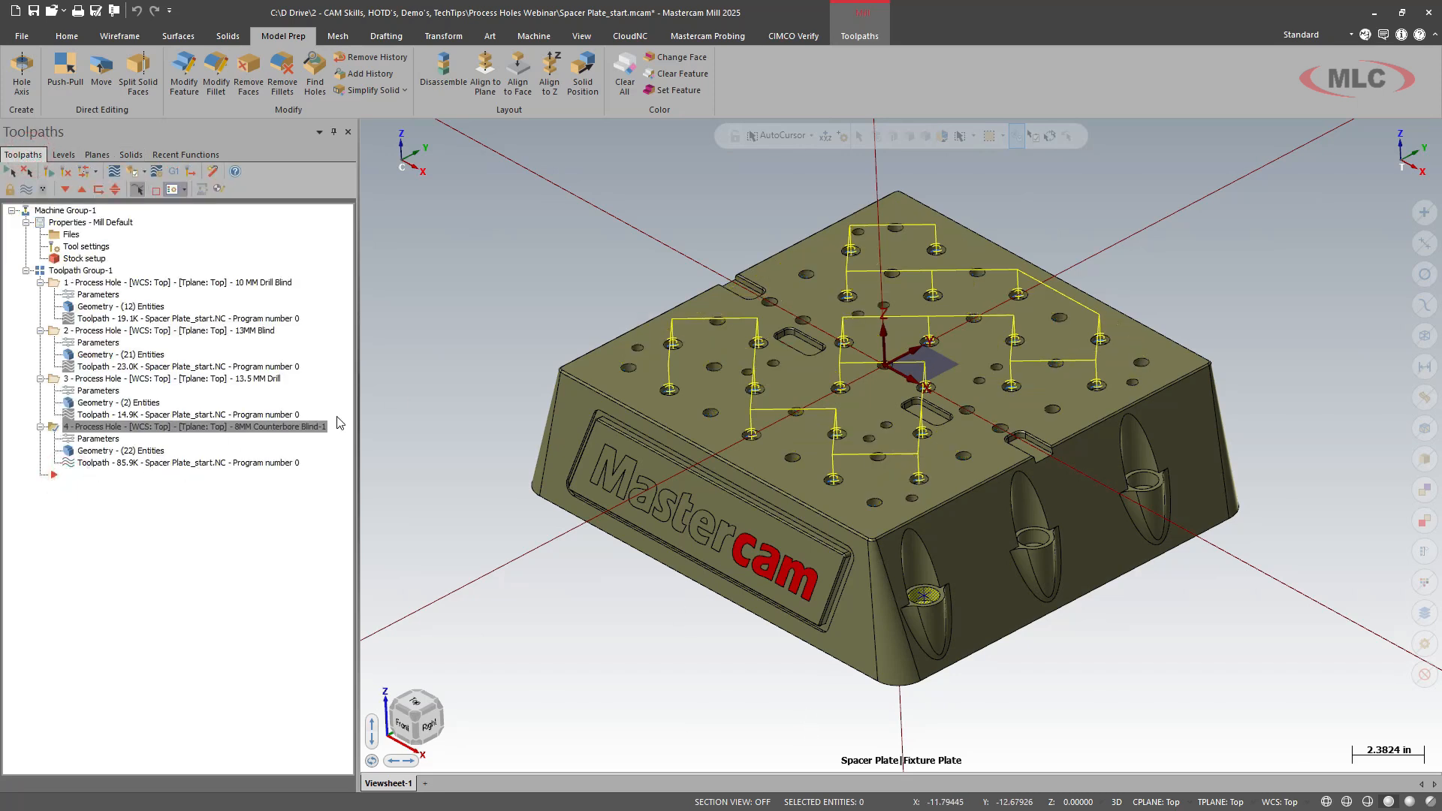
click(859, 35)
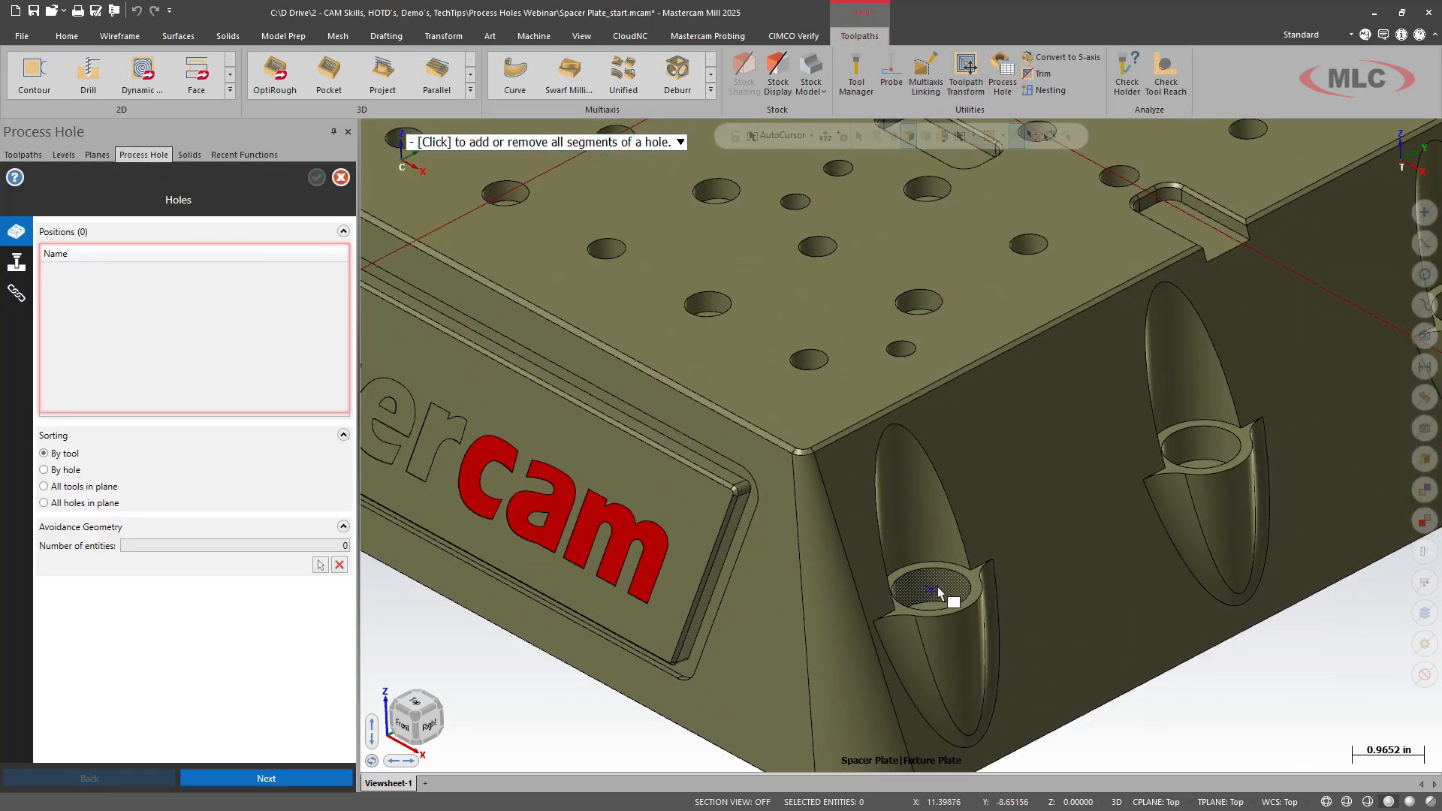
click(930, 593)
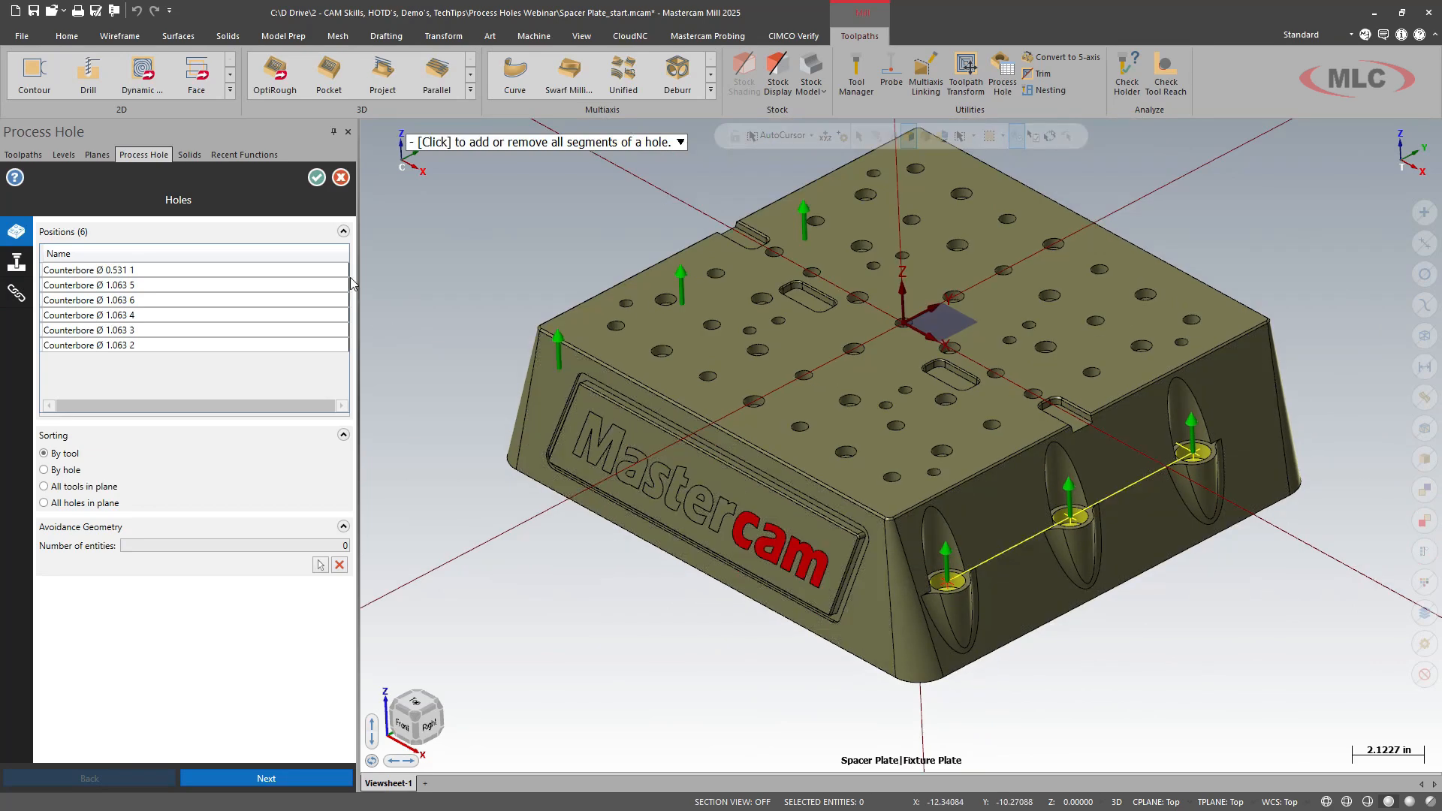
click(266, 778)
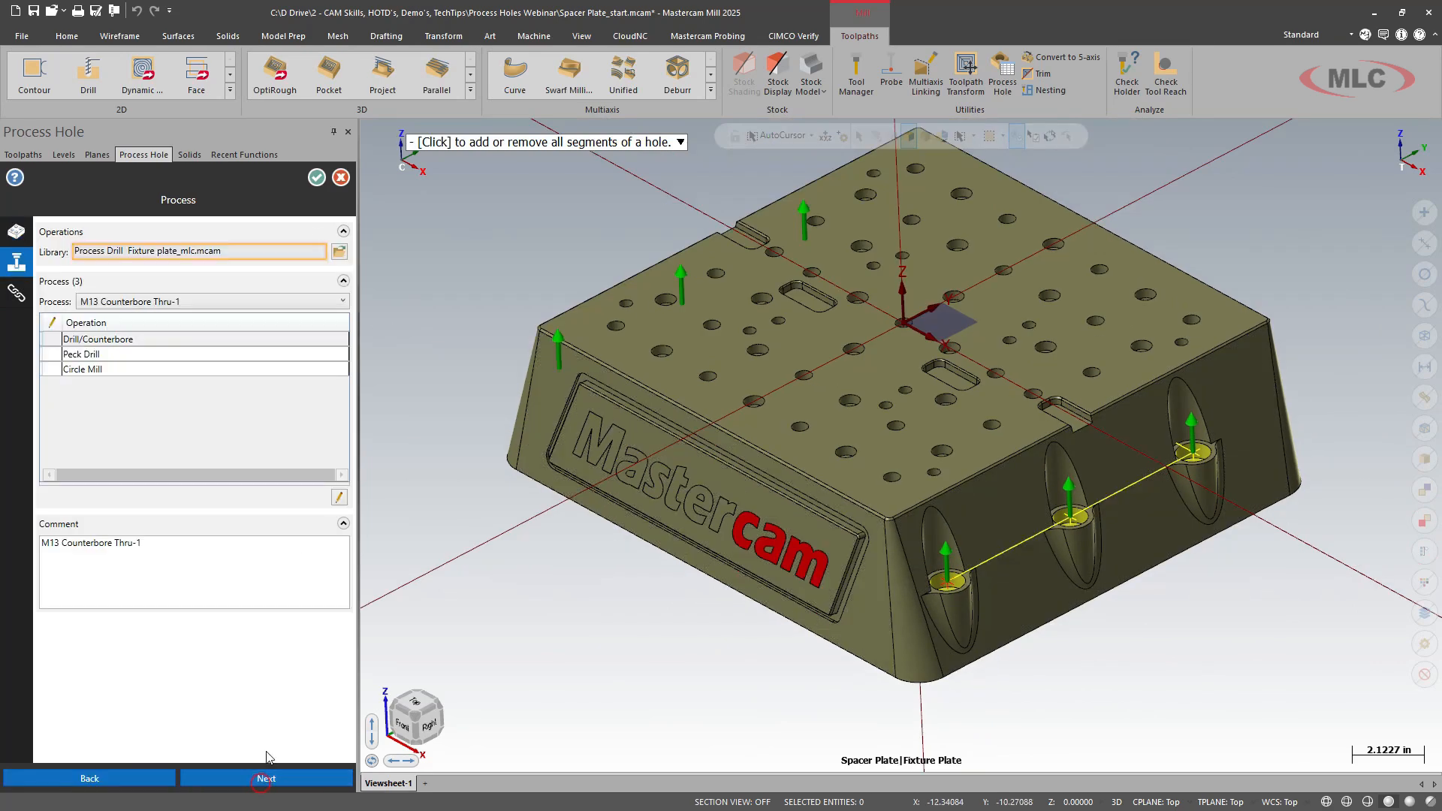
Load the fixture plate operations library, set clearance 1.0 absolute, and create the toolpath.
click(340, 253)
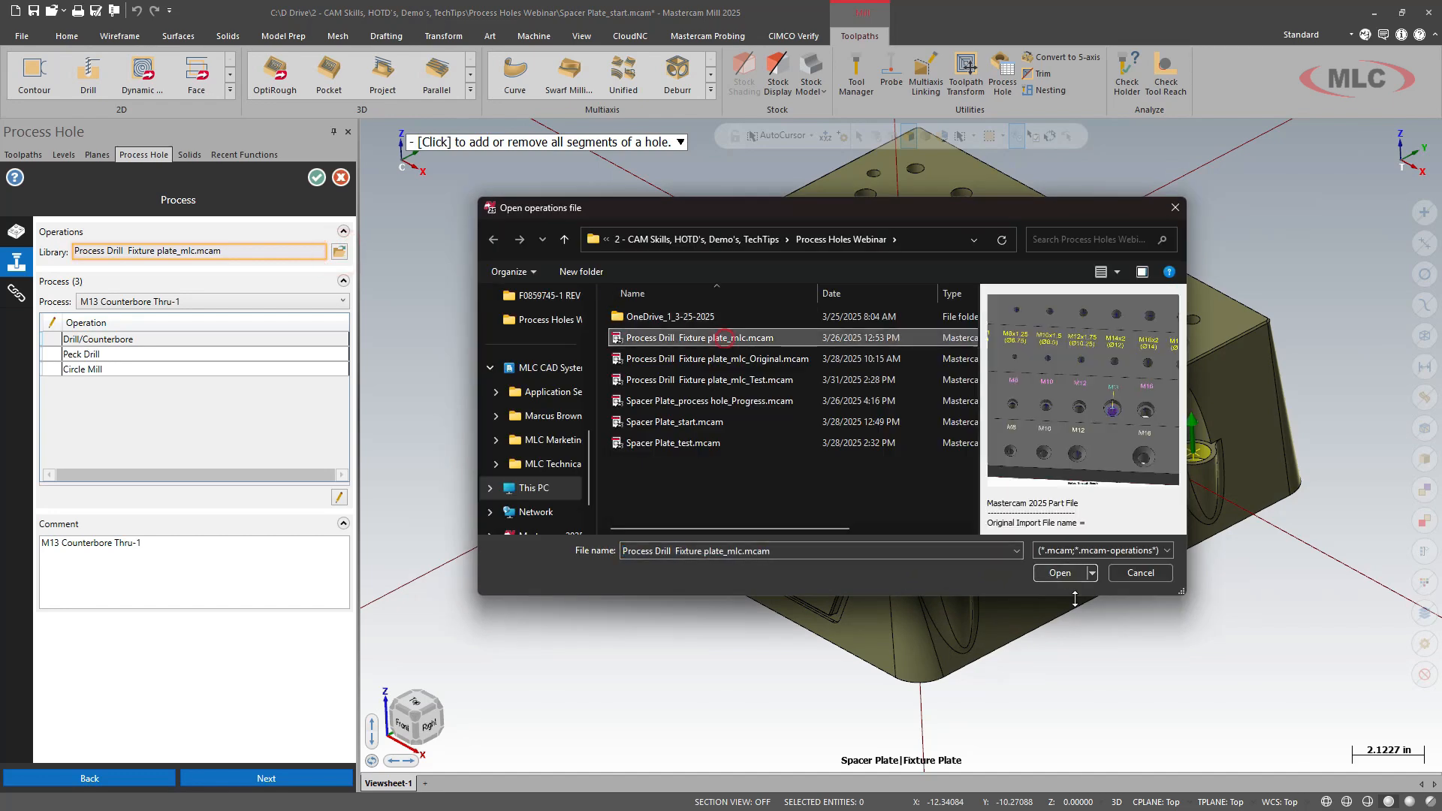
click(1065, 572)
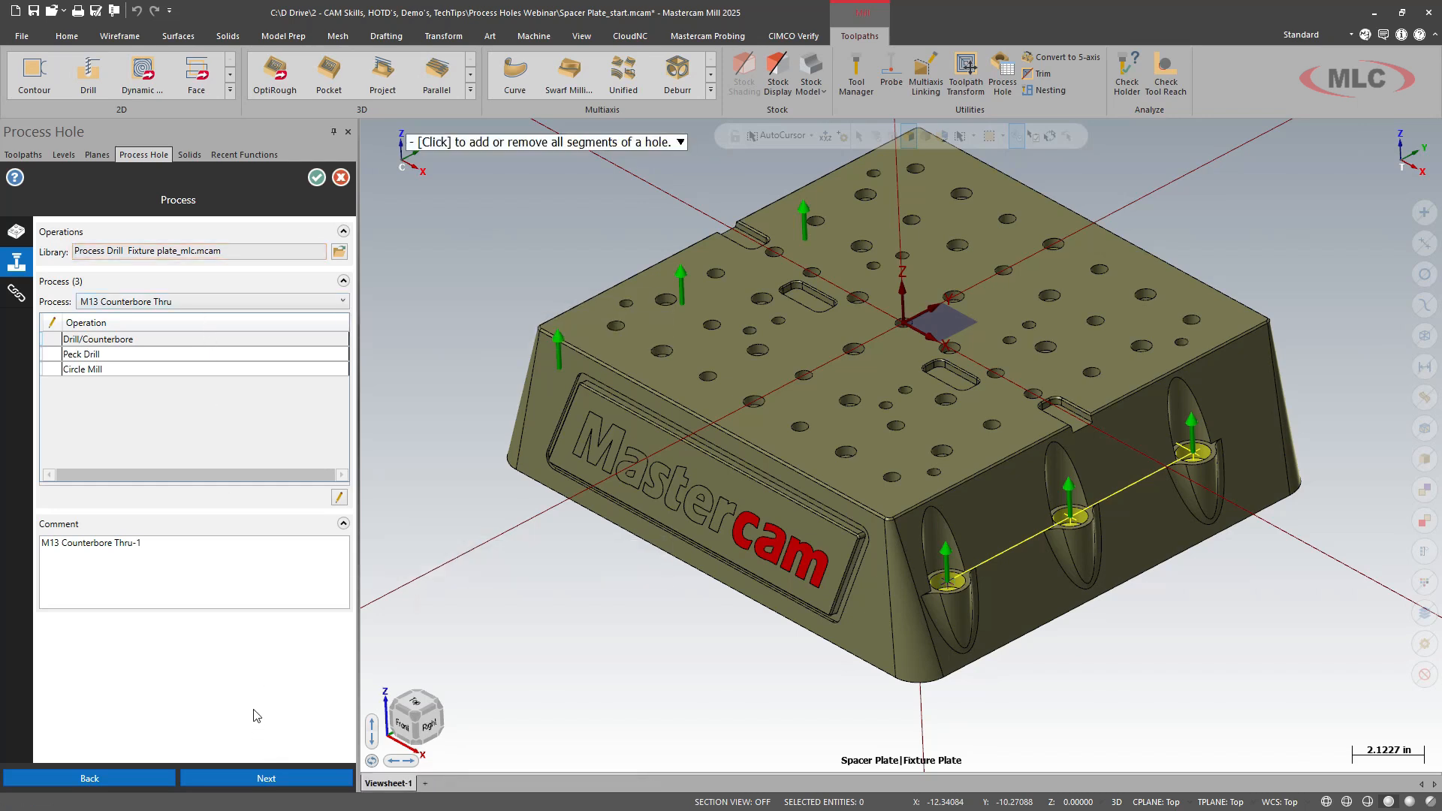
click(13, 312)
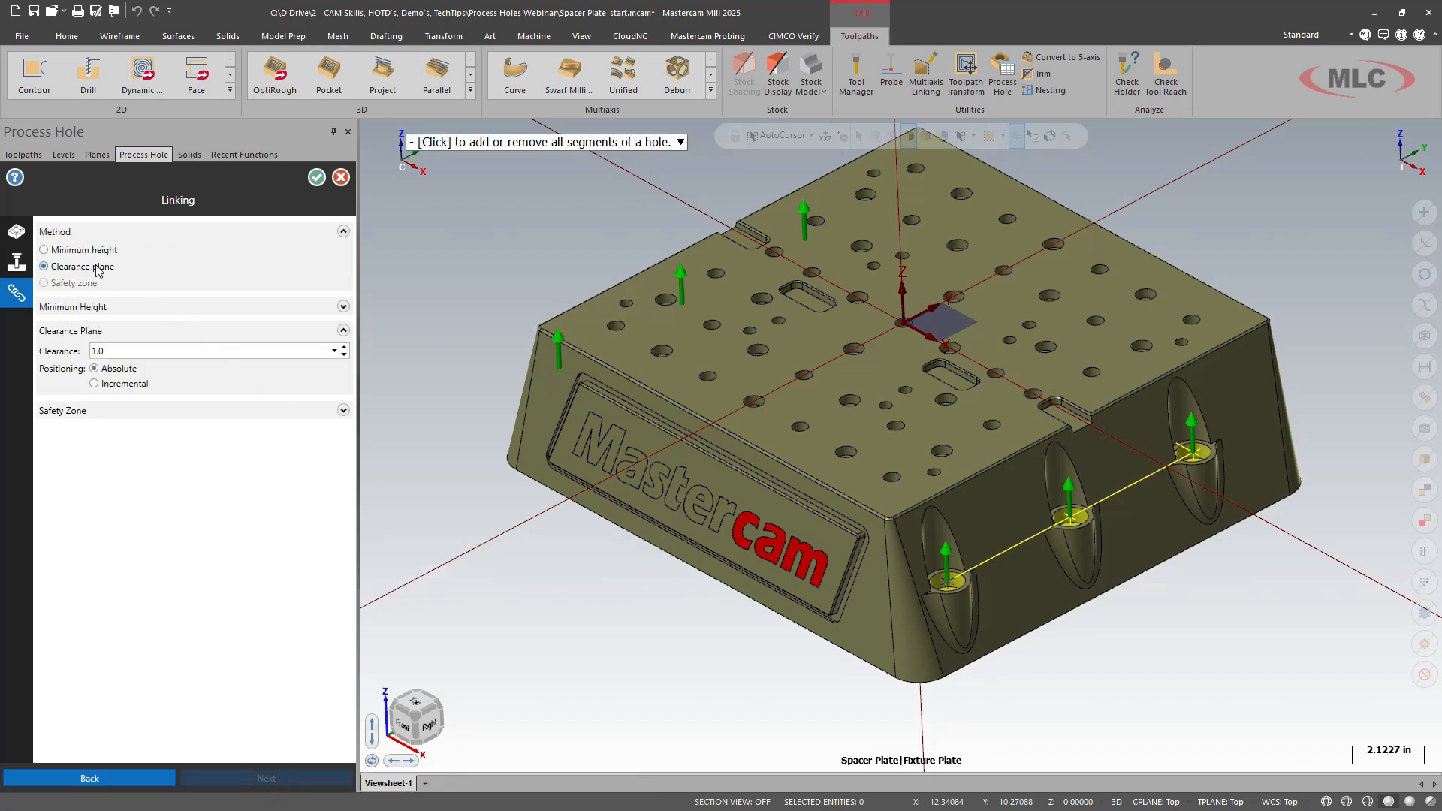
mouse_move(317, 181)
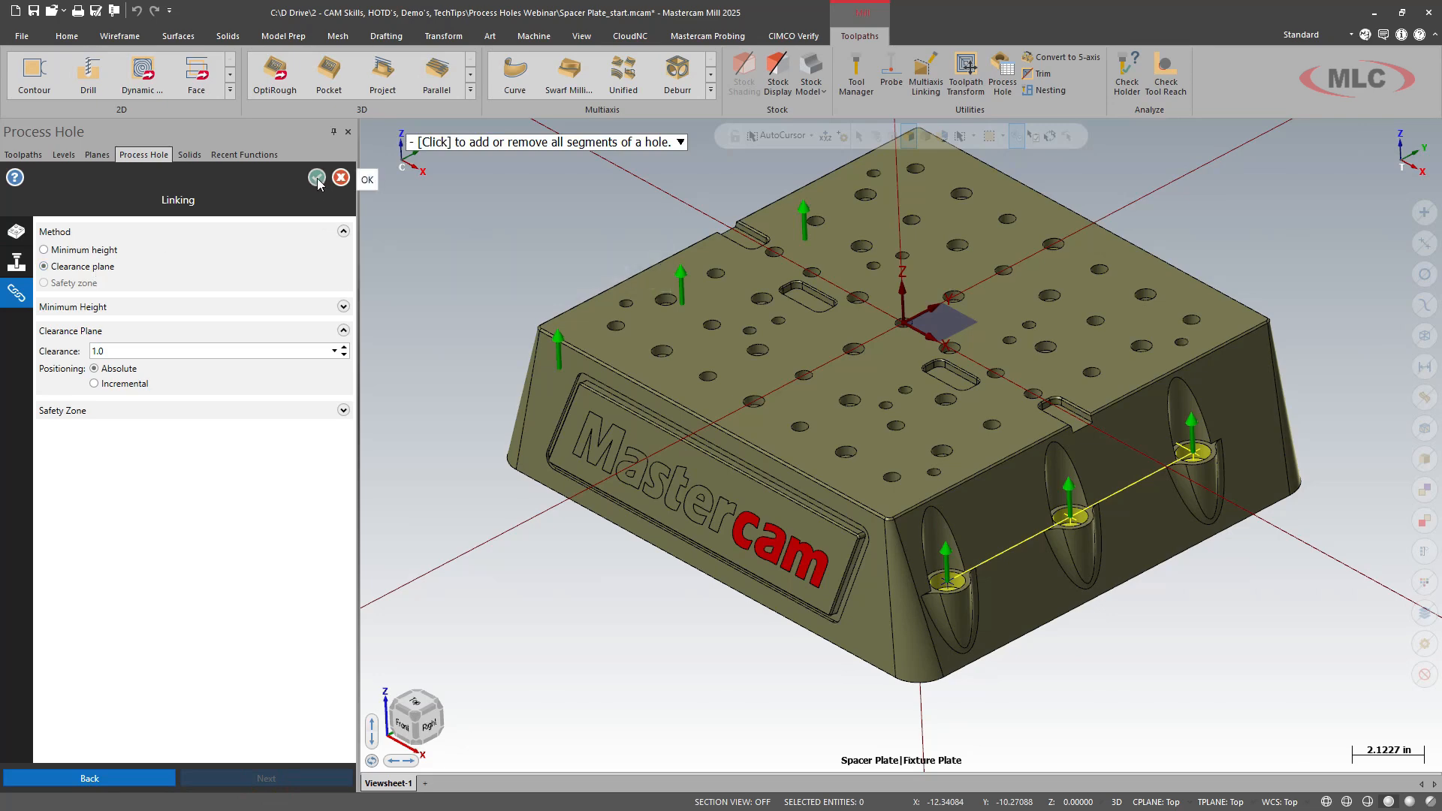
click(316, 177)
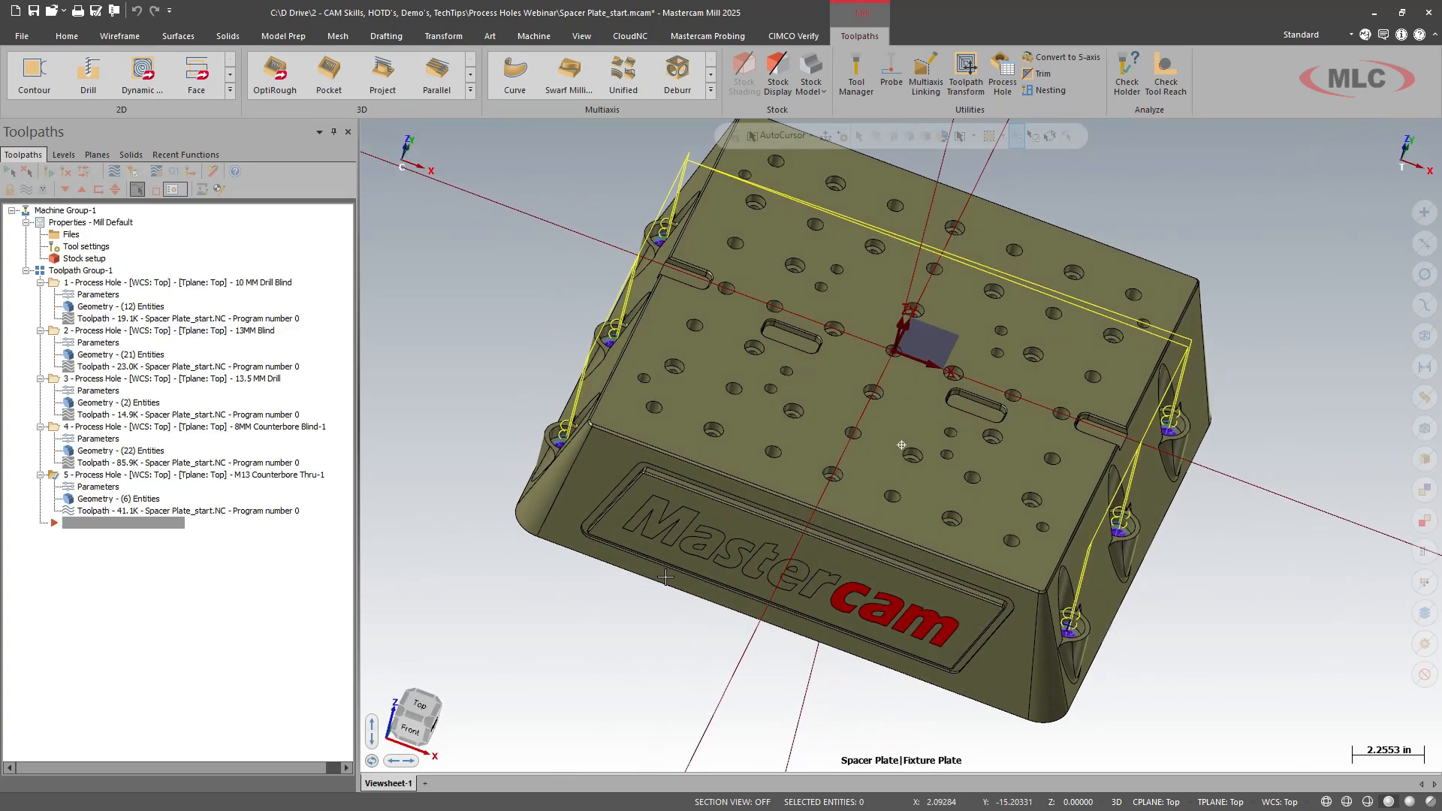
Verify all five hole toolpaths in the simulator, playing through every tool-change stop.
click(81, 271)
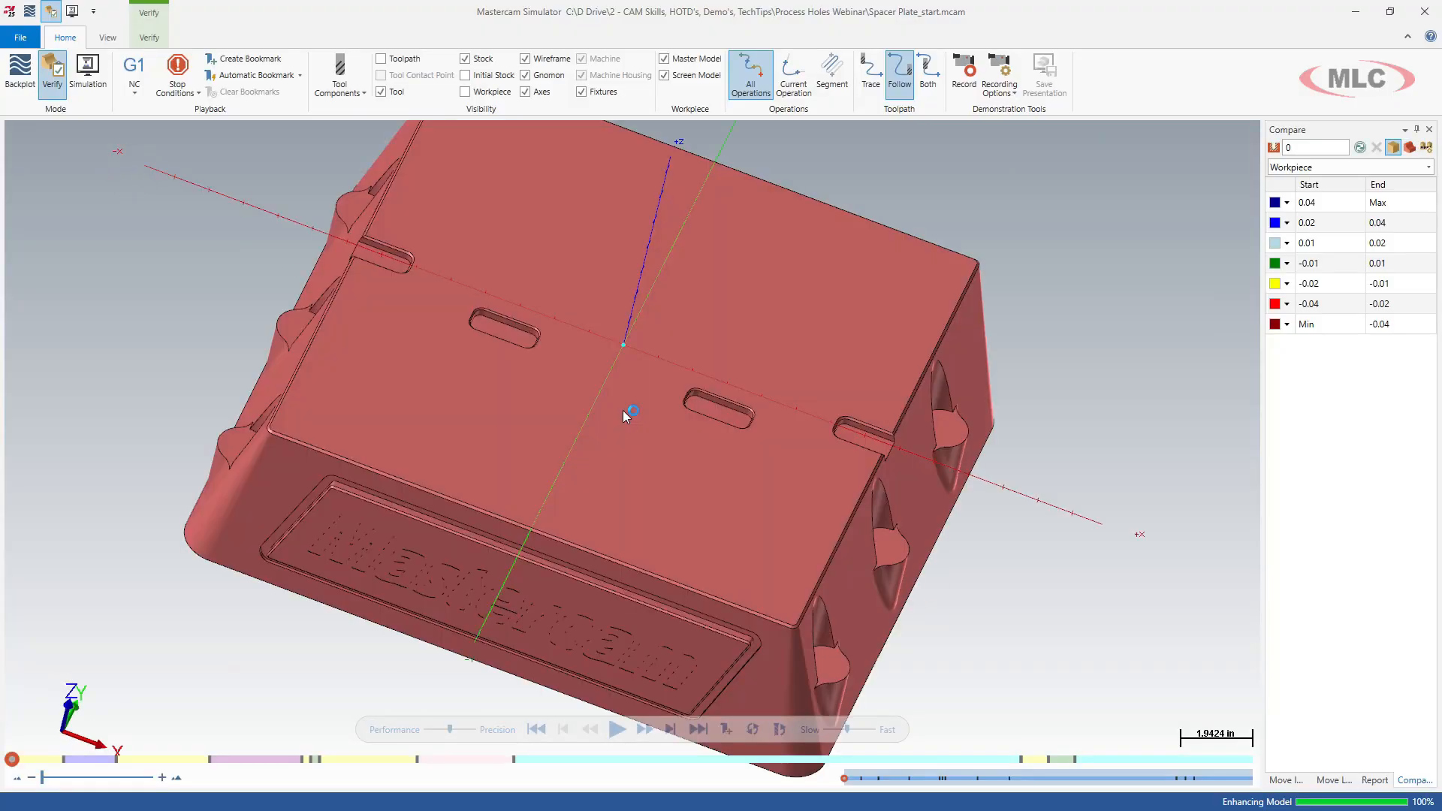
click(617, 729)
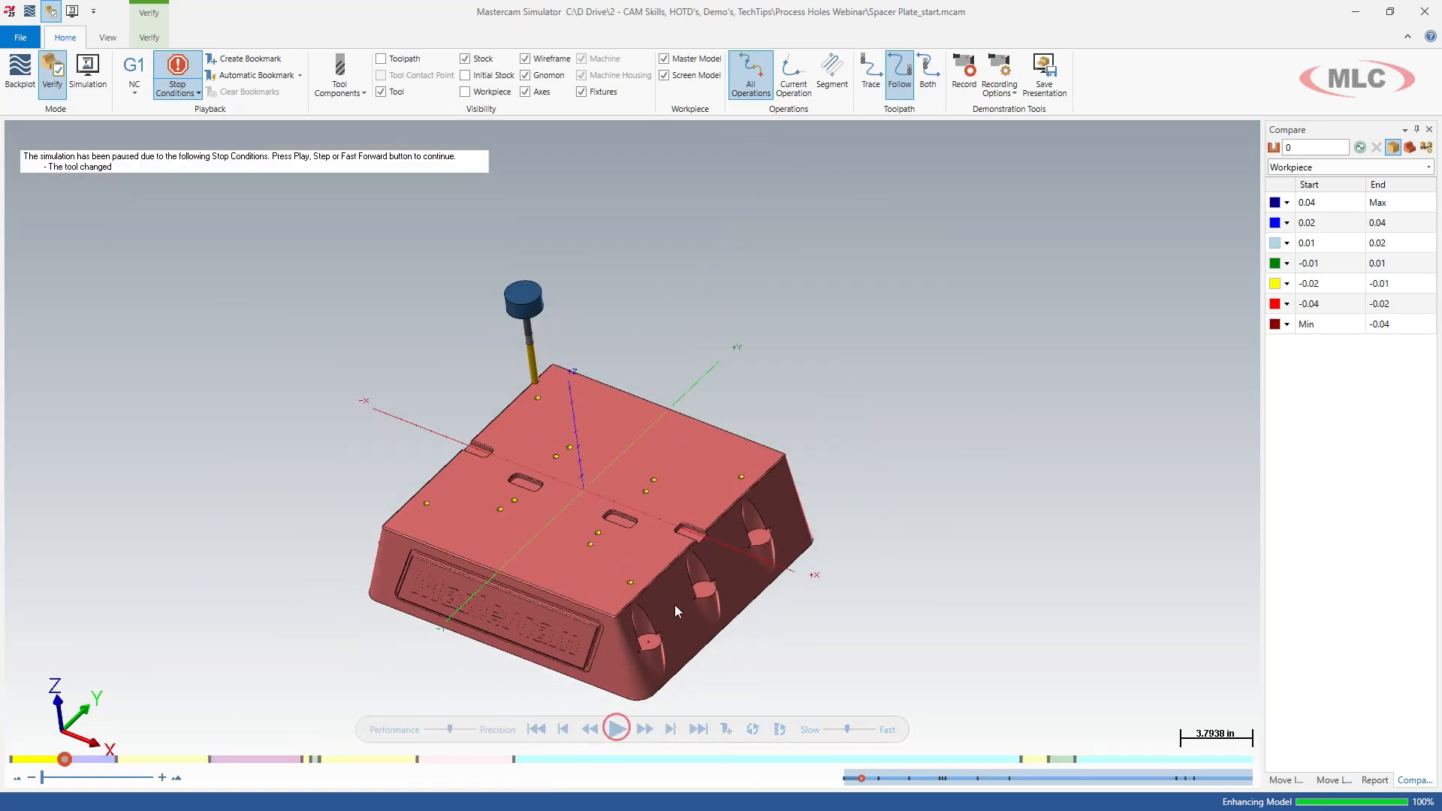
click(616, 729)
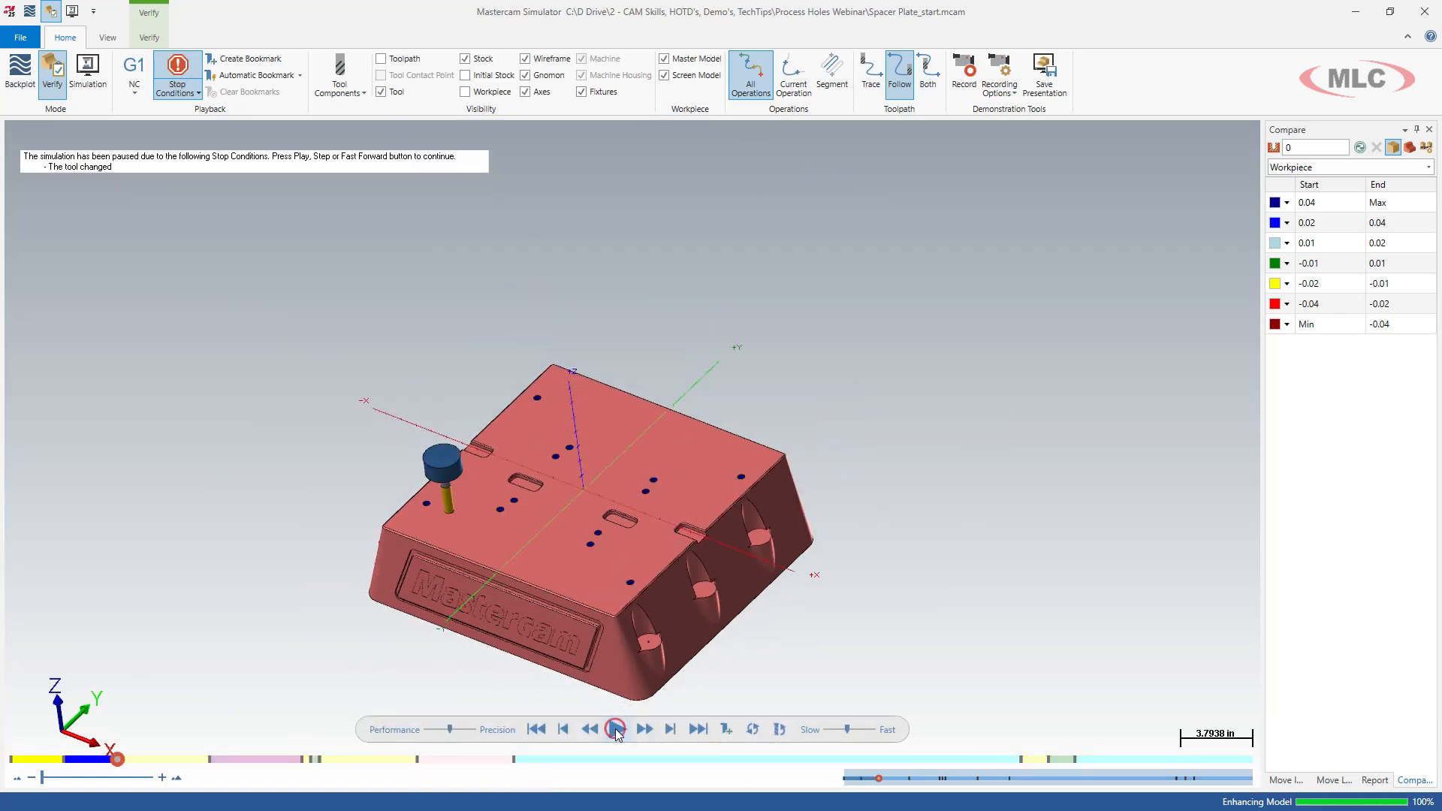
click(616, 730)
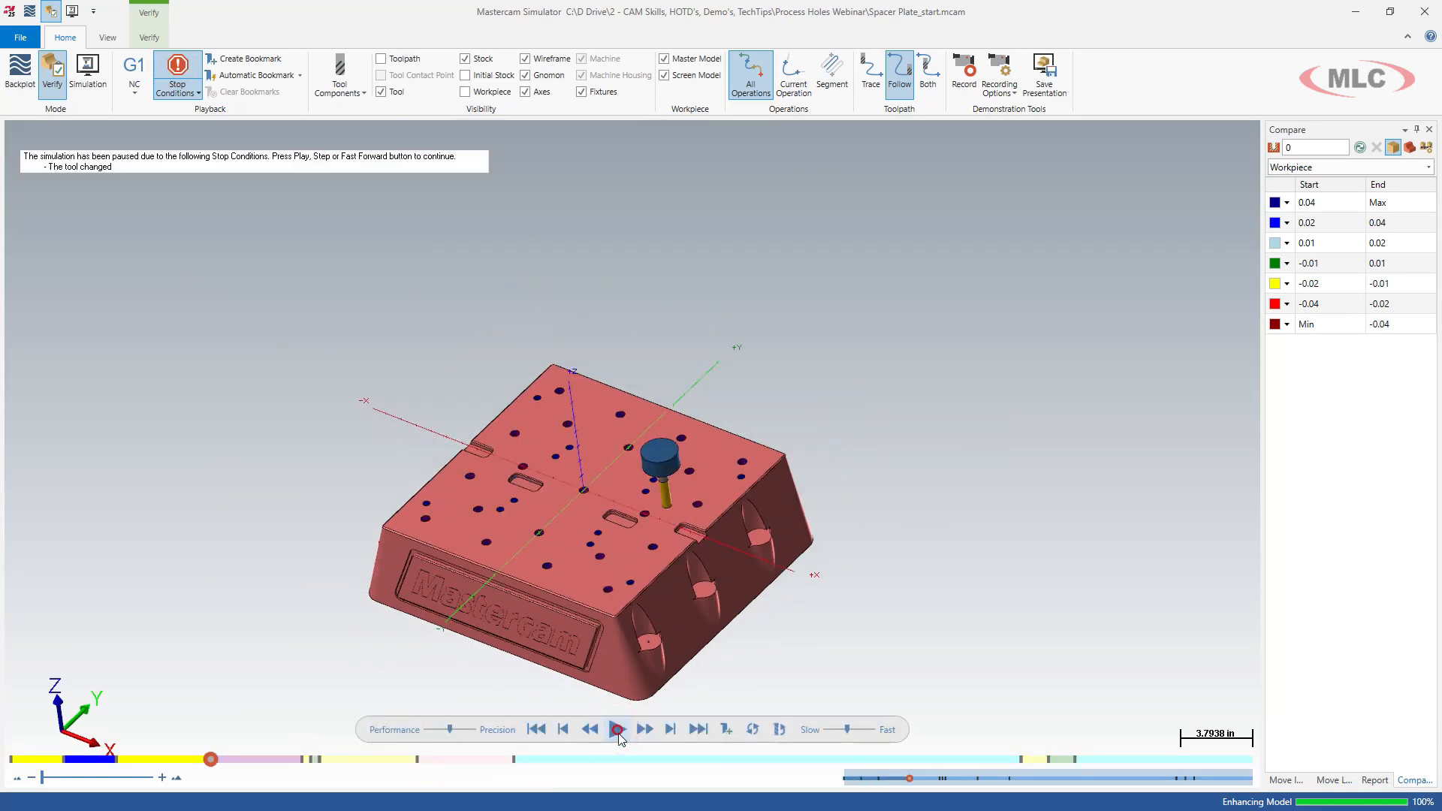
click(617, 730)
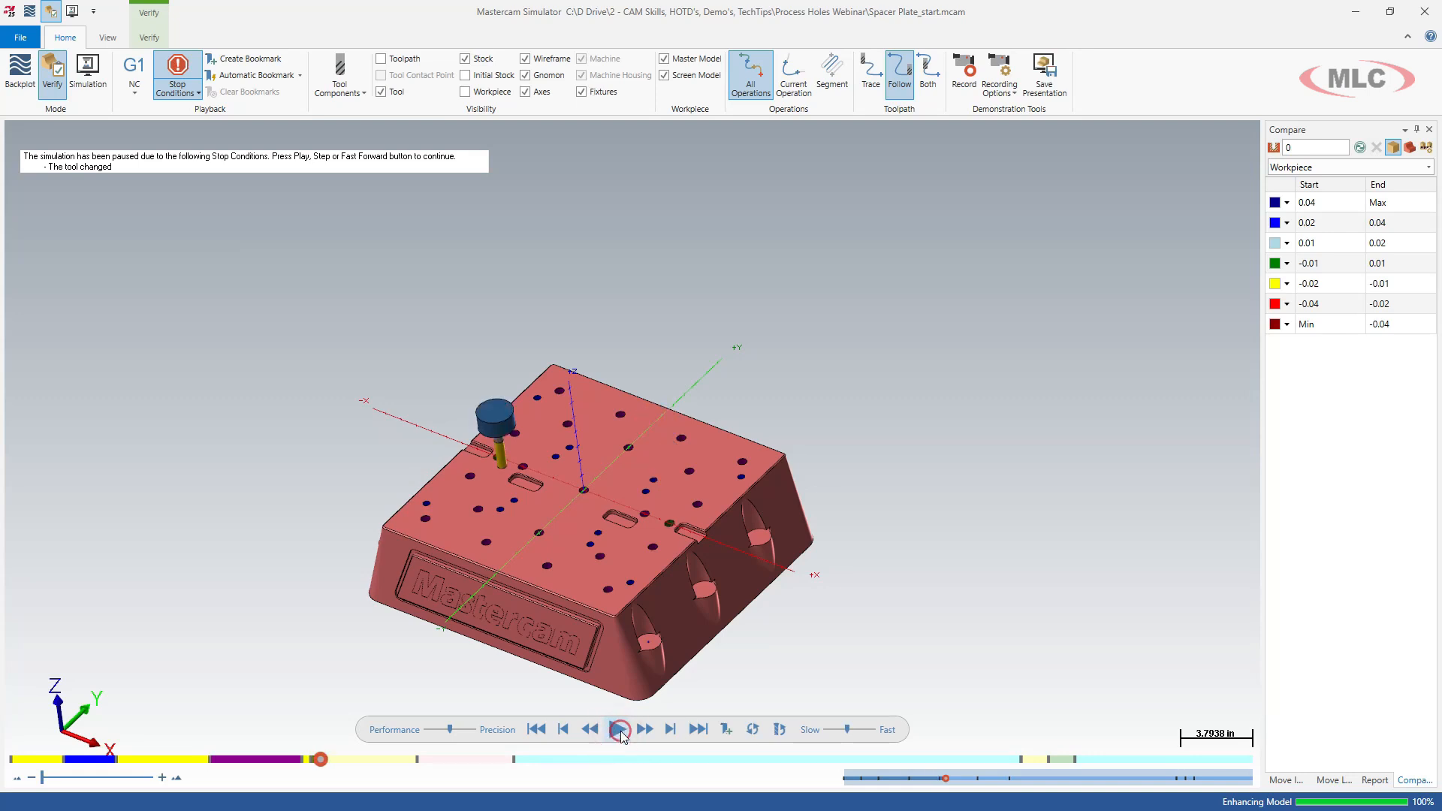
click(619, 730)
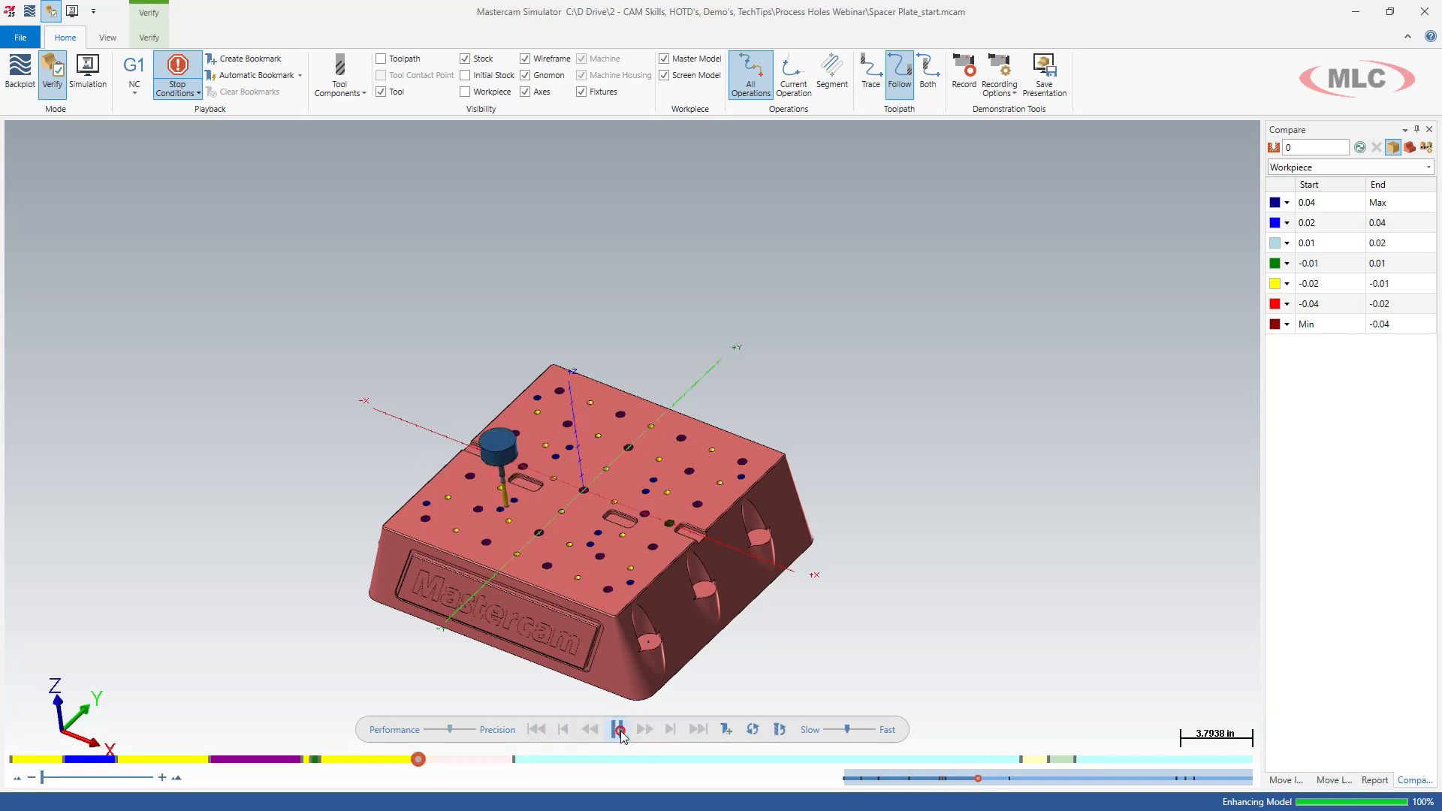
click(619, 730)
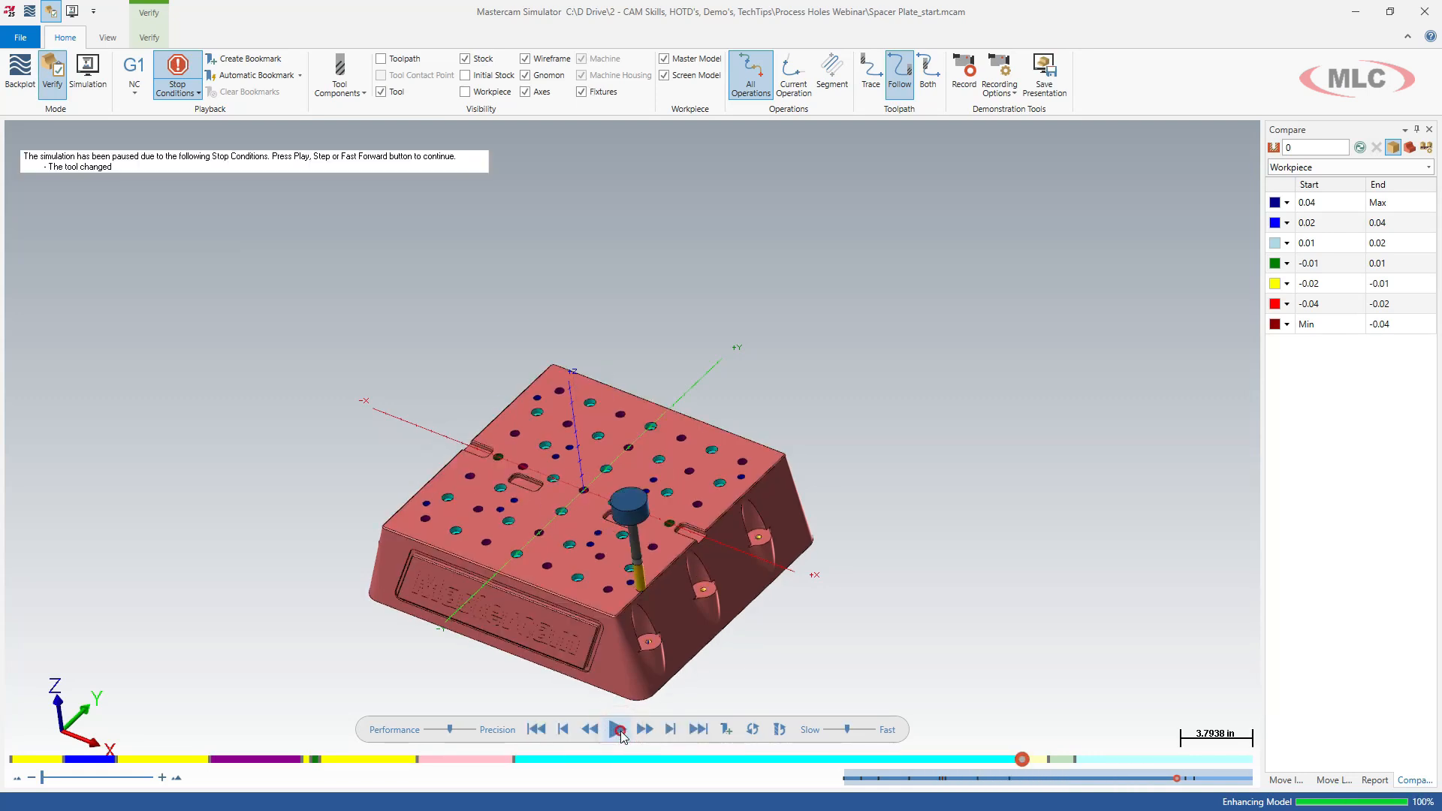
click(618, 730)
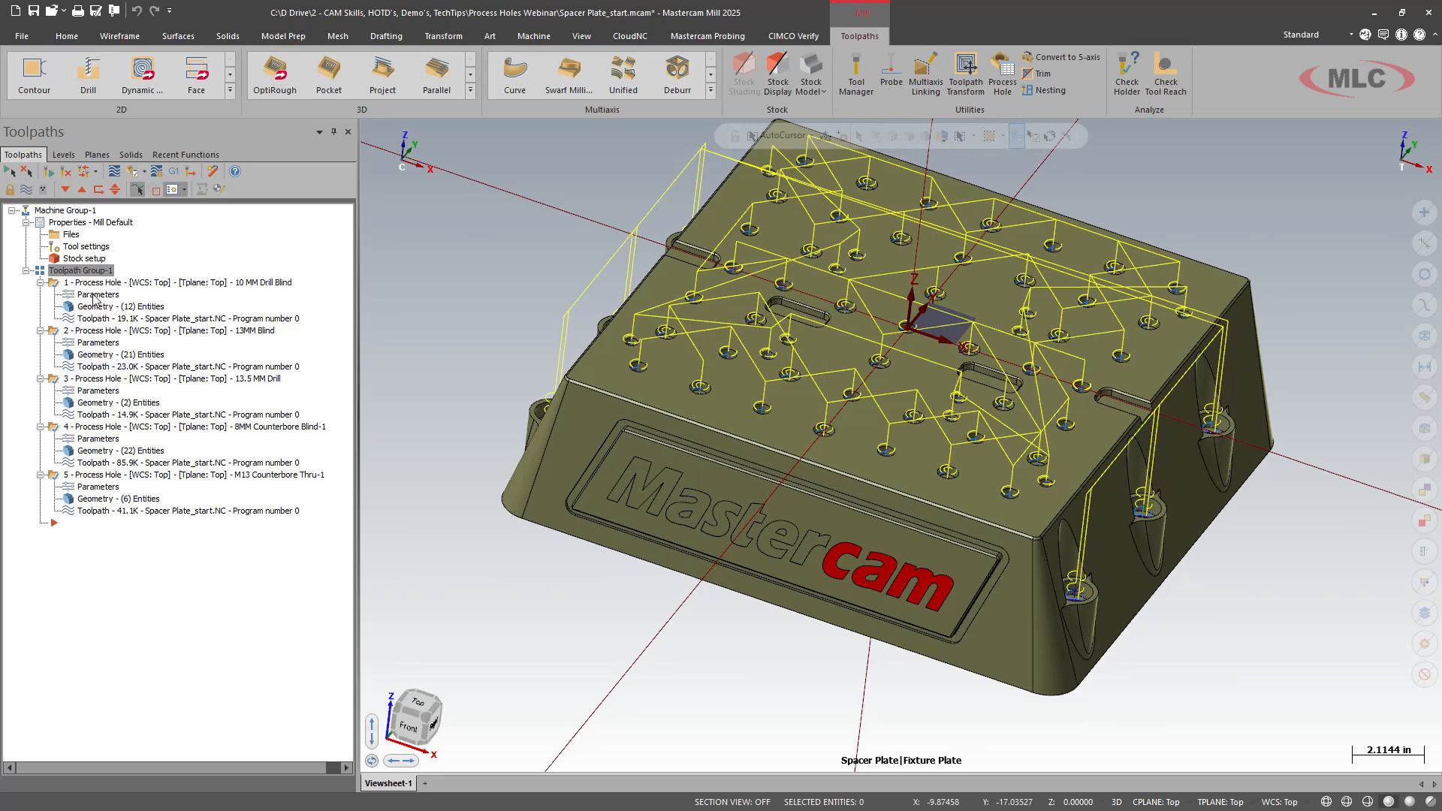
mouse_move(98, 328)
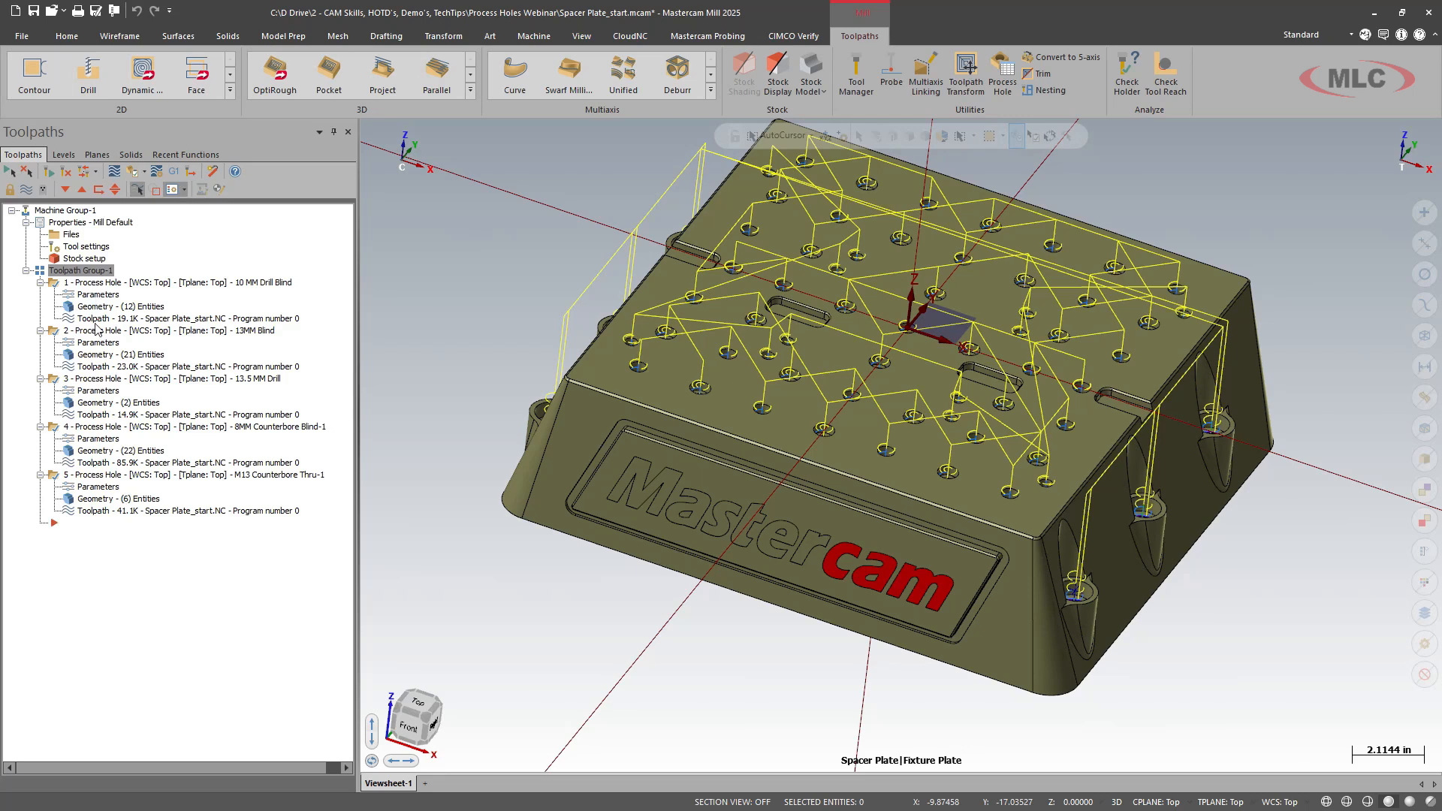
mouse_move(102, 403)
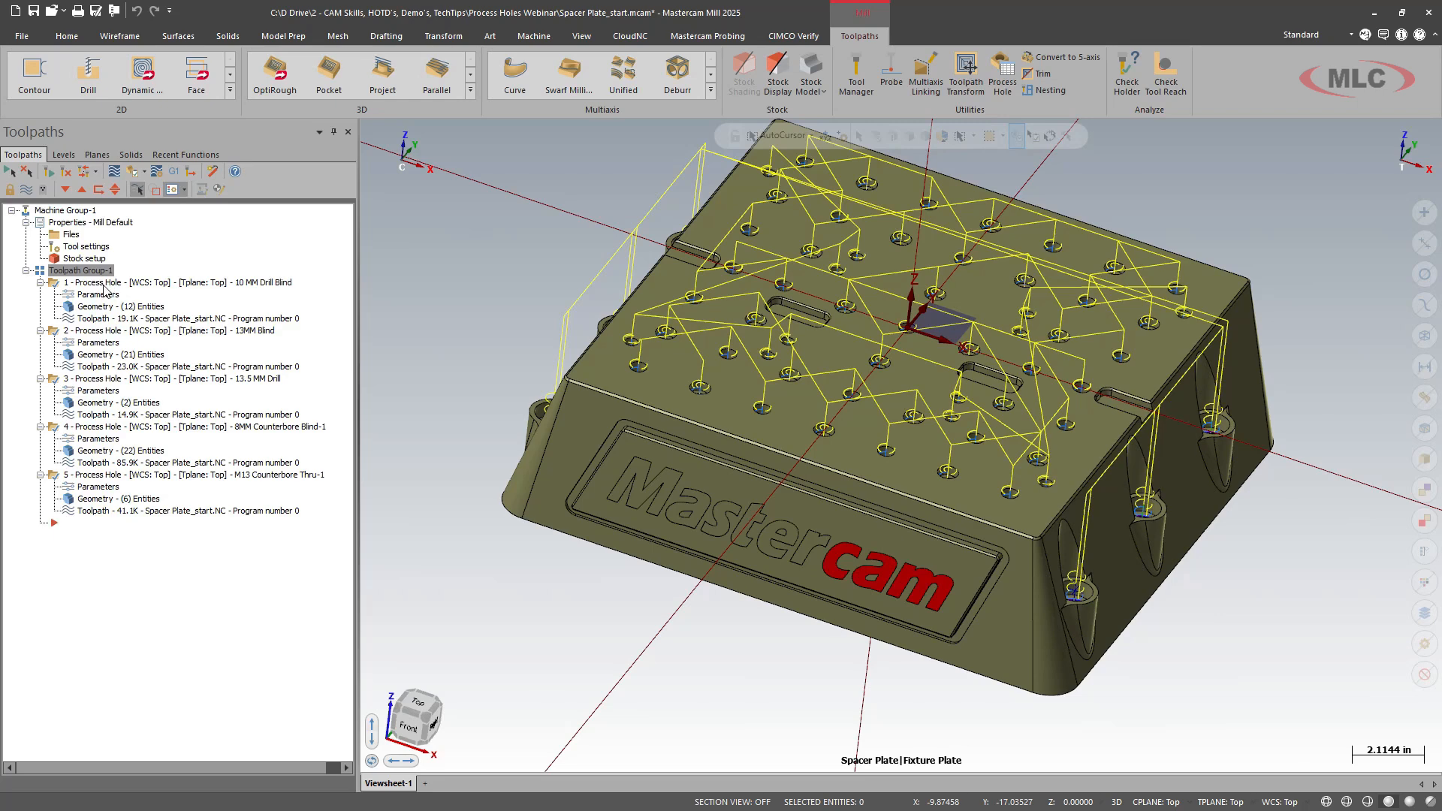
Select process hole operations 1–5 and explode them into individual toolpath operations.
click(112, 282)
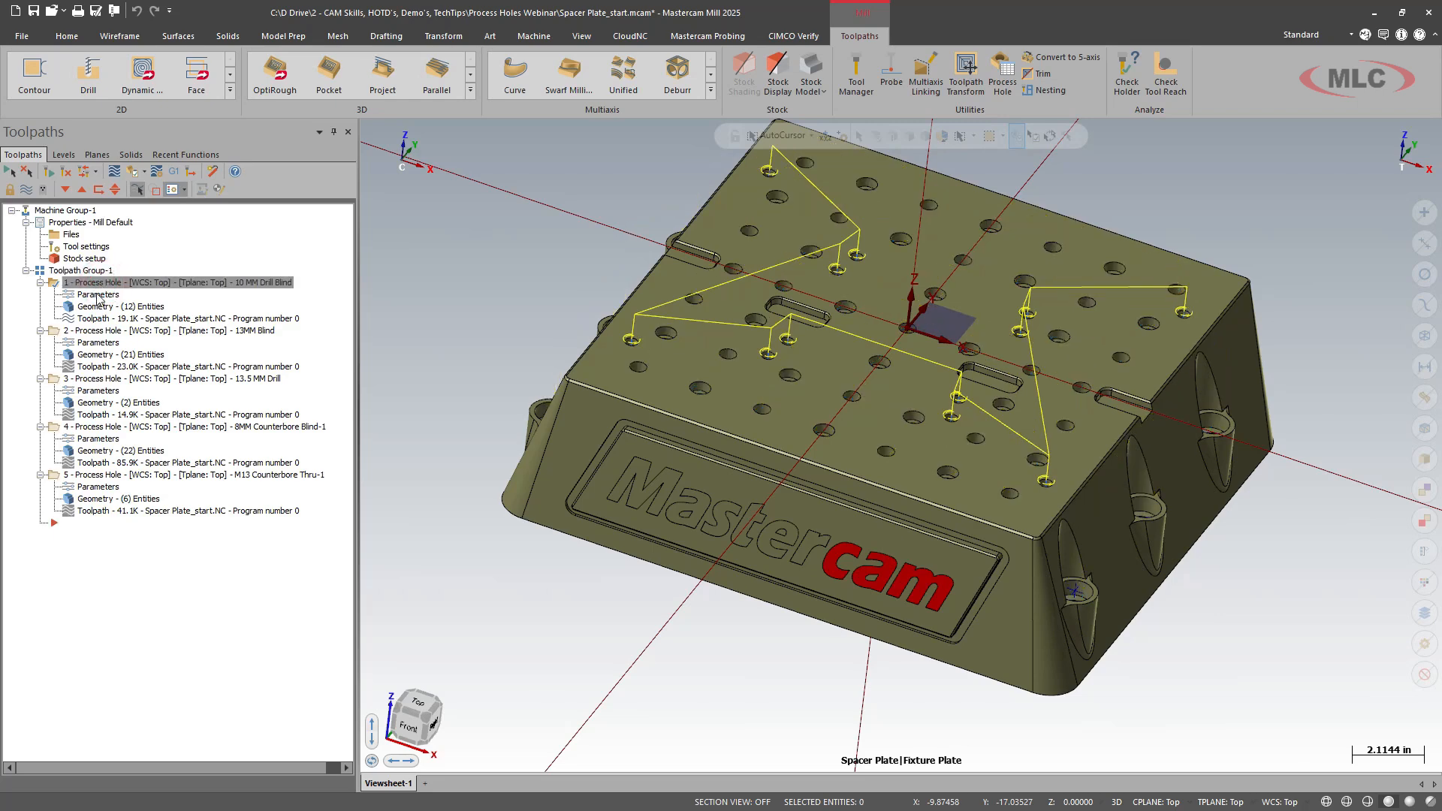
click(112, 475)
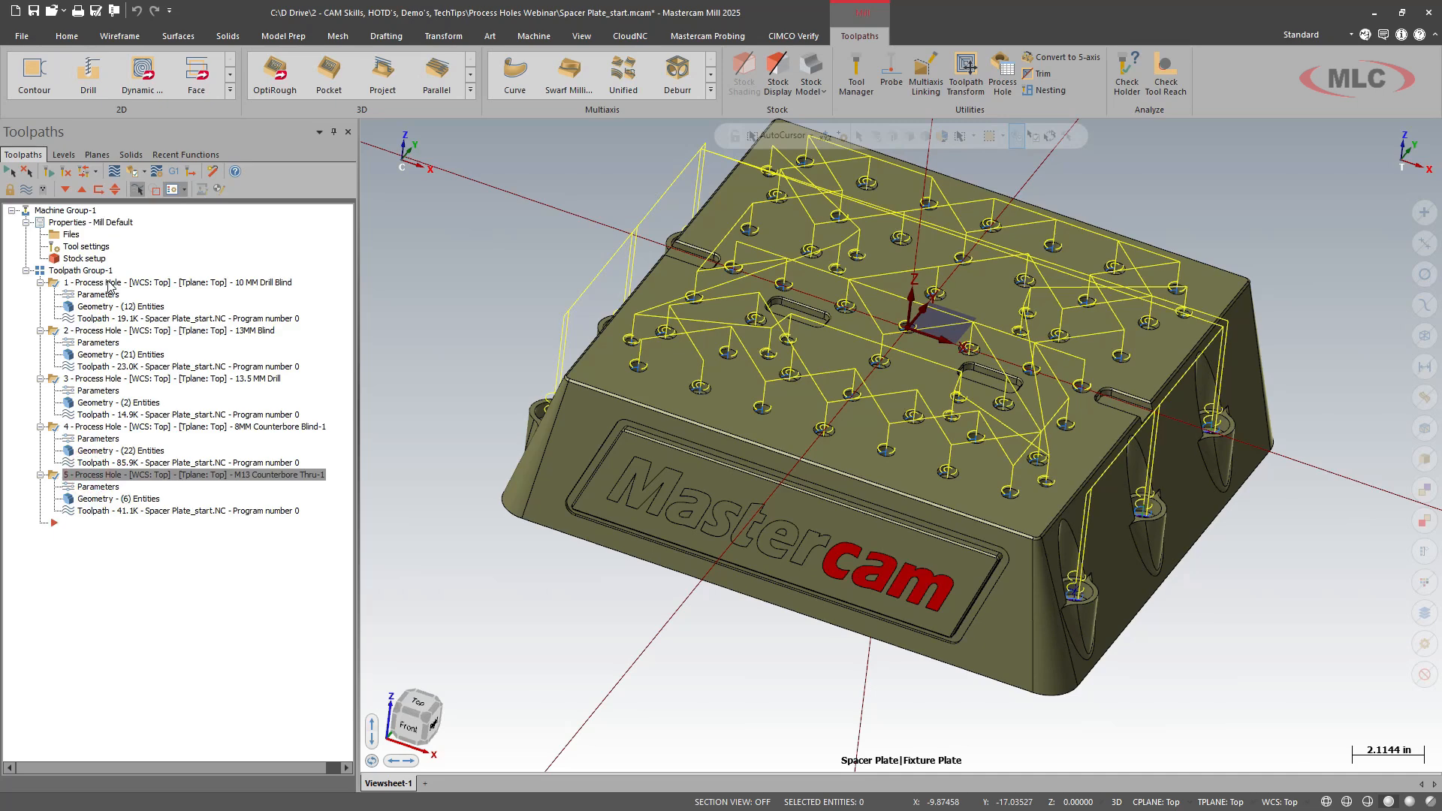
right_click(108, 283)
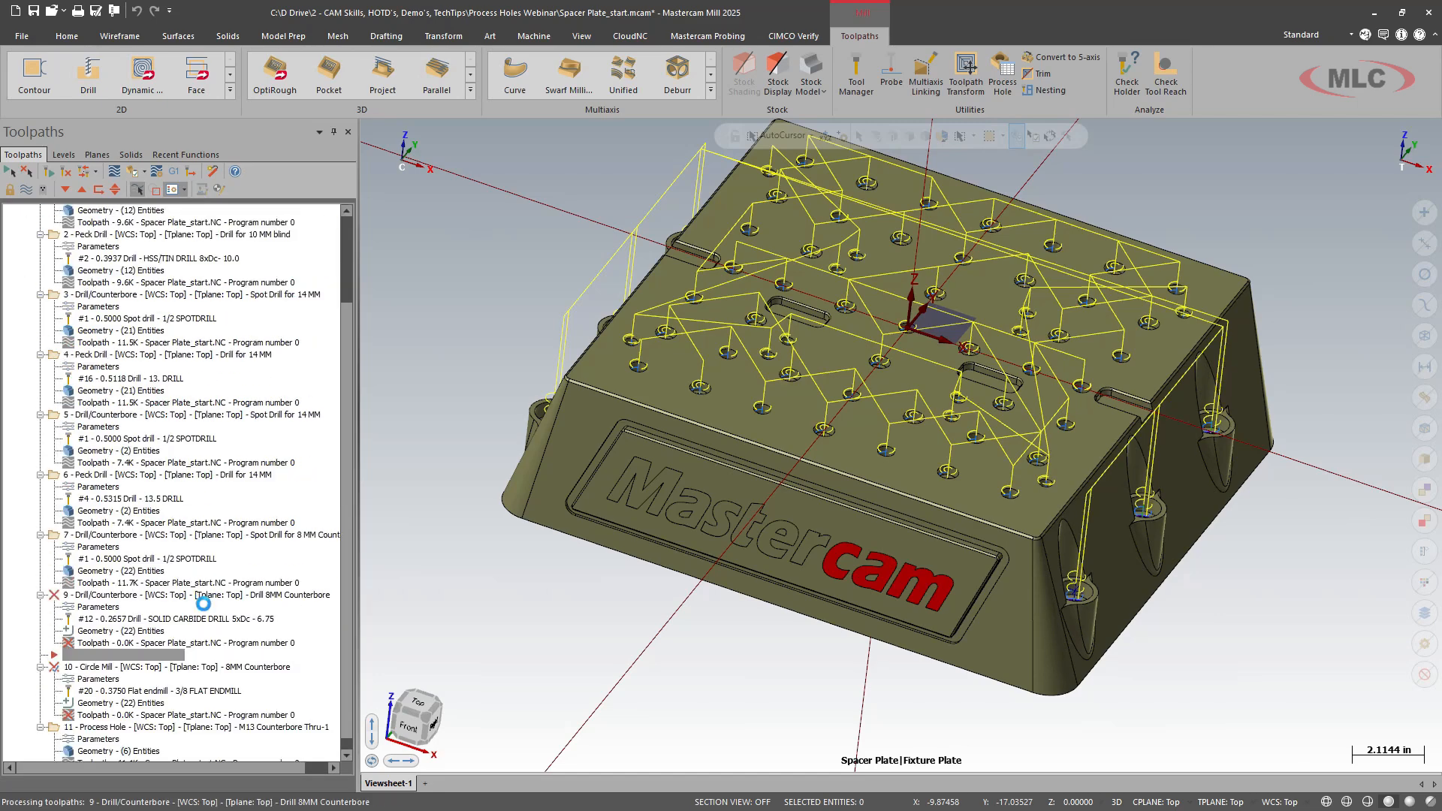
scroll(down, 3)
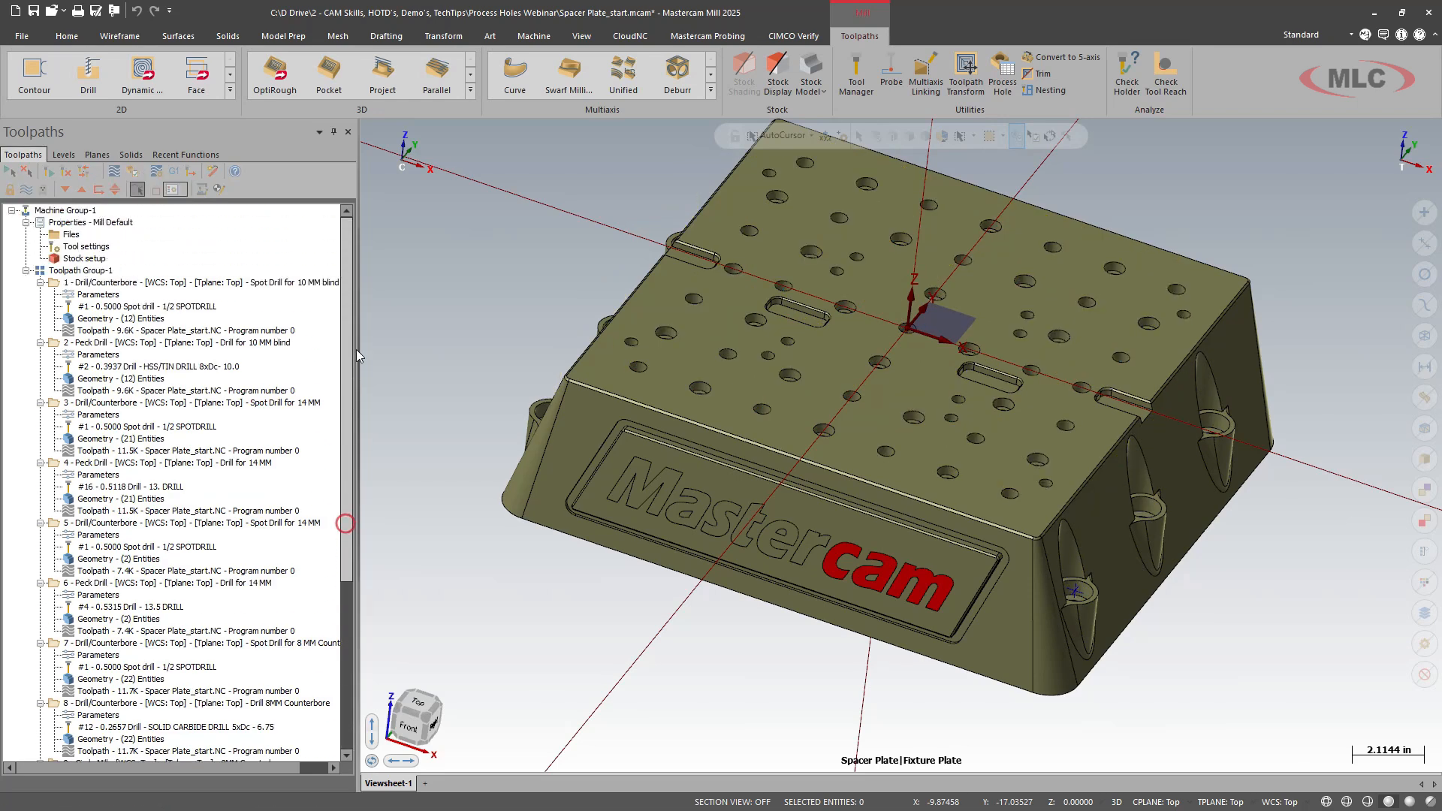
Sort the toolpath group's operations with Method Tool by Tool #.
click(78, 271)
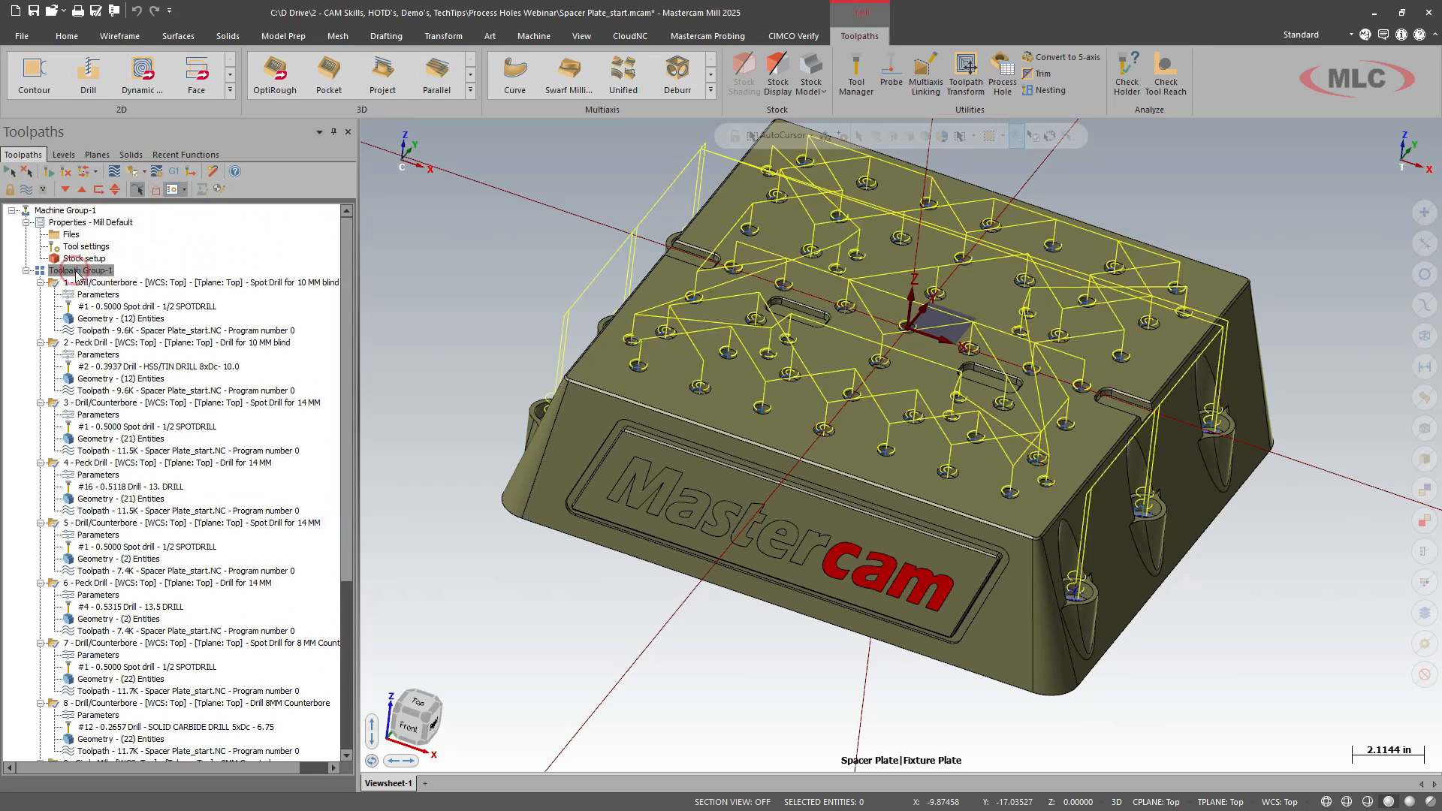
right_click(79, 270)
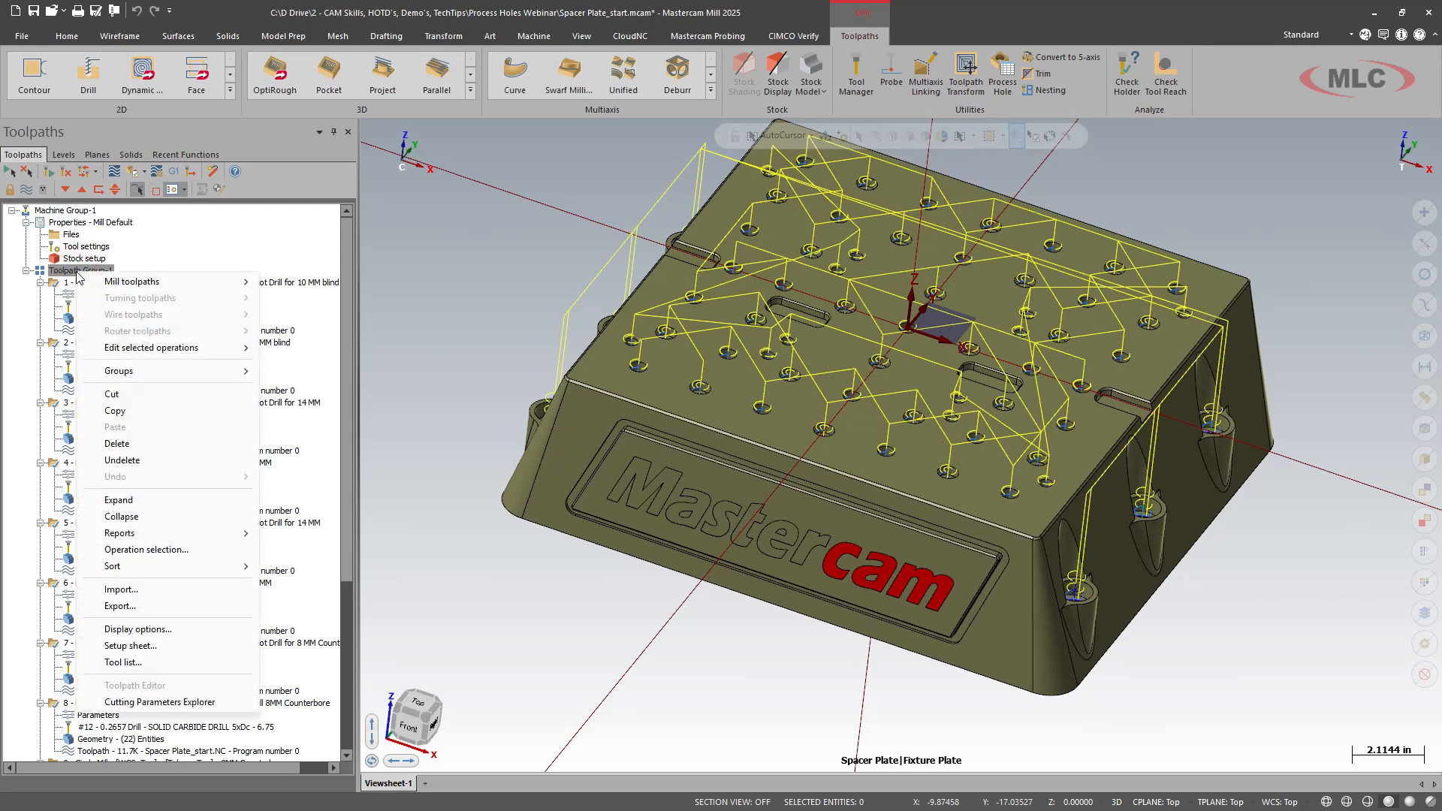
mouse_move(110, 571)
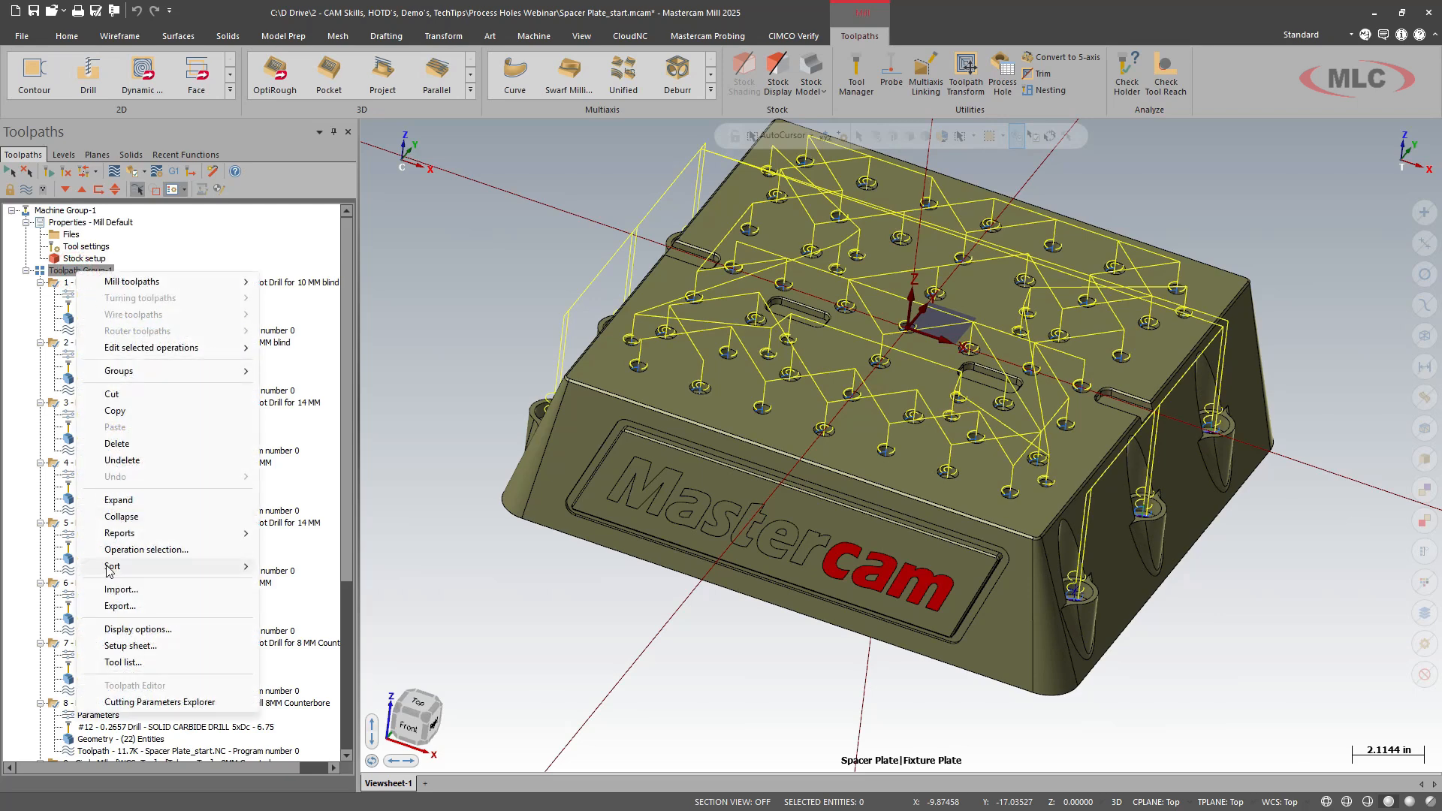
click(111, 567)
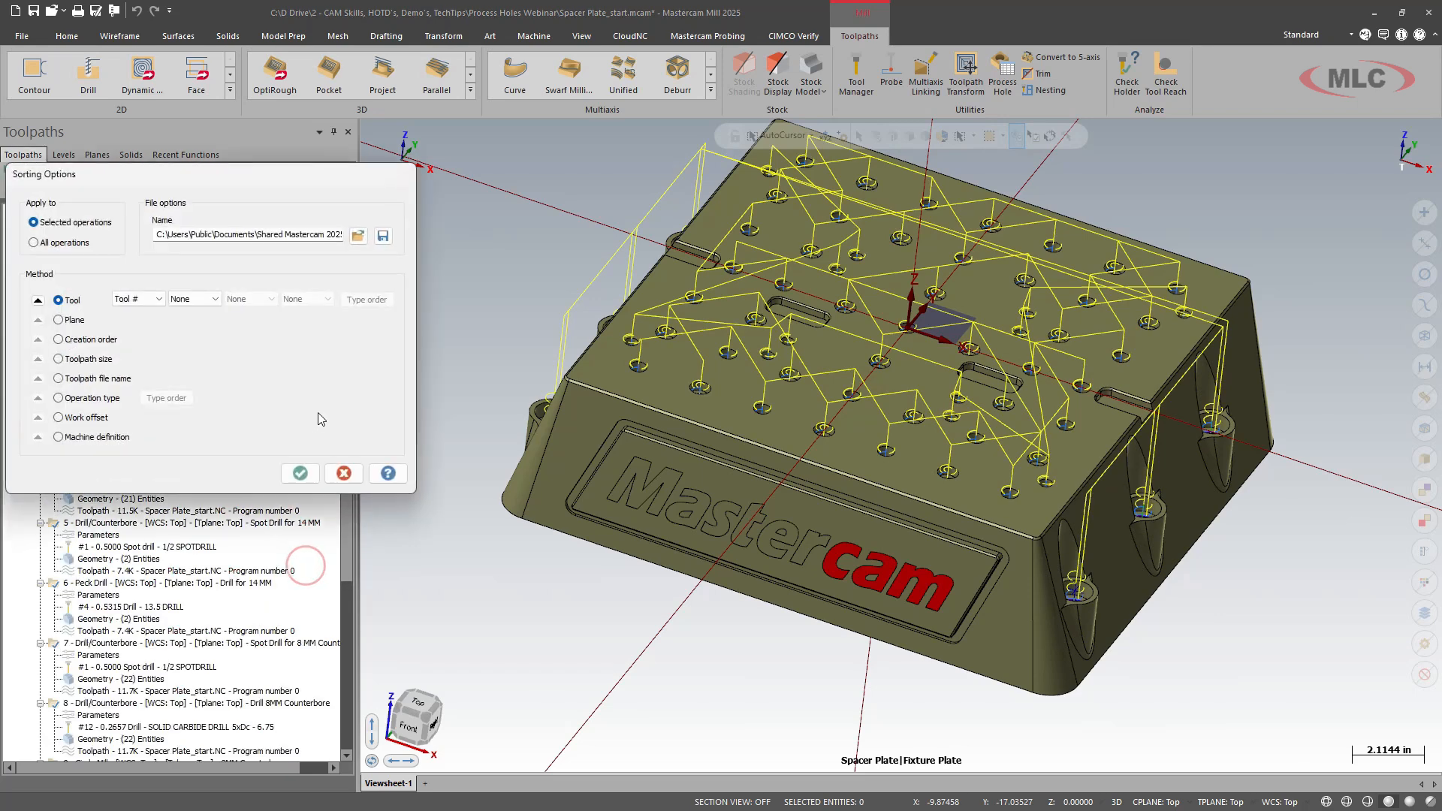
click(299, 473)
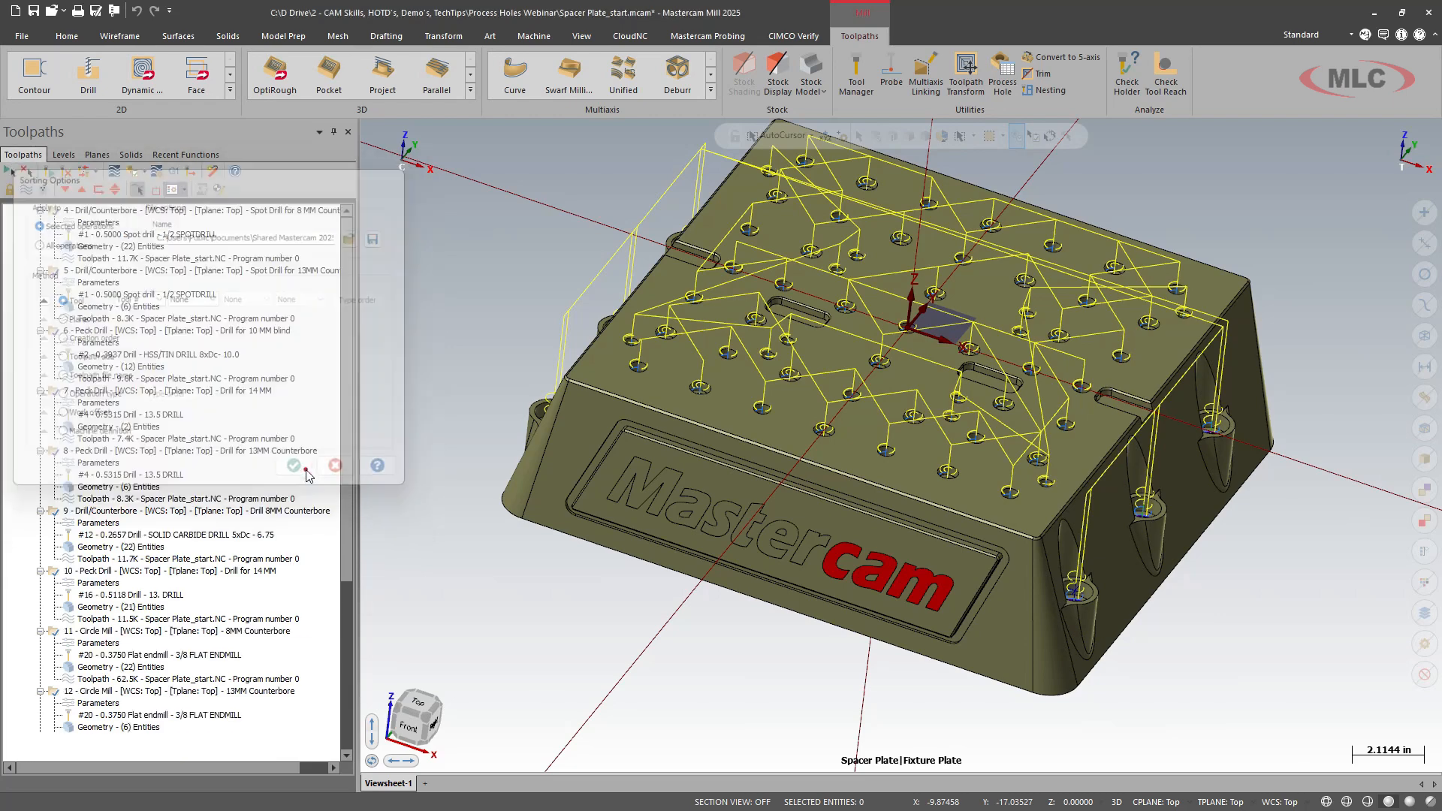
click(293, 466)
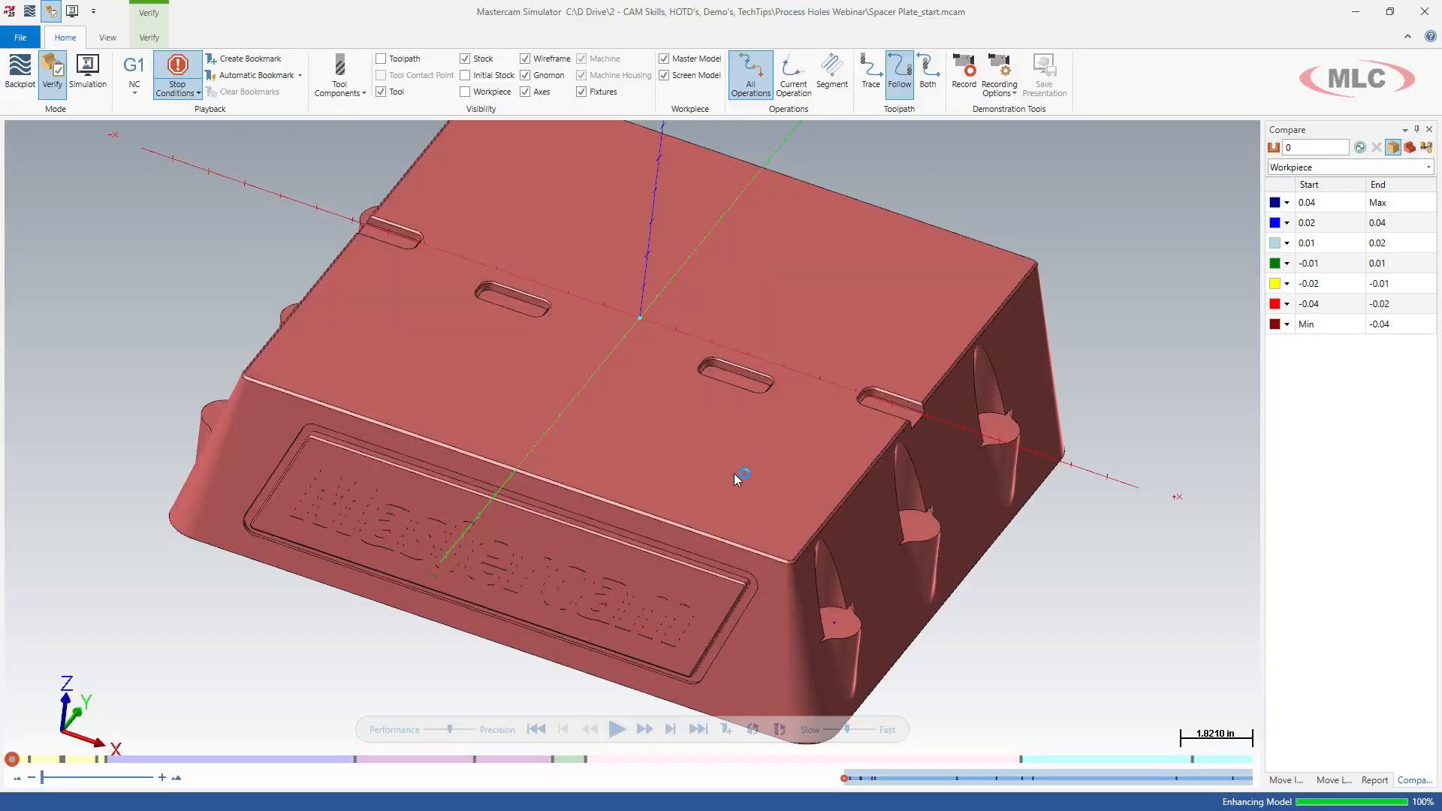
Play the sorted toolpath simulation, resuming after each tool-change pause until all holes are machined.
click(617, 730)
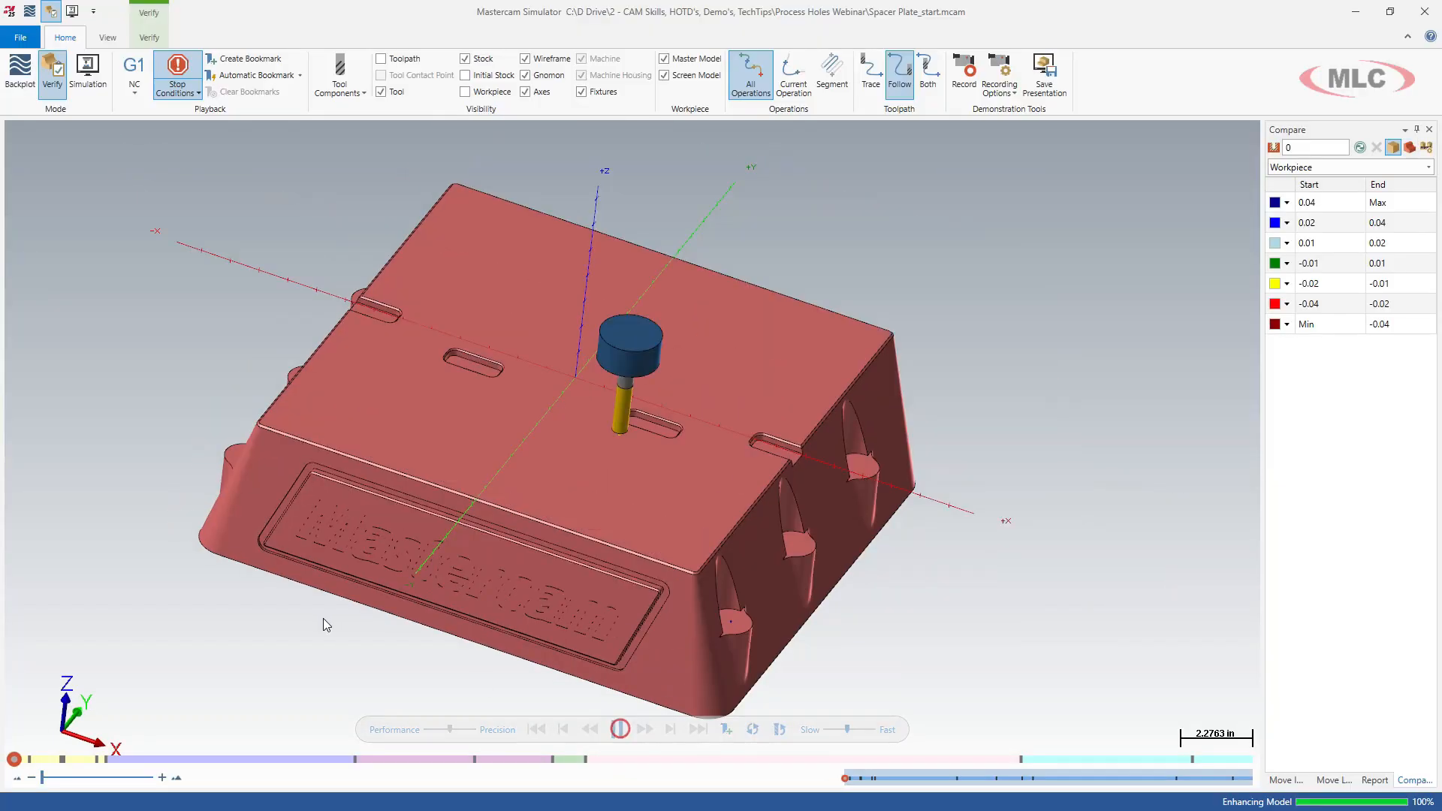
click(617, 728)
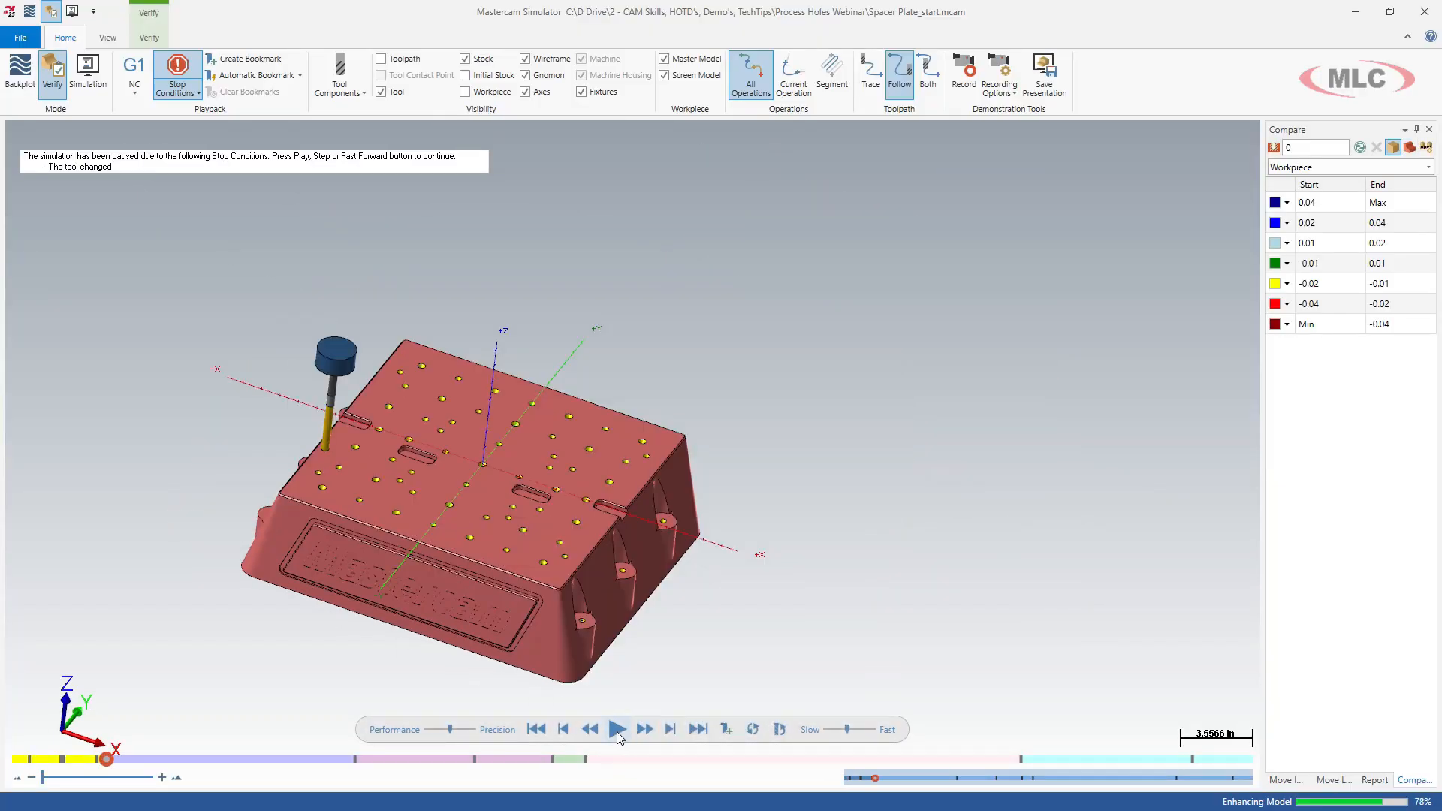
click(616, 730)
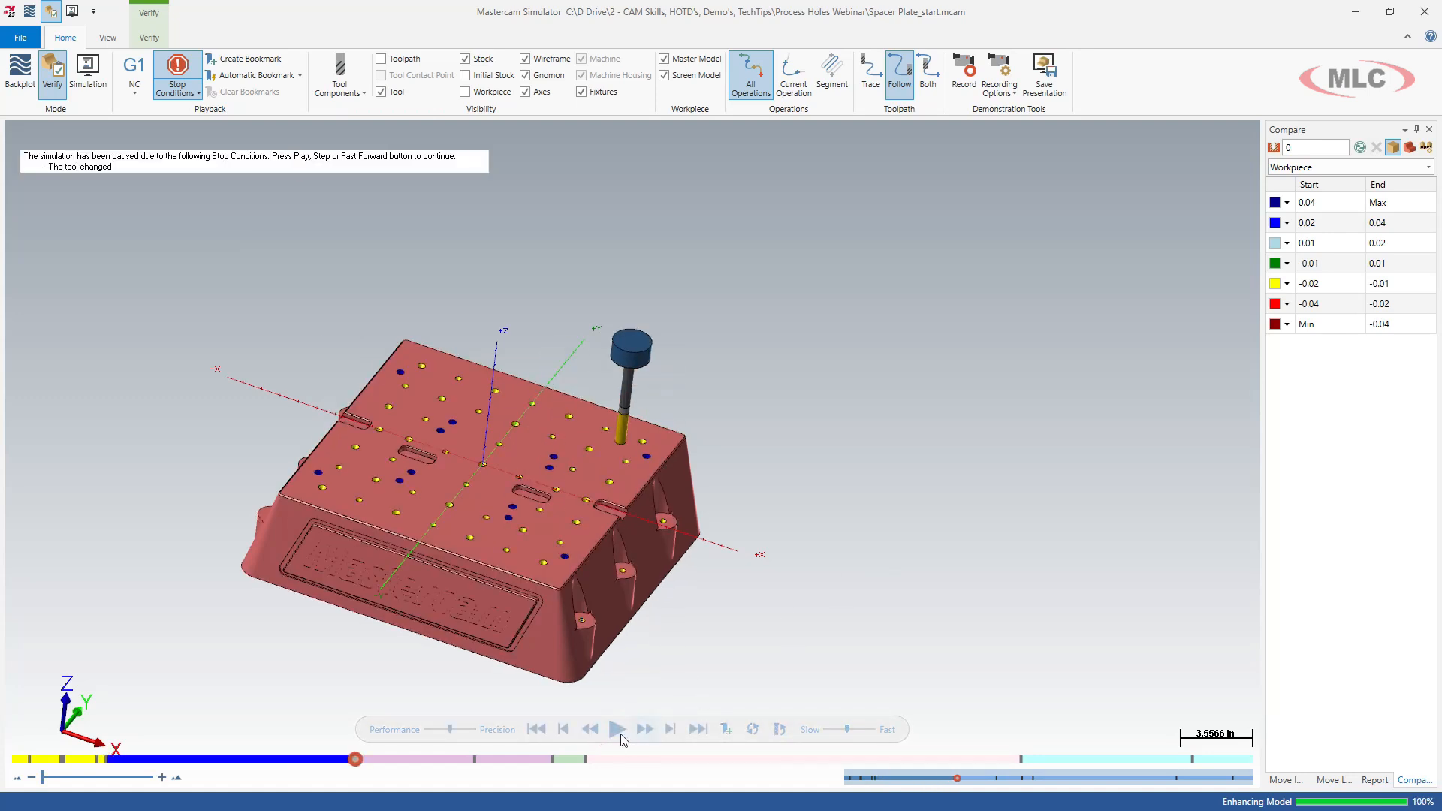
click(615, 730)
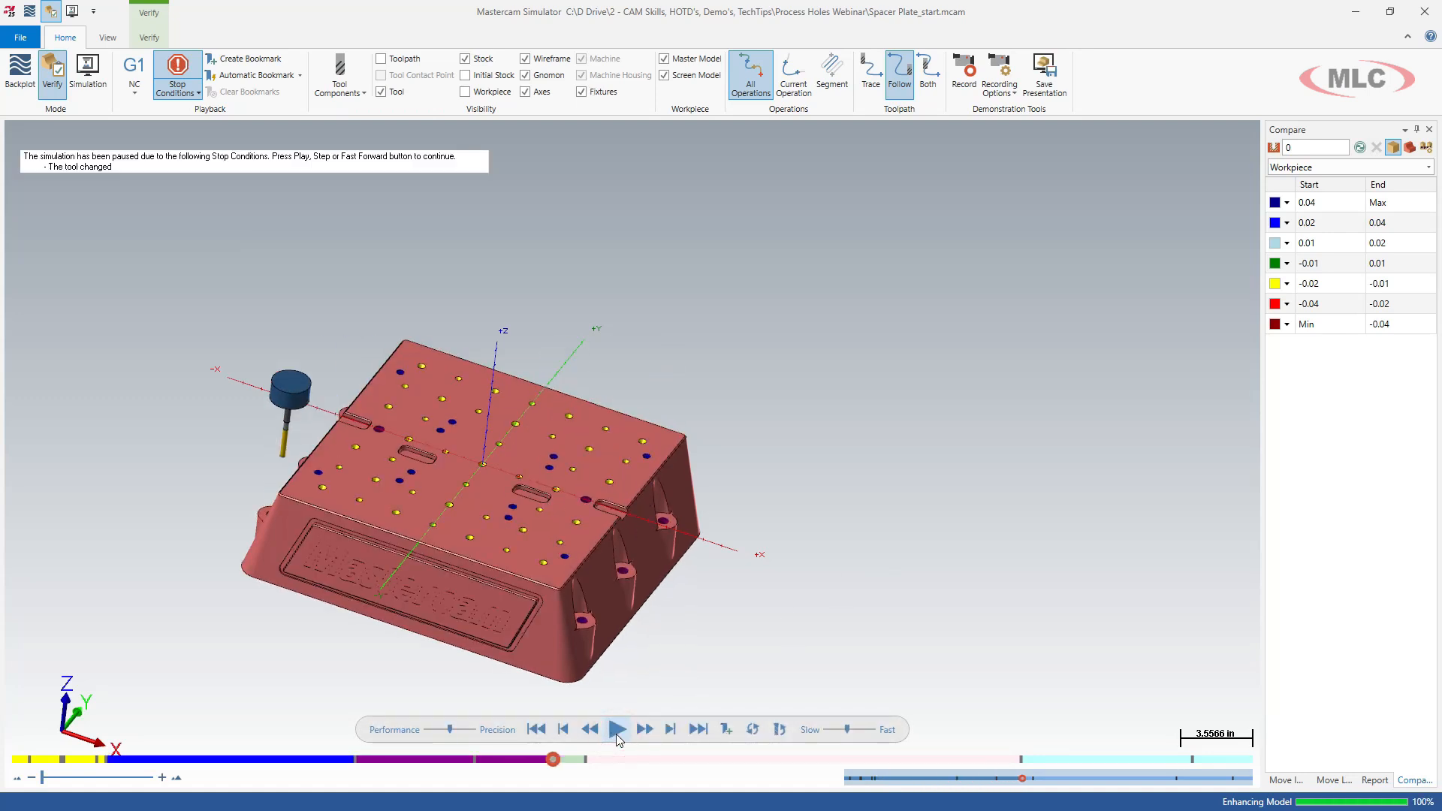
click(616, 730)
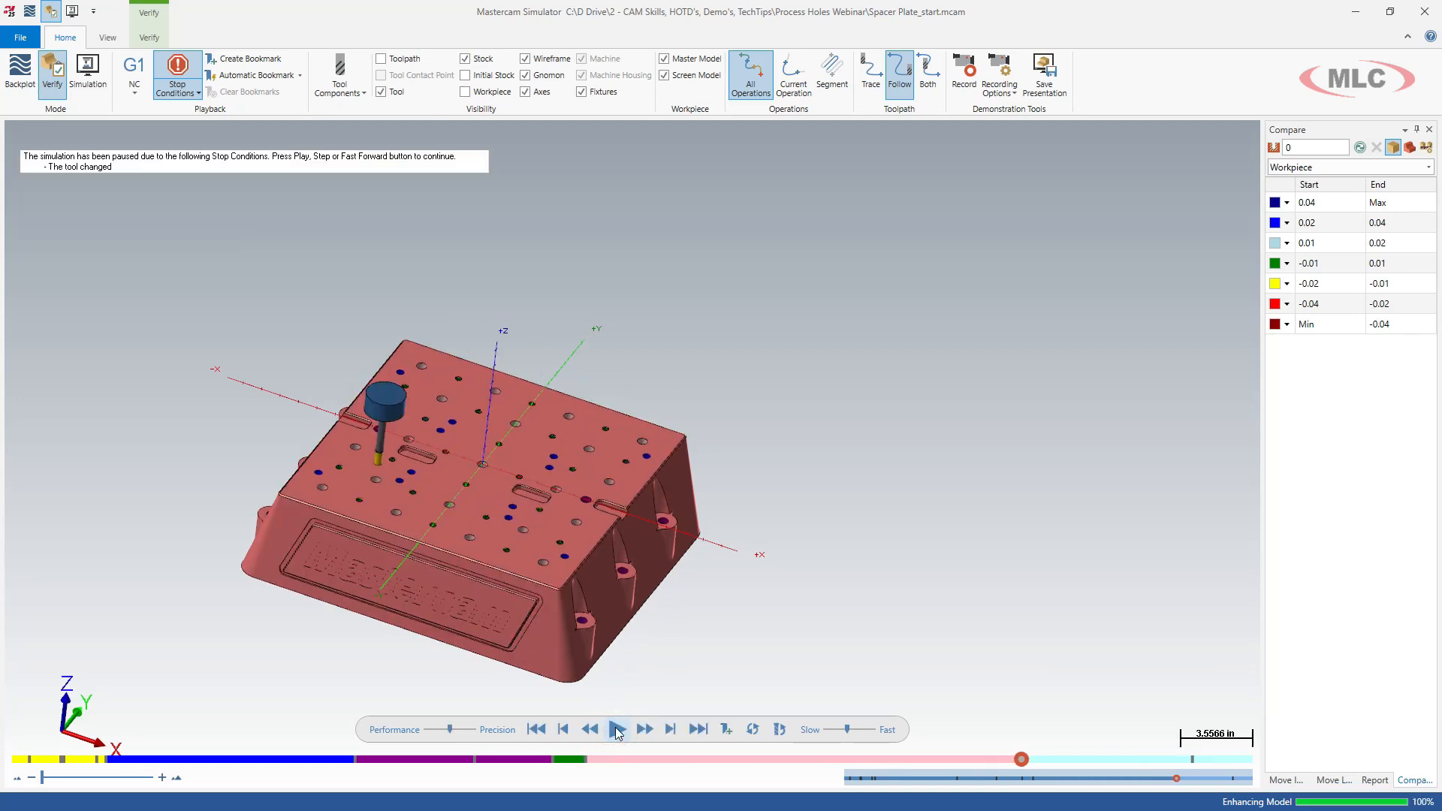
click(618, 730)
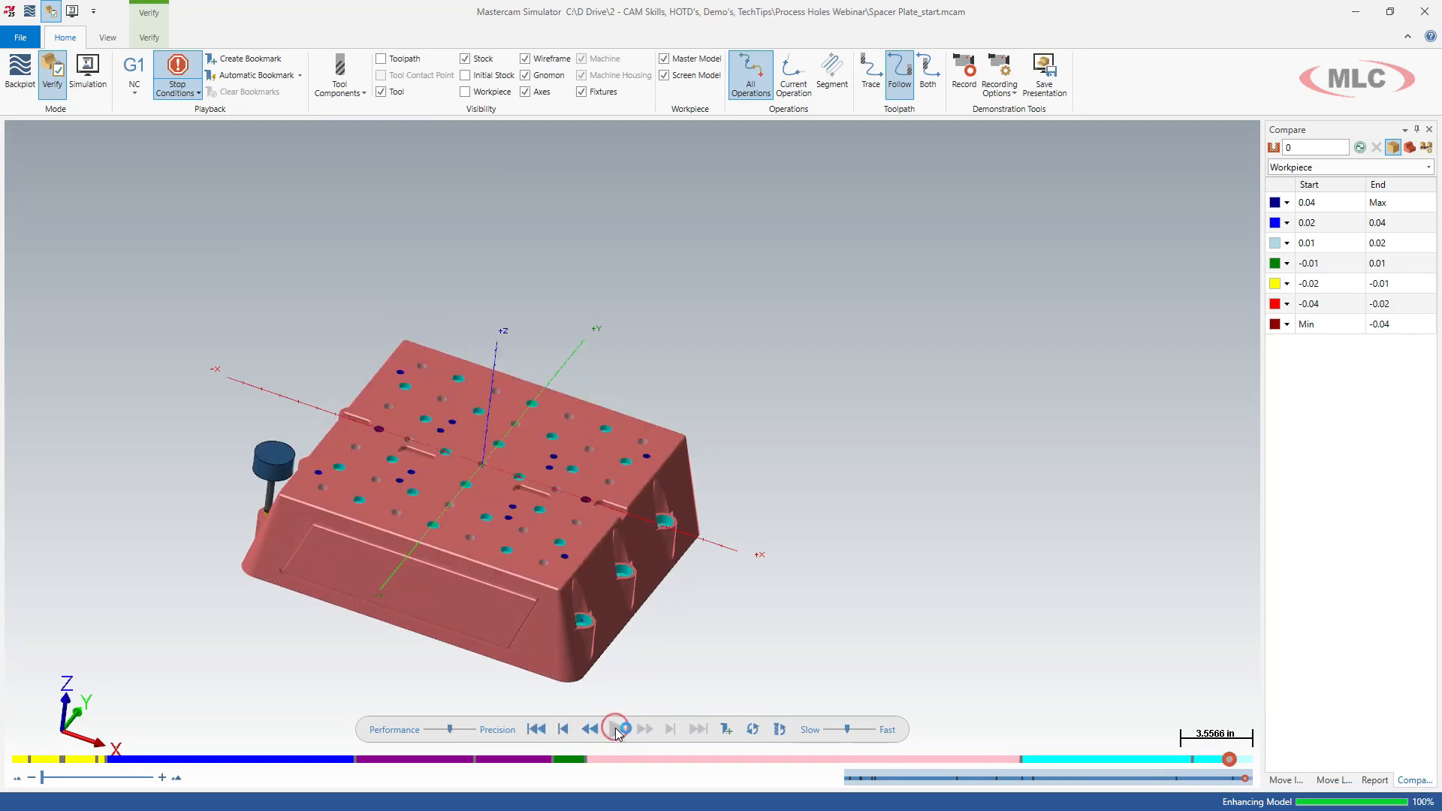
click(617, 730)
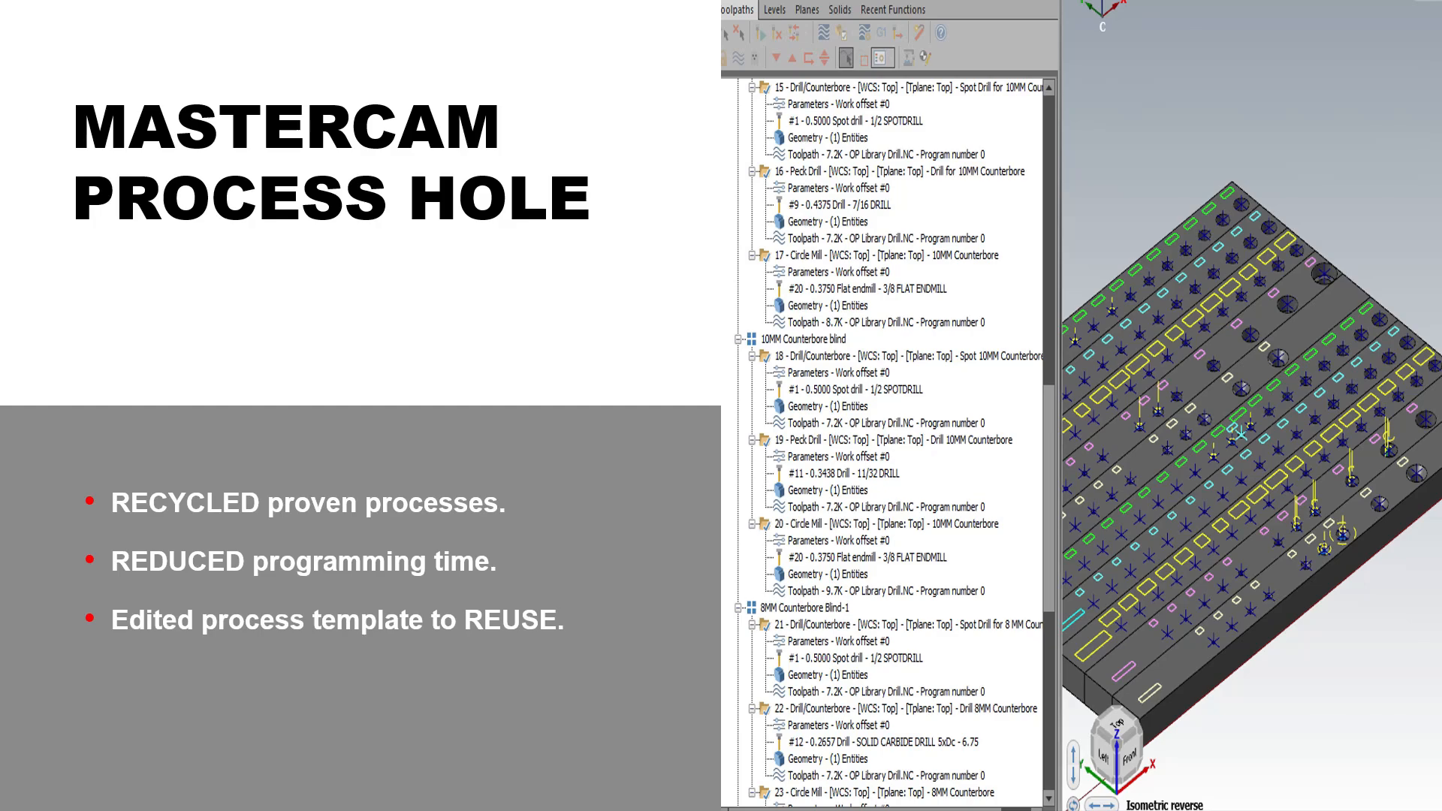
mouse_move(1078, 63)
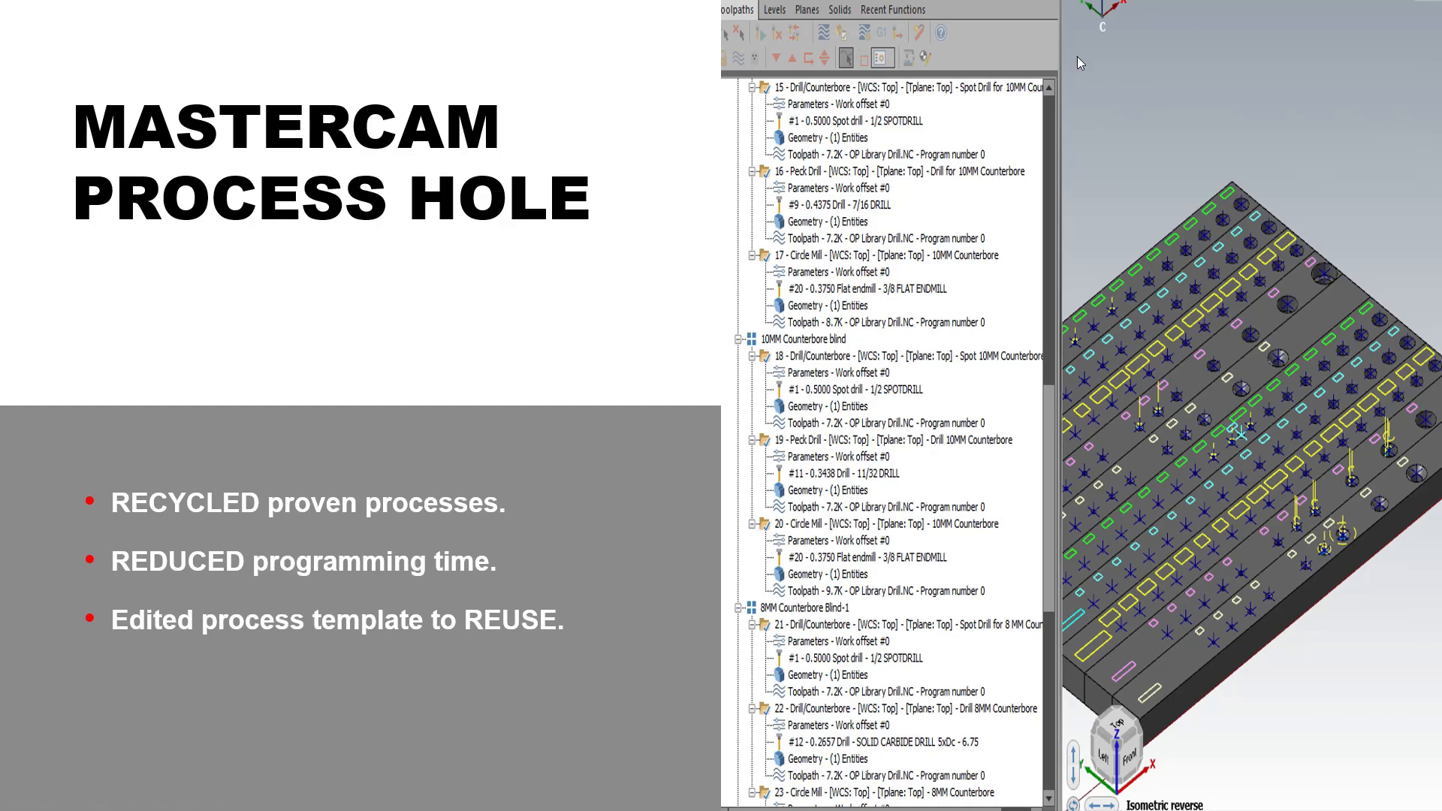